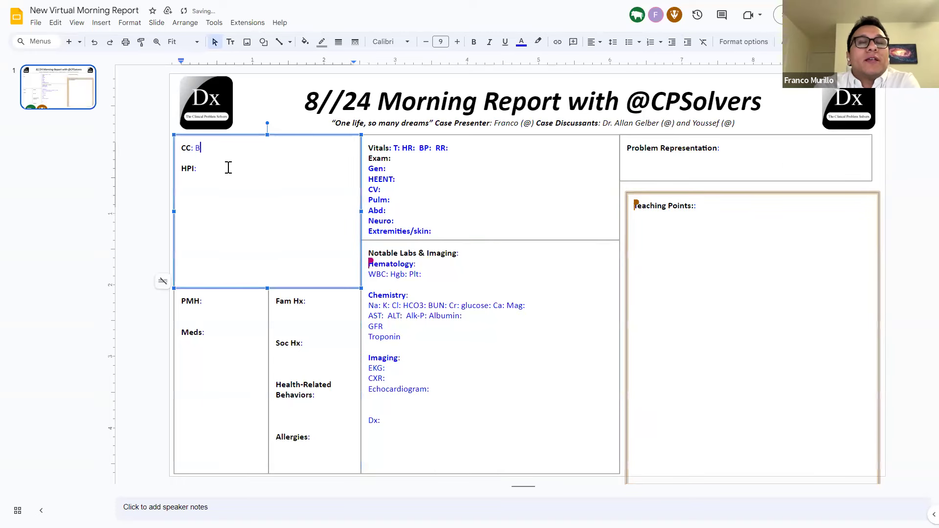
- Enter 'Bilateral wrist swelling' as the chief complaint
type("ilateral")
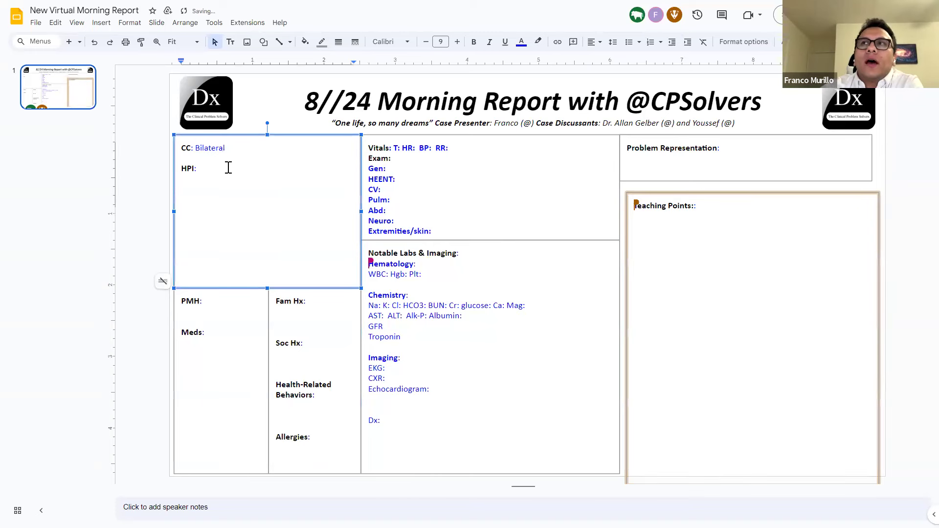
type("h")
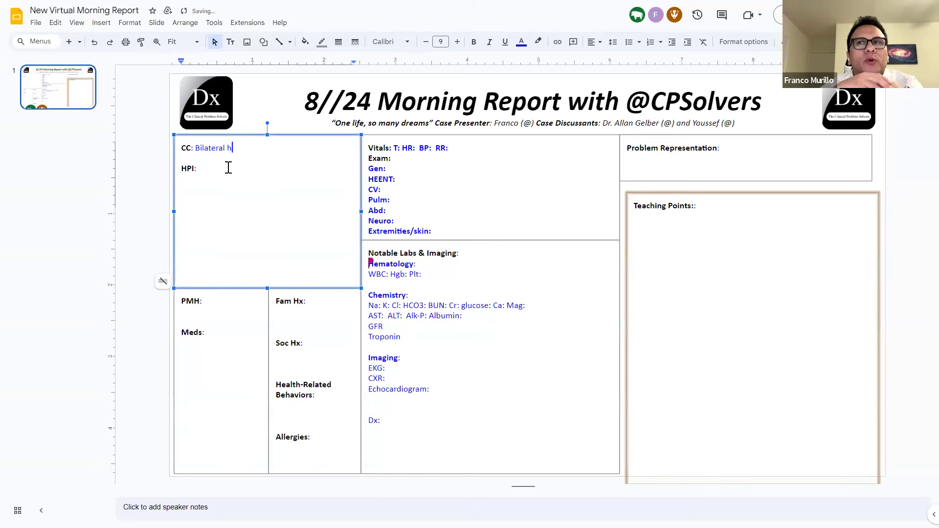
key("Backspace")
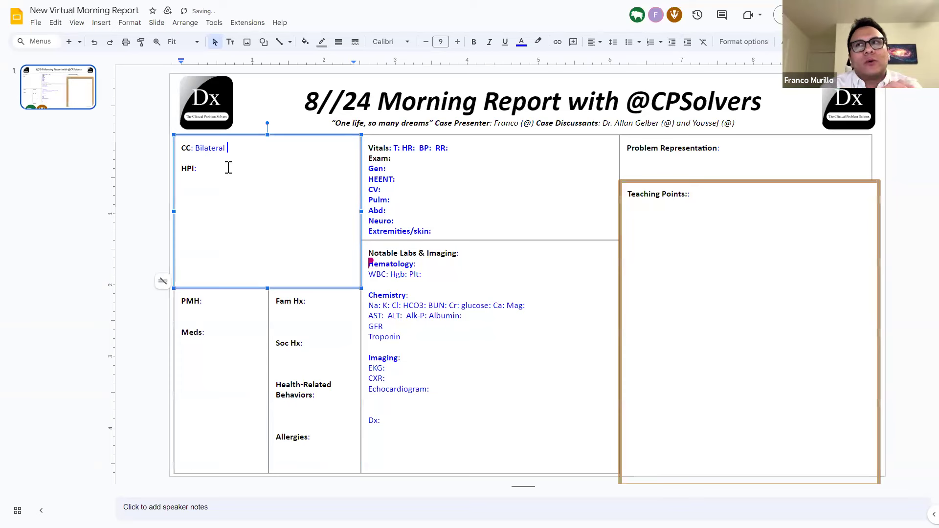
type("lef")
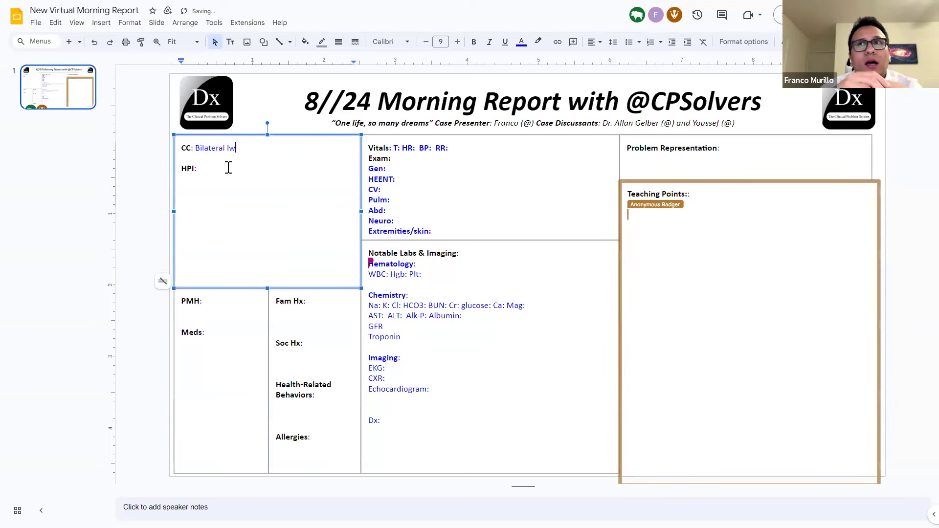
type("rist")
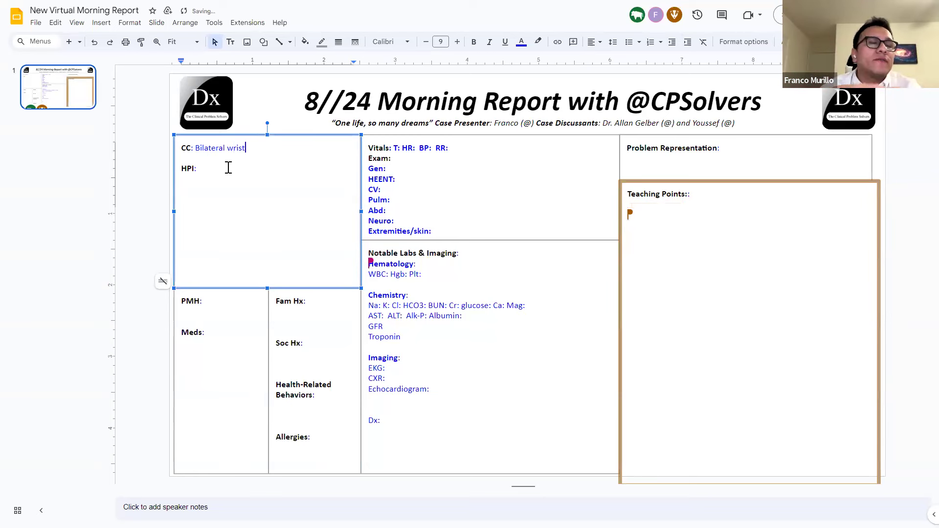
type("swelling")
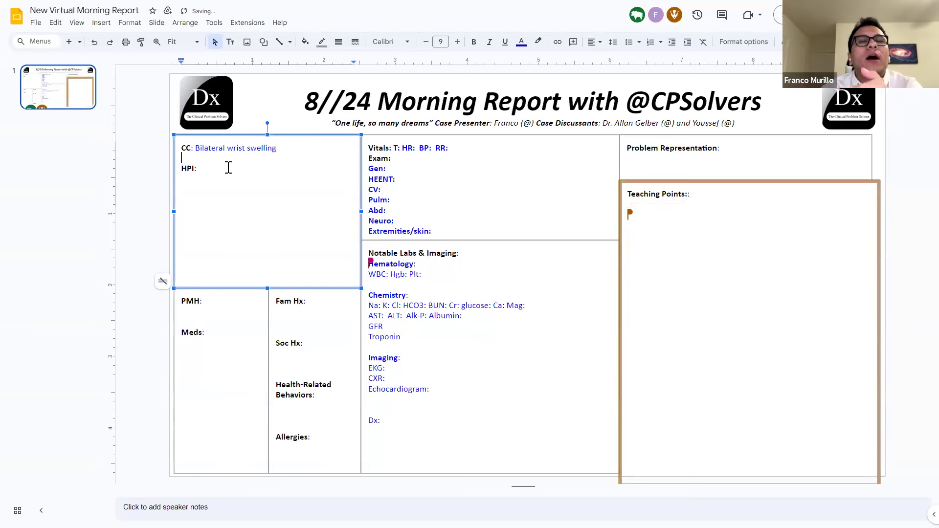
- Start the HPI with 'Progressive left wrist swelling' and '(-) trauma'
type("Pro")
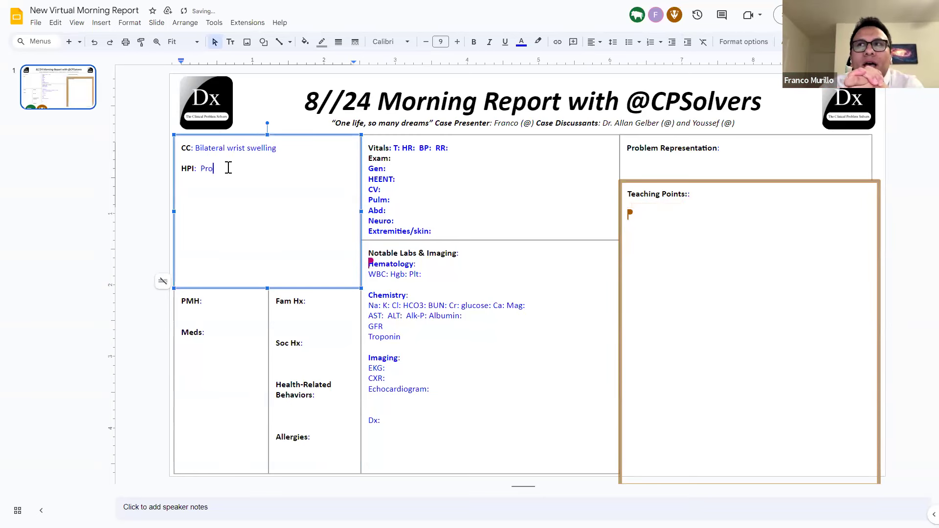
type("gressive left w")
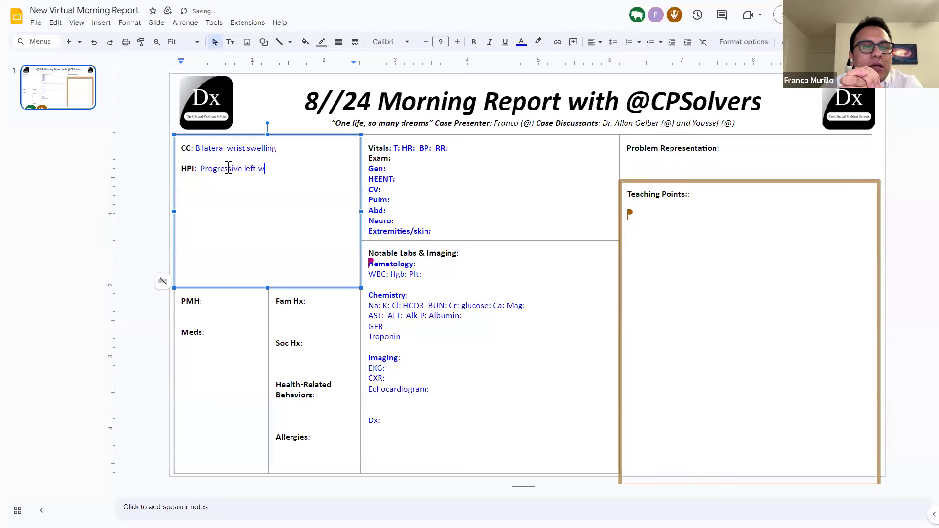
type("rist swelling")
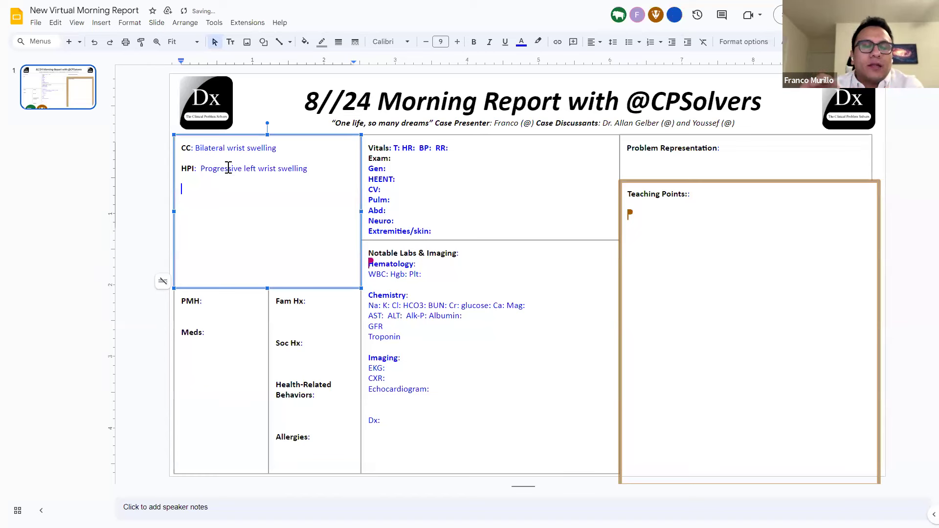
type("(-) trauam")
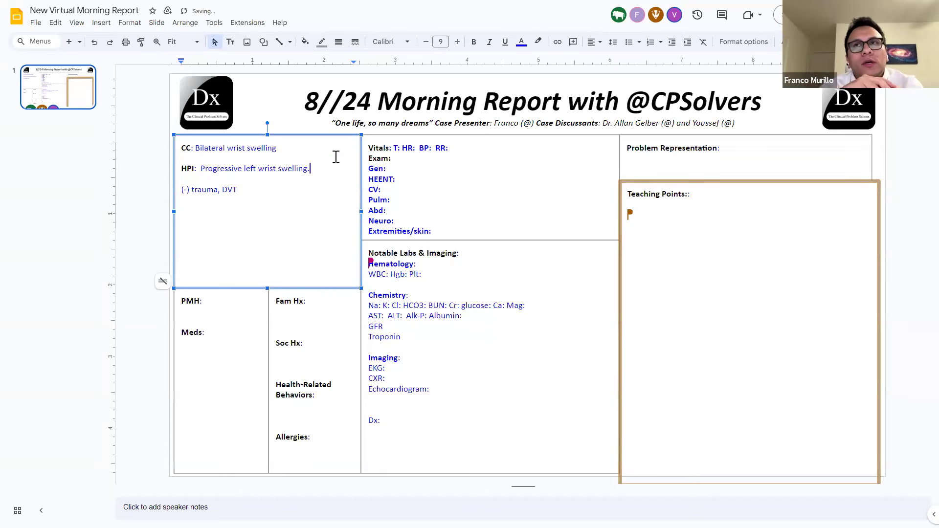
- Add seafood two weeks ago, PCP-prescribed ibuprofen and colchicine, then ED visit to the HPI
type("Two weeks ago")
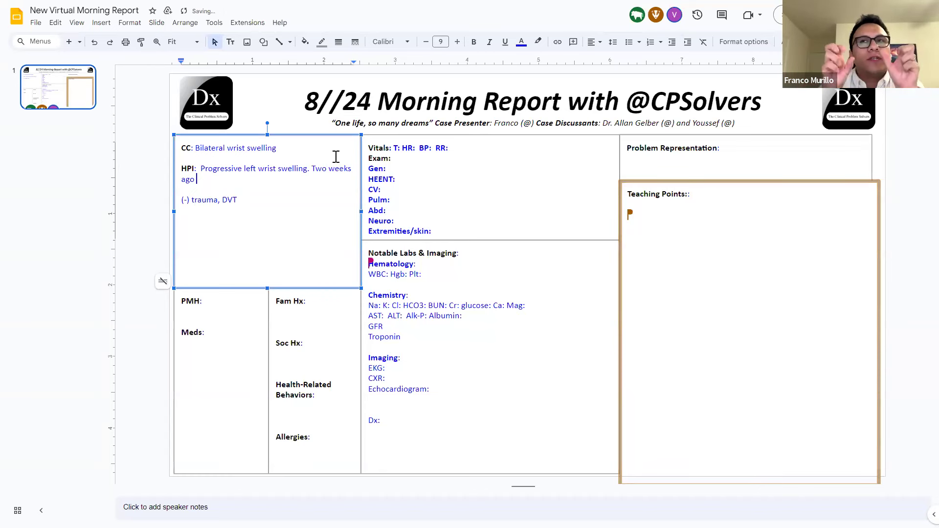
type("mentioned")
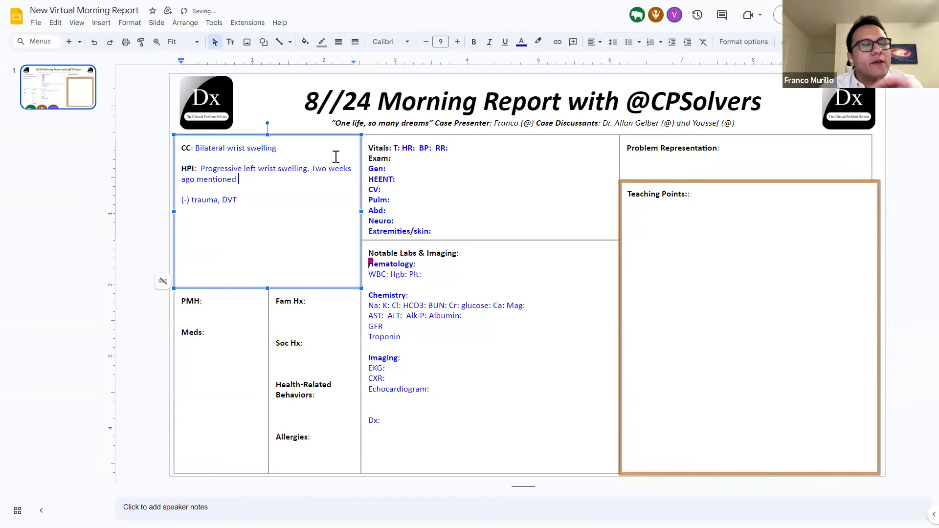
type("eating of seafood.")
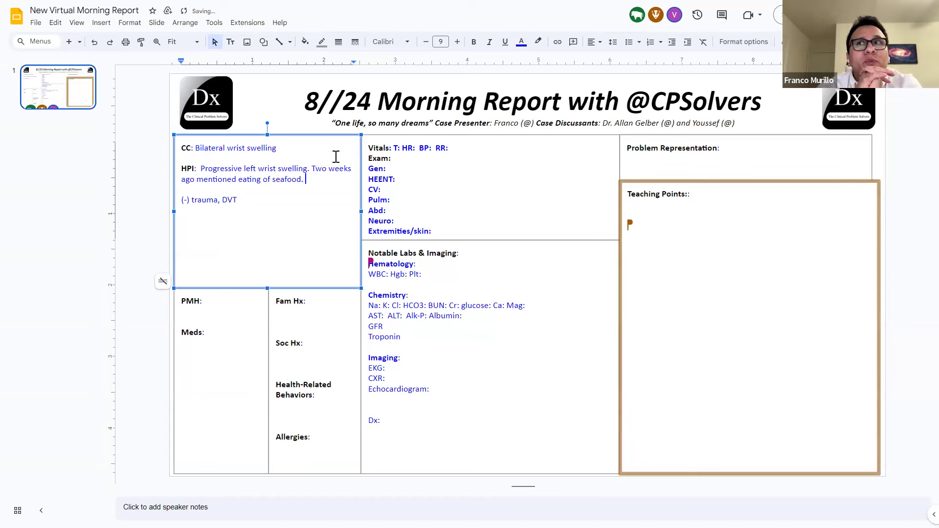
type("PCP")
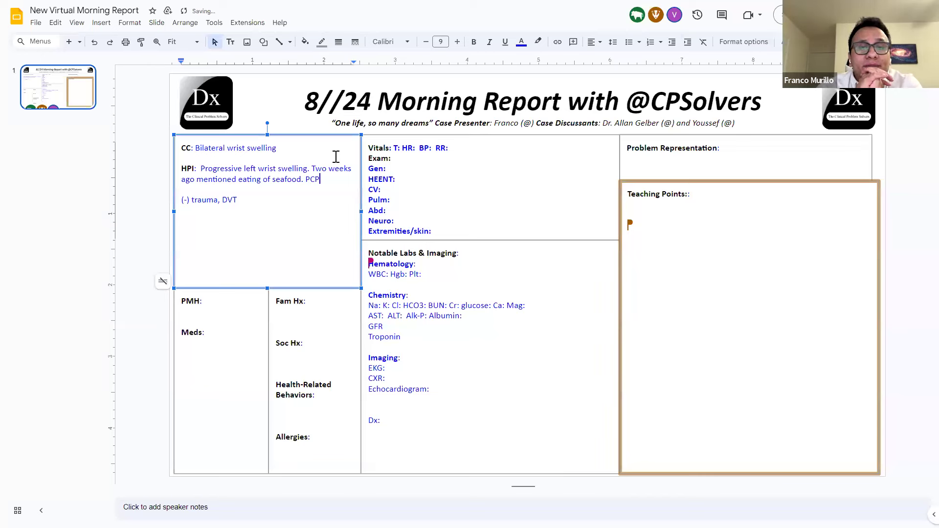
type("prescribed")
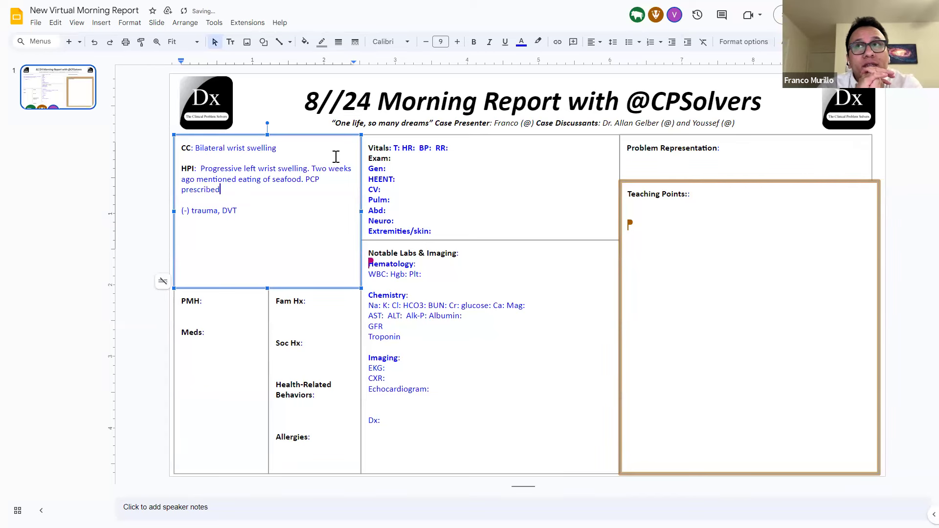
type("ibuprofen and colchicine")
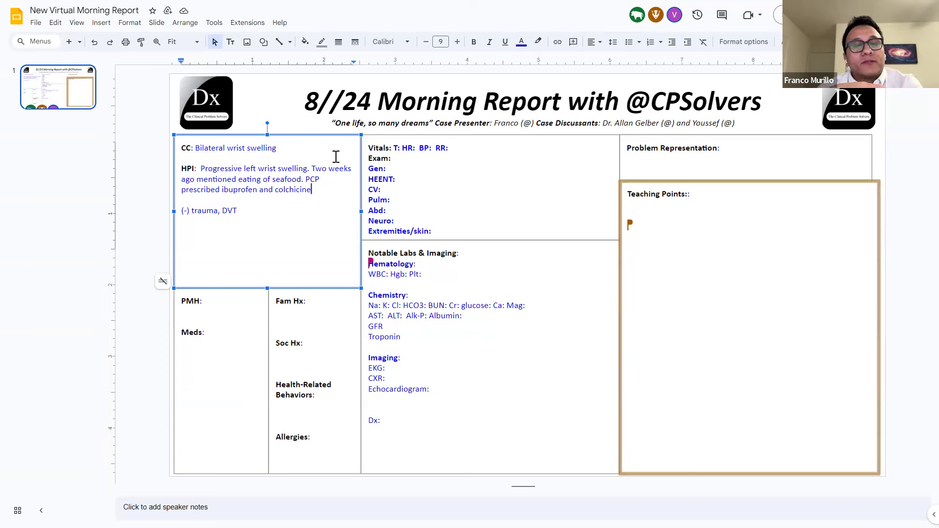
type(",")
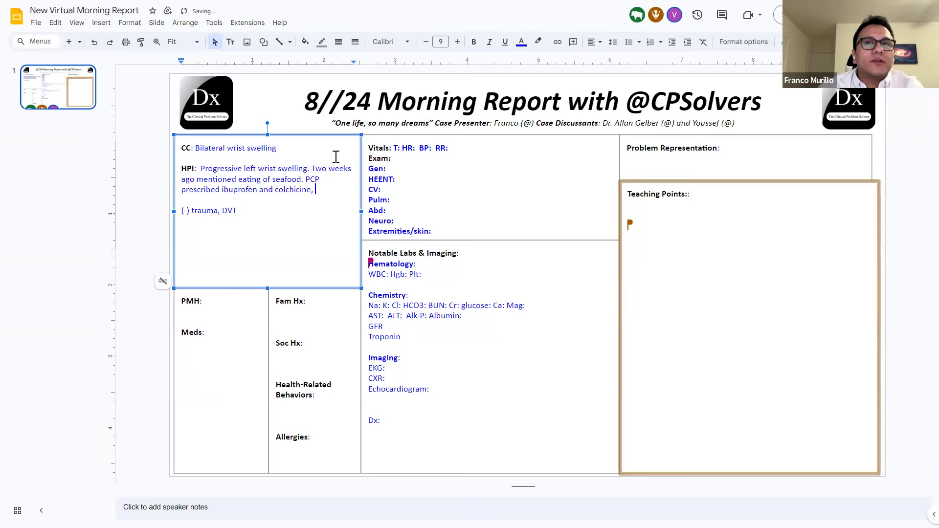
type("then")
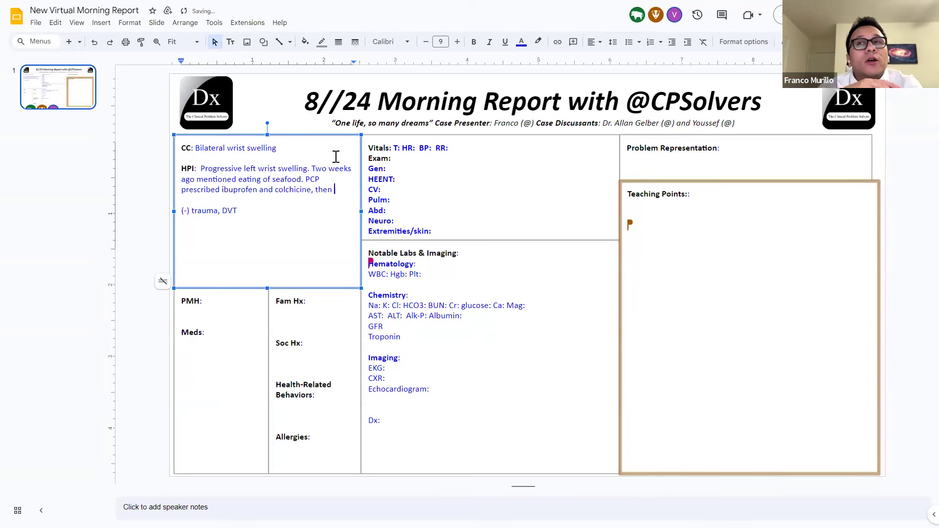
type("went to ED")
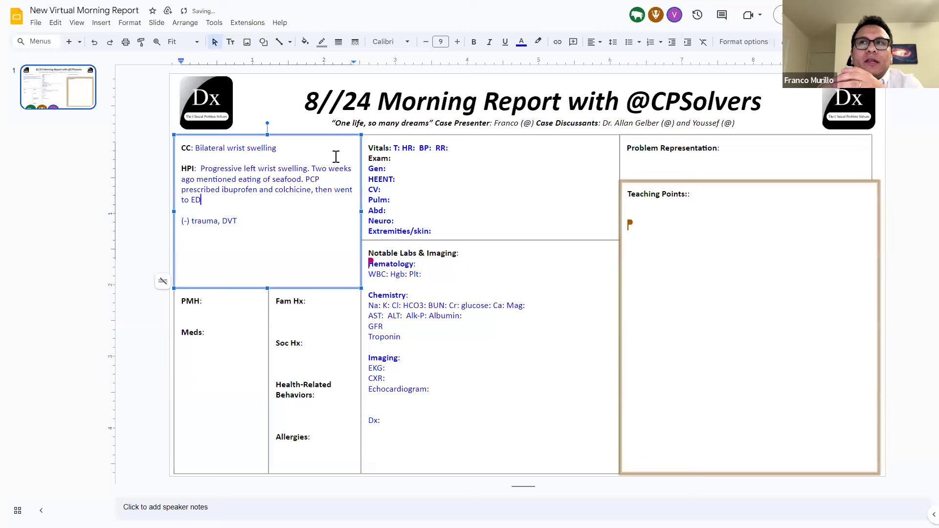
- Add a 'ROS negative' line listing abdominal pain, diarrhea and weight change
type(".")
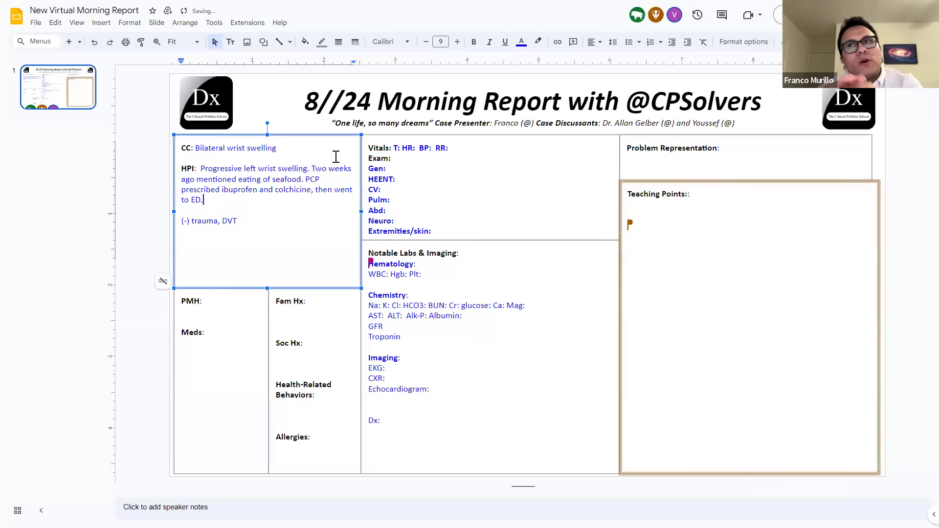
left_click(425, 41)
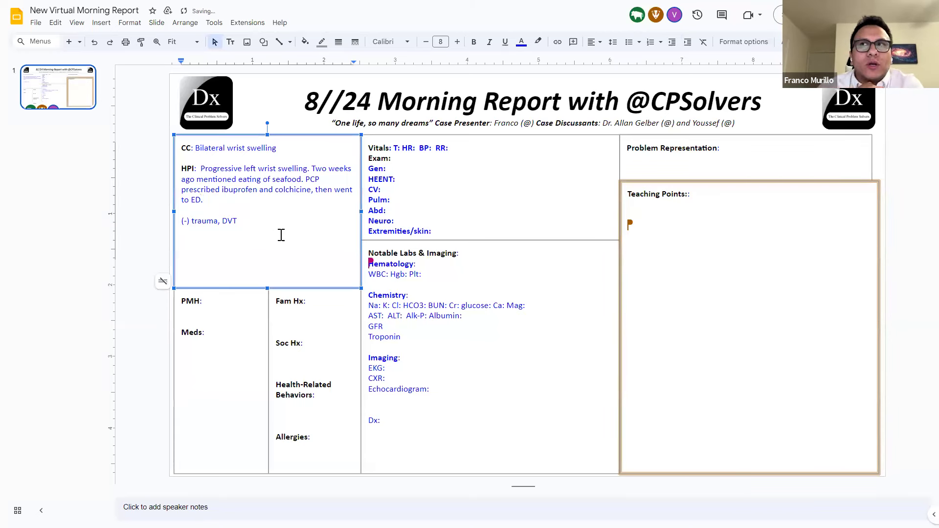
type("ROS negative")
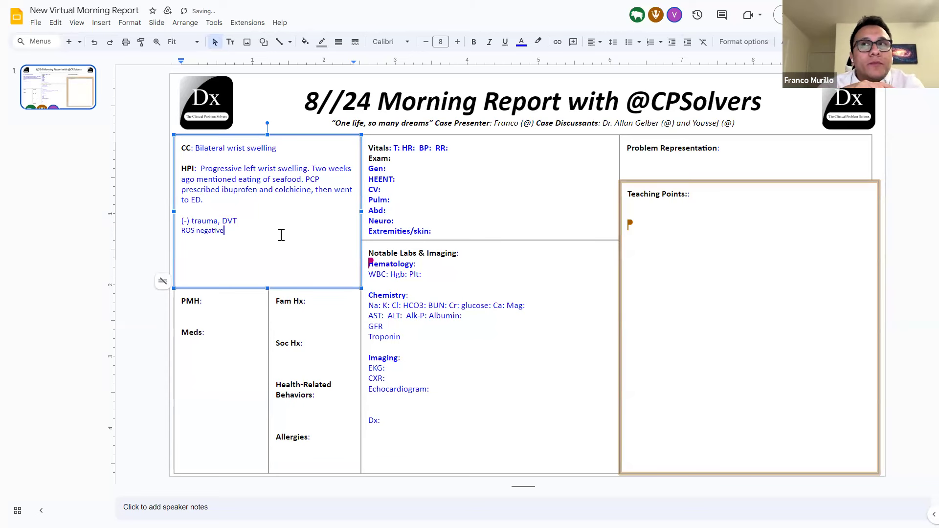
type("ab")
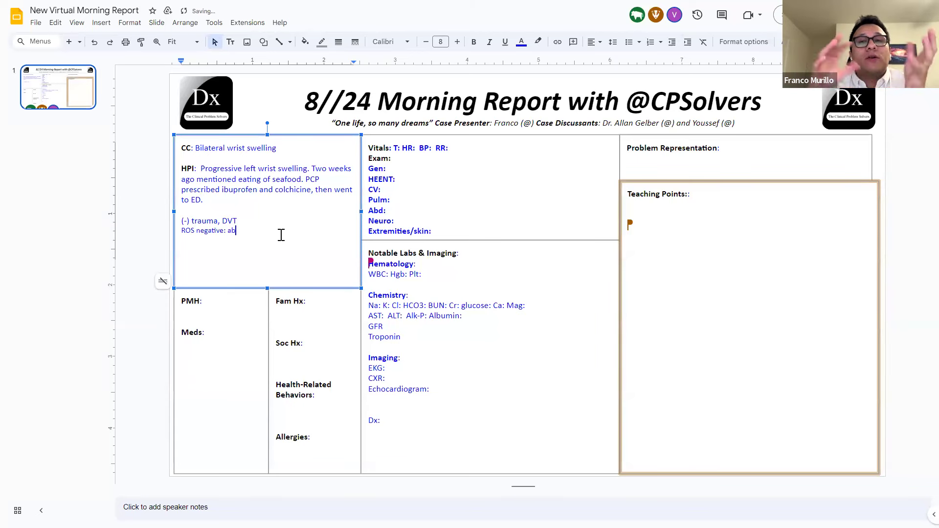
type("do")
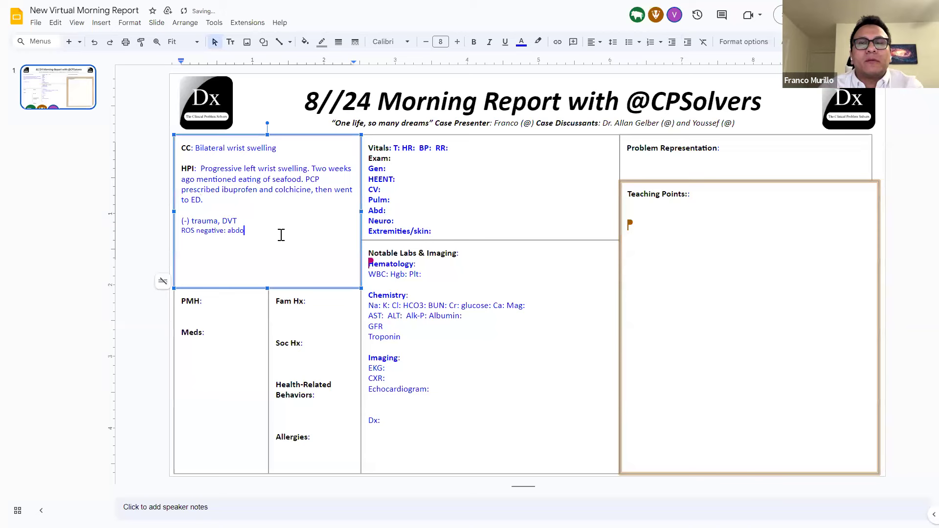
type("minal pain")
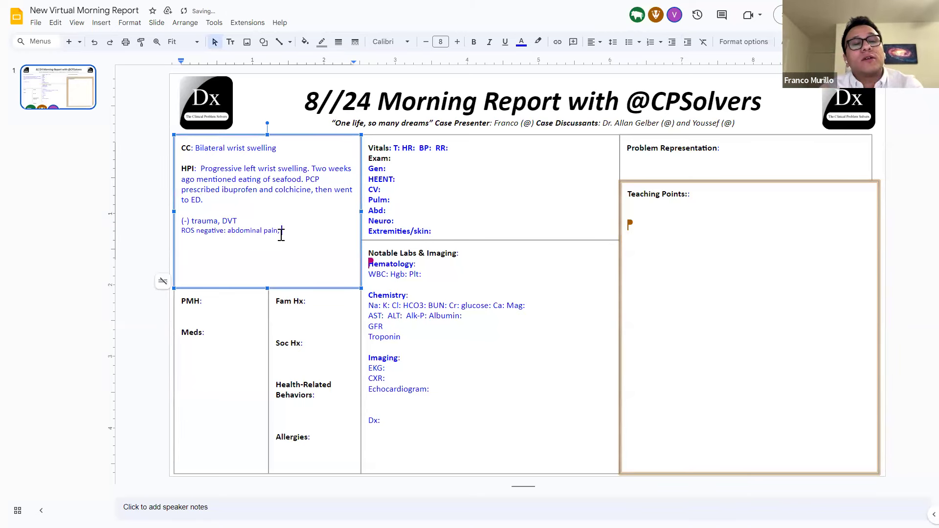
type("dir")
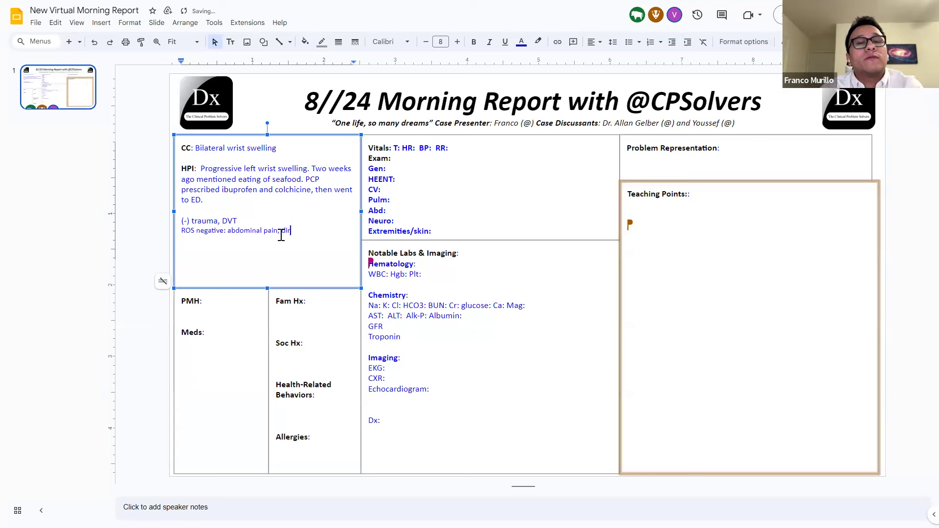
type("dirarrhea, wi")
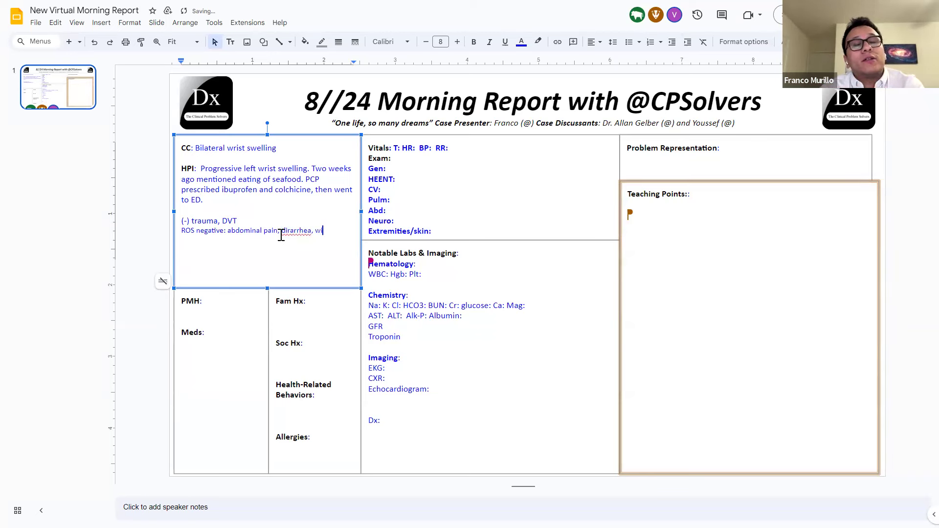
type("ieig")
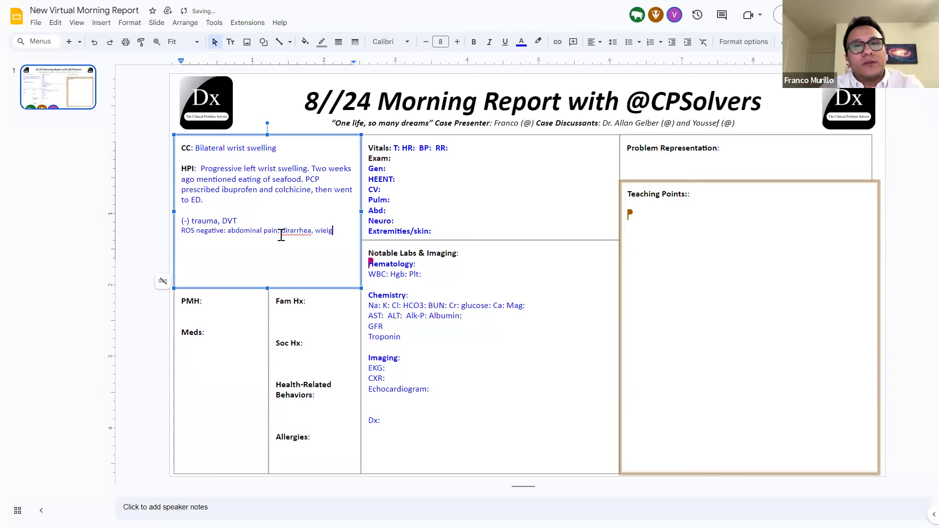
type("weight")
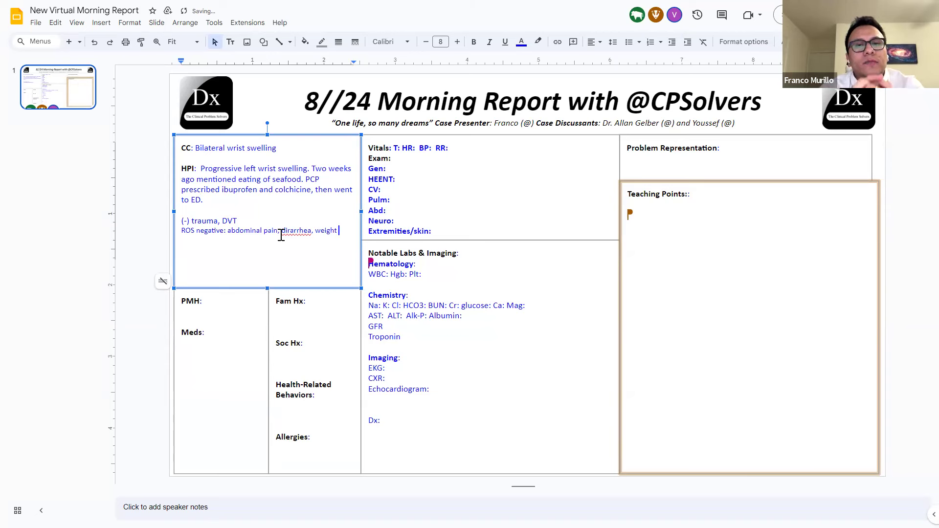
type("change")
left_click(193, 199)
type(", w")
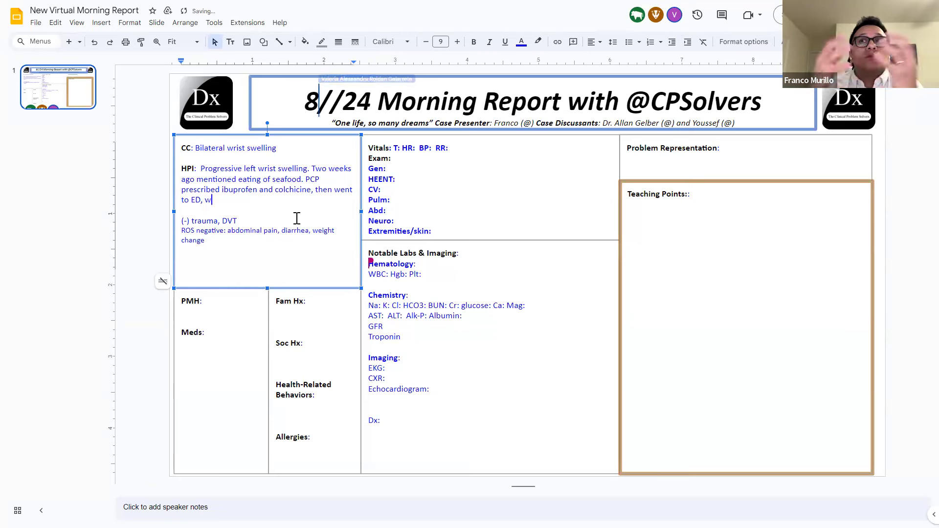
- Add the ED prednisolone prescription and later bilateral wrist swelling to the HPI
type("here")
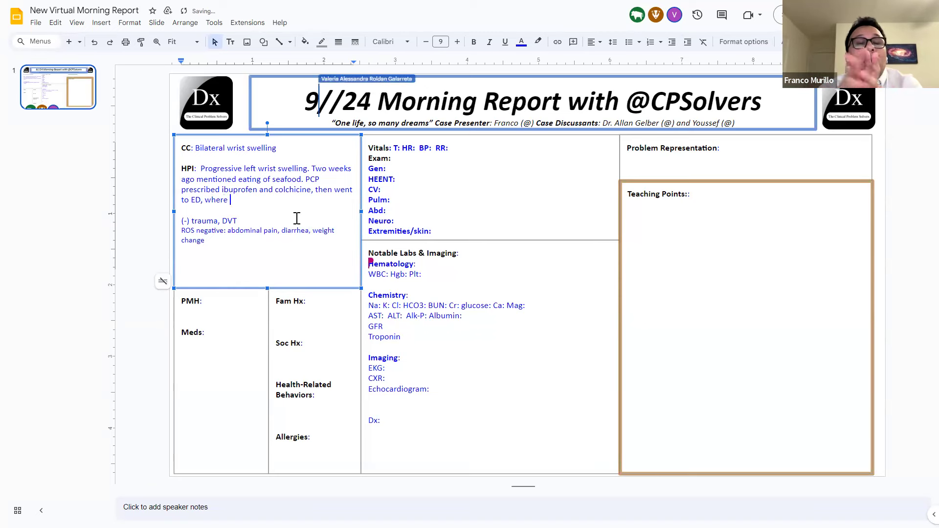
type("he we")
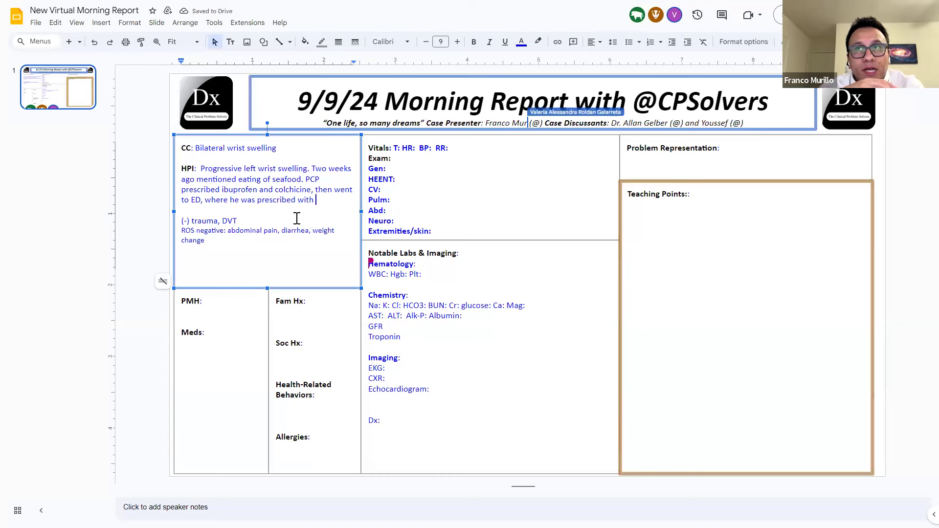
type("predisolone. Afte")
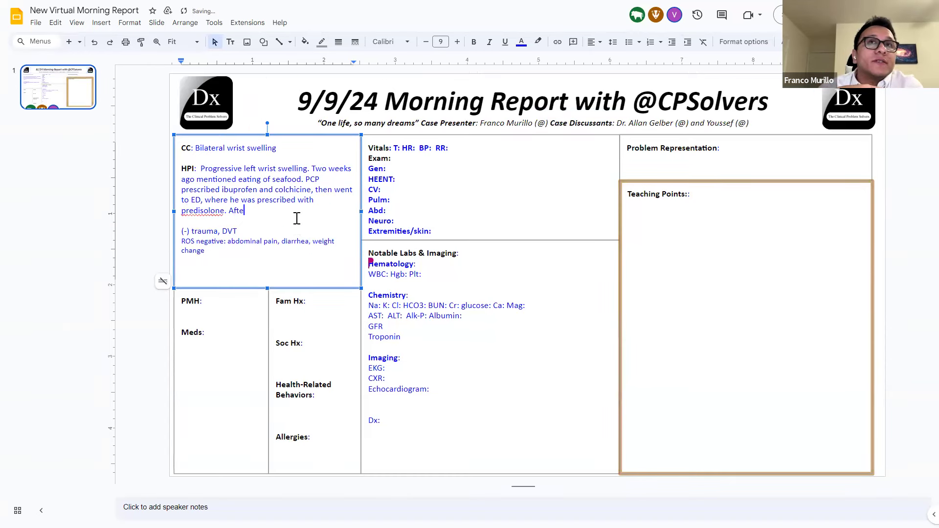
type("rwards")
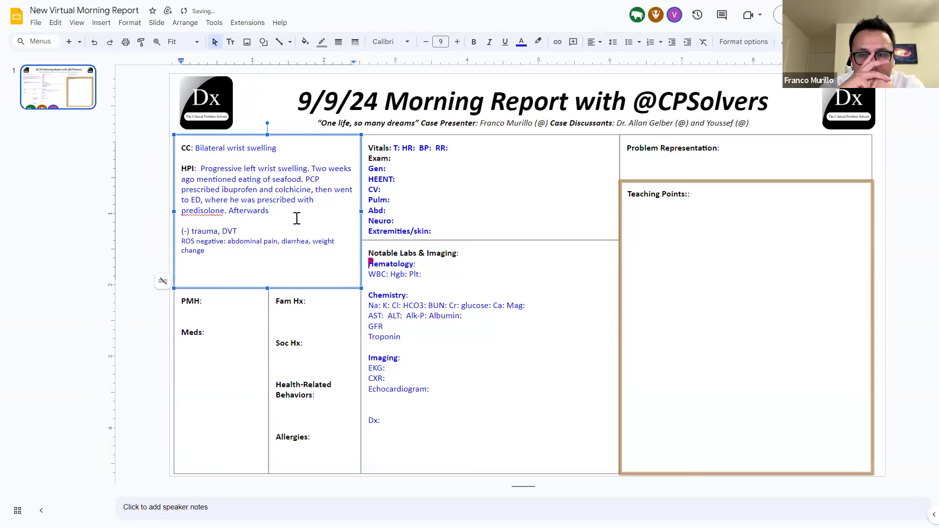
type("dev")
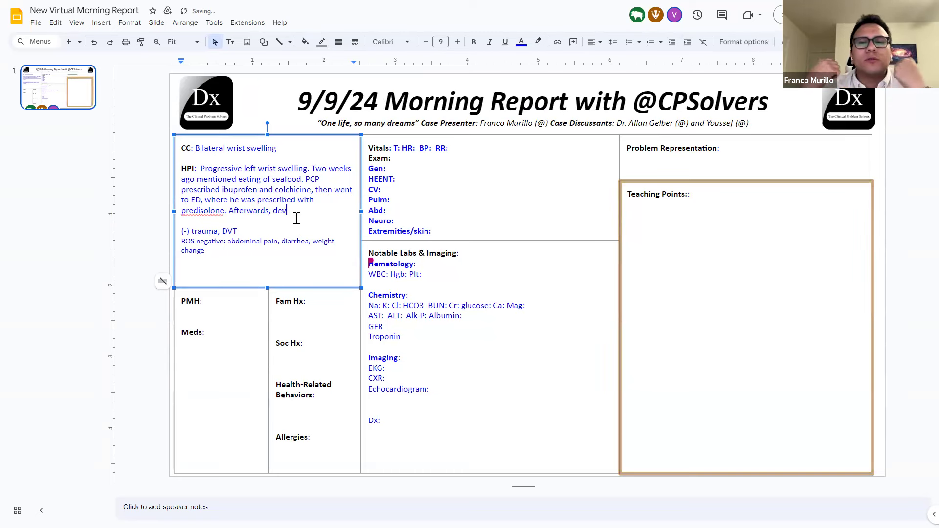
type("eloped bilatera")
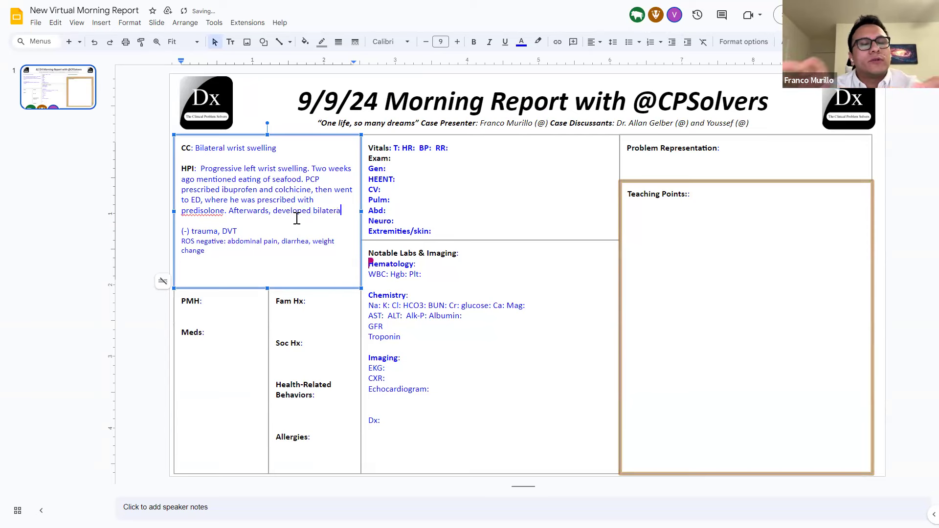
type("wrist")
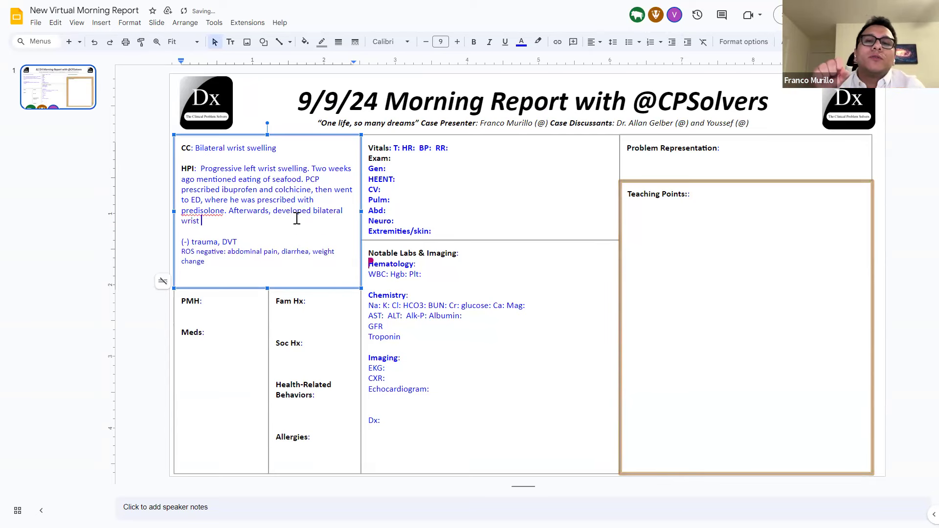
type("swelling.")
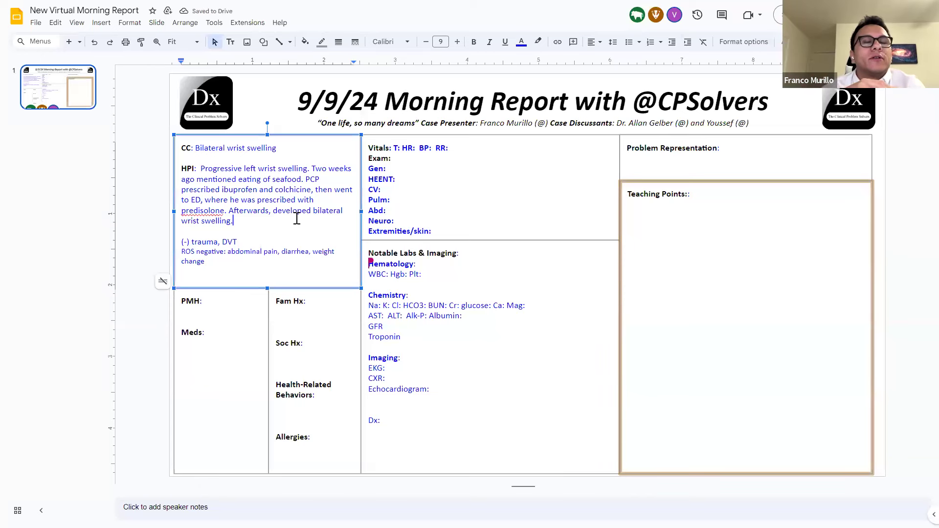
- Add 'Cannot do regular manual work, with morning stiffness' to the HPI
type("Ch")
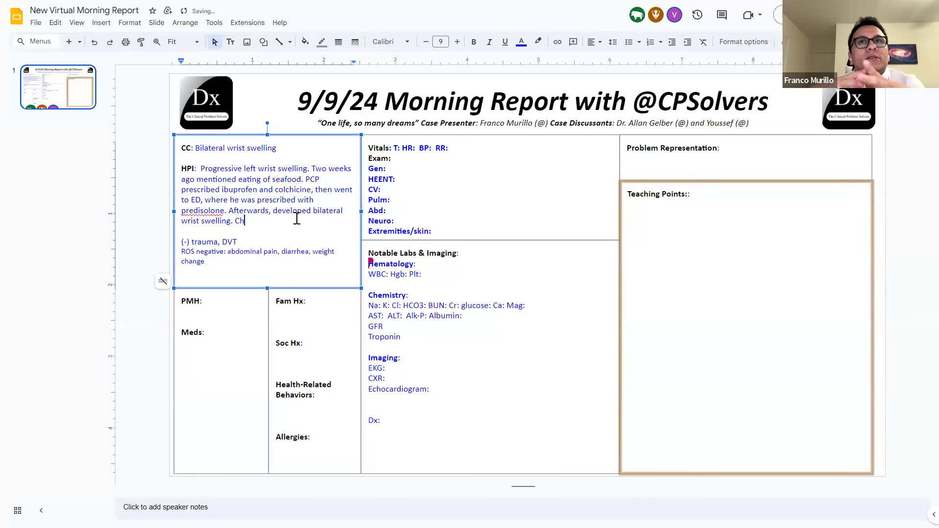
key("Backspace")
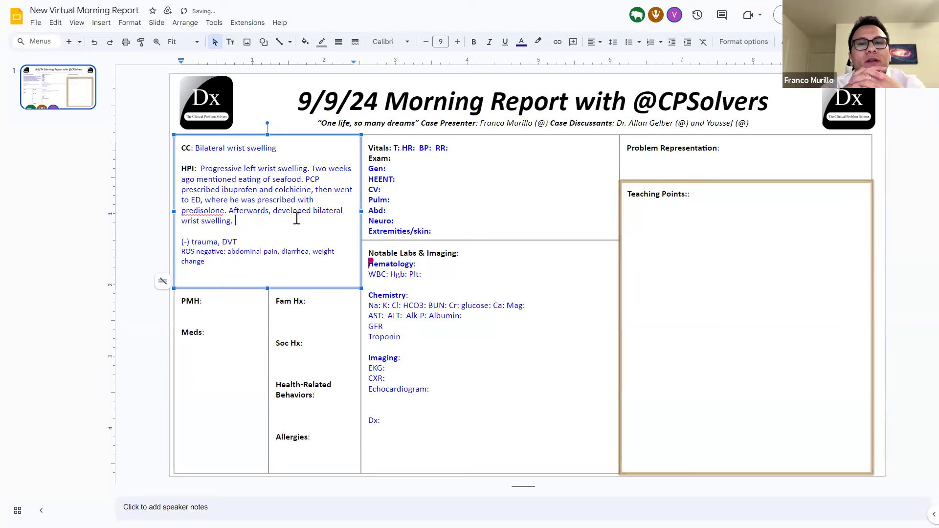
type("Canoot do")
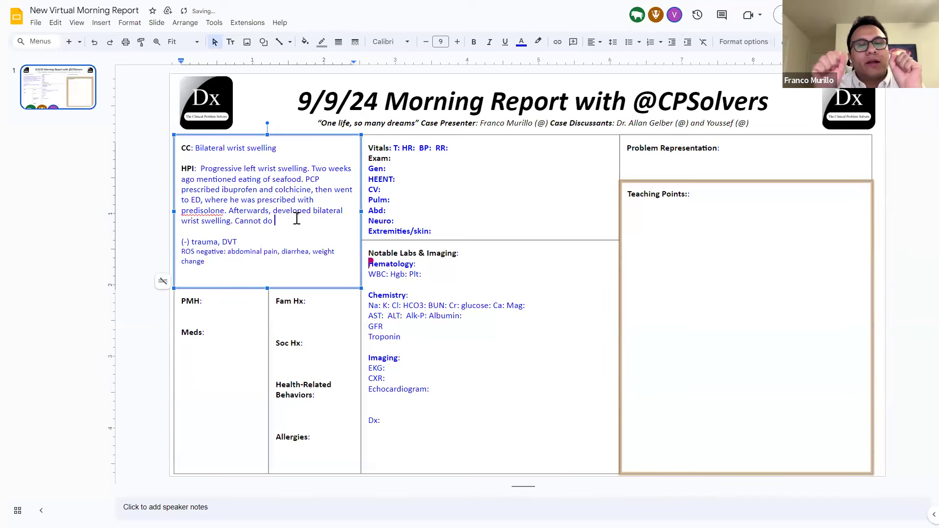
type("regular")
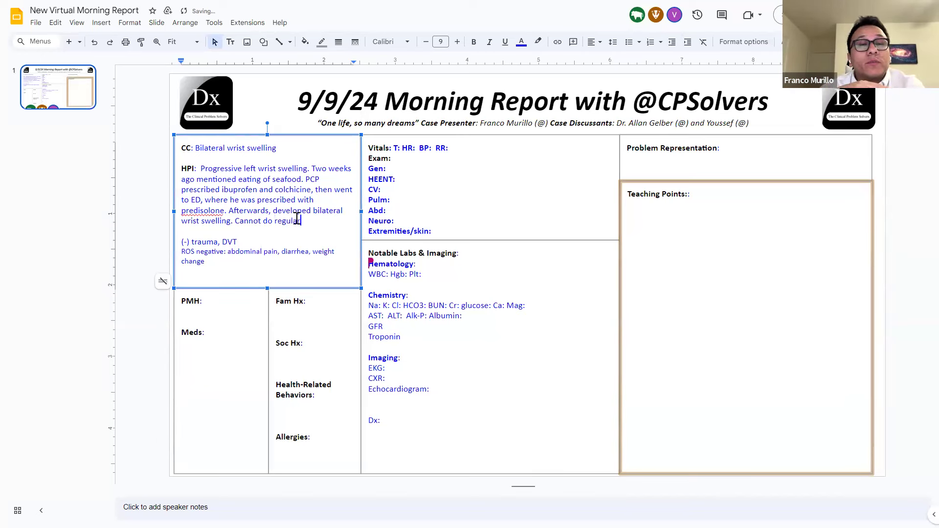
type("manual")
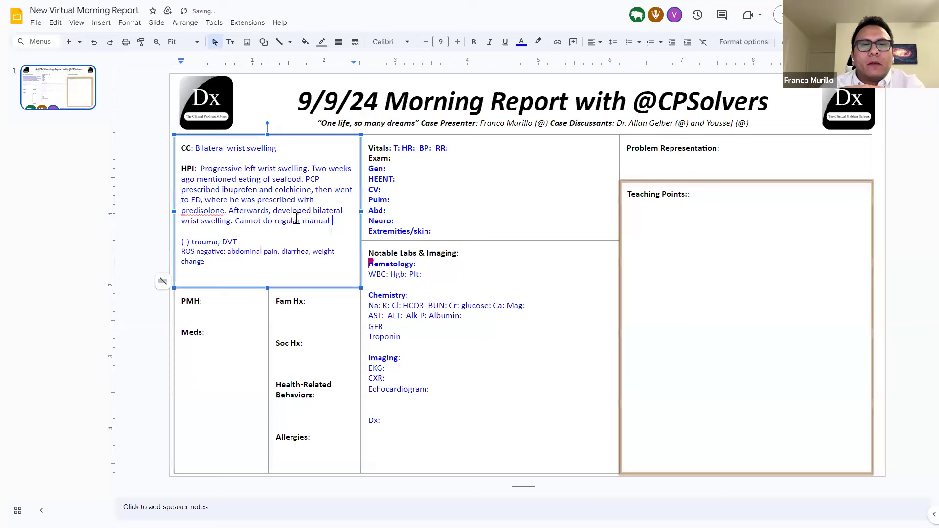
type("work")
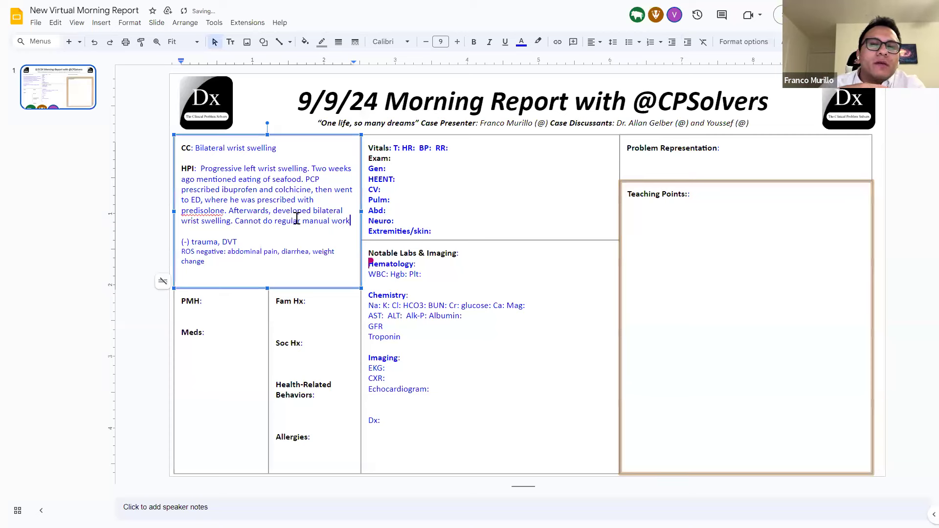
type(", with s")
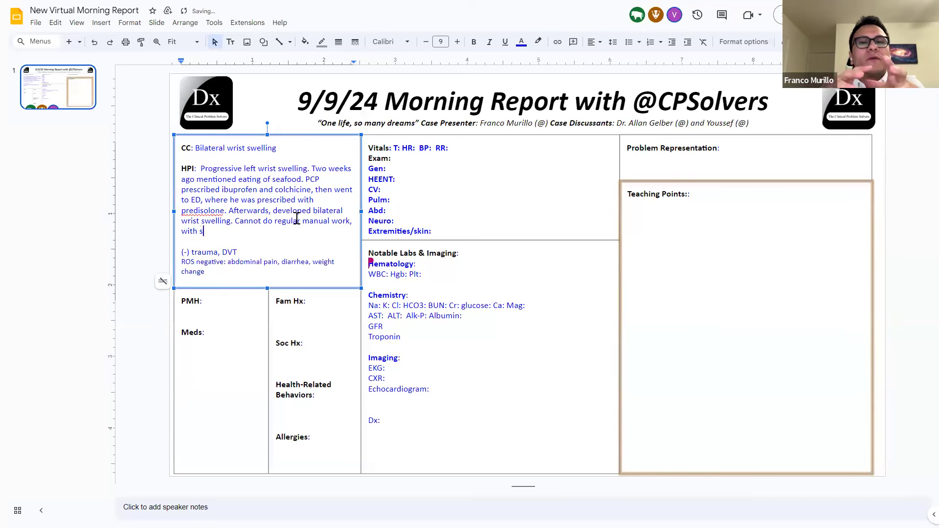
type("ti")
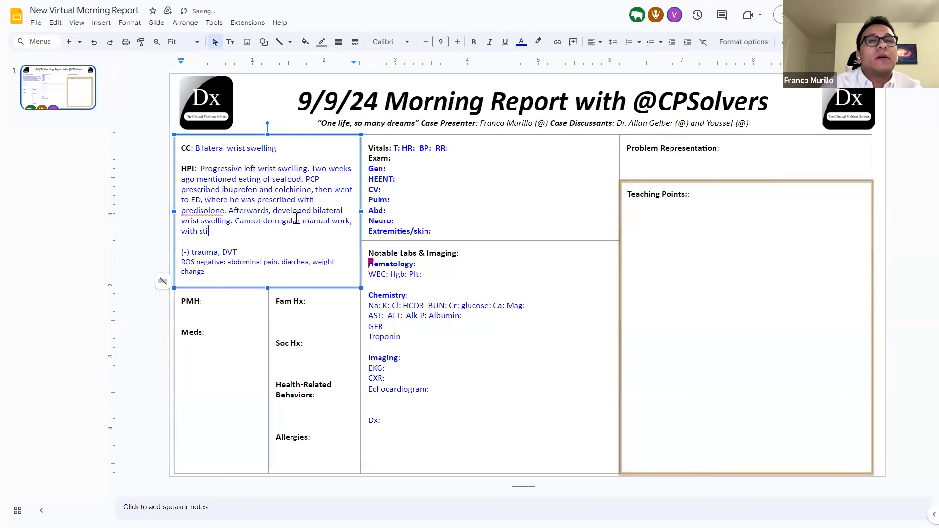
type("ff")
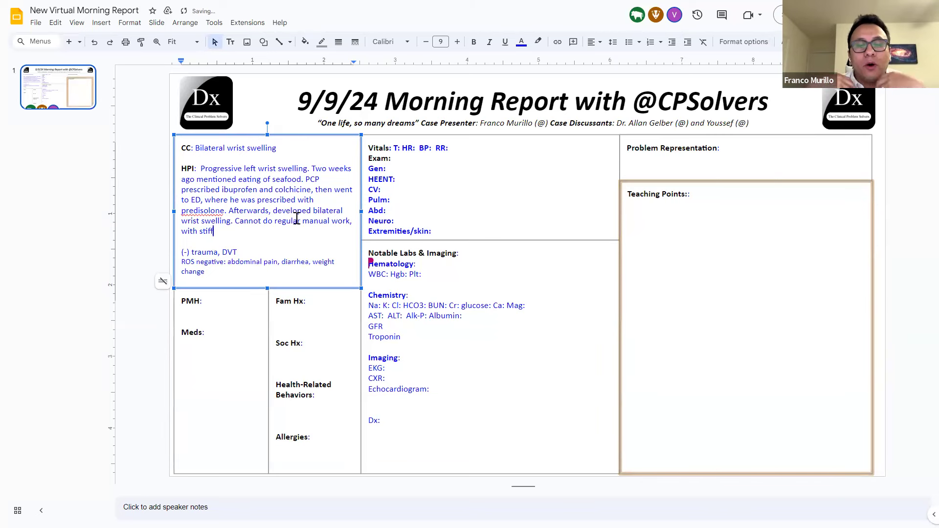
type("ness")
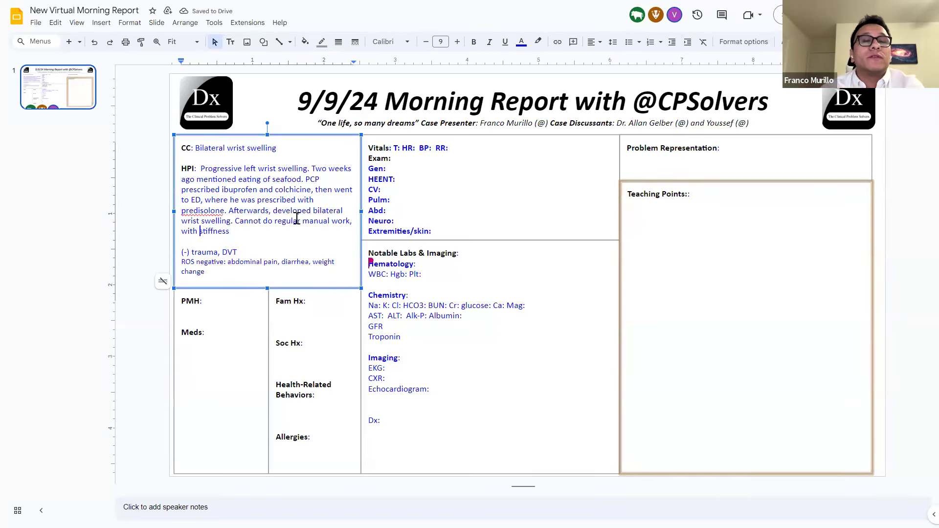
type("morning")
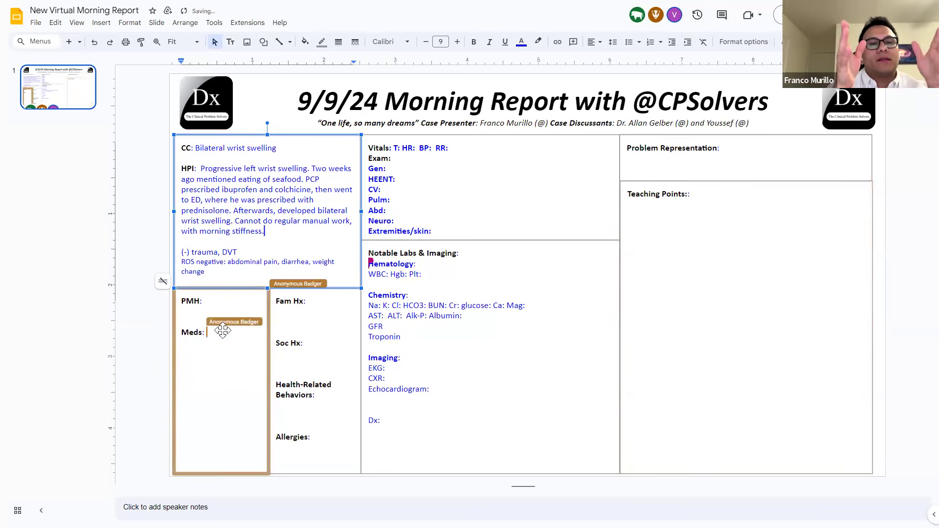
- List tylenol and ibuprofen under Meds and prefix the chief complaint with 64
type("tylenol")
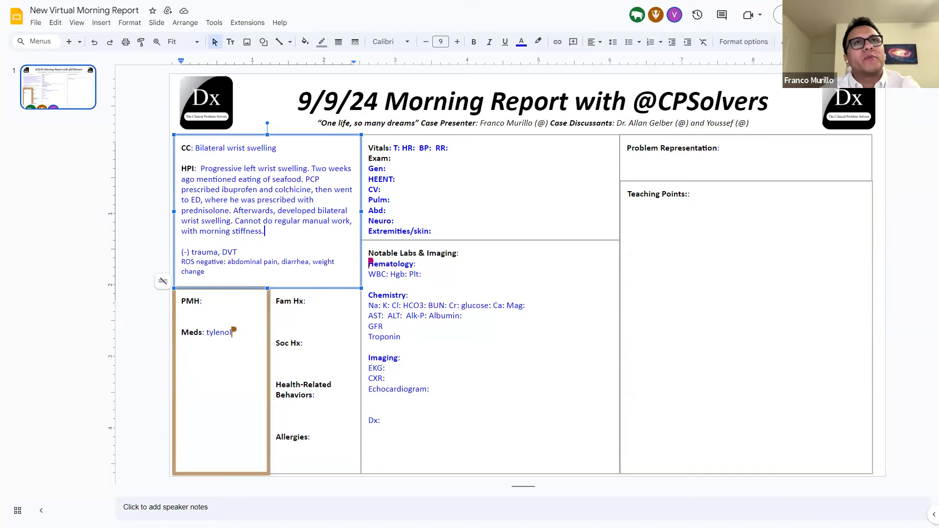
type(", ibuprofen")
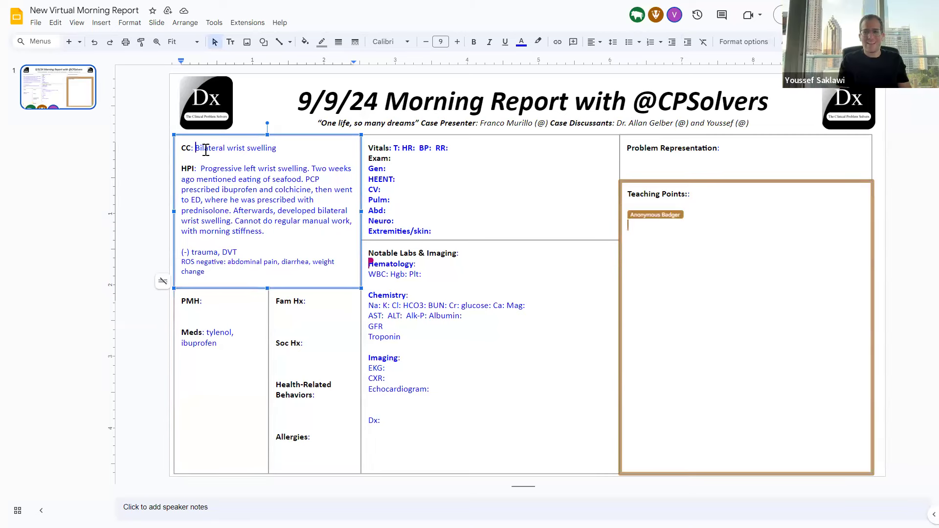
type("64")
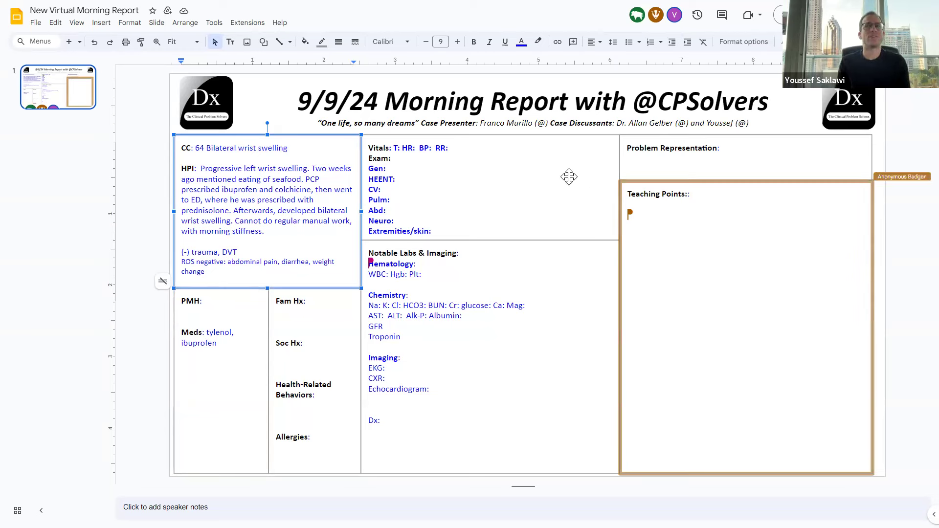
- Insert 'y/o' and 'presented with' into the chief complaint after 64
left_click(207, 147)
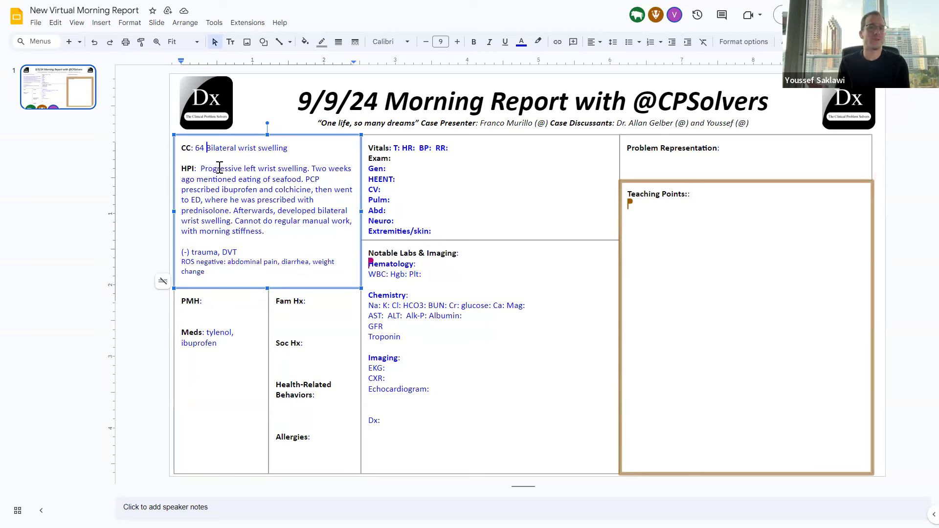
type("y/o")
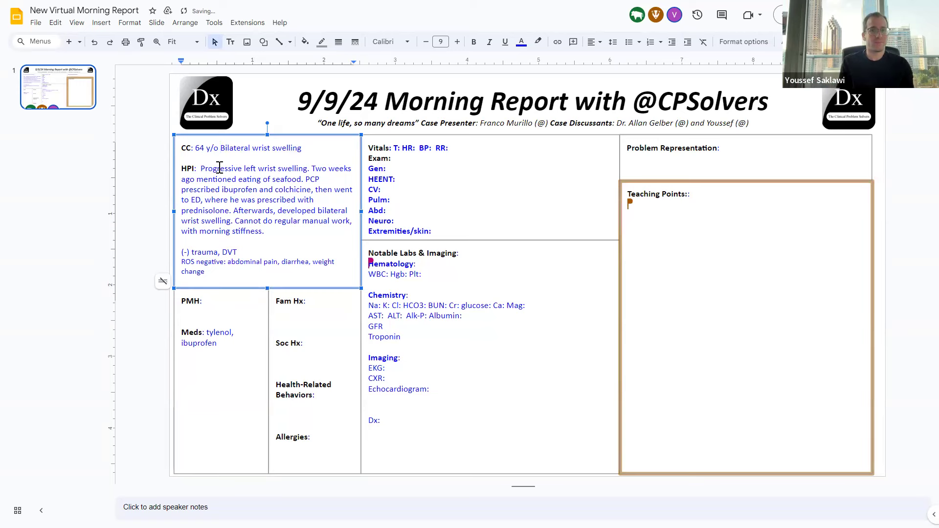
type("presented with b")
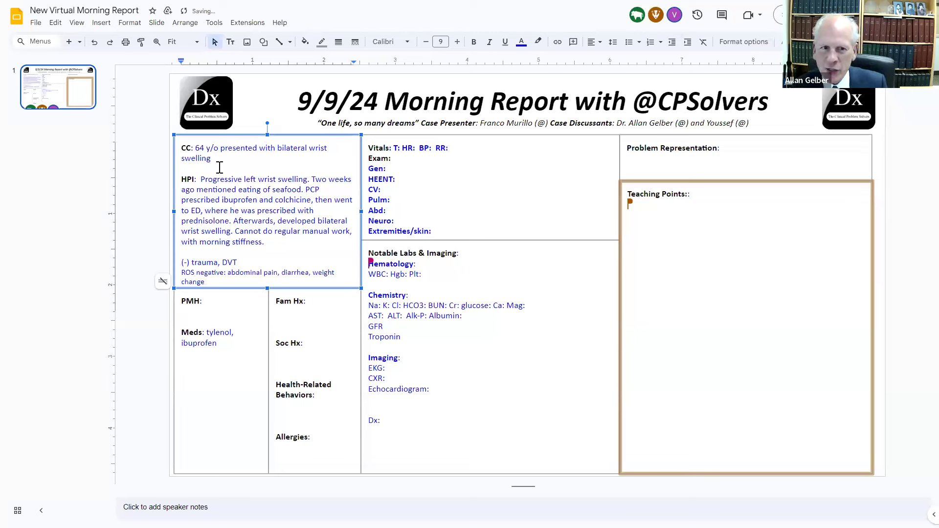
- Add 'male' to the chief complaint and start a 'Swelling approach: time course' teaching point
type("male")
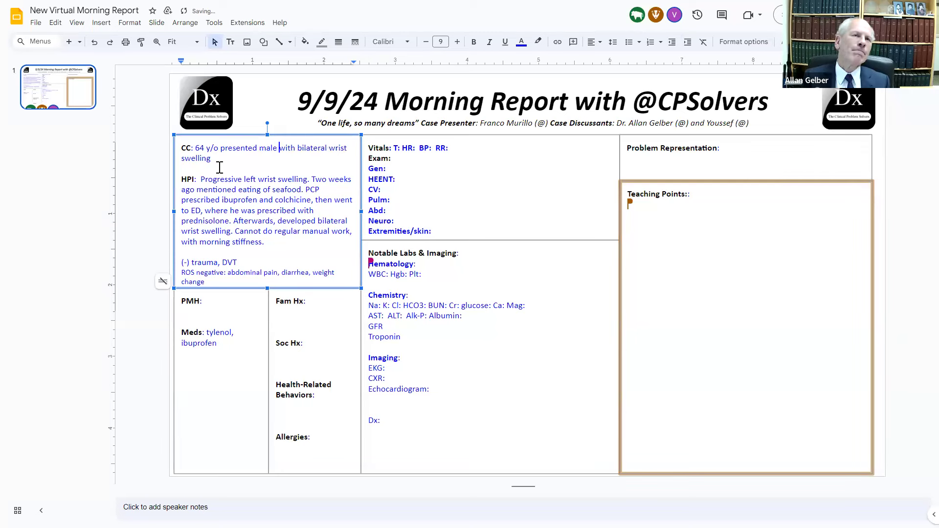
type("Swe")
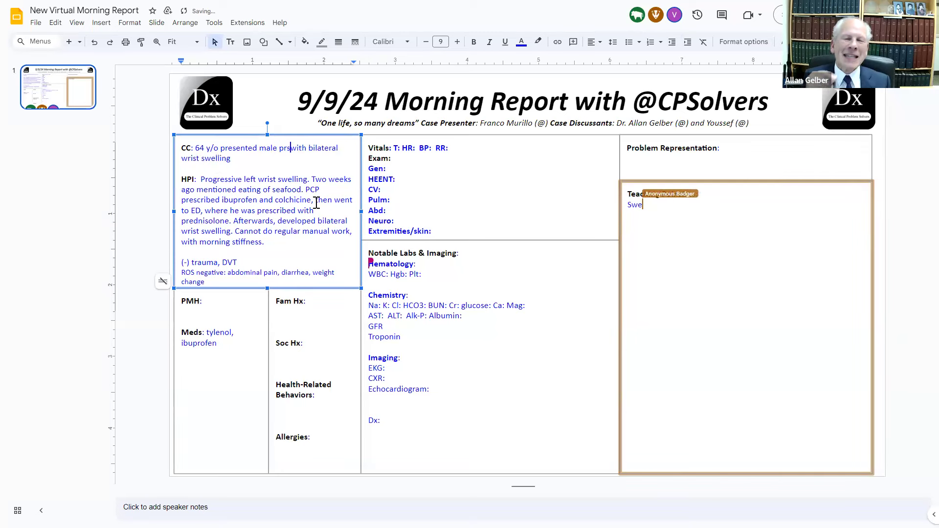
type("Swelling app")
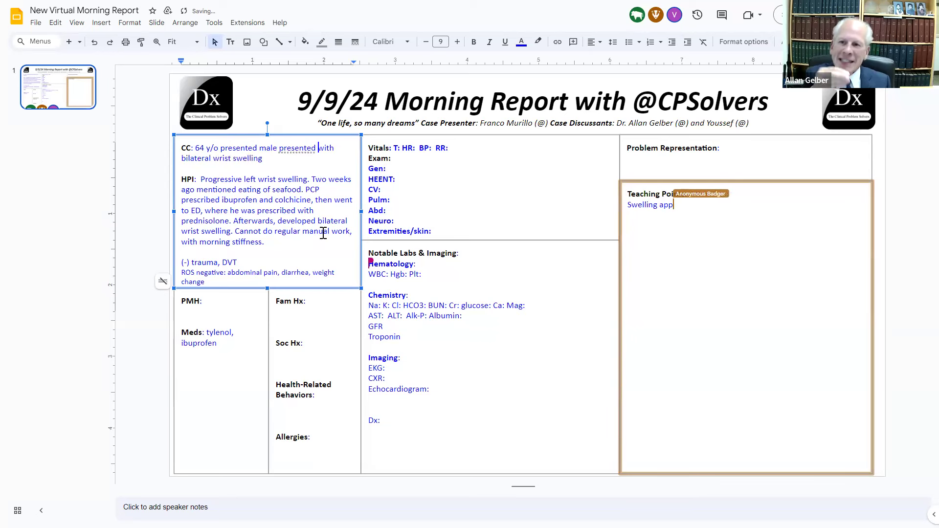
type("roach")
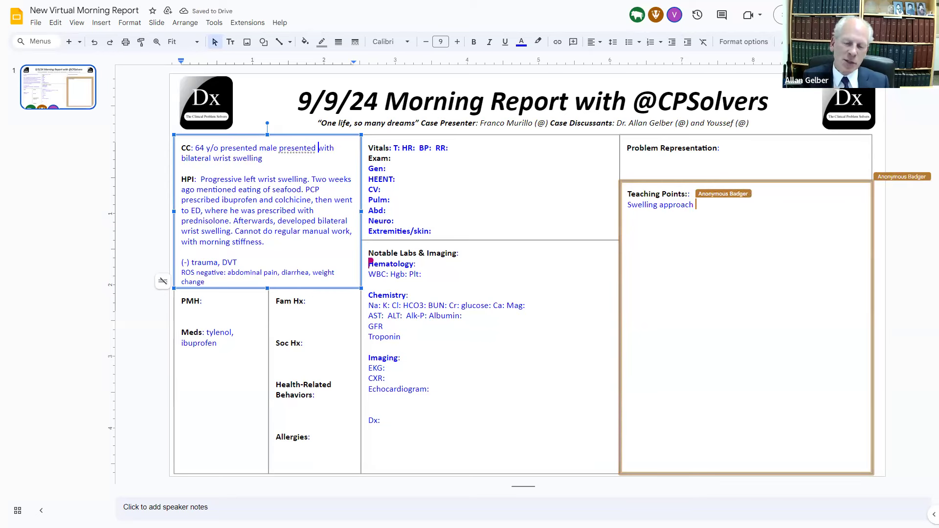
type(":")
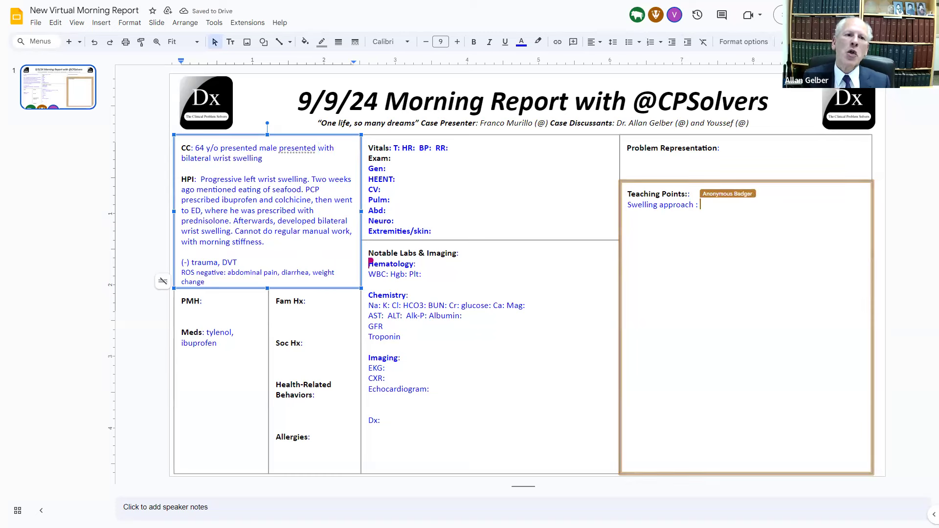
type("time spe")
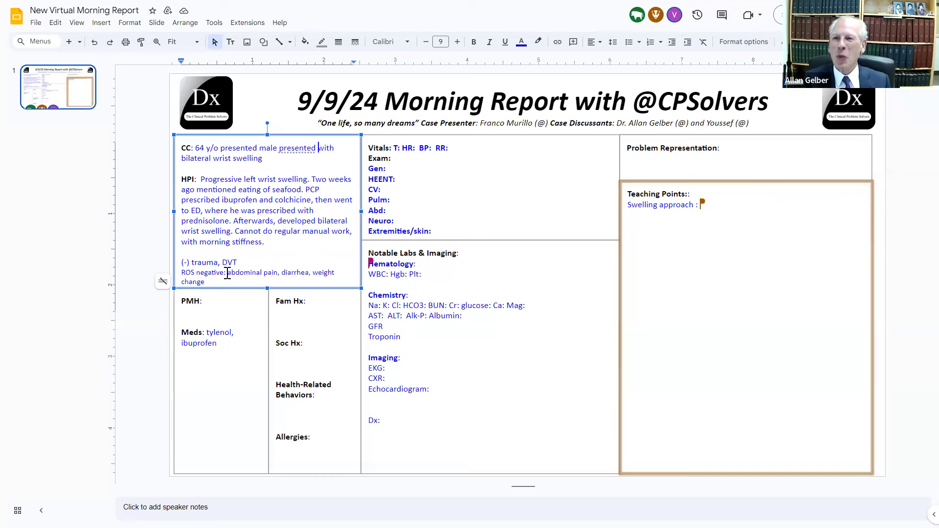
type("time co")
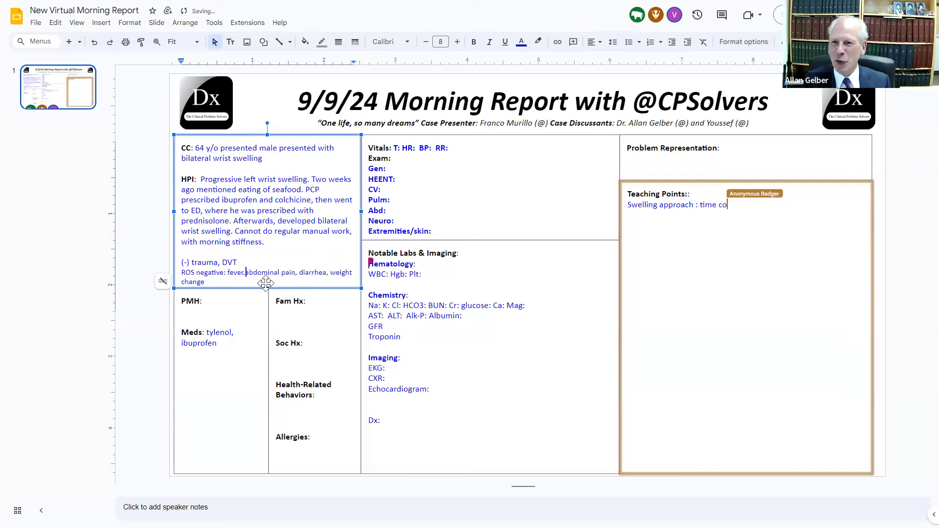
type("urse")
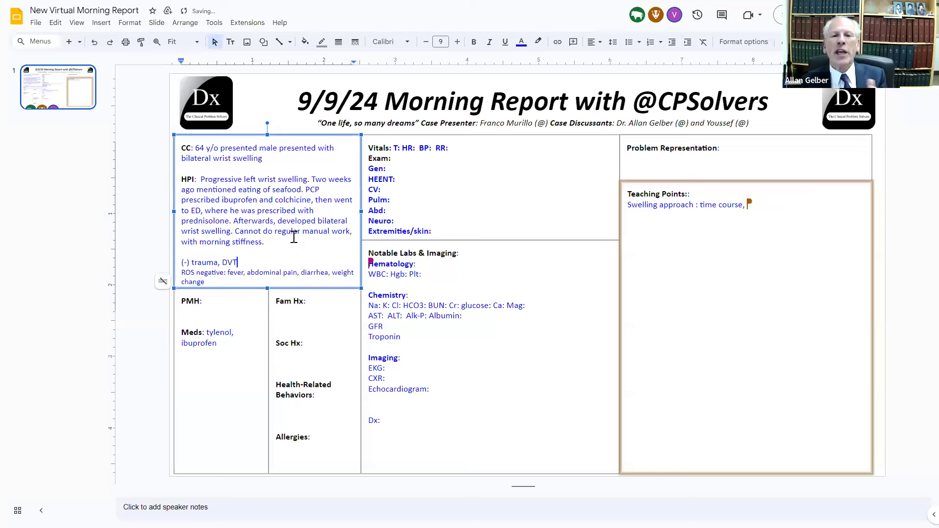
- Add insect bites and sexual activity to the history, and 'acute vs chronic' to the teaching point
type(",")
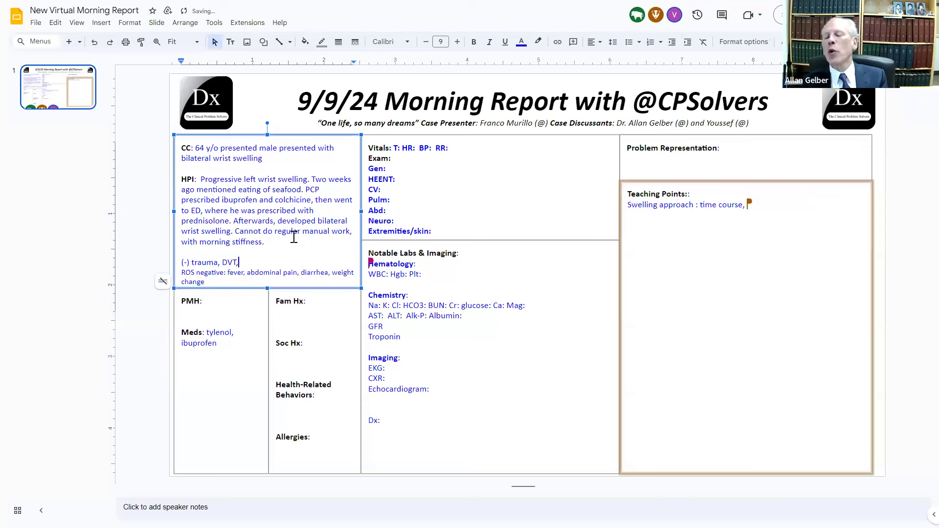
type("insect bites")
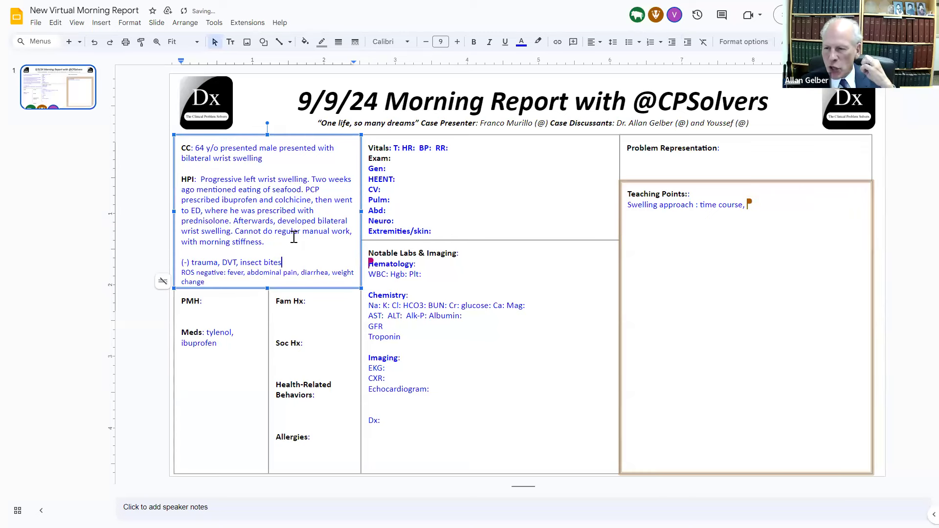
type("a")
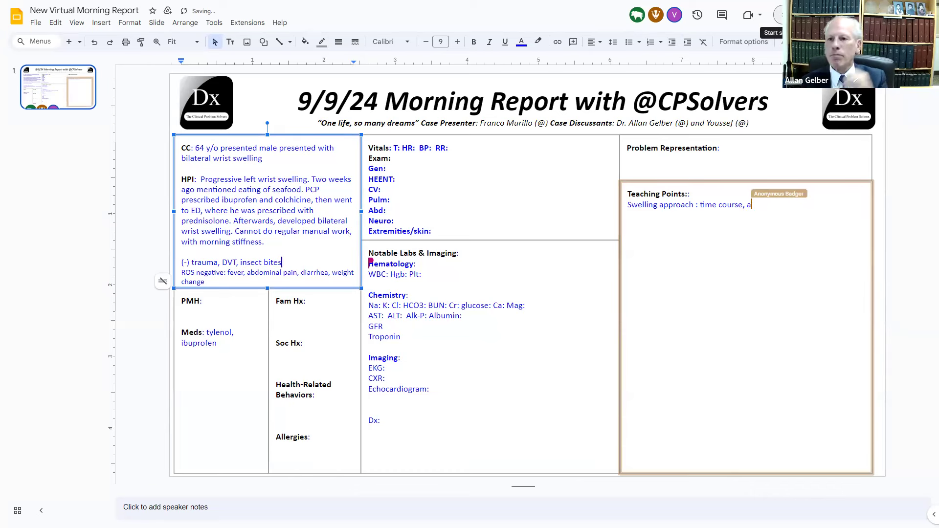
key("Backspace")
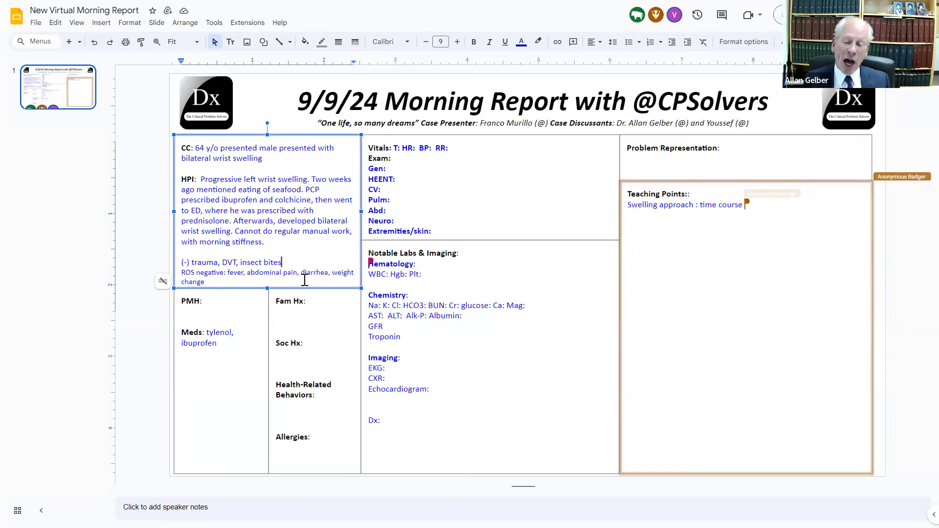
type(", sexual activity")
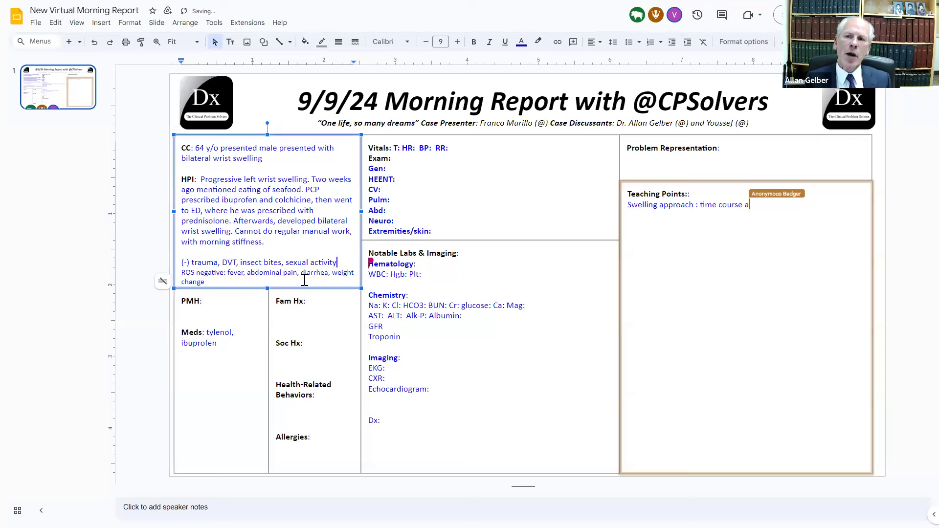
type("cute vs")
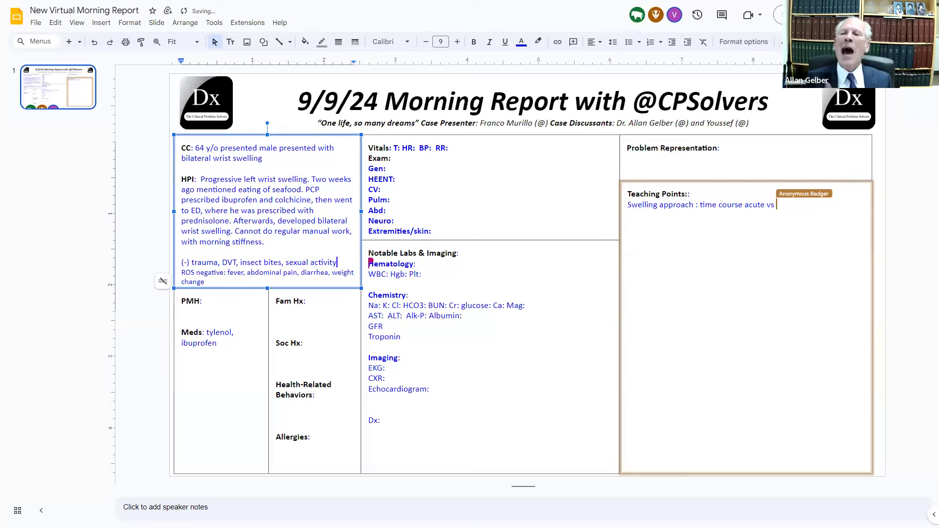
type("chronic")
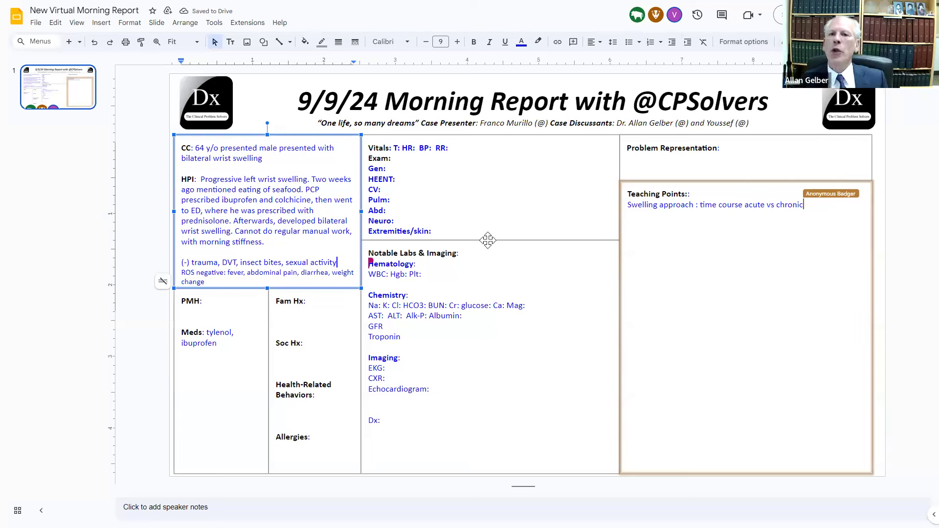
type(",")
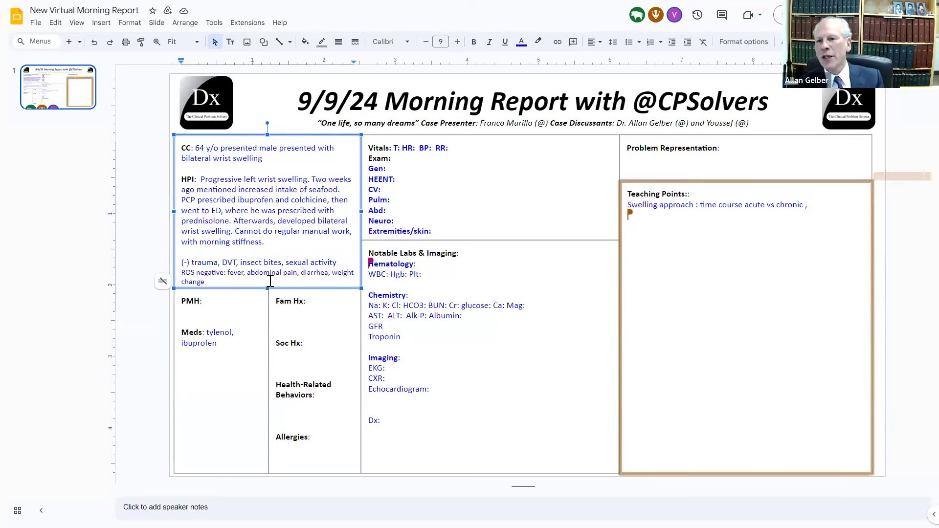
- Add RF, bowel habit, pseudogout?, visual acuity change and vertigo to the notes
type("consider")
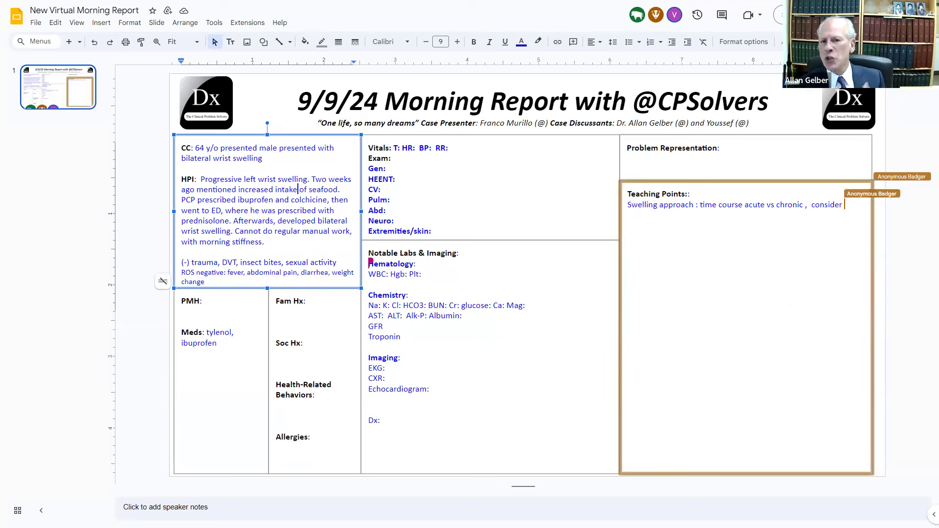
type("RF ( gout")
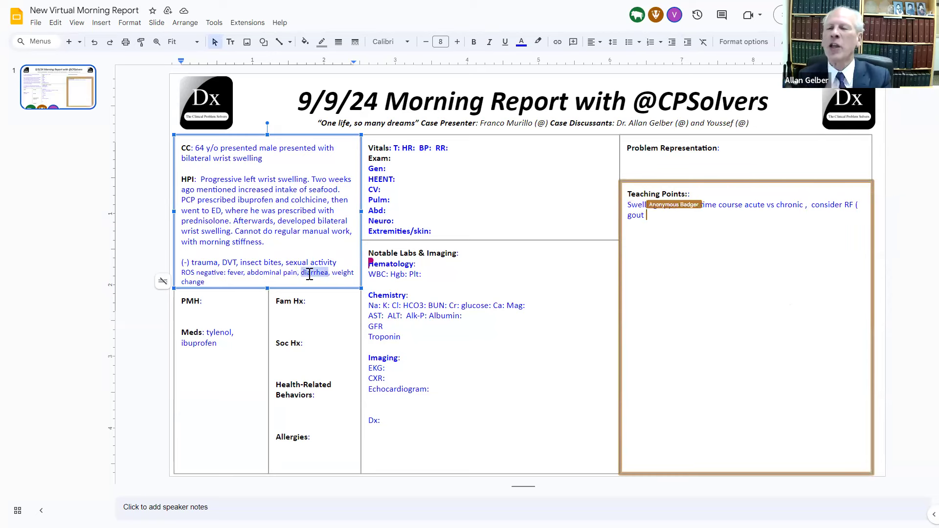
type("bowel habit")
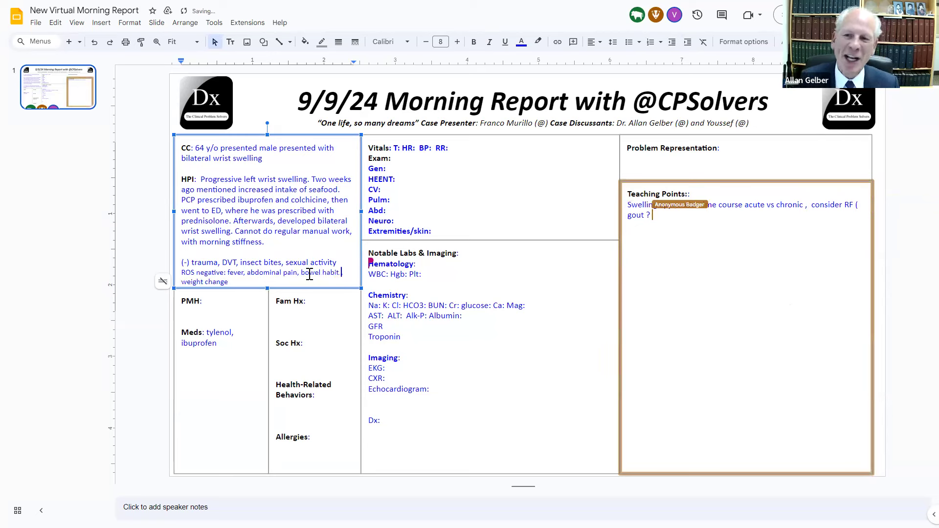
type("pseudogout")
type("change, ")
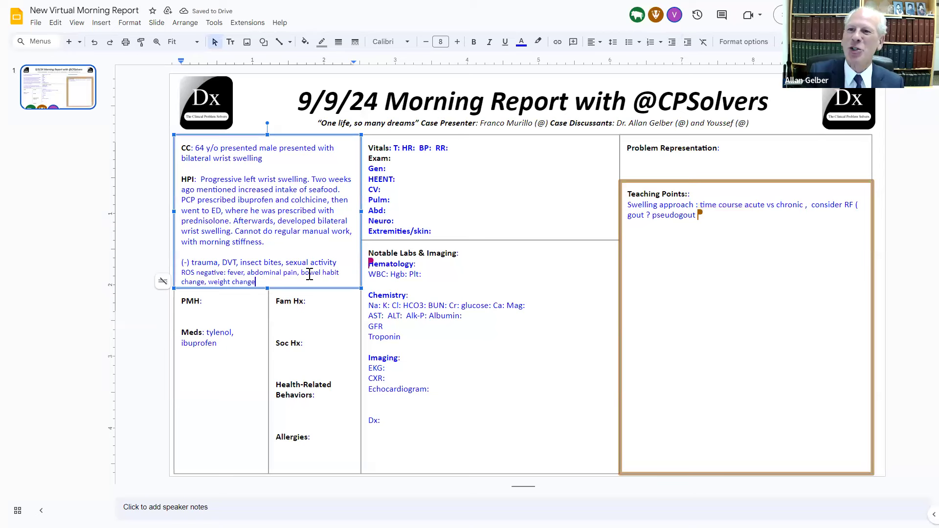
type("?)")
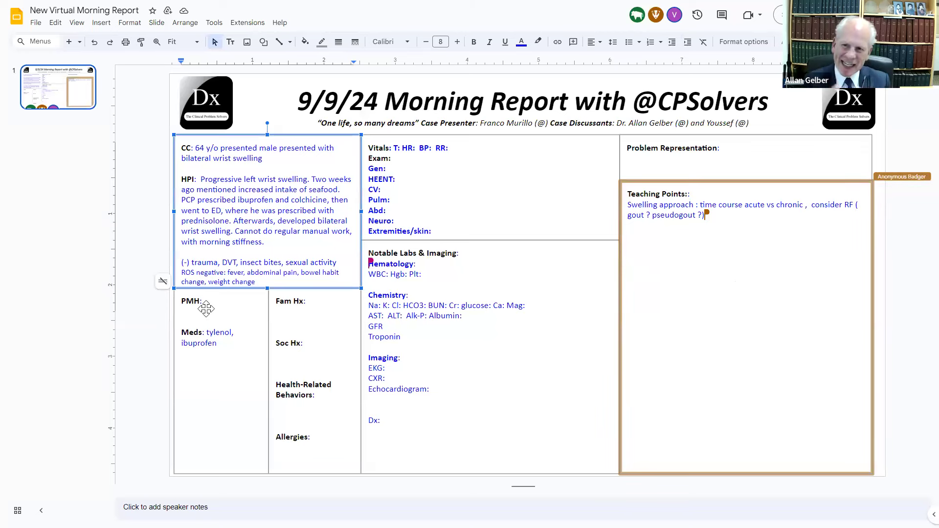
double_click(225, 281)
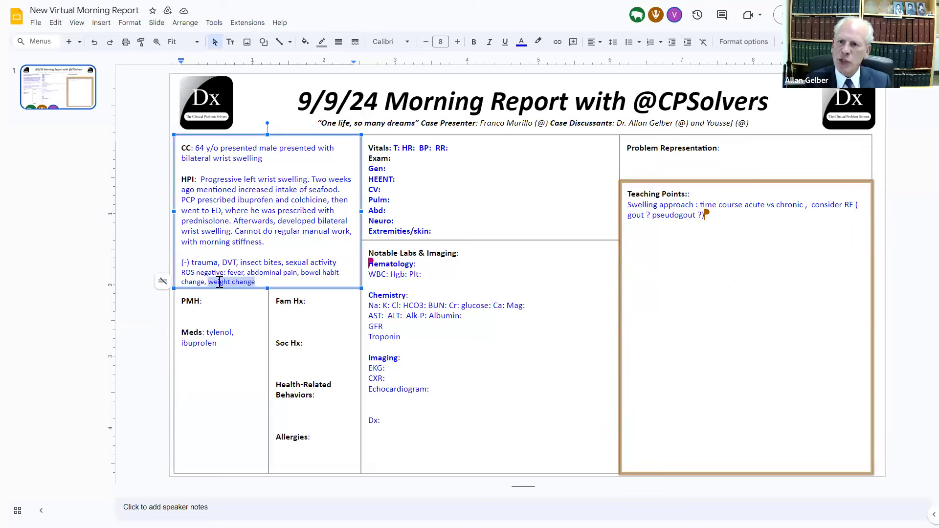
type("visual acuity")
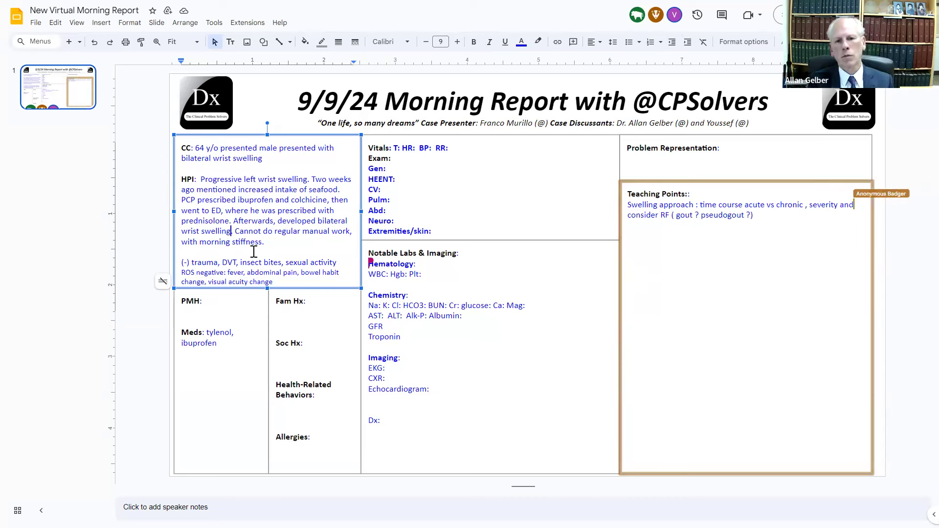
type("and vertigo")
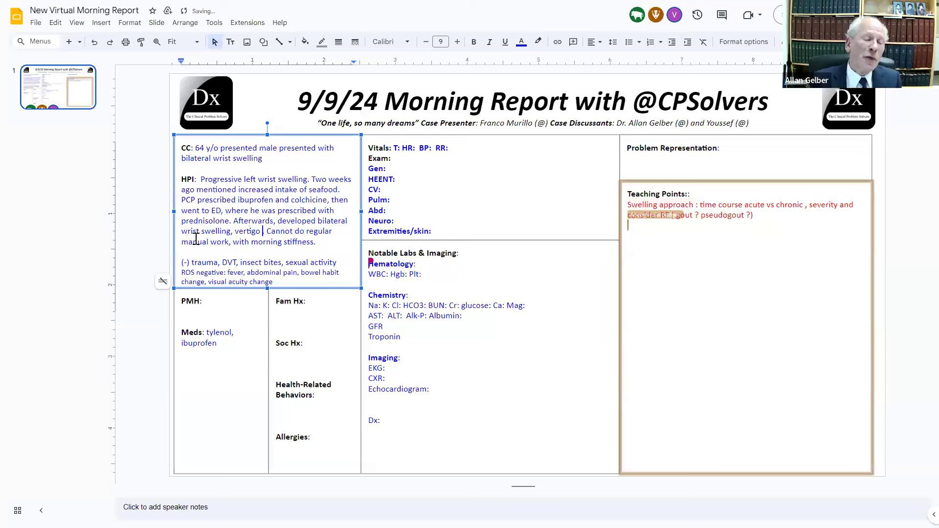
- Add nausea to the history and a 'Monoarticular process: synovial joint' teaching point
type("and nausea")
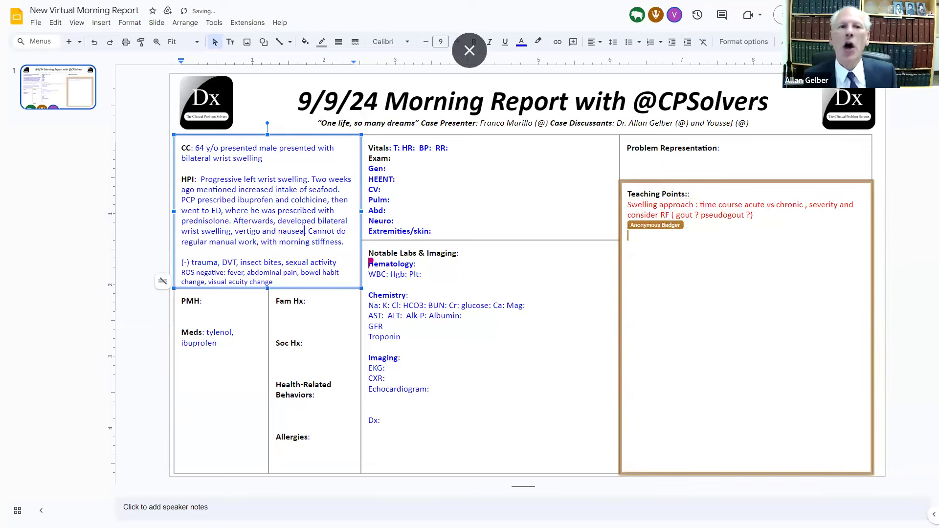
type("Monoa")
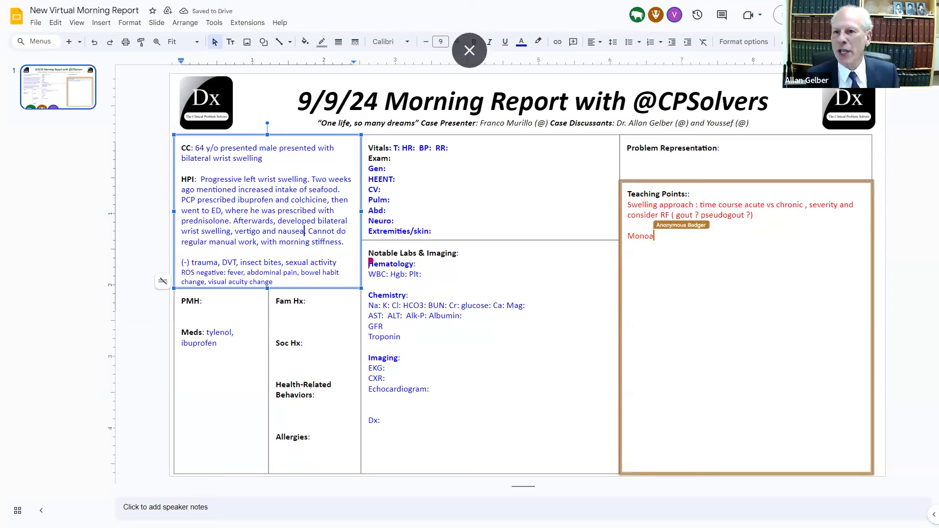
type("rticular")
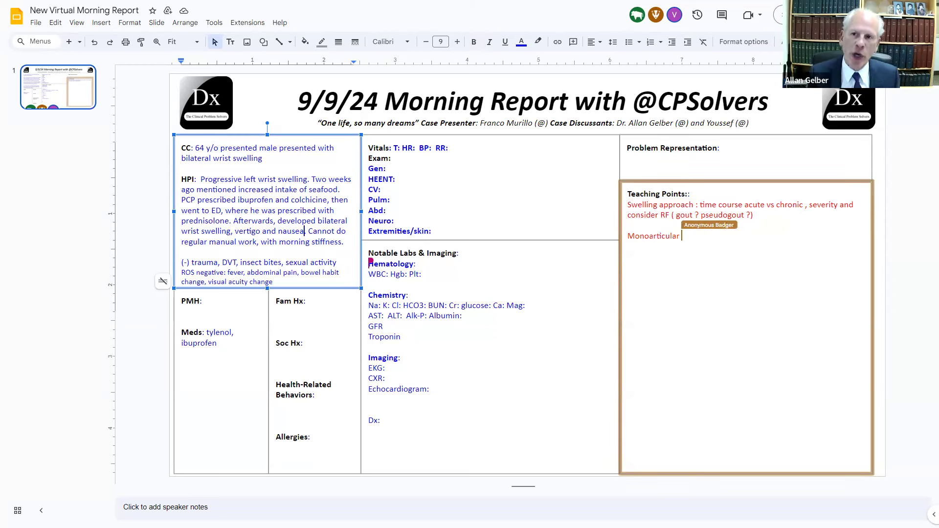
type(":")
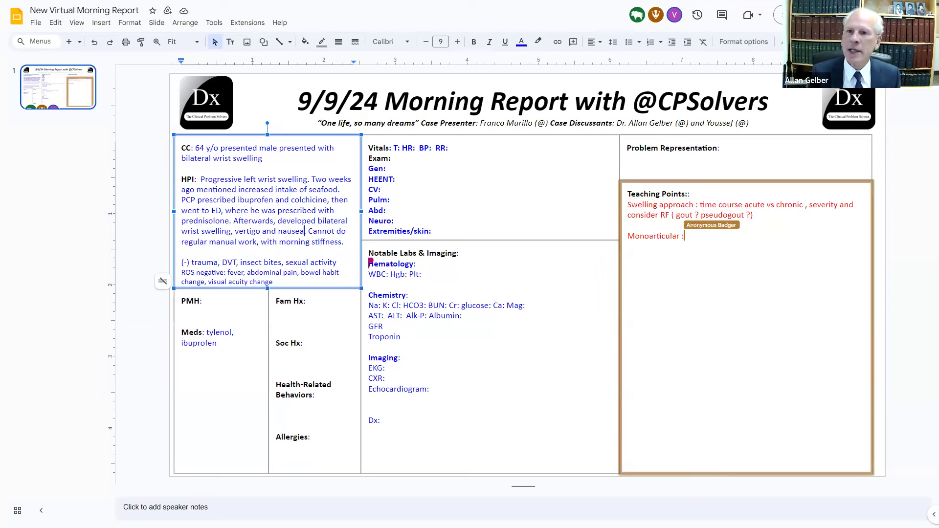
type("sinov")
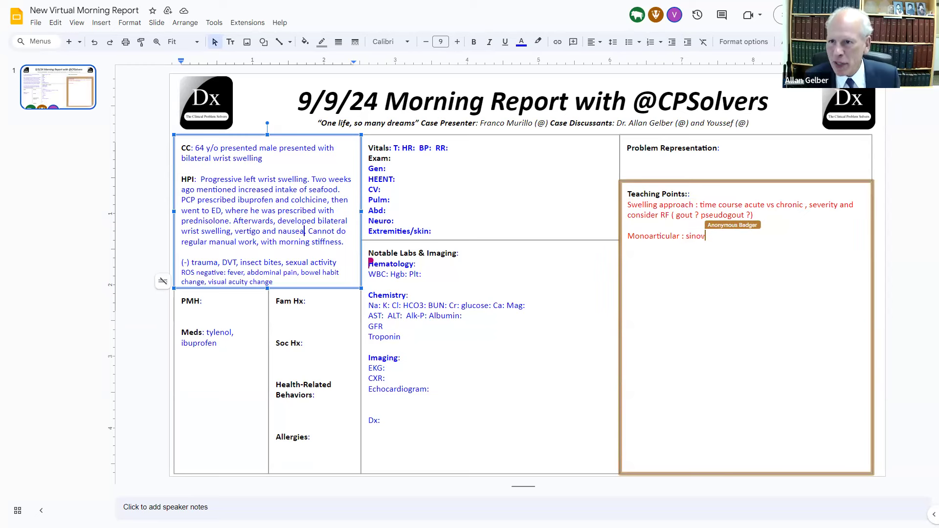
type("ial joint  p")
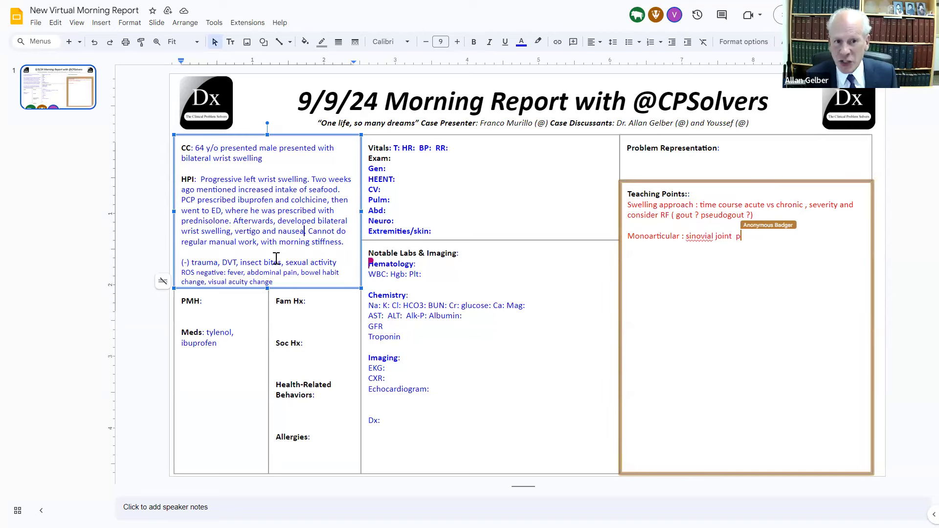
type("rocess")
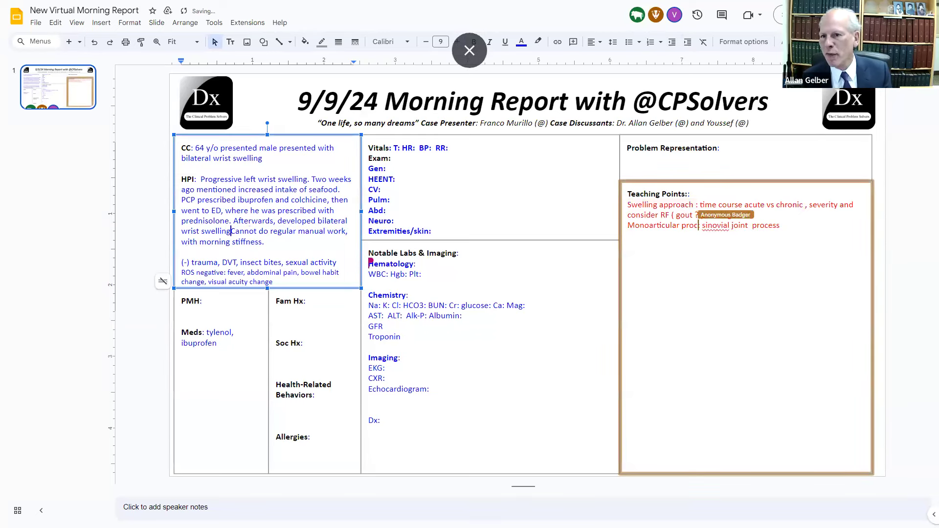
- Revise the HPI to note improvement and associated morning stiffness
type("pseudogout ?)")
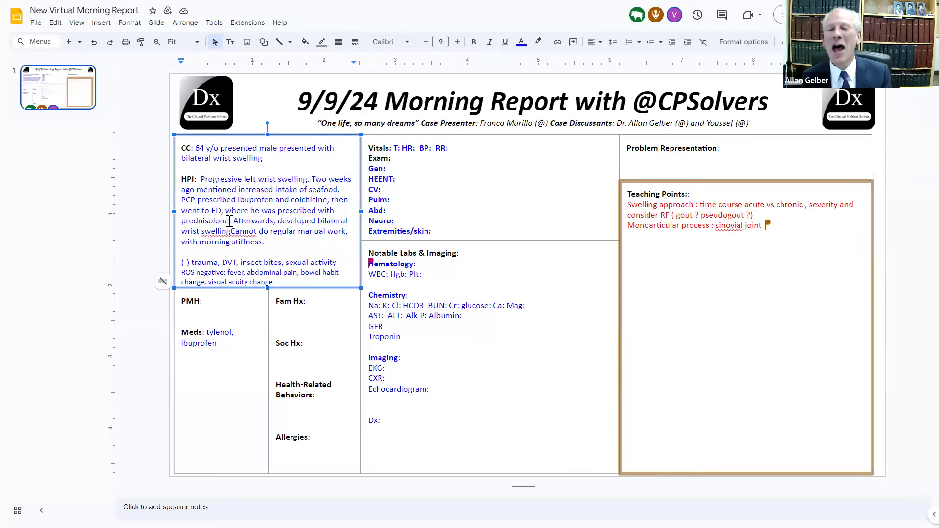
type("with improvement. However,")
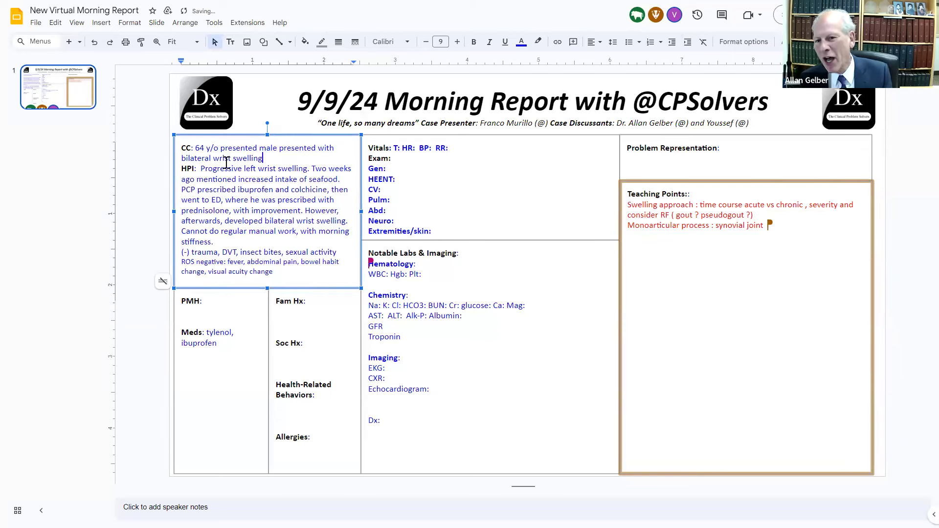
type("M")
type("associated ")
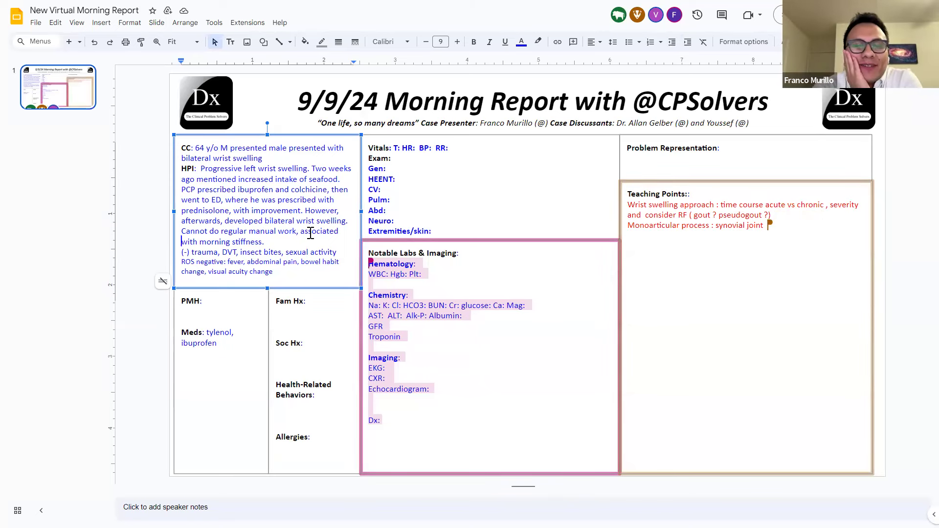
- Record T2DM and TB in PMH and metformin as a medication
key("alt+tab")
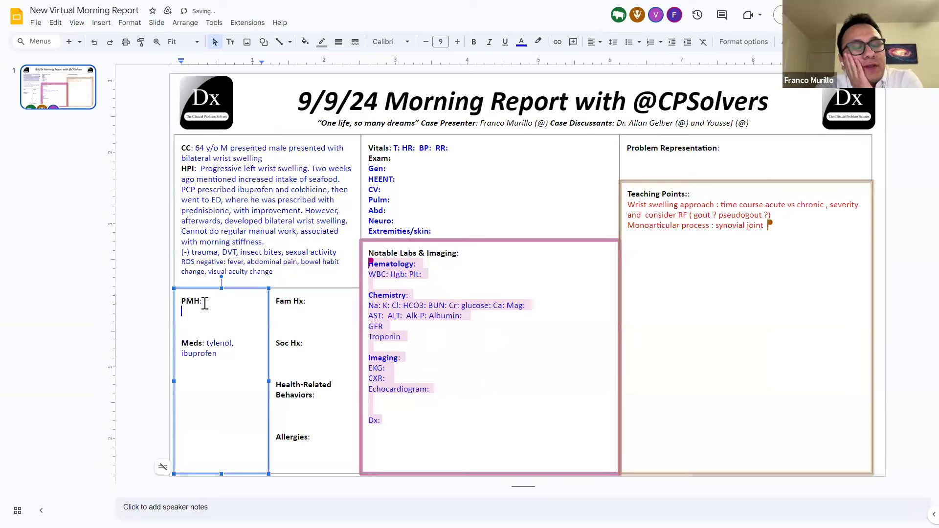
type("T2DM")
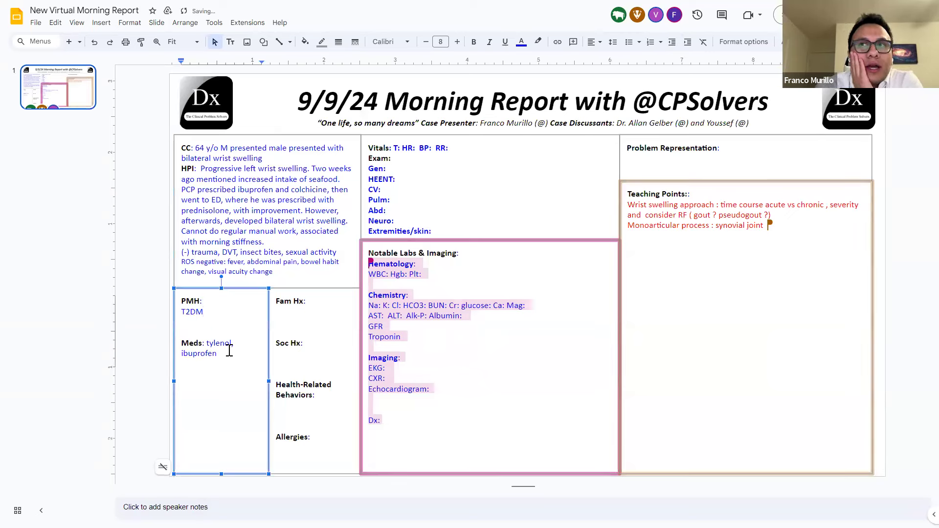
type(", mer")
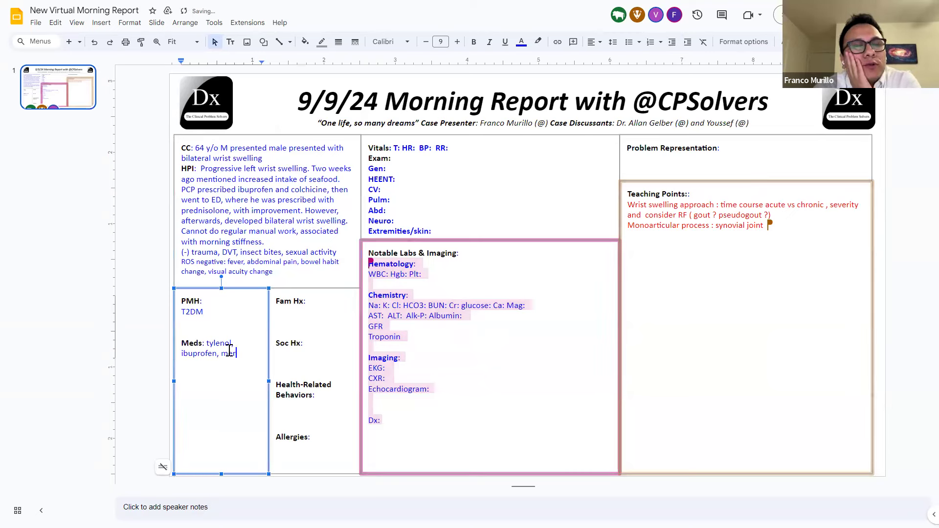
type("tformin")
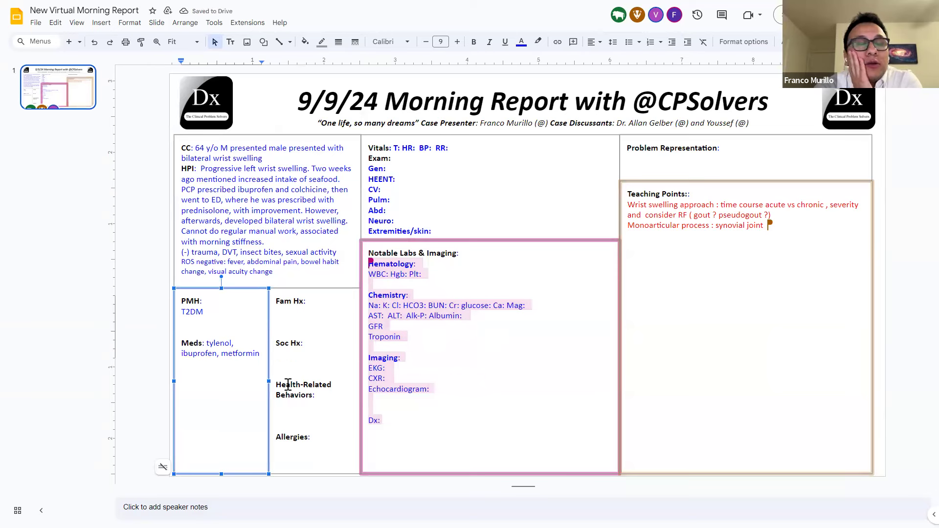
type("TB at age 20")
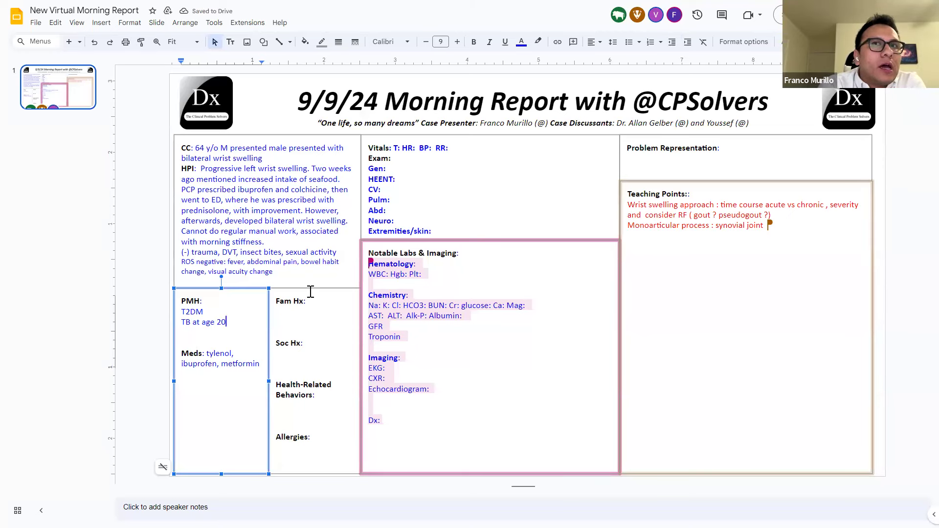
- Enter 'Sister has RA' as family history and 'Pharmacist, living in Peru, no recent travels' as social history
left_click(305, 310)
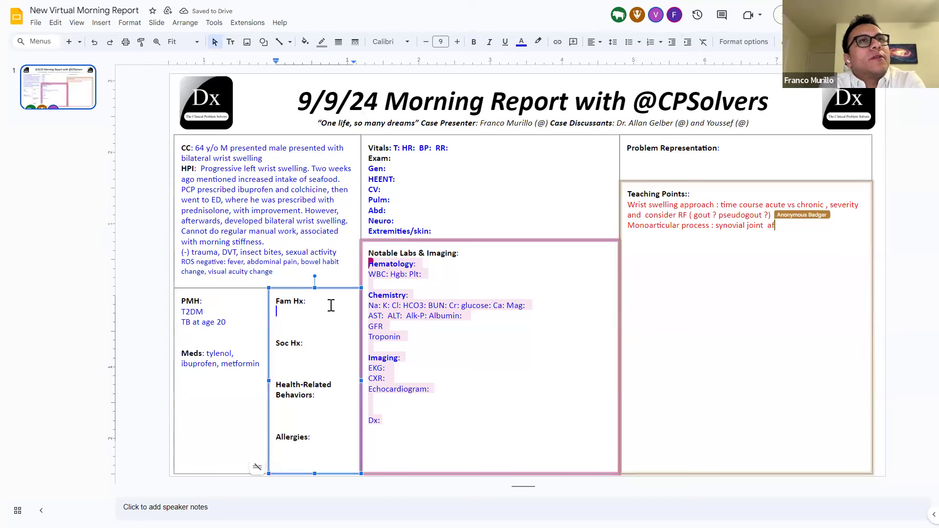
type("Sister ha")
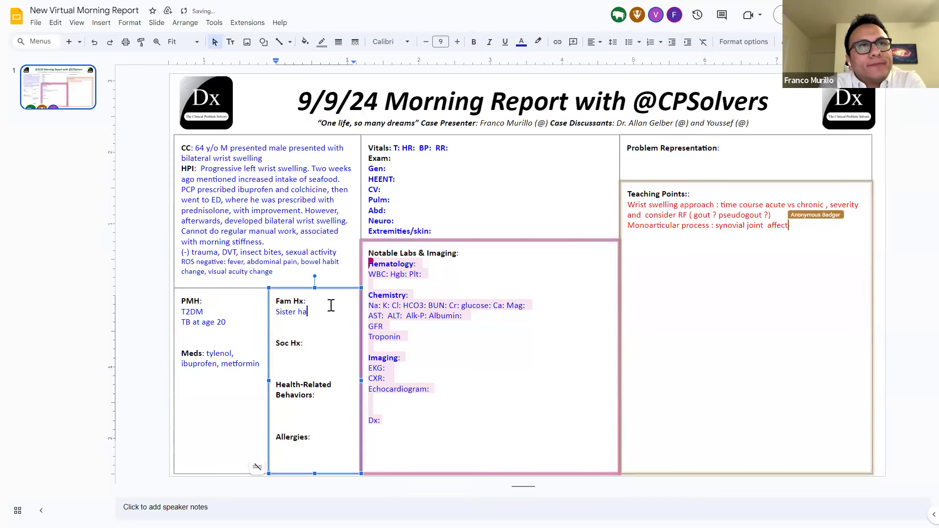
type("s RA")
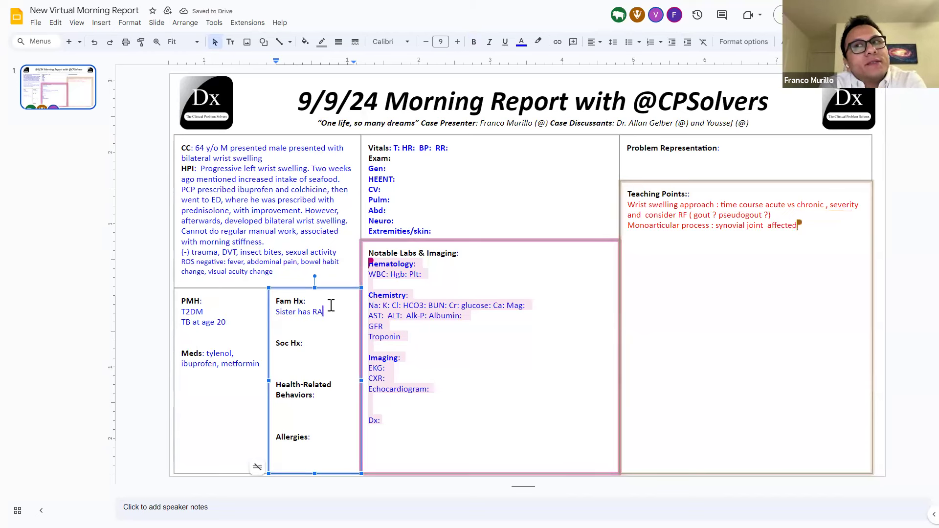
type("Pharmacist")
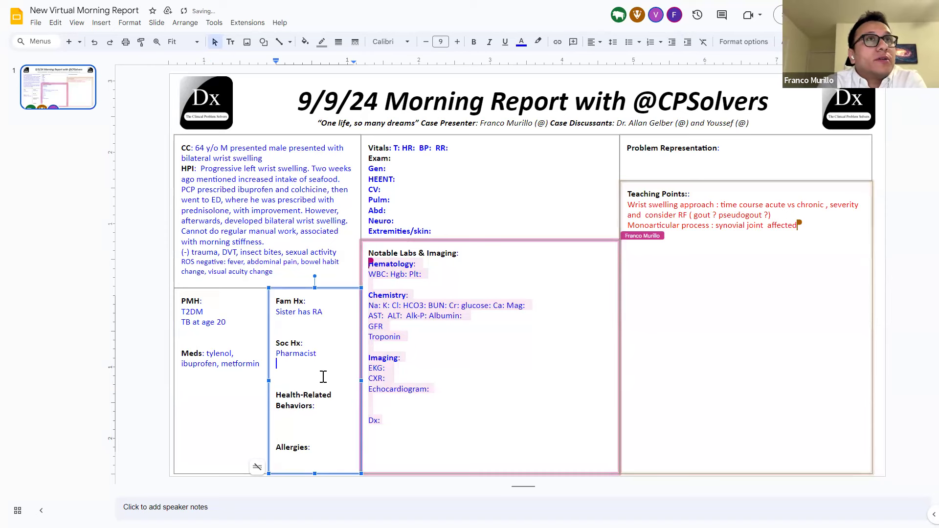
type(",")
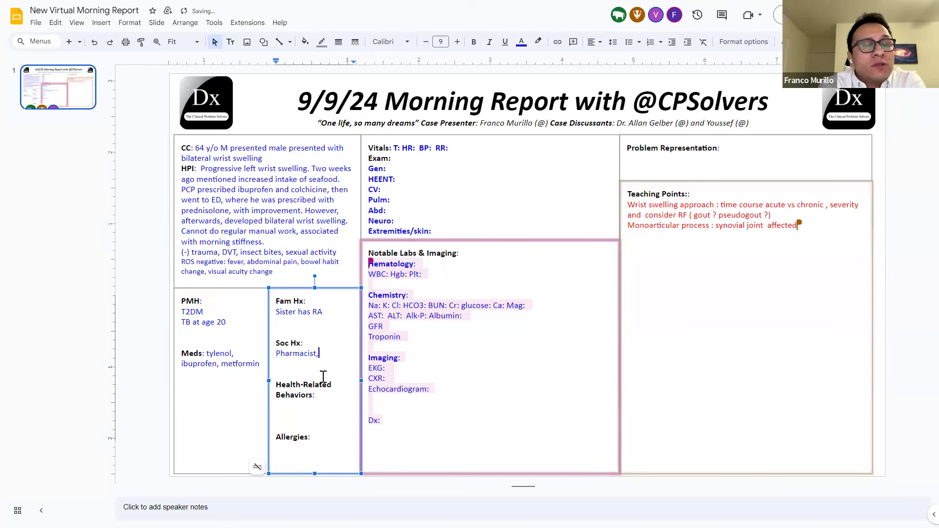
type("living in")
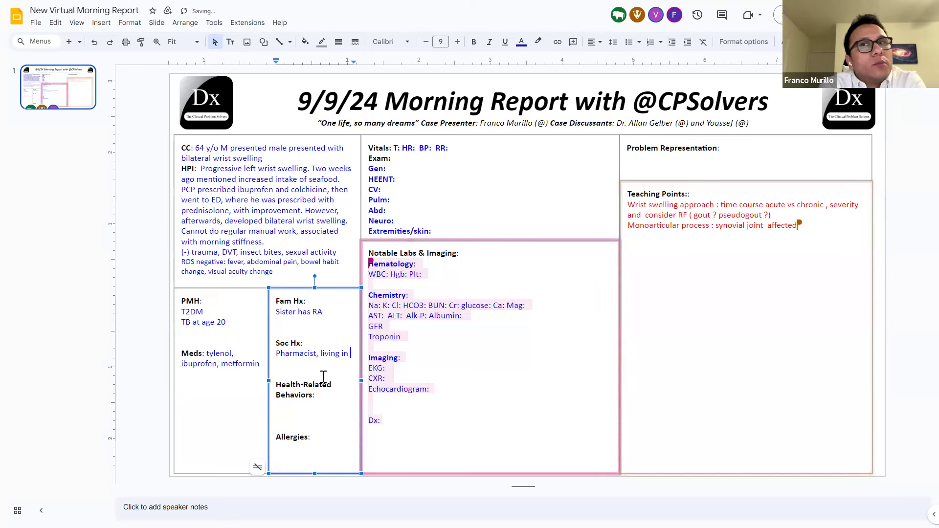
type("Peru, n")
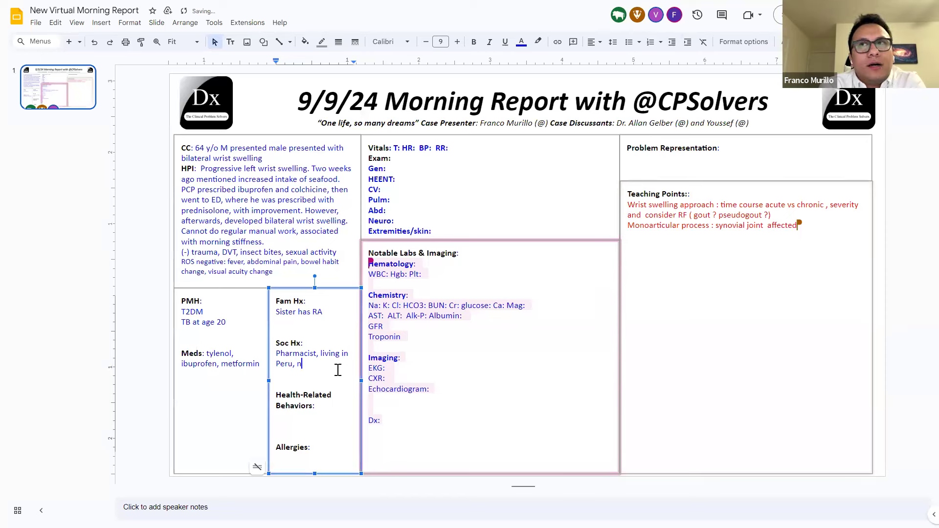
type("o recent t")
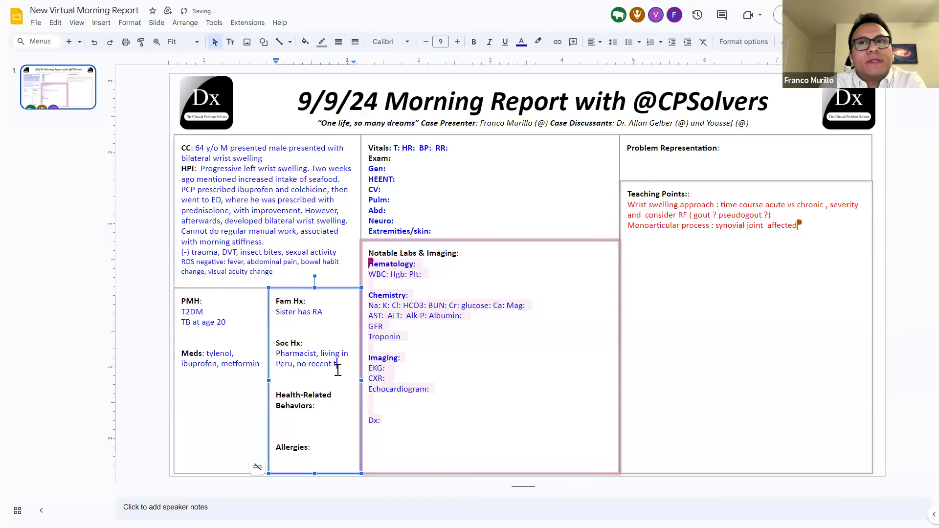
type("travels")
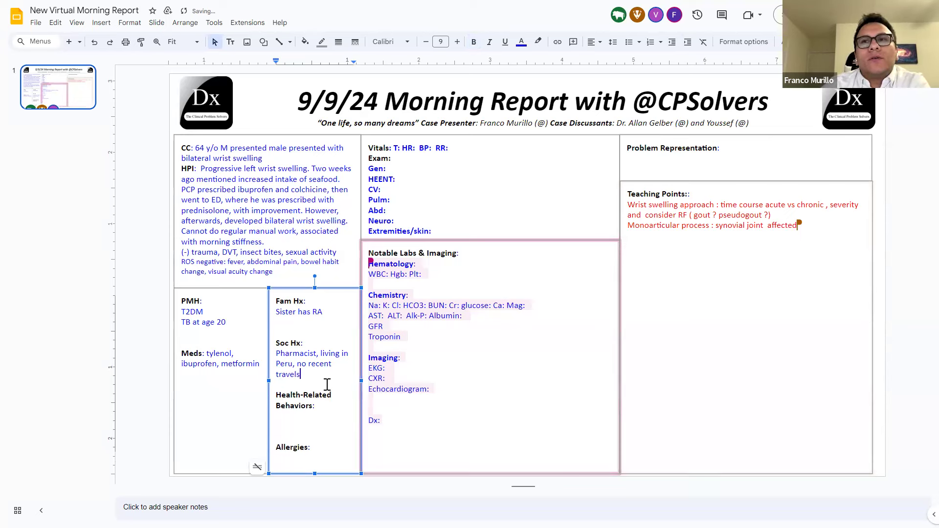
- Fill in vitals temperature 36.6 and 18, and general exam 'not in distress'
left_click(400, 148)
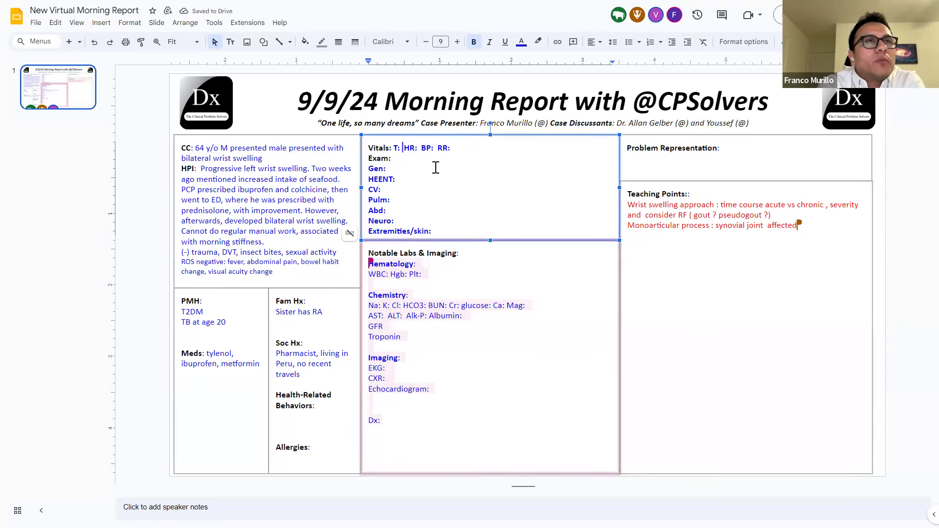
type("36.6")
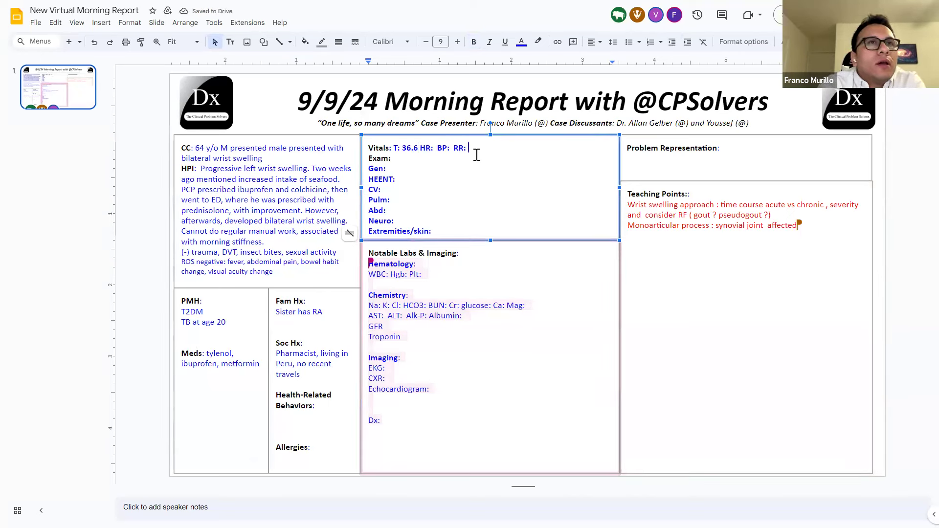
type("18")
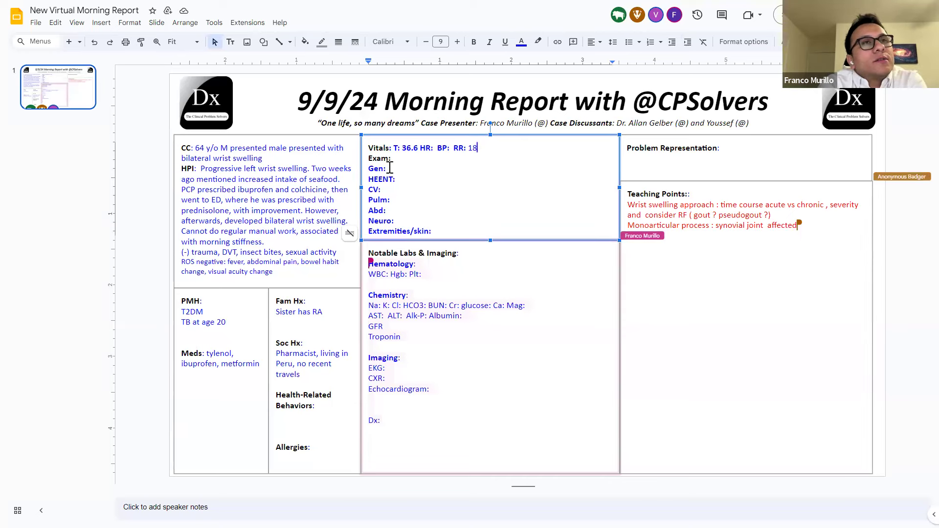
type("no")
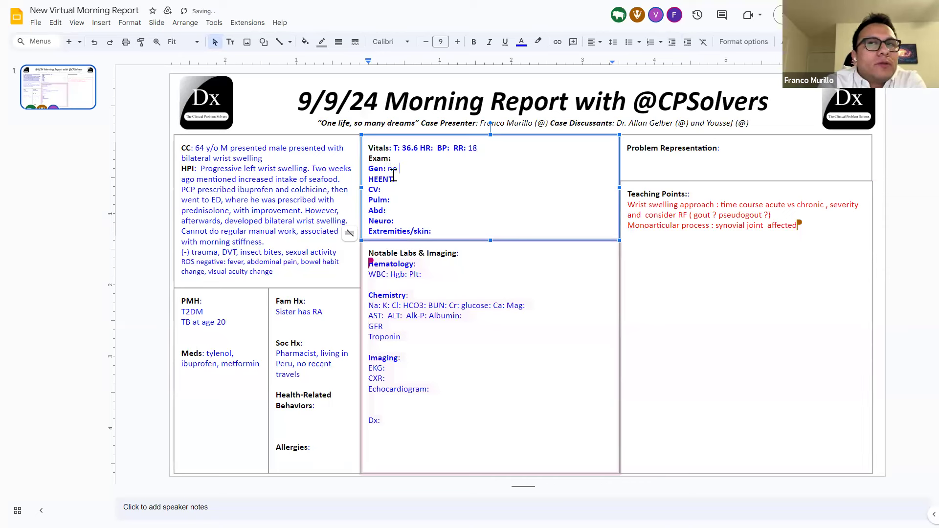
type("ot on dis")
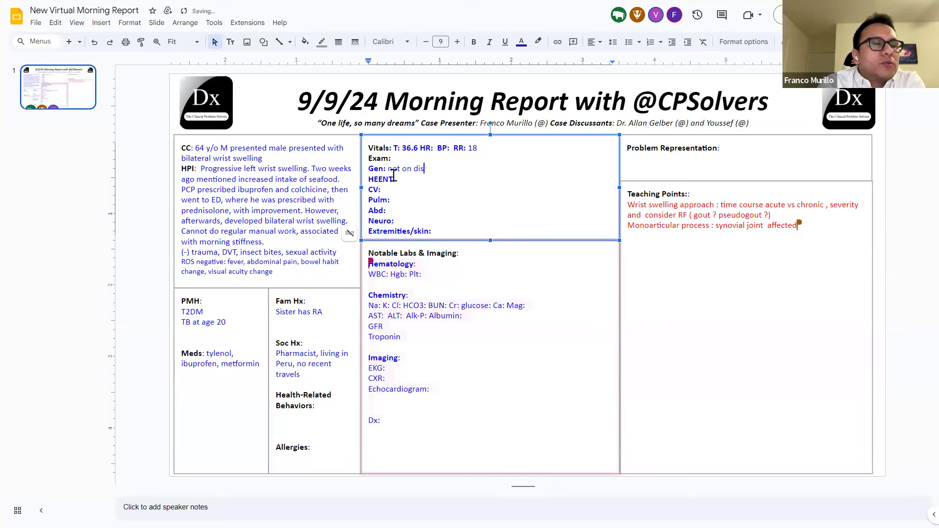
type("tress")
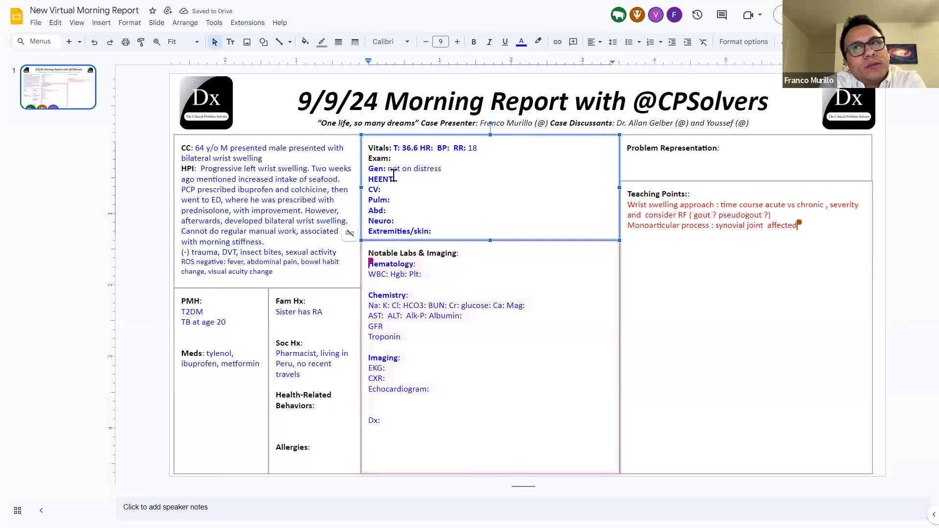
- Record HEENT wnl, no murmur or JVD, lungs clear, nontender abdomen, no HSM, AOx4, no rashes
type("wnl")
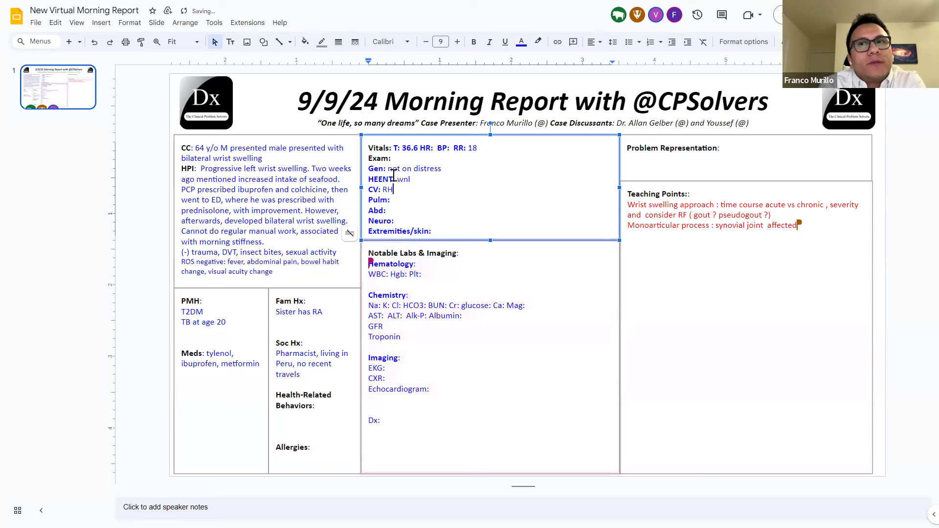
type("B, no murmur,")
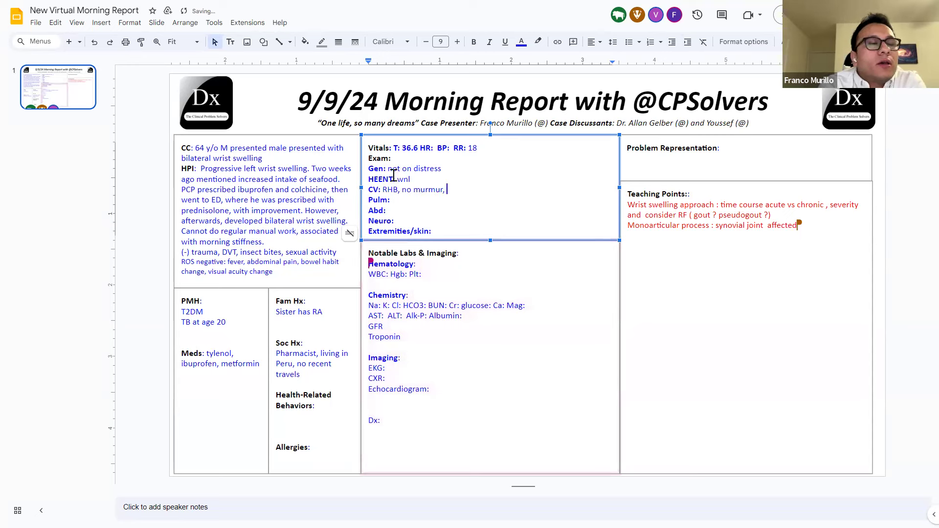
type("no JVD")
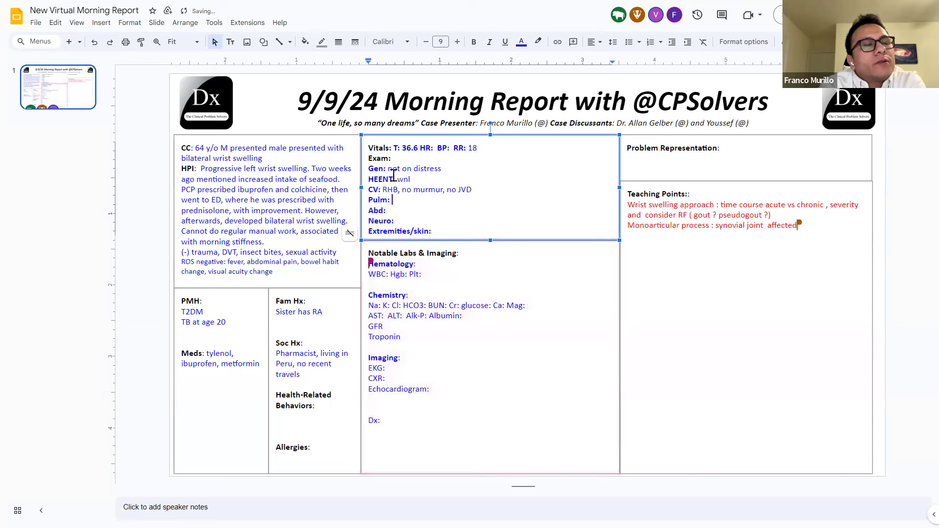
type("bilate")
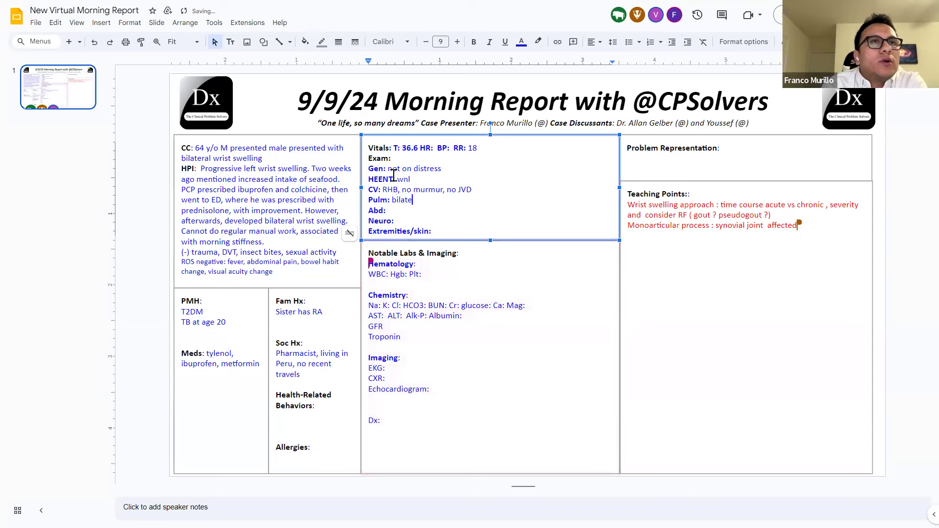
type("ra clear")
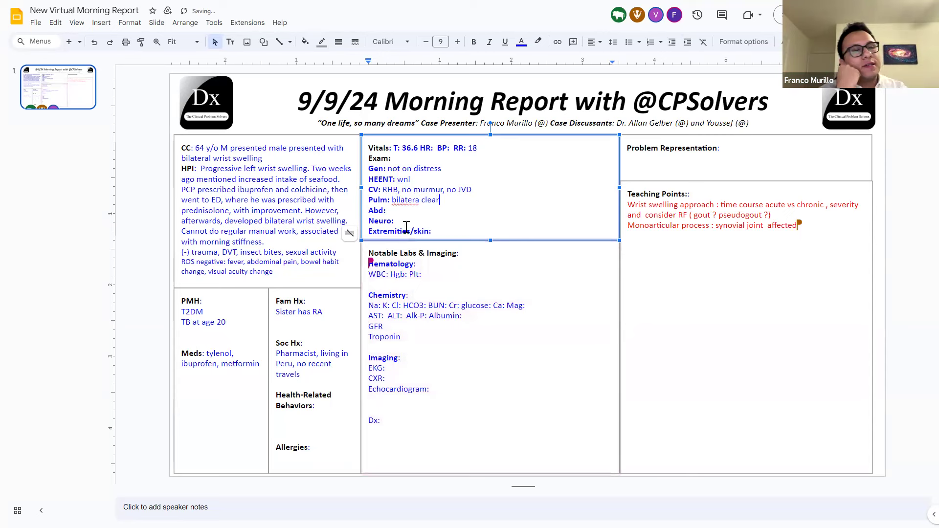
type("no tende")
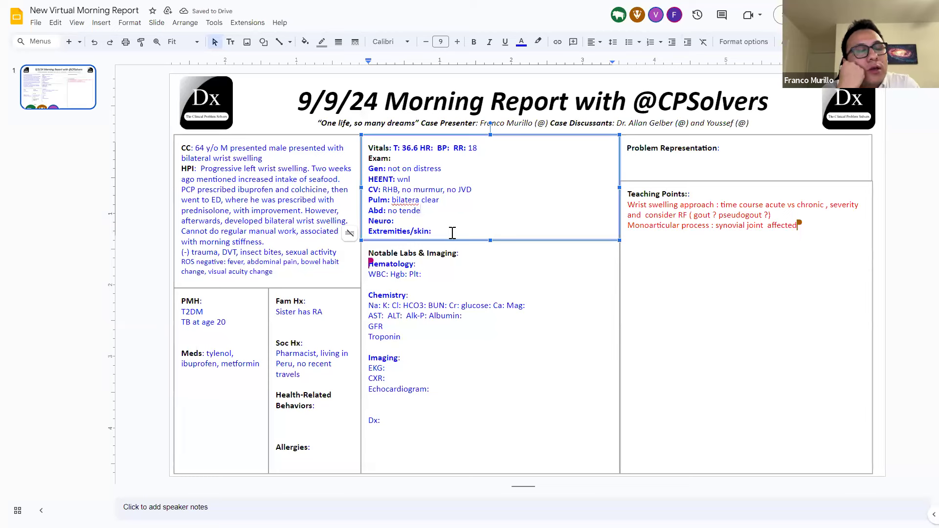
type("r, no")
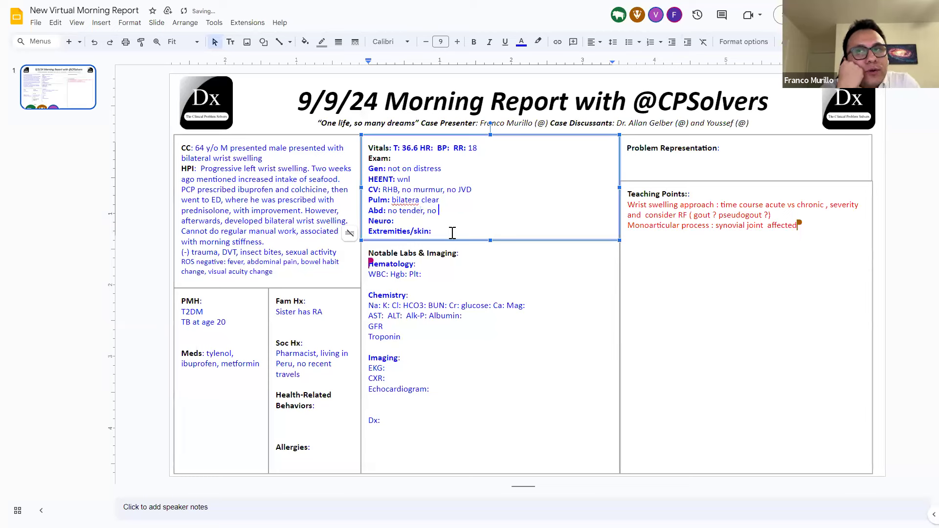
type("HSM")
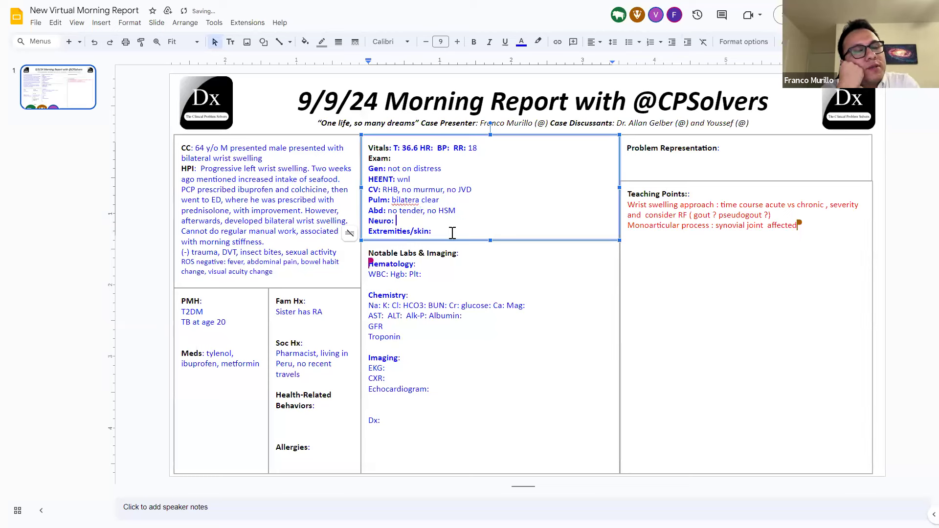
type("AO*")
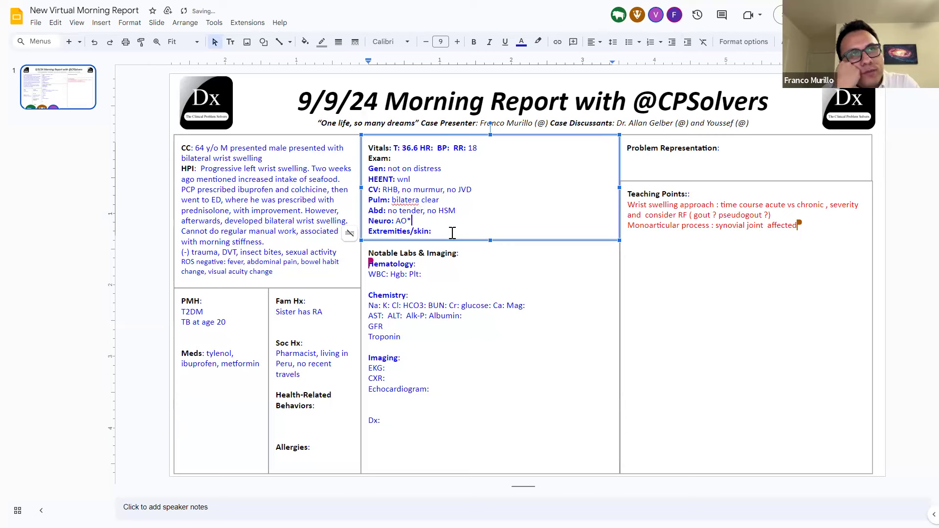
type("4")
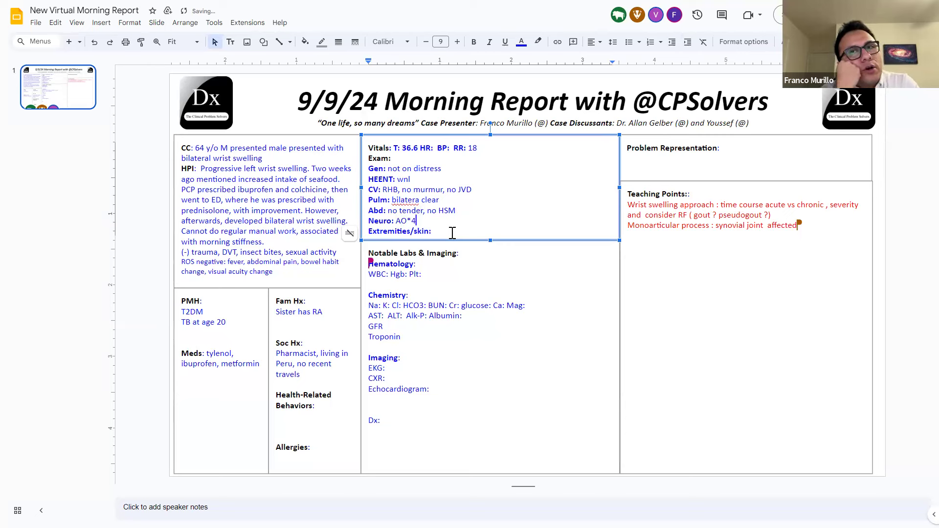
type("no rashes, no pa")
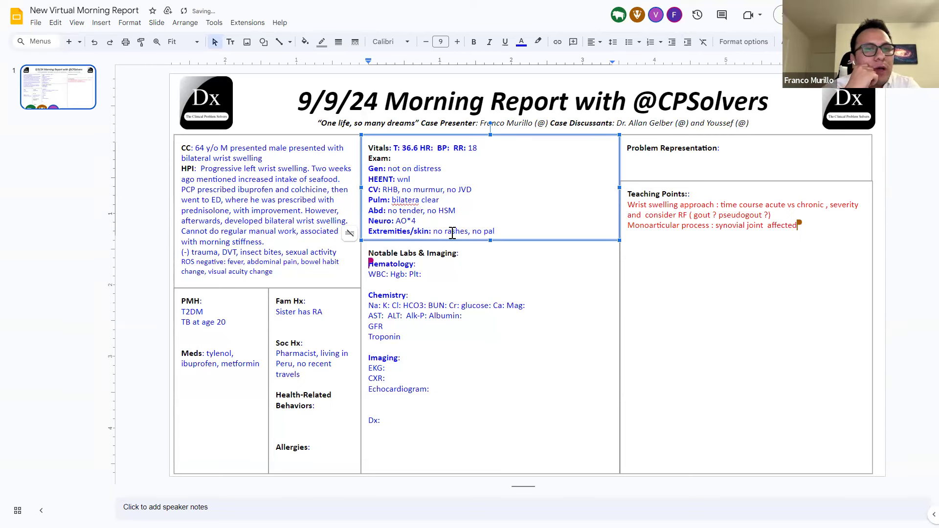
type("lq")
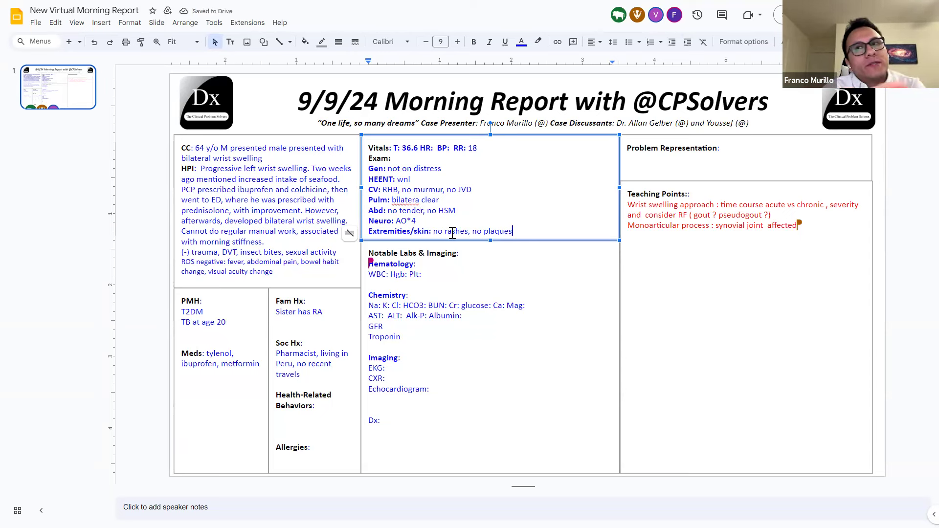
- Type the MSK line: wrist swelling on ulnar and radial sides, left ankle, PIPs and DIPs, no tenderness
type("MSK: bilaeral")
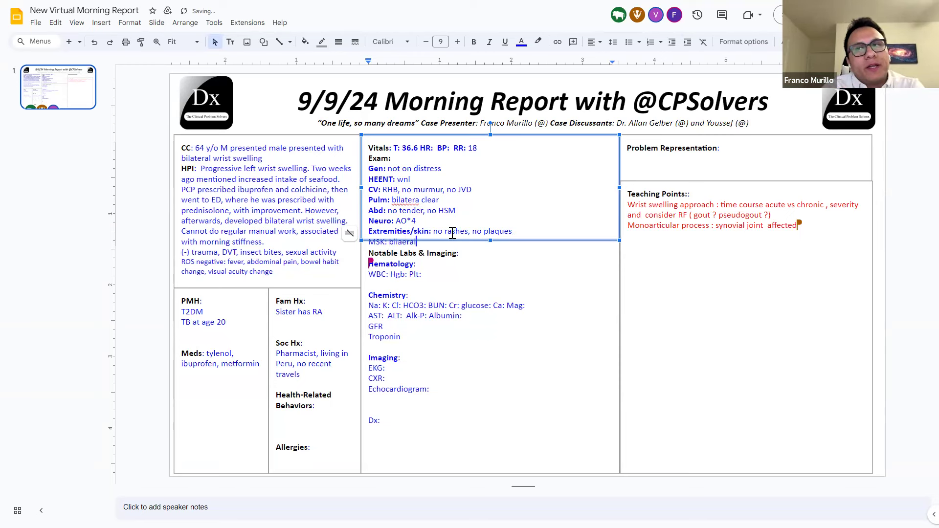
type("wrist")
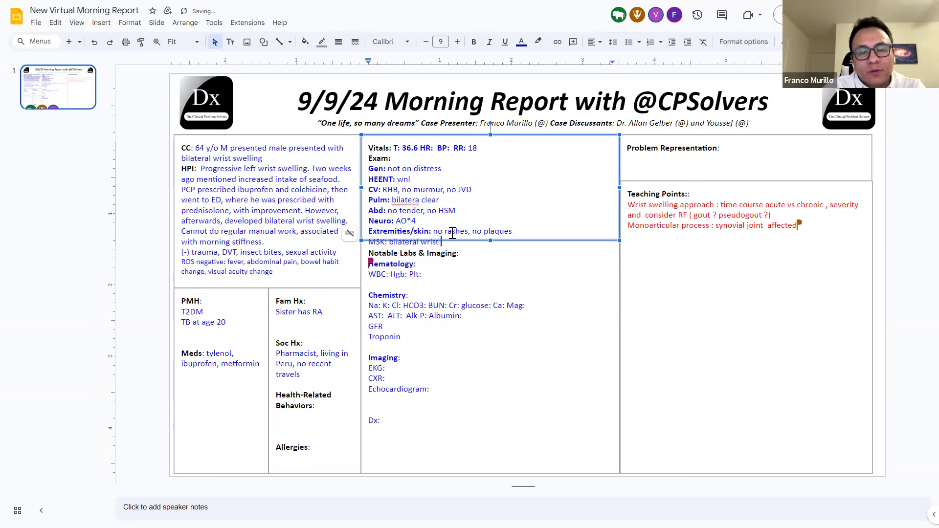
type("swelling")
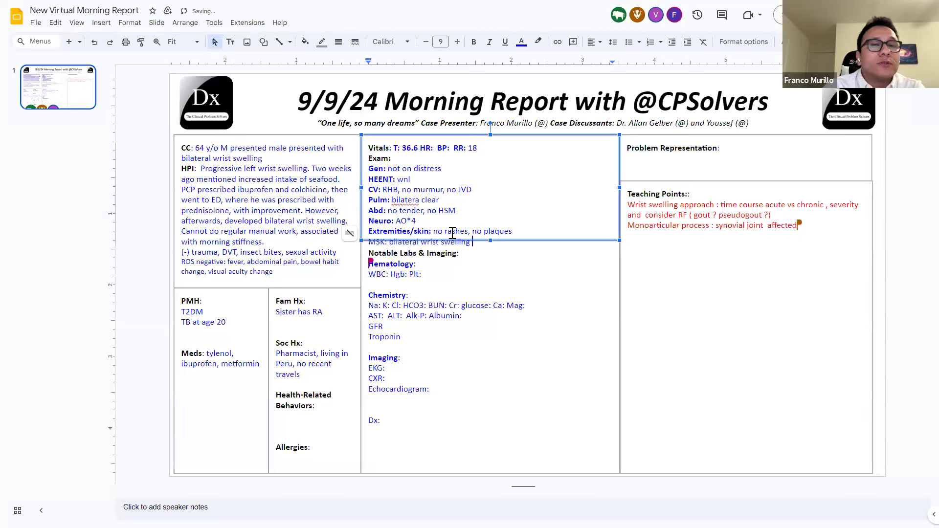
type("on ulnar a")
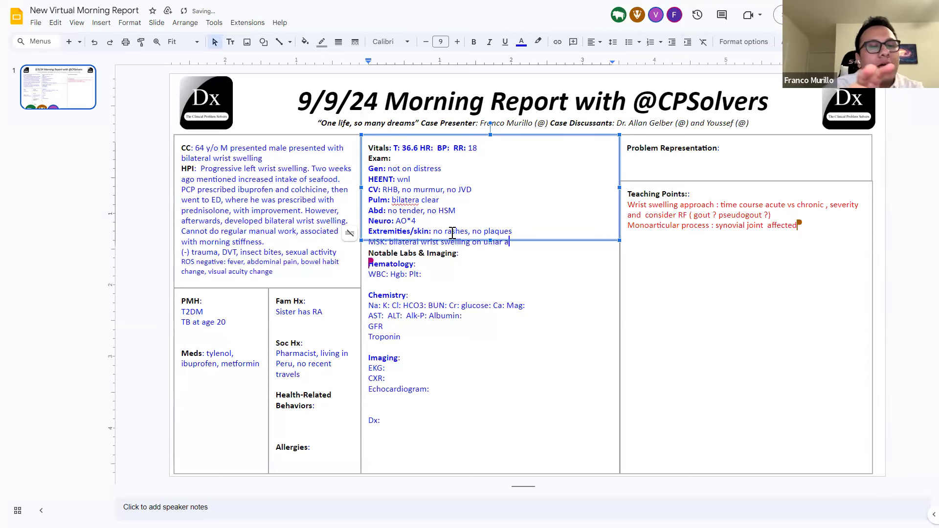
type("nd radial")
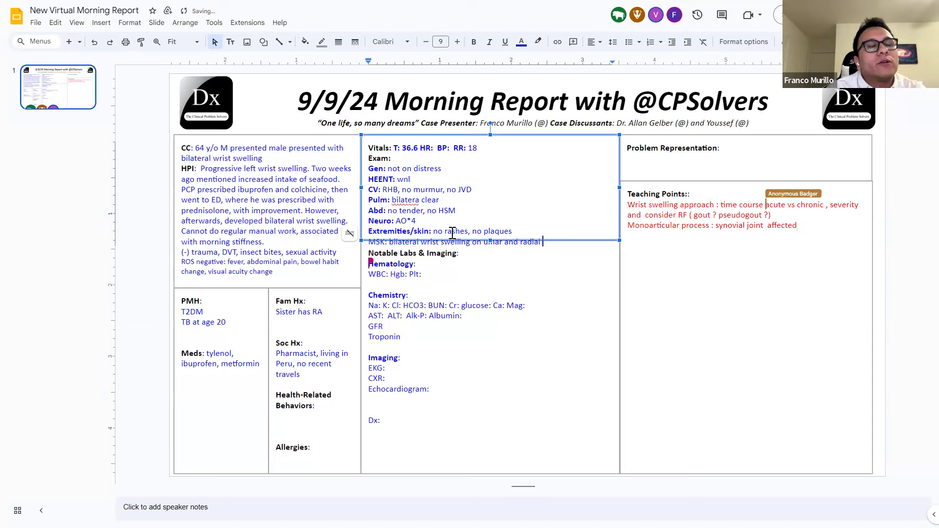
type("sides,")
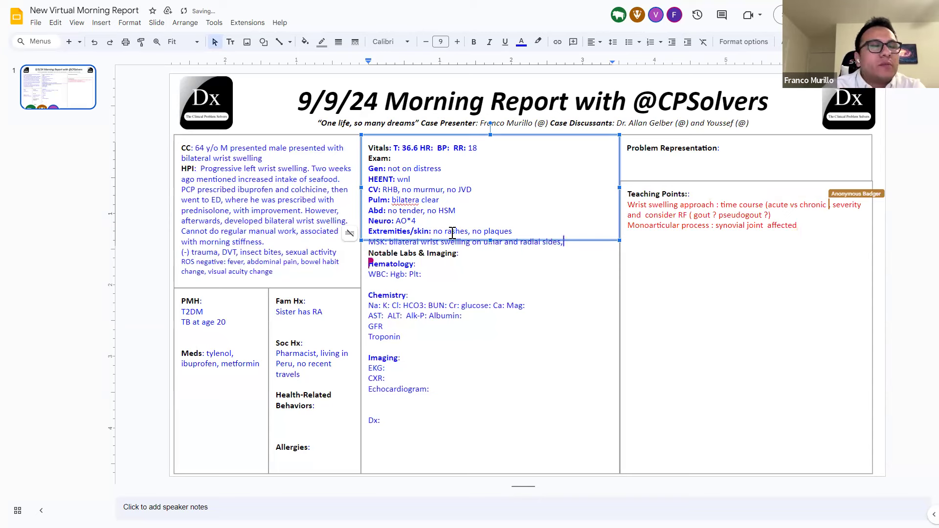
type("left ankles")
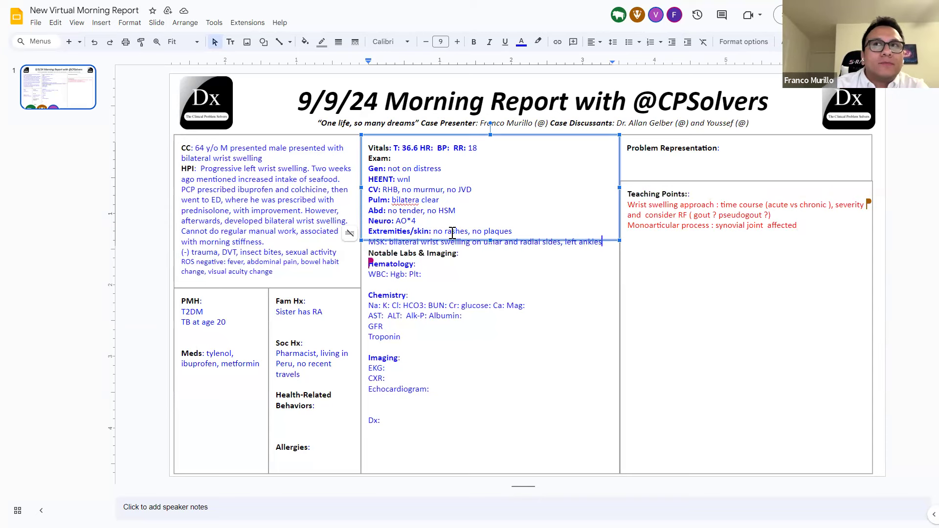
type("n")
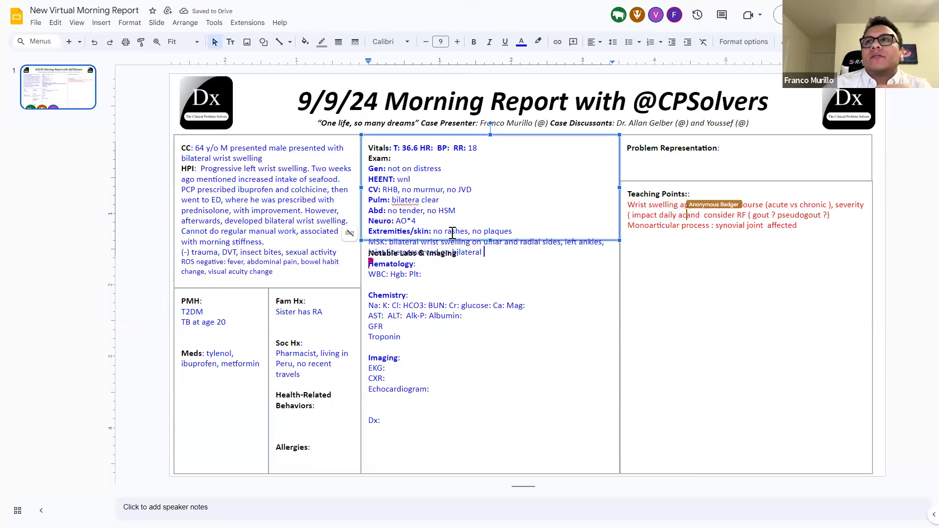
type("PIPs and DIPs.")
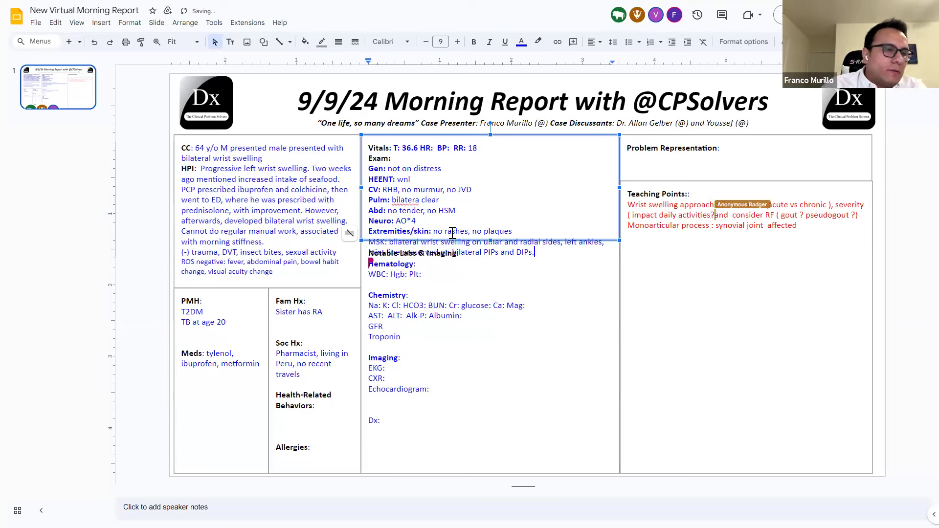
type("No tenderness on vertebral column.")
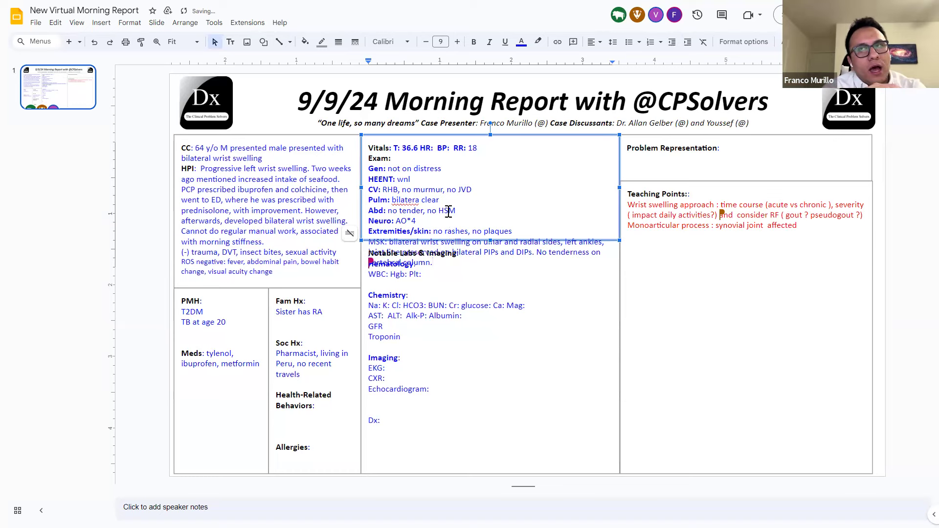
left_click(425, 41)
type("l")
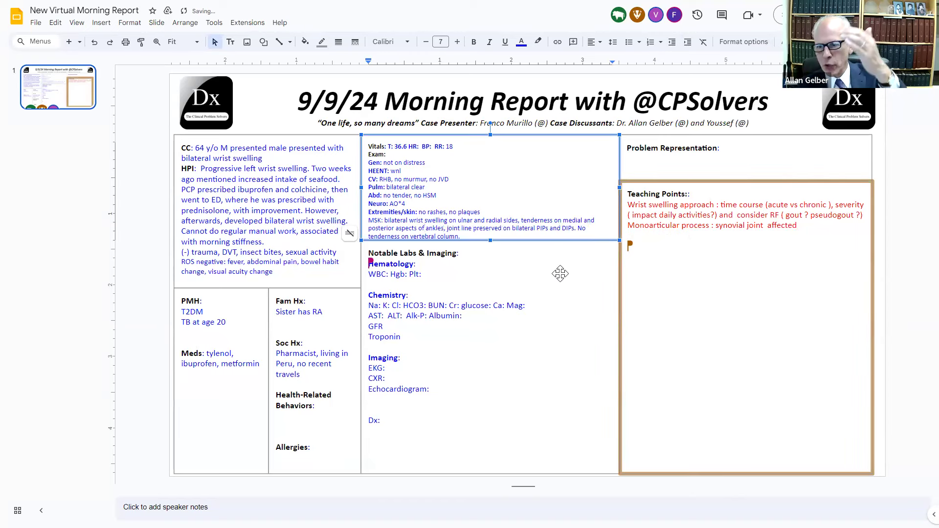
- Type the teaching point 'Have a focus on the axial vs appendicular skeleton'
type("Have a")
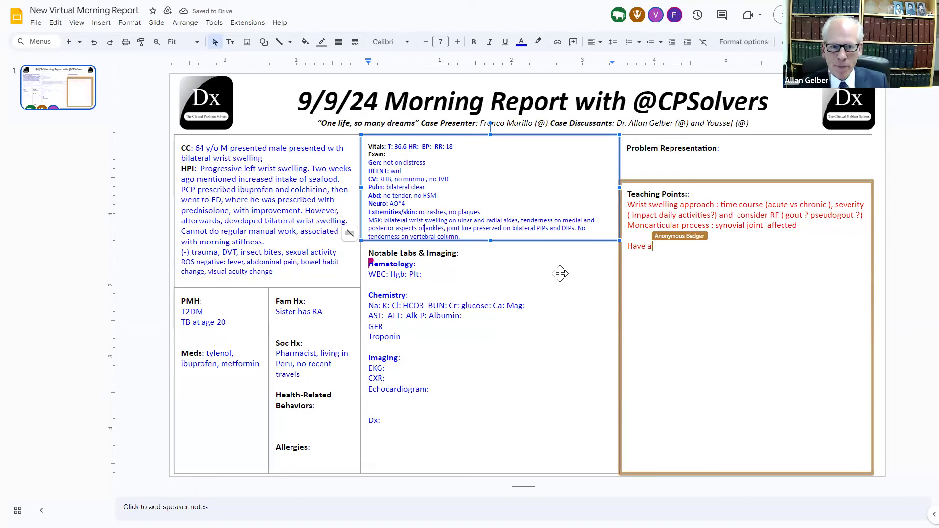
type("focus on the axi")
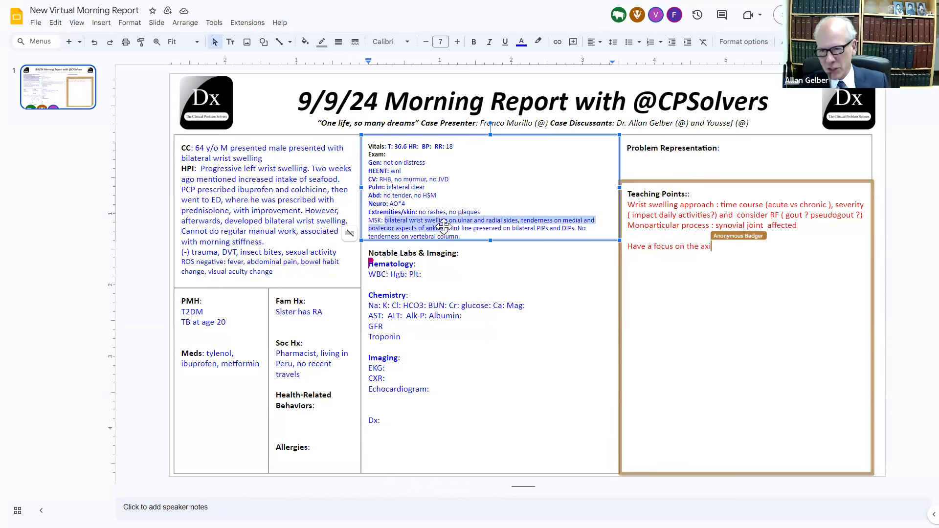
left_click(520, 41)
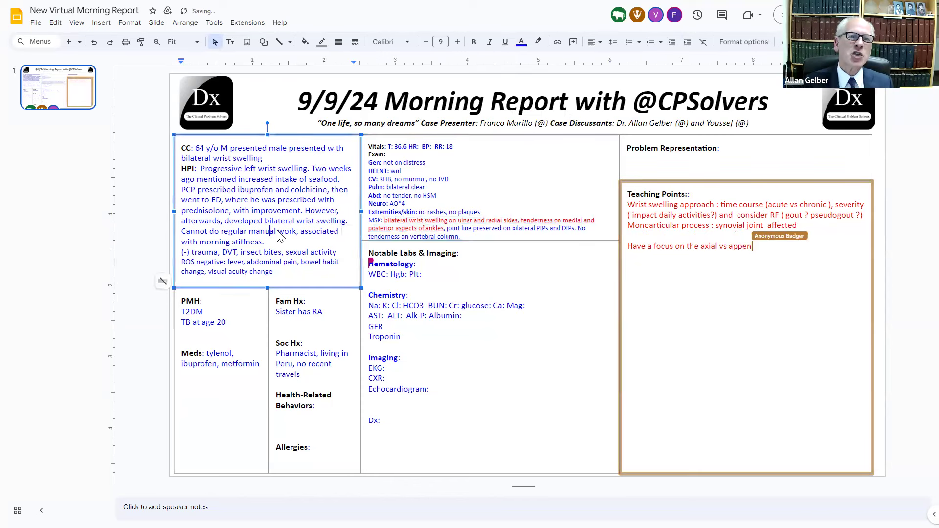
type("dicular sk")
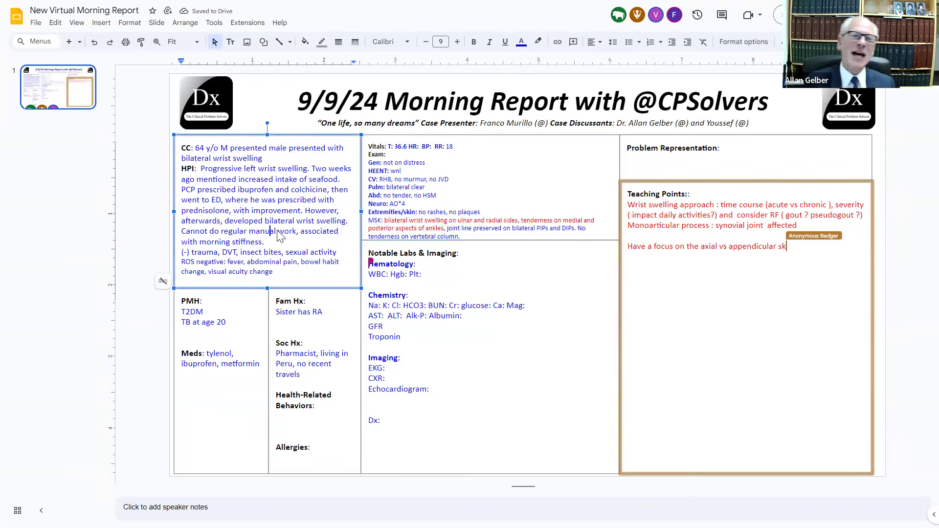
type("eleton")
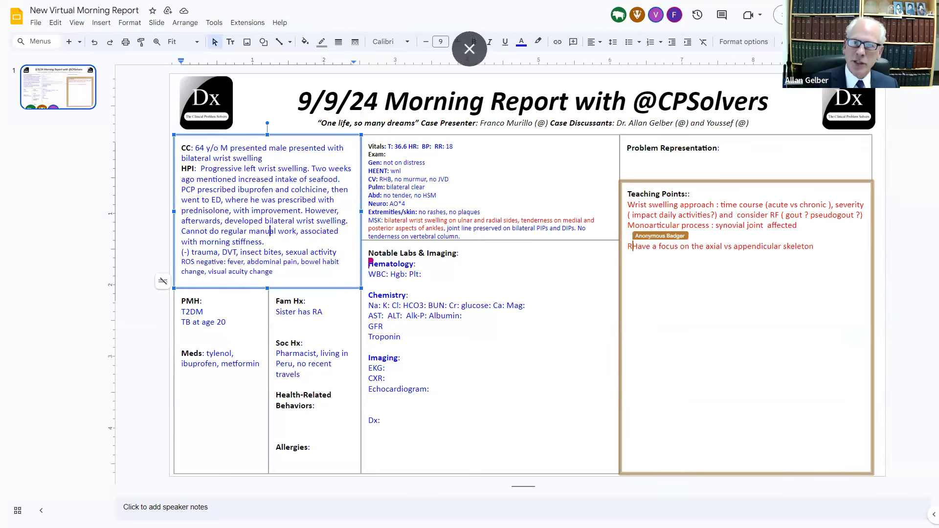
- Write 'Rheumatologic exam:' on skin color change and percussion, reddening the wrist swelling and seafood phrases
type("Rheumatolgic exam :")
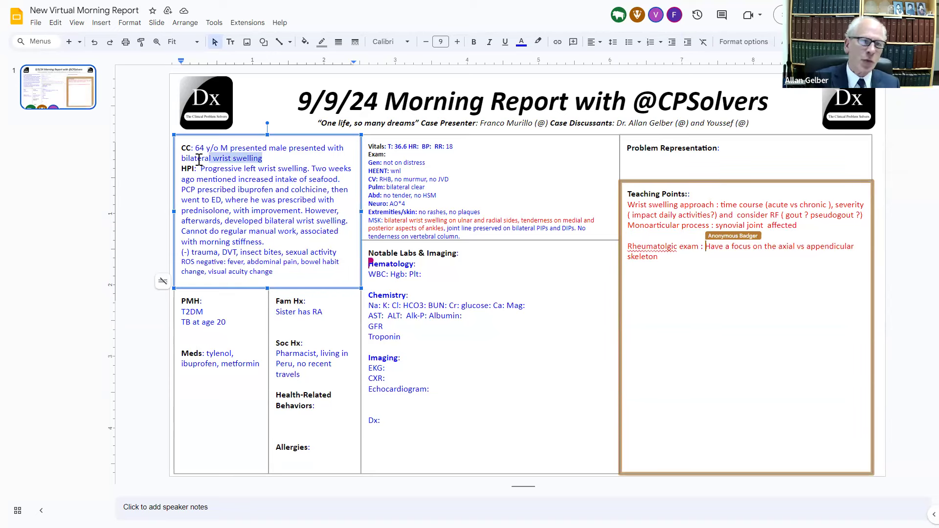
left_click(521, 41)
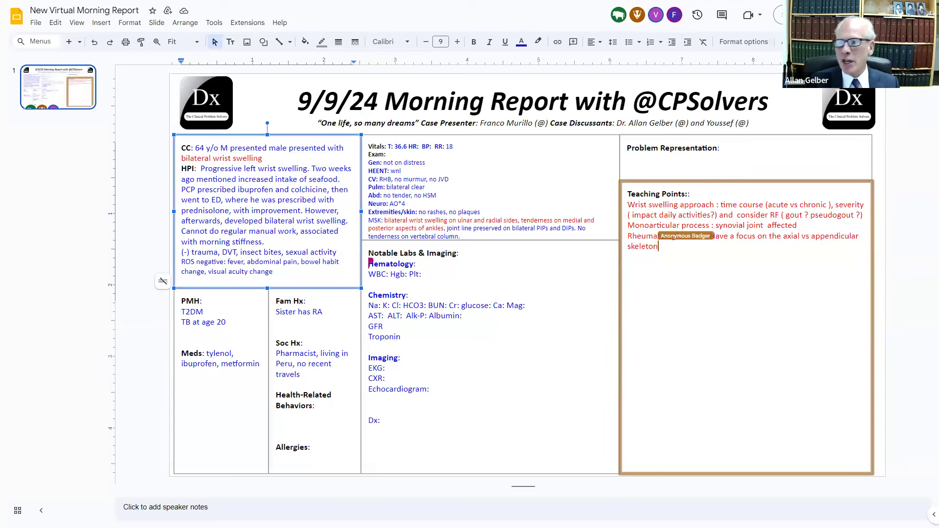
type("lookm")
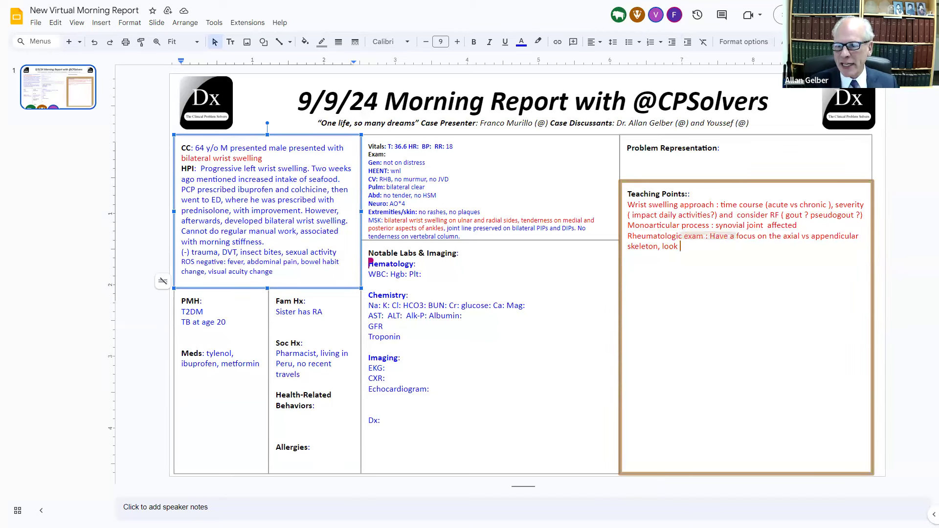
type("at the skin ( change o")
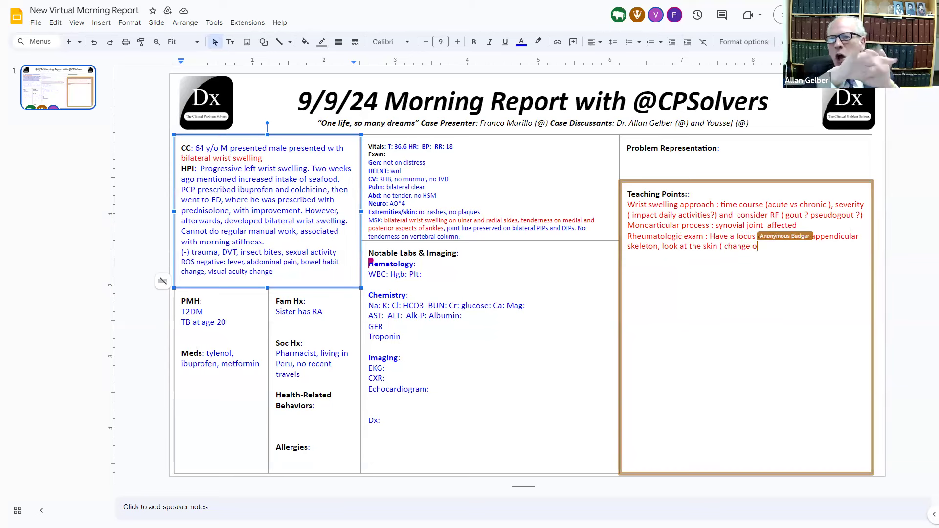
type("n te")
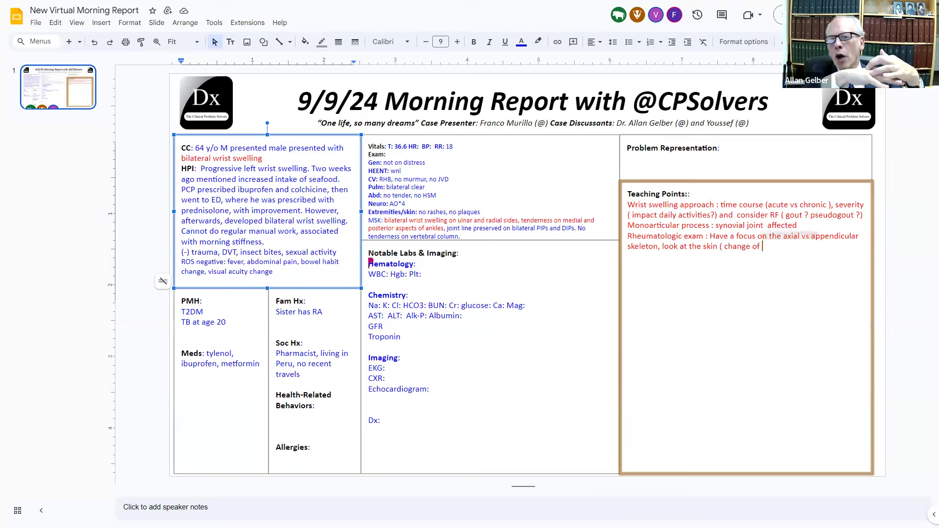
type("color ,")
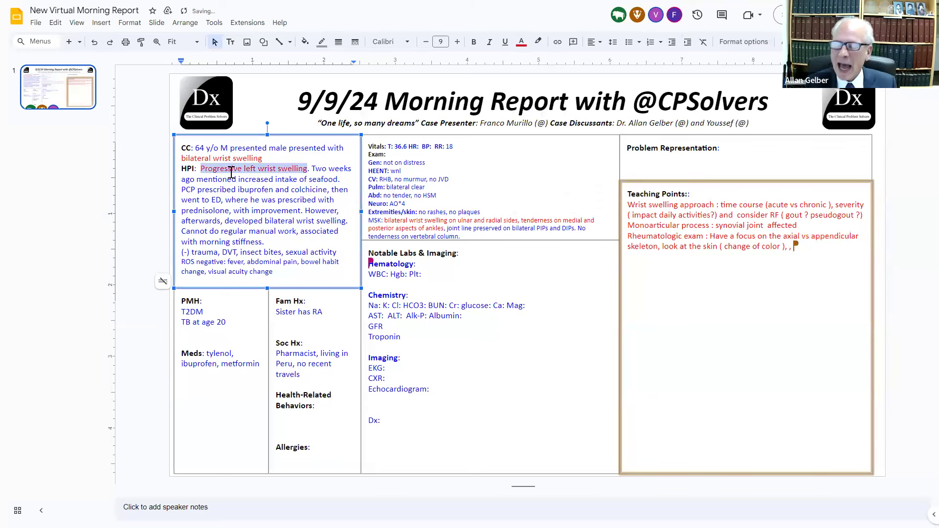
type("percuss fo")
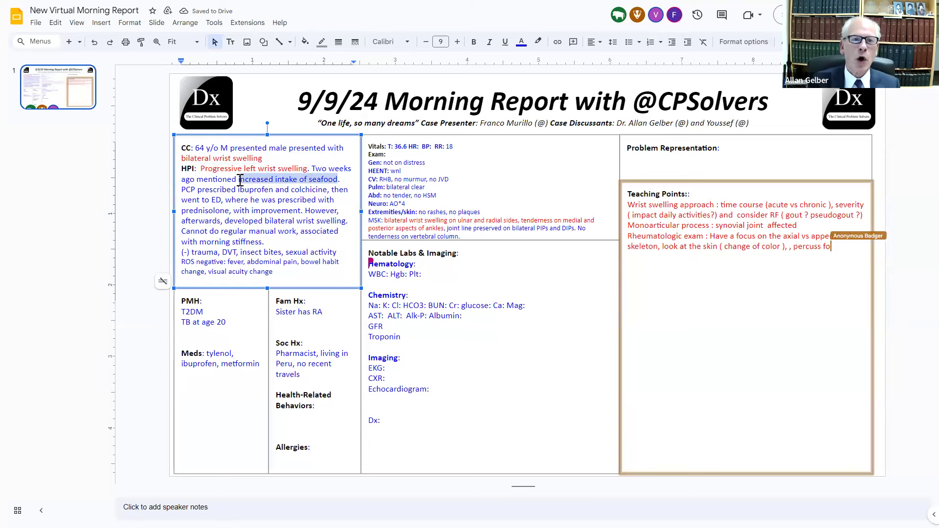
left_click(521, 41)
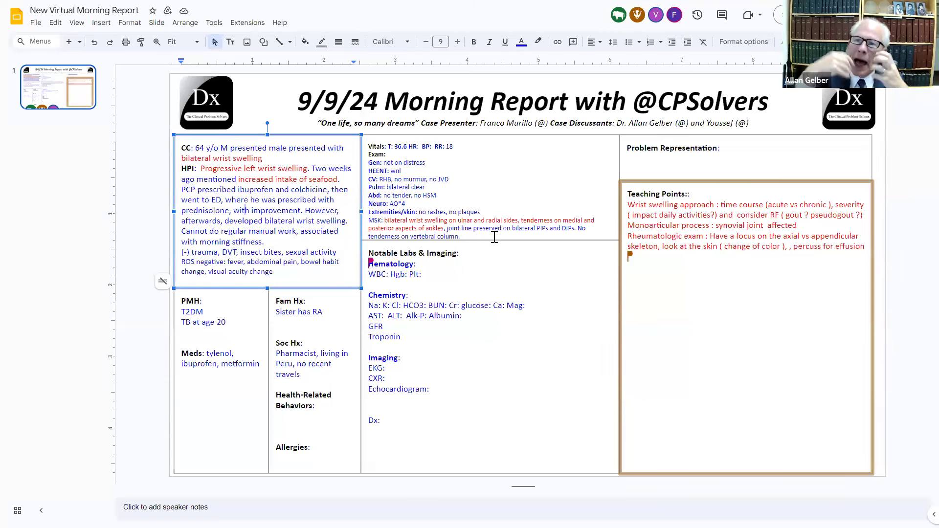
- Add 'Evaluate range of motion of the wrist and fingers' and make the prednisolone phrase red
type("evalua")
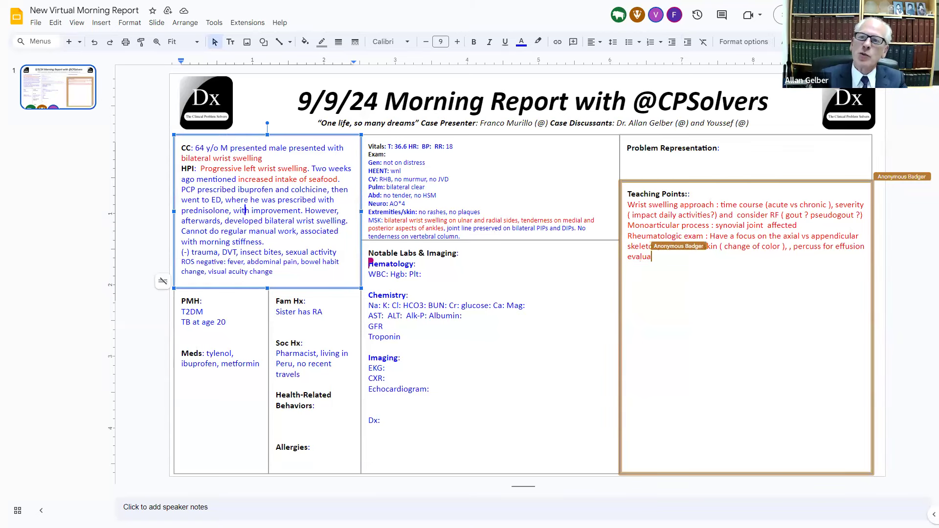
type("Evaluate range of moti")
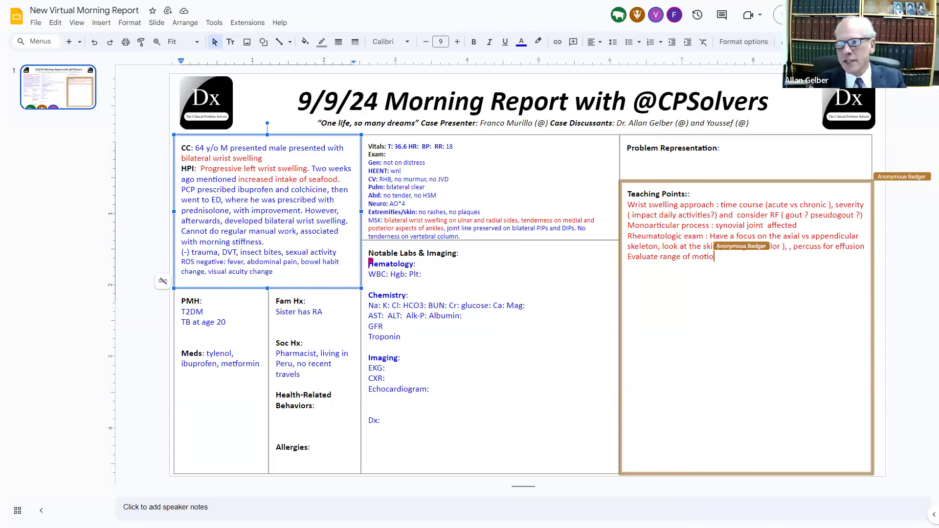
type("of the")
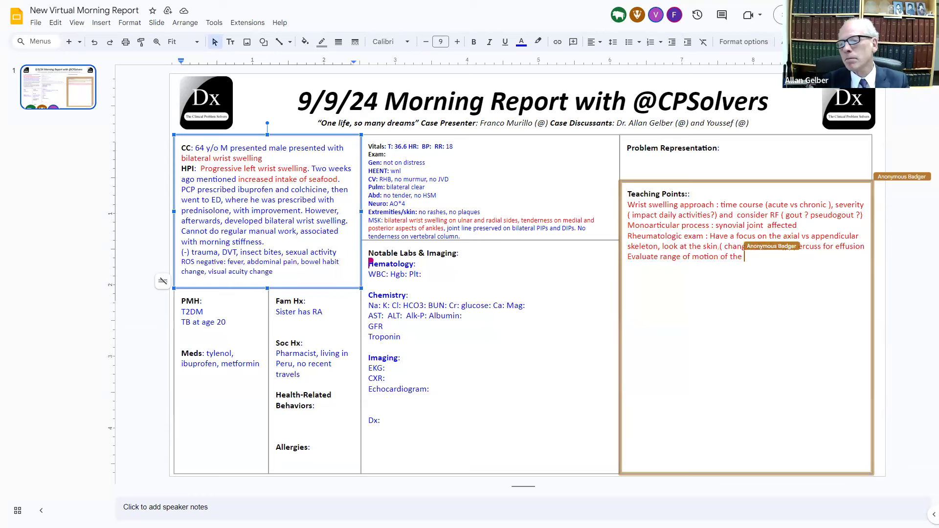
type("wrist and fingers")
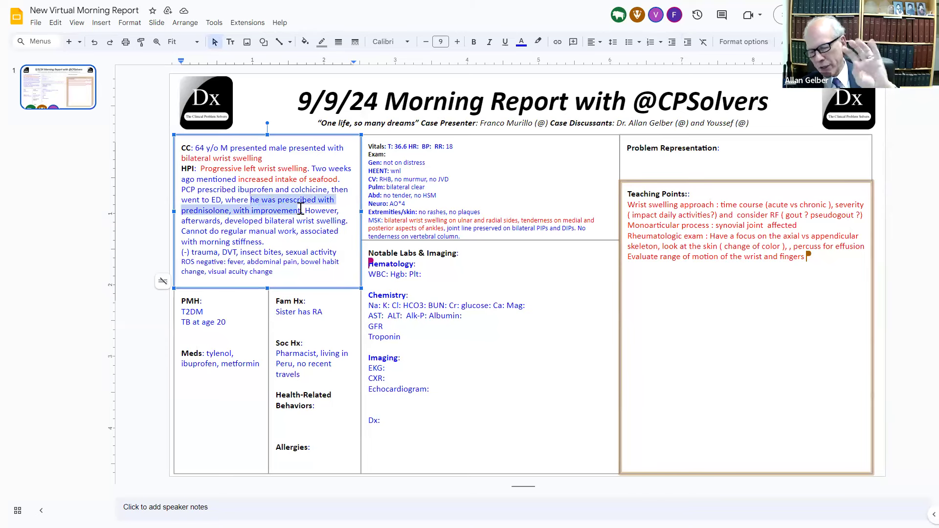
left_click(520, 42)
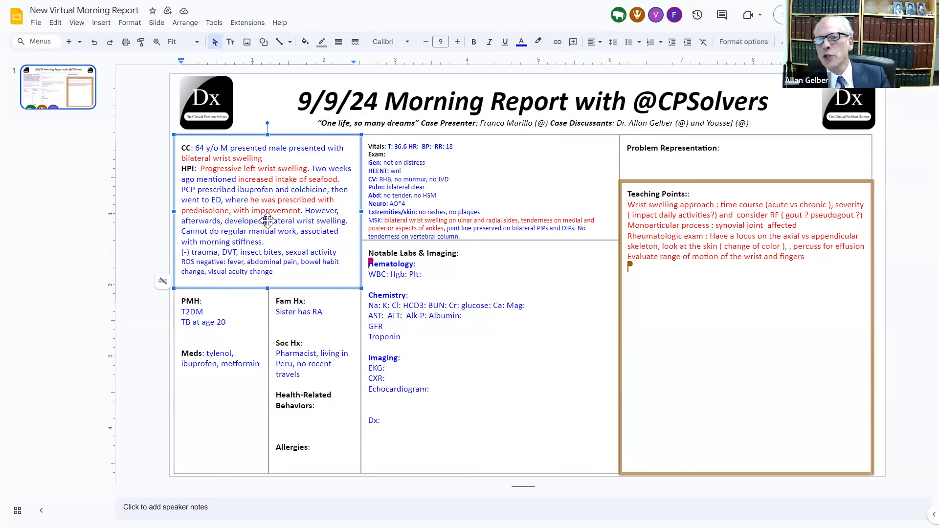
- Add 'Seafood + acute one-joint process = gout', redden the swelling sentences, and note no abdominal masses
type("sea")
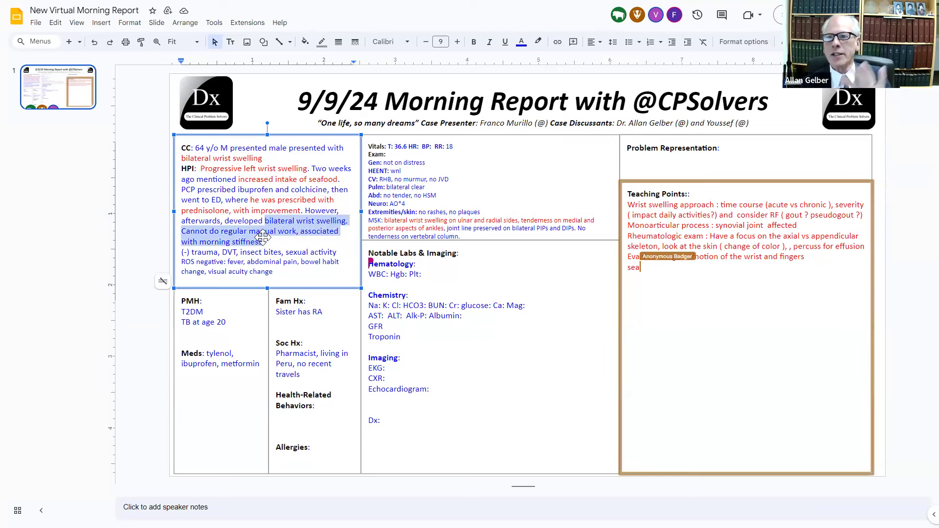
left_click(521, 41)
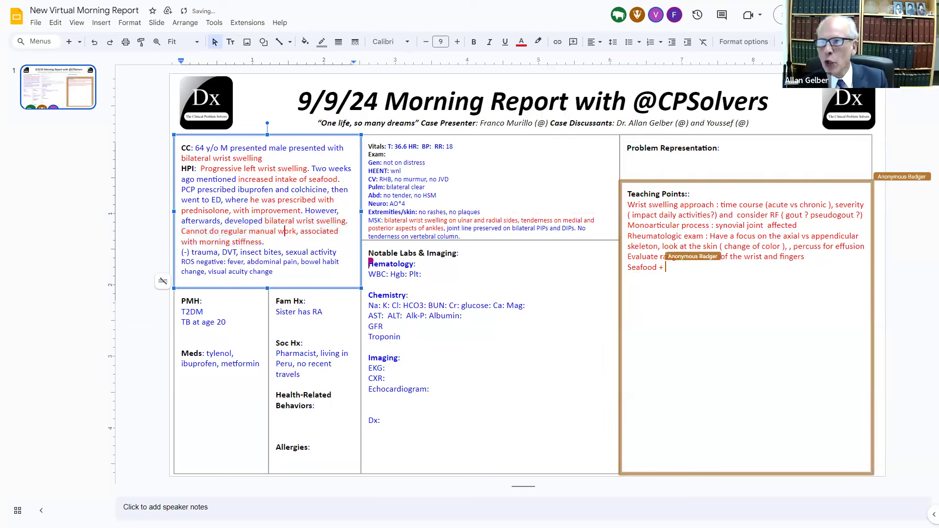
type("acute")
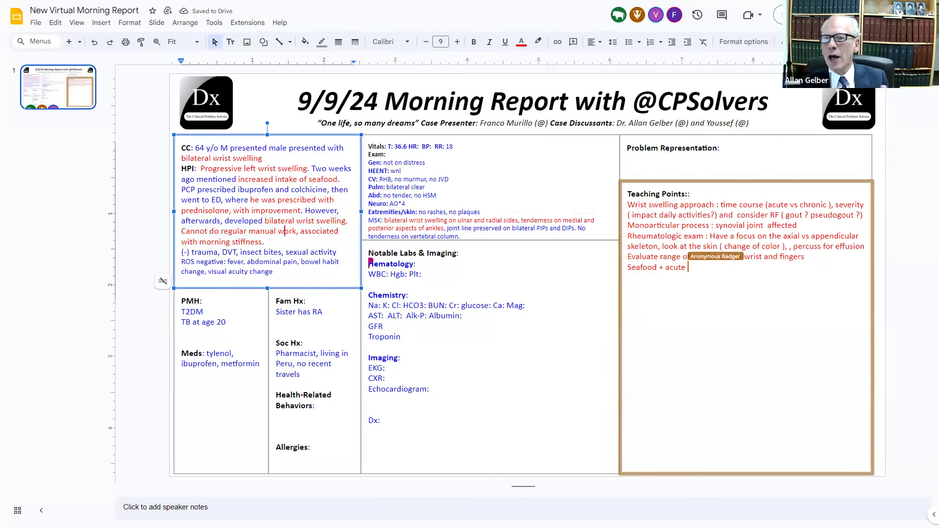
type("process in the joint , think about gout")
left_click(403, 195)
type(", no masses")
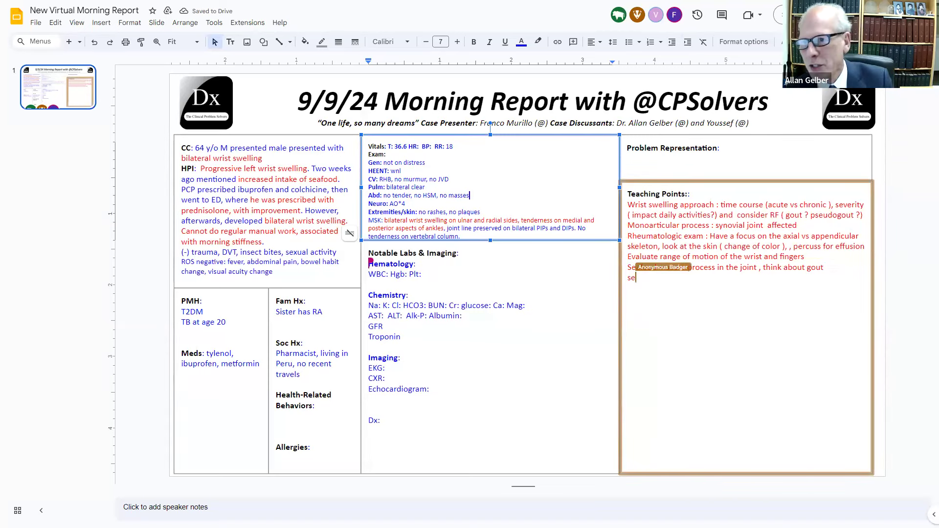
type("Seafood =")
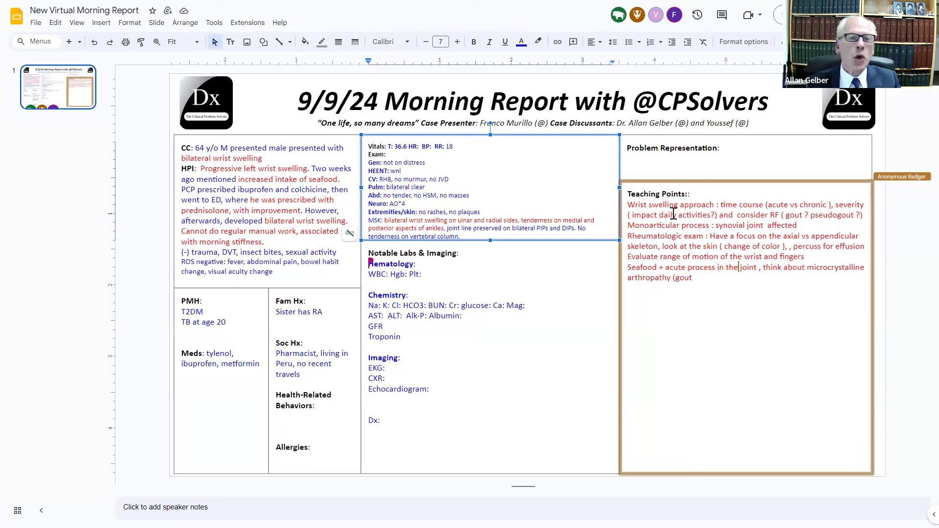
left_click(423, 274)
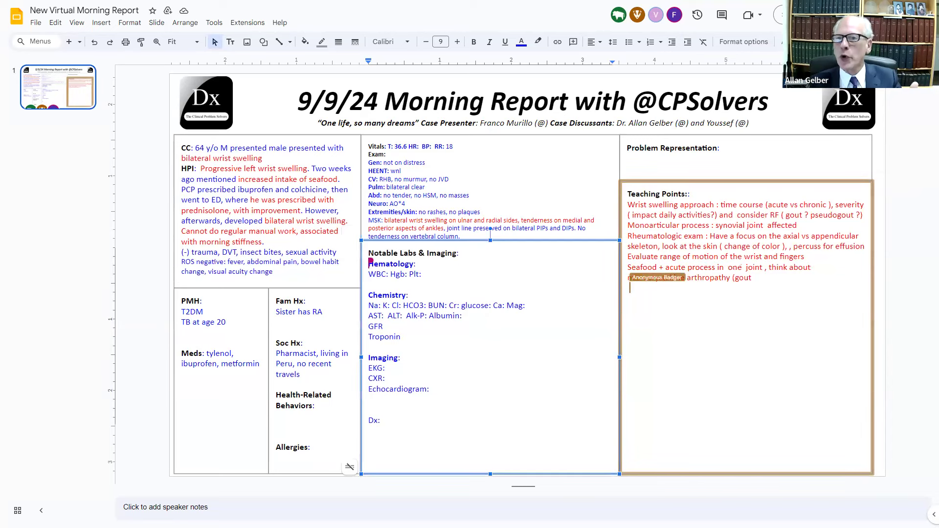
- Revise the seafood teaching point so a multi-joint acute process suggests RA
type("Seafood + acute process in")
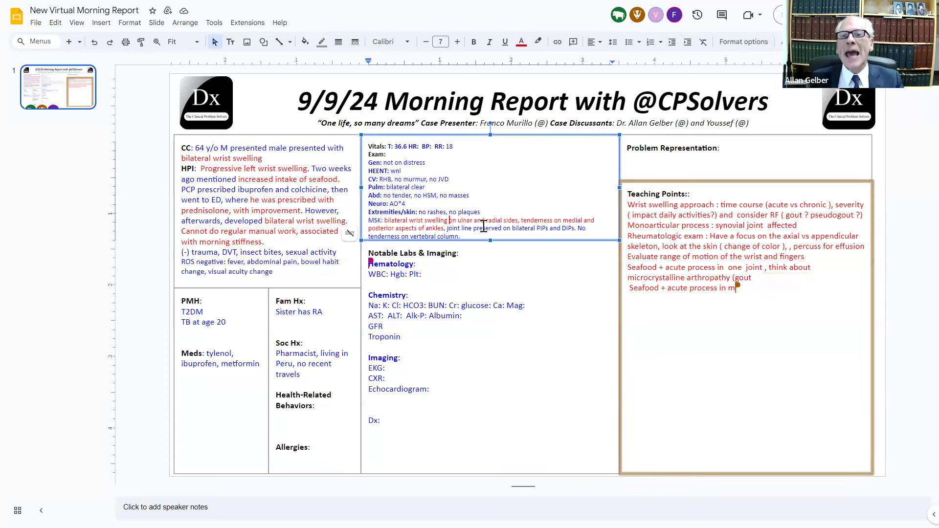
type("more joint :")
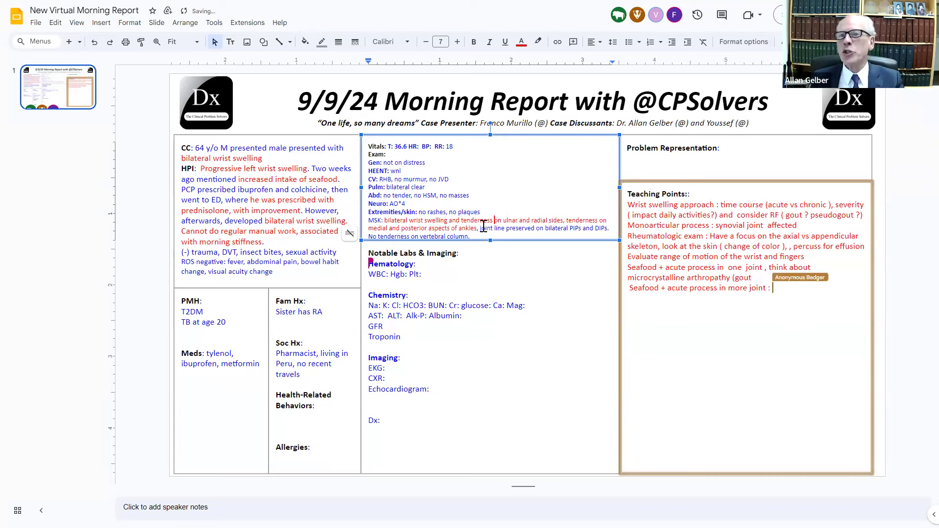
type("RA")
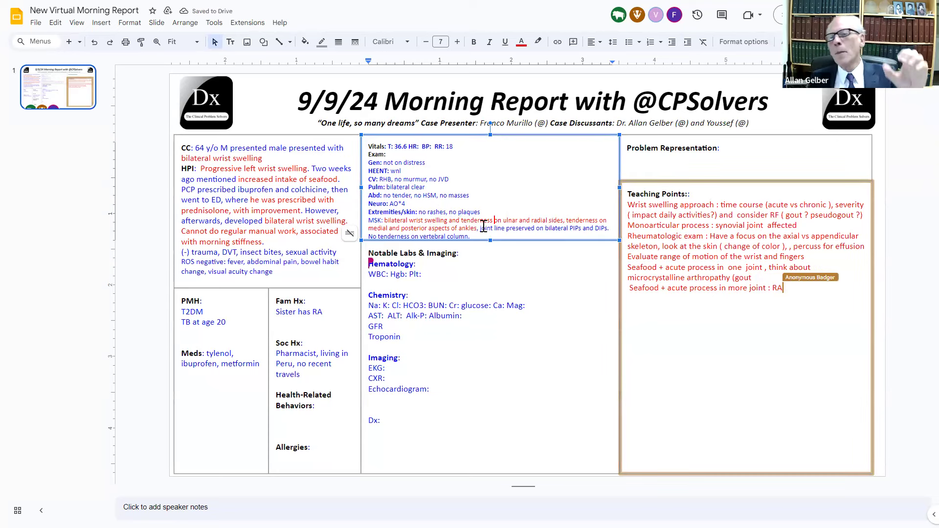
type(",")
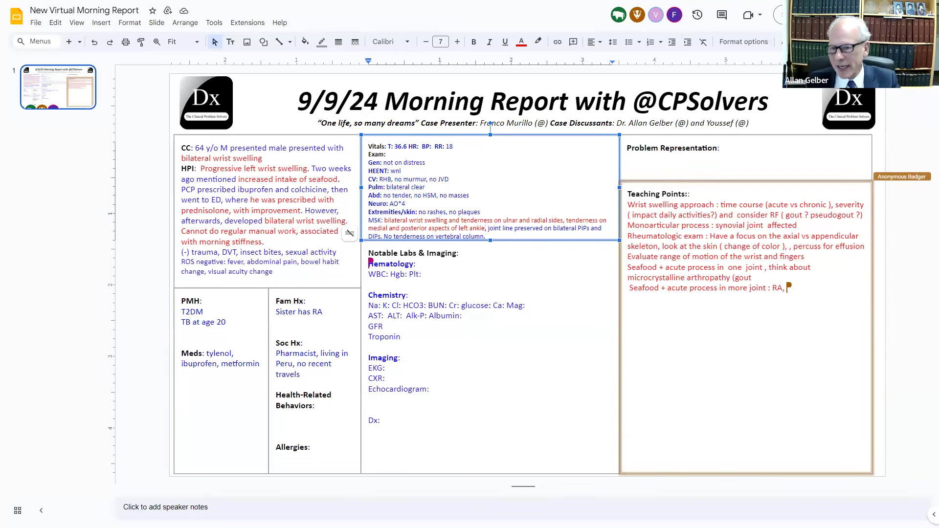
mouse_move(662, 287)
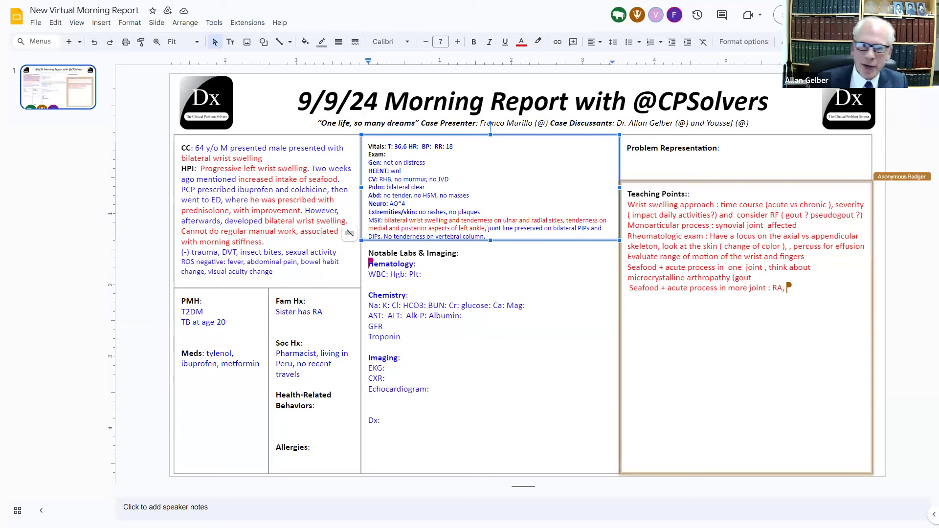
- Add 'in younger patient think about spondyloarthritis' to that teaching point
type("a")
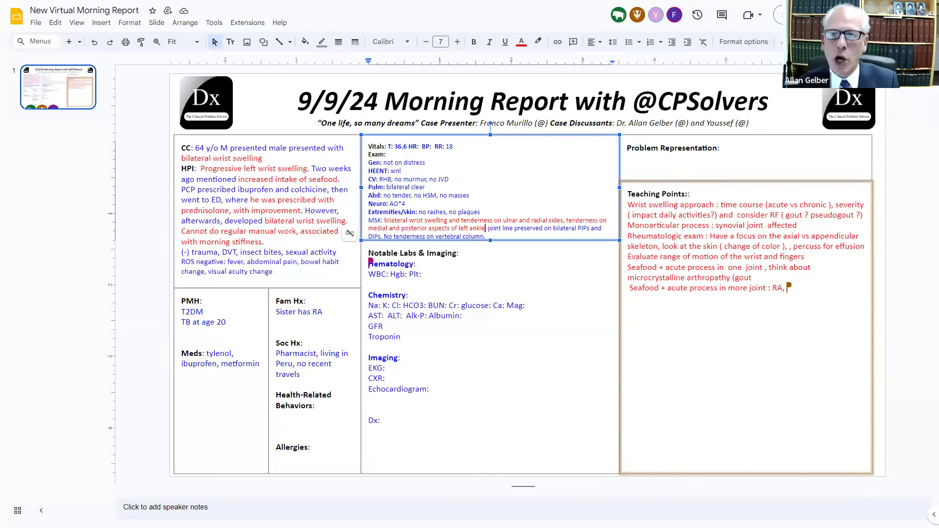
mouse_move(526, 252)
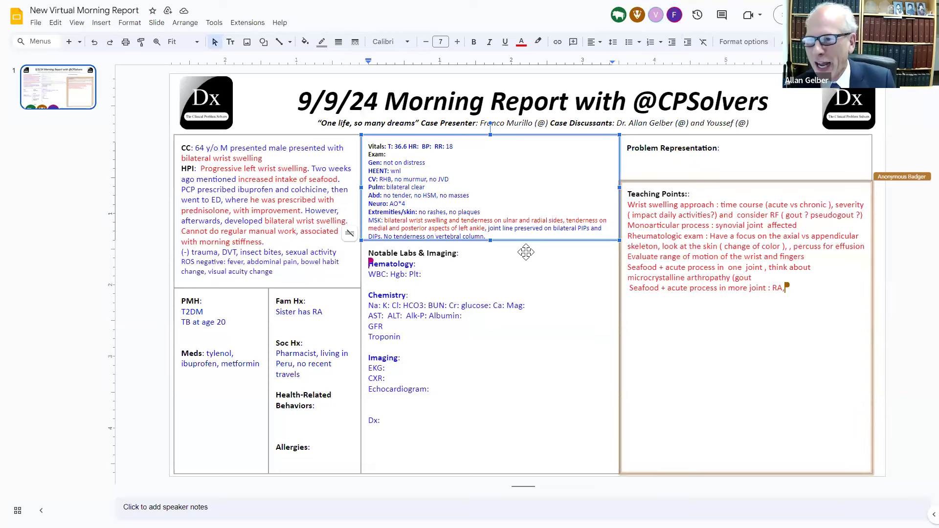
mouse_move(514, 230)
type("norma")
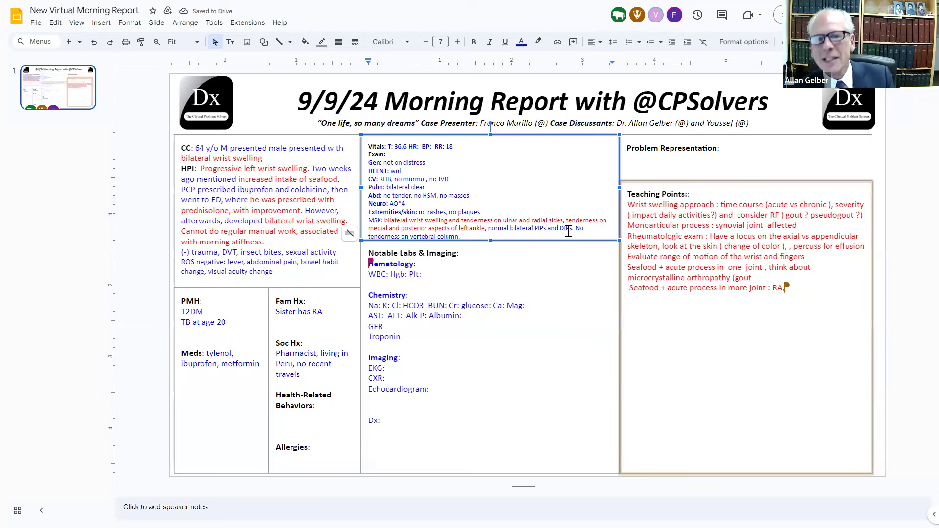
type("s")
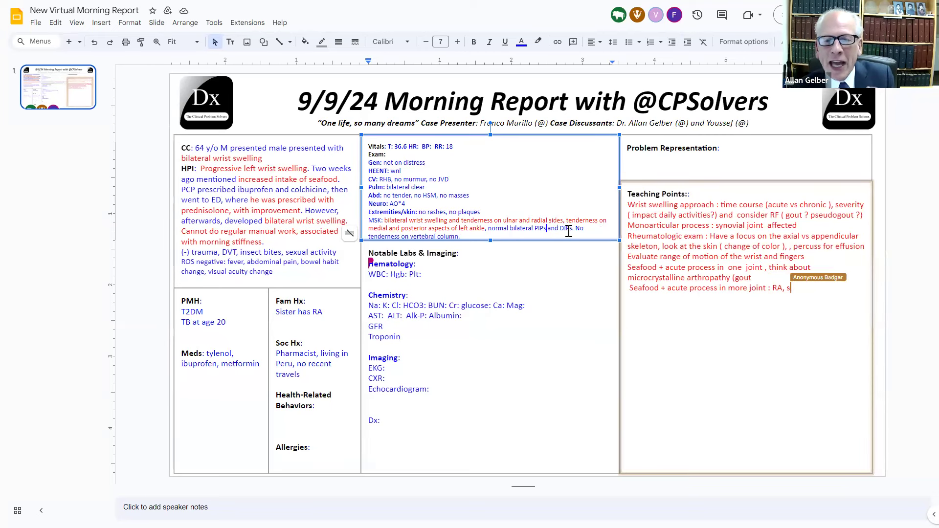
type("pond")
type("MCPs, ")
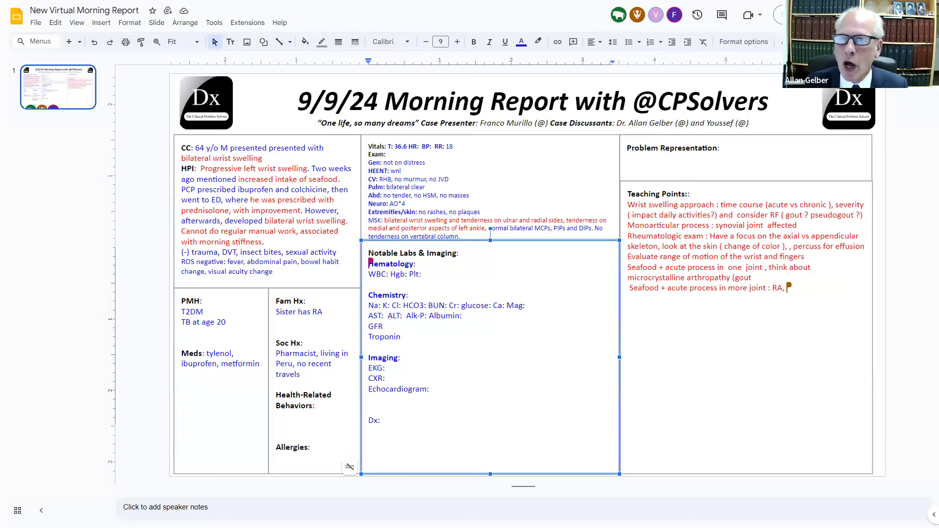
type("in younger p")
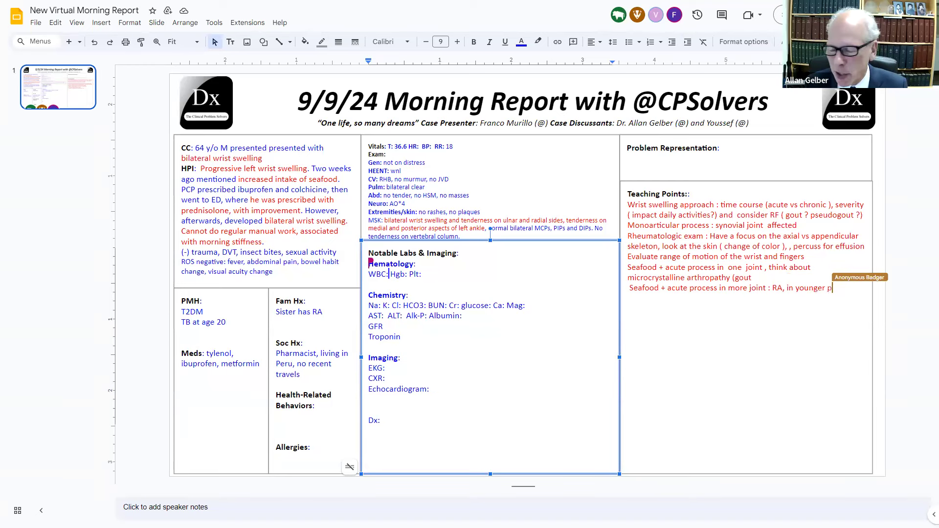
type("atient thi")
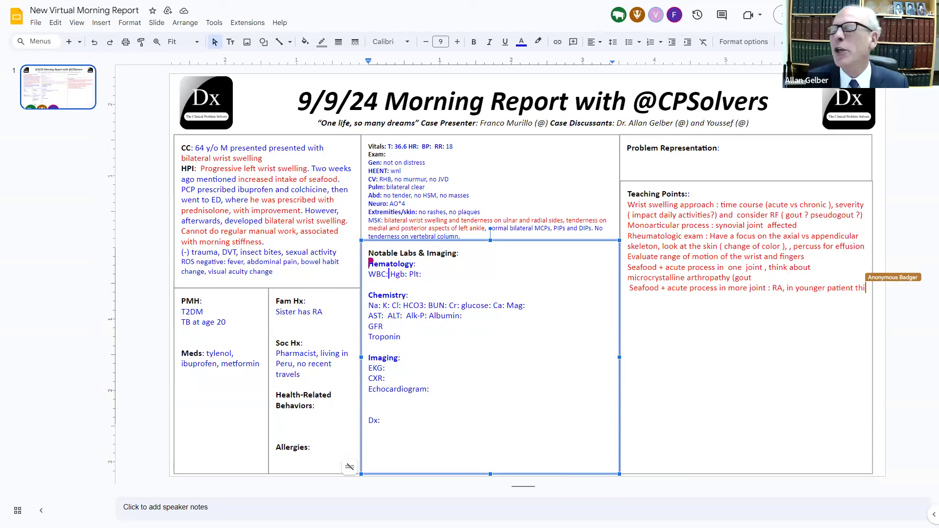
type("nk about")
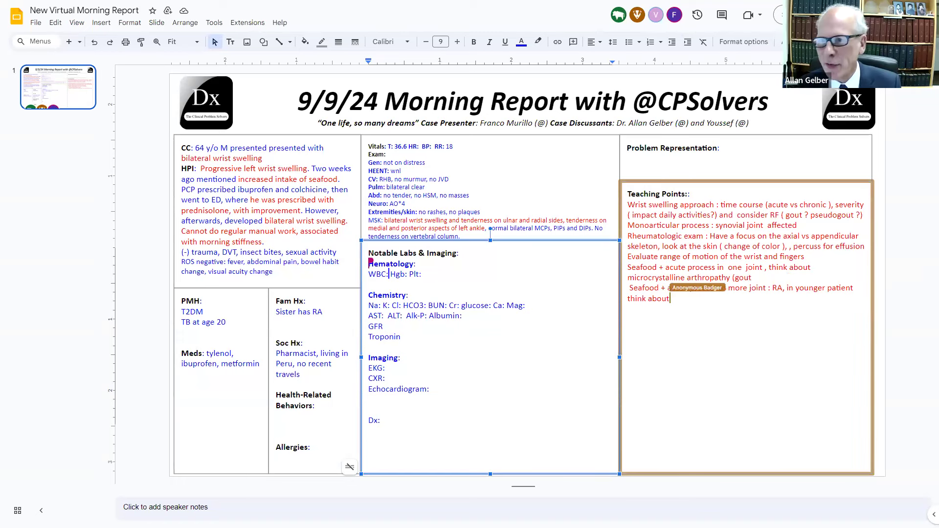
type("spon")
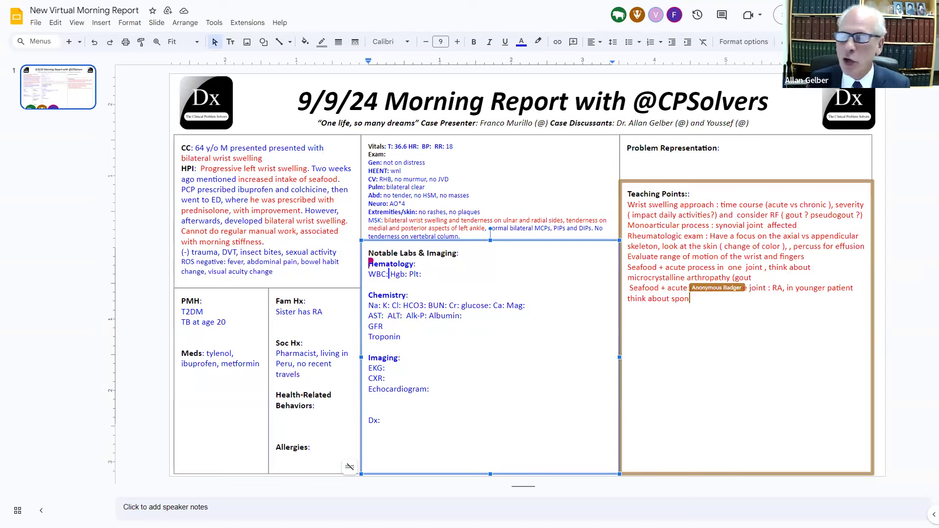
type("dyloarthritis")
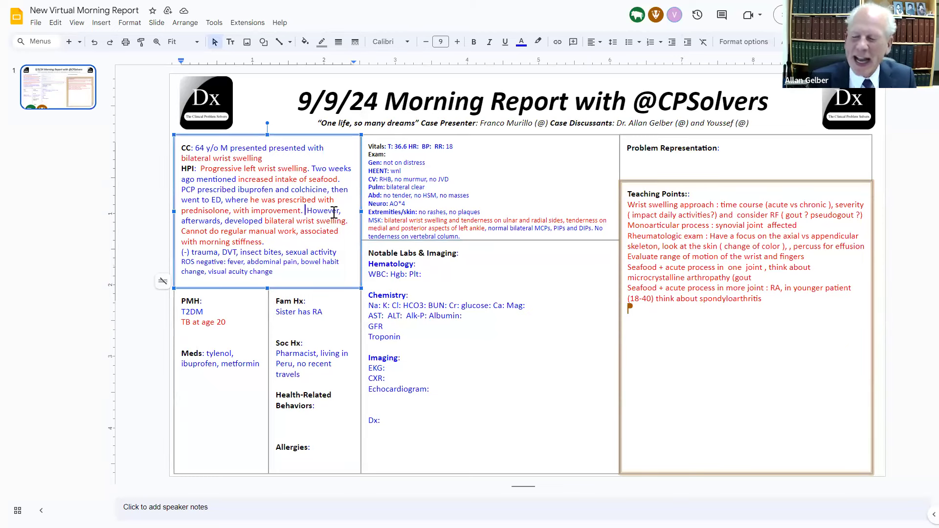
- Add 'Also reported vertigo and dizziness and told to have BPPV at ED' to the HPI
type("Also reported vertigo and dizziness and told to have")
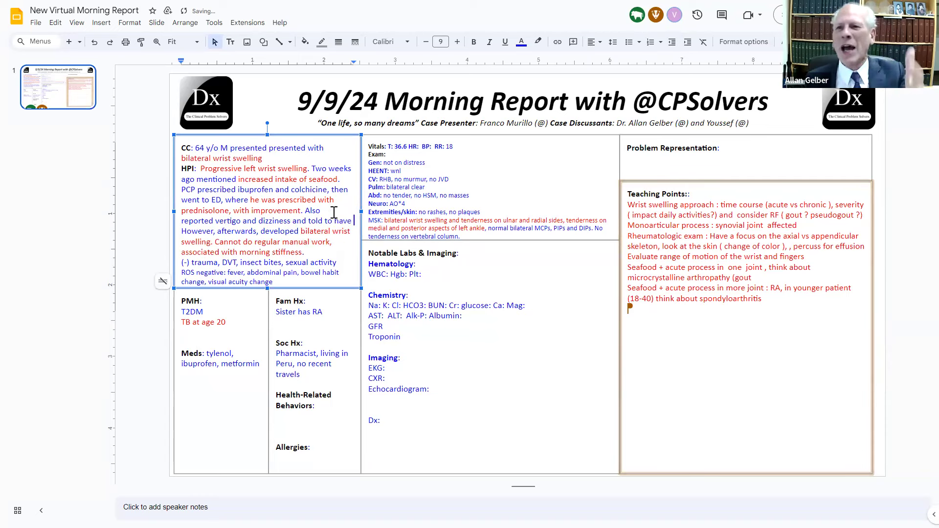
type("BPPV at ED.")
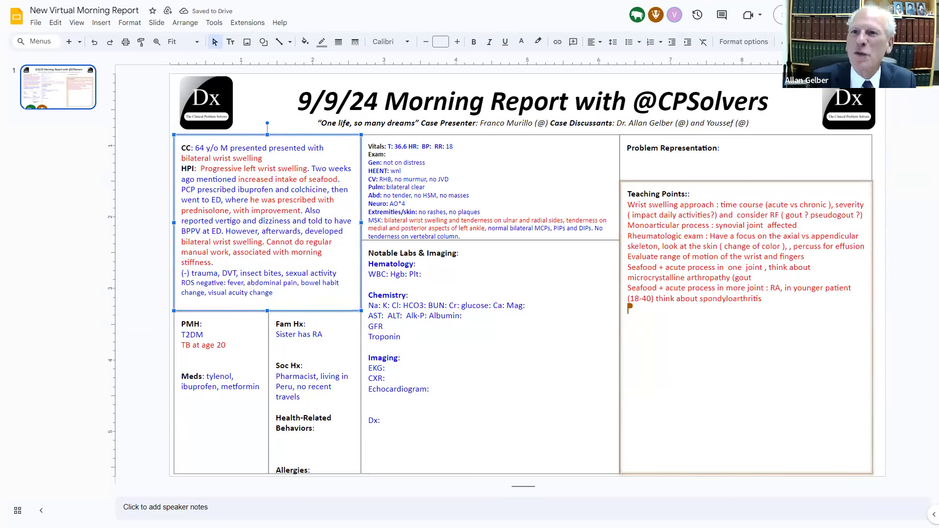
left_click(277, 354)
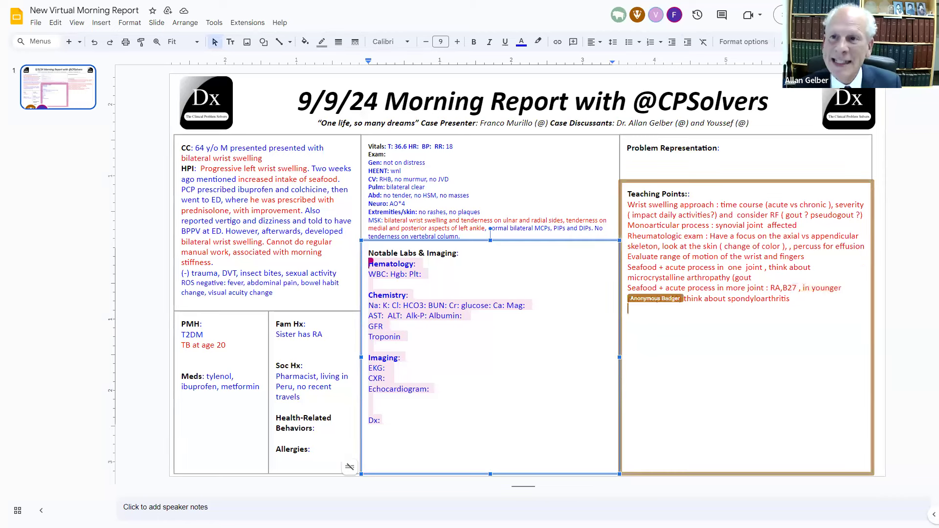
- Insert 'B27' after 'RA,' and '(18-40)' after 'younger patient'
type("patient (18-40)")
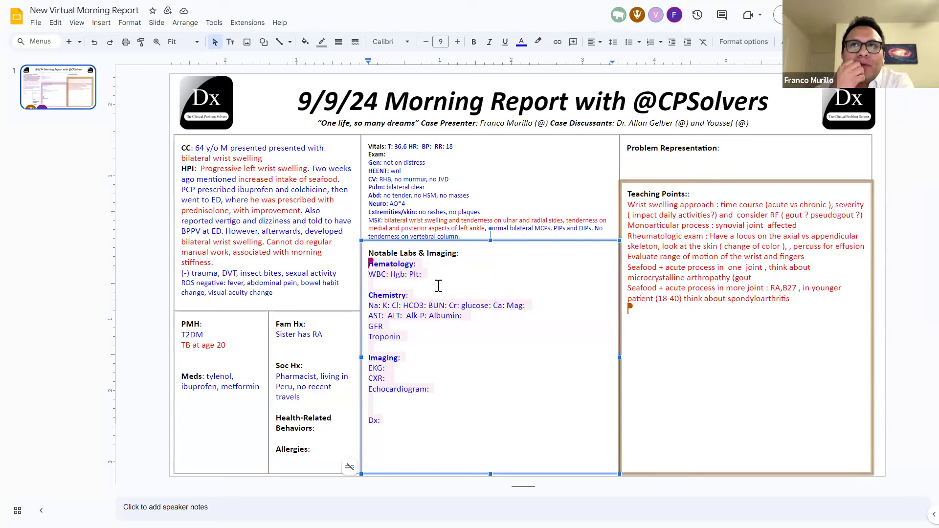
mouse_move(436, 283)
type(" 5k")
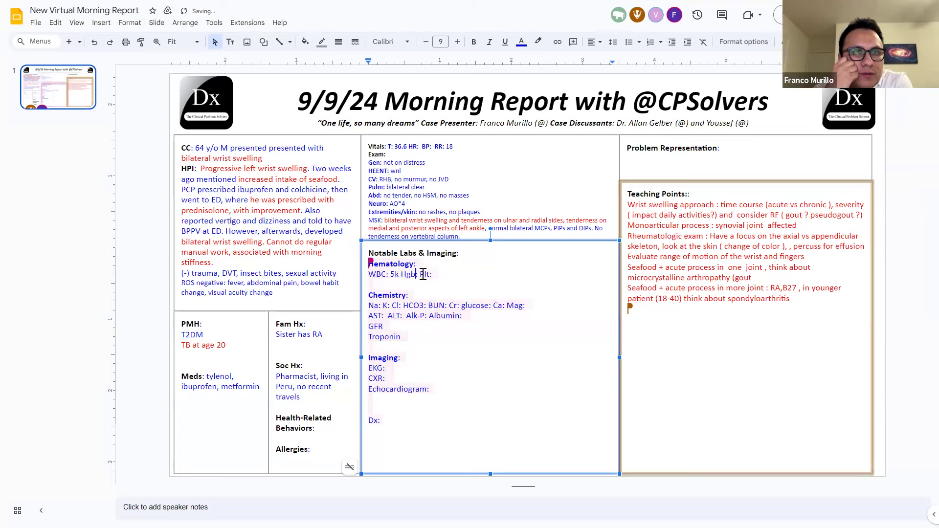
- Fill in lab values for Plt and other rows: 14, 198, 0.69, 210, wnl, 23, 30
type("Plt")
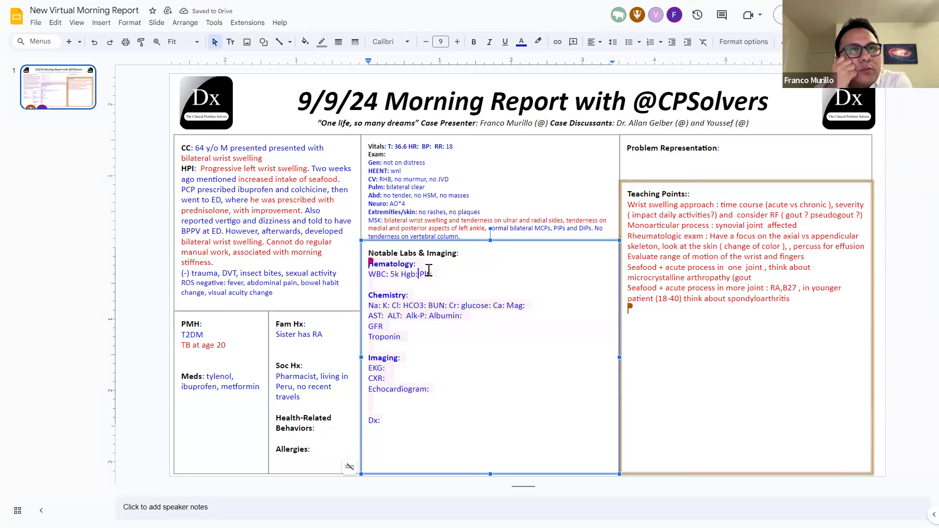
type("14")
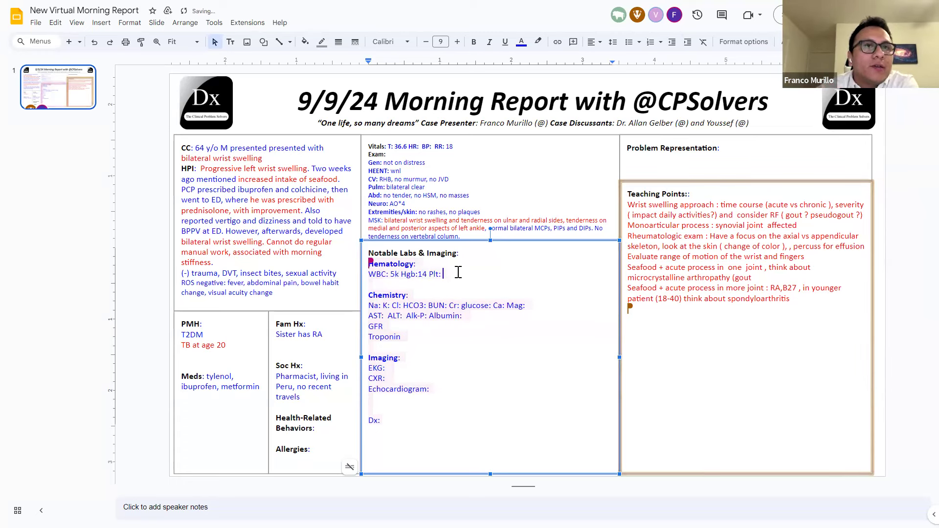
type("198k")
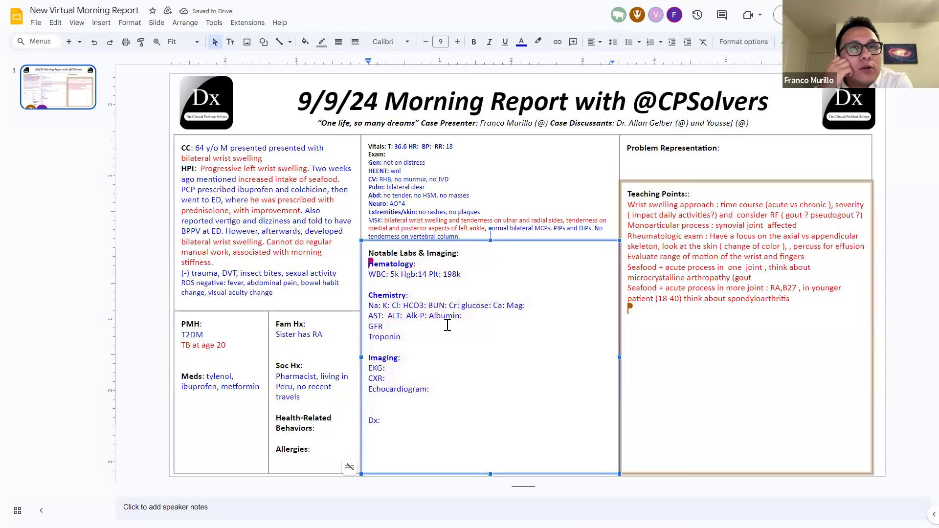
type("0.69")
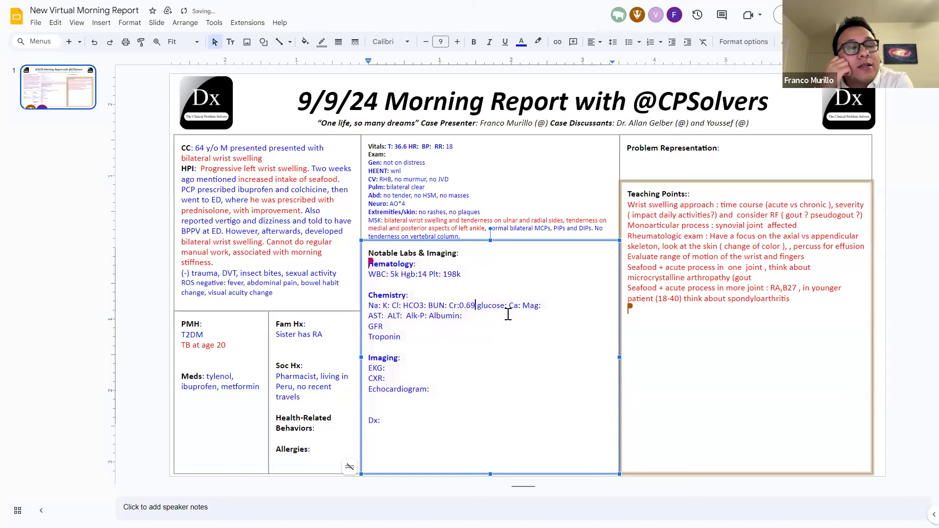
type("210")
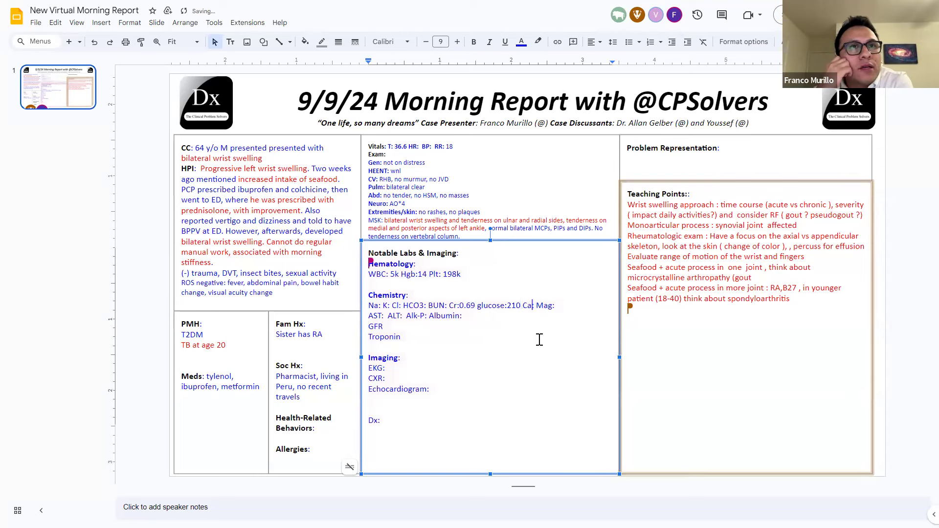
type("wnl")
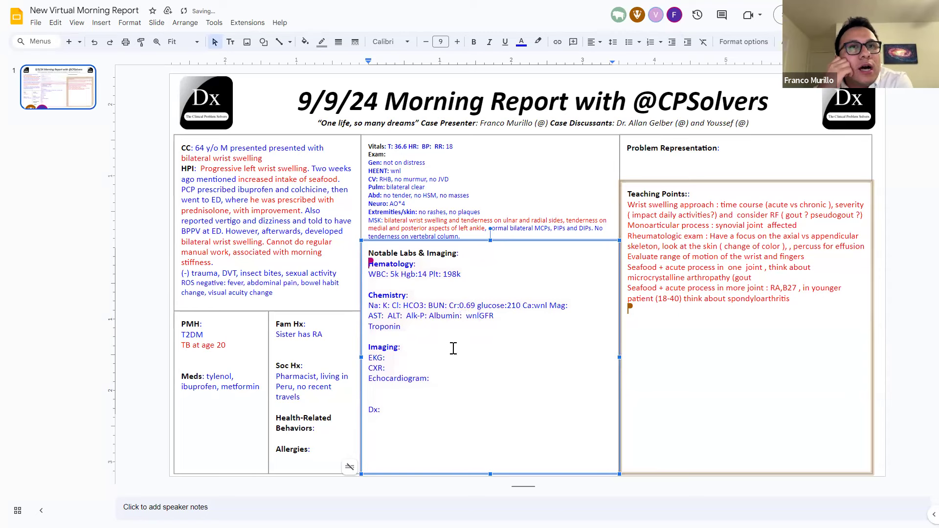
type("23")
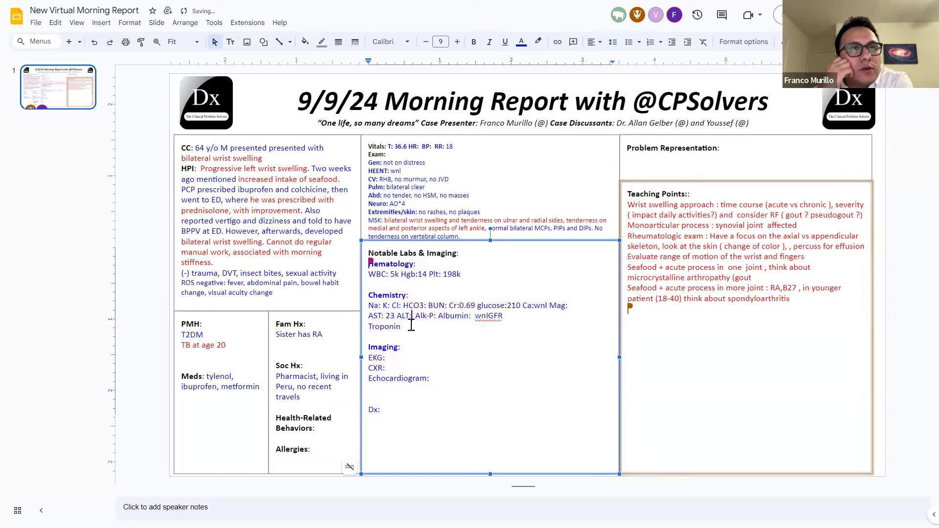
type("30")
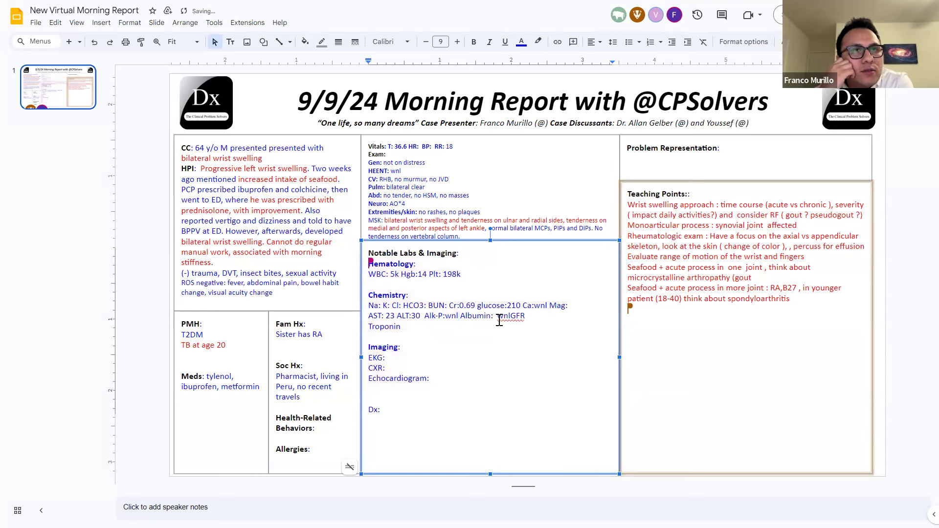
- Replace 'Troponin' with 'U/A: no RBC, WBC, protein'
double_click(384, 326)
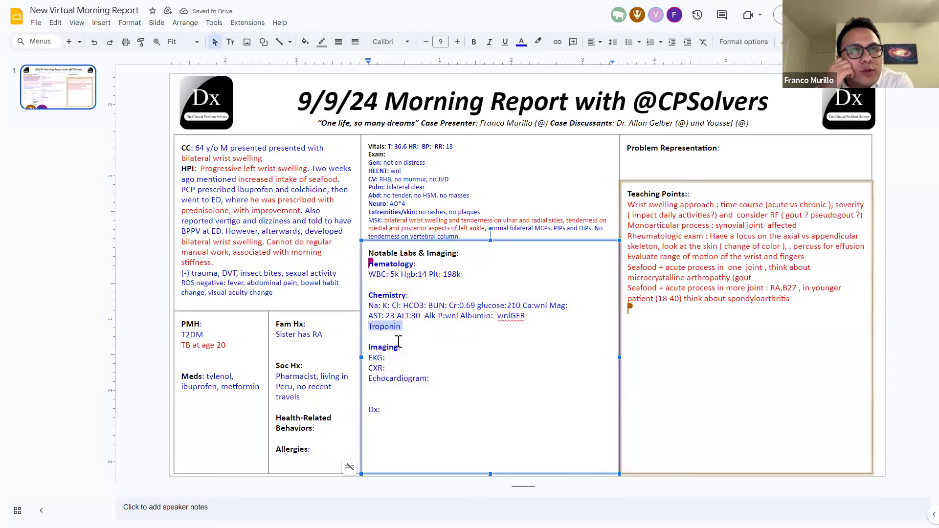
type("U/A:")
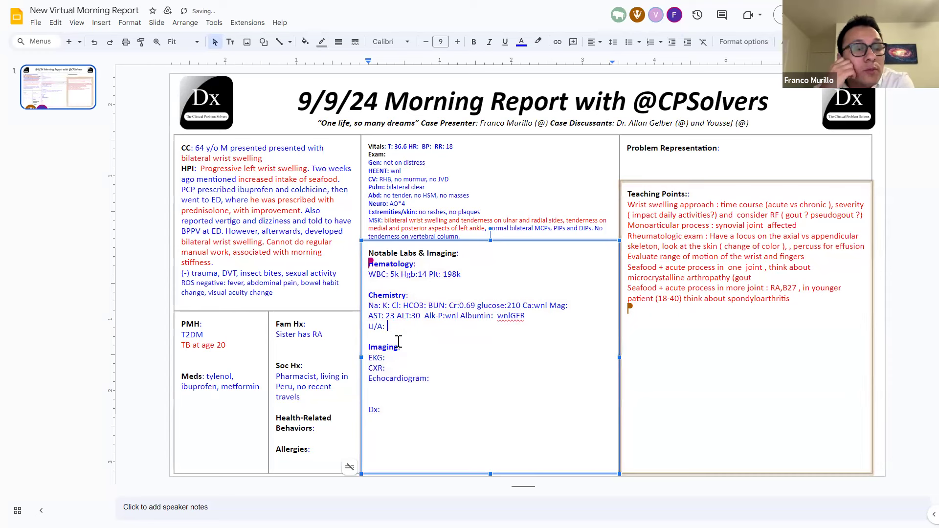
type("no E")
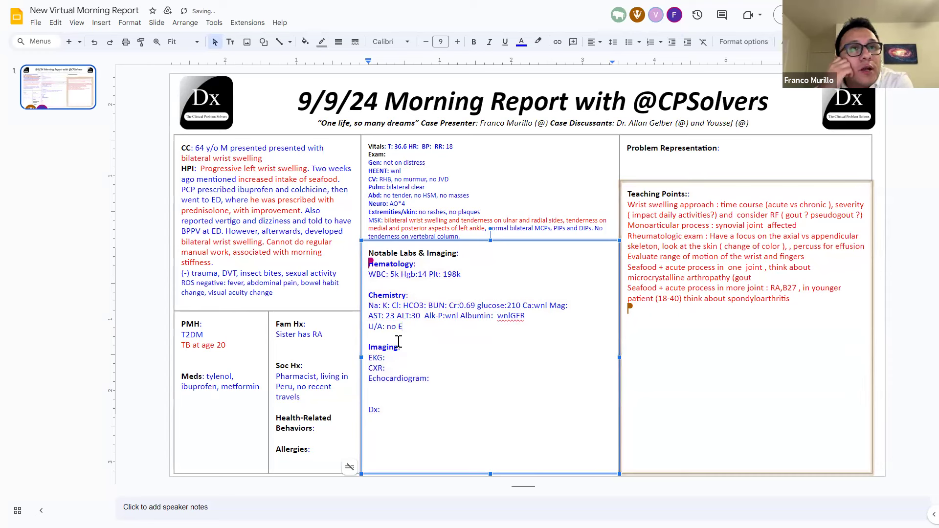
type("RBC, W")
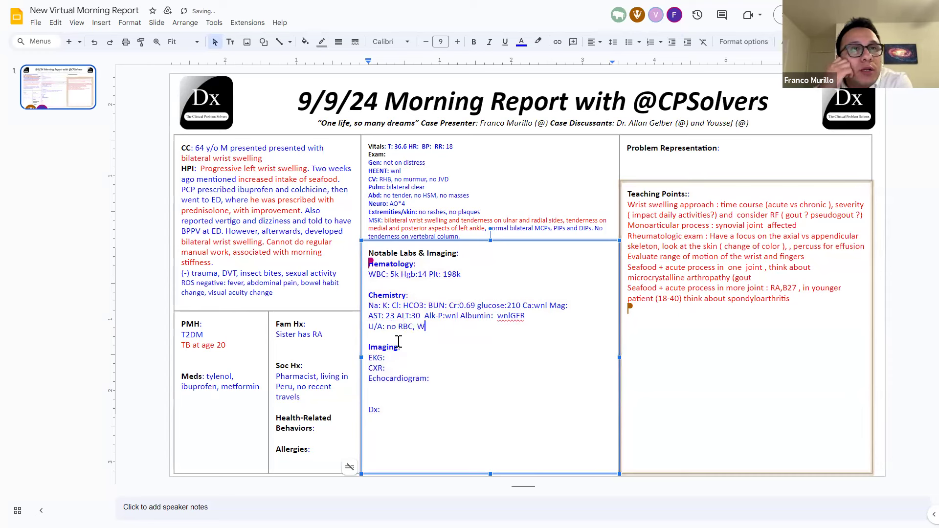
type("BC, protein")
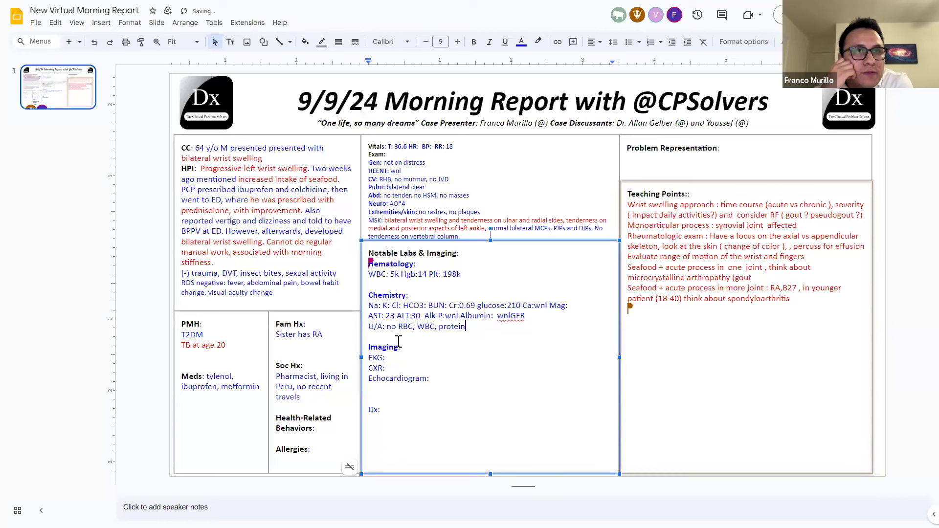
- Add CRP elevated, ESR 22, RF 11 (0-14), anti-CCP 7.11 (<17) and uric acid 4.3
type("CRP:")
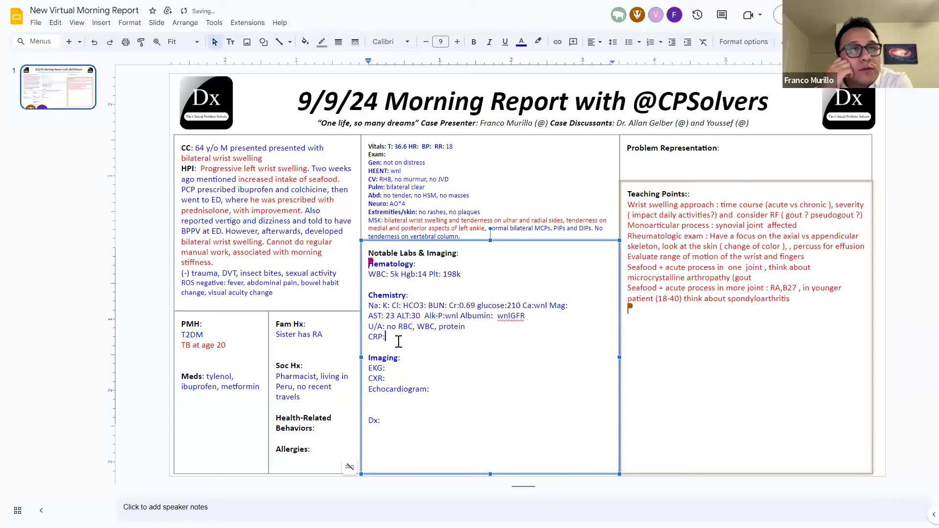
type("0")
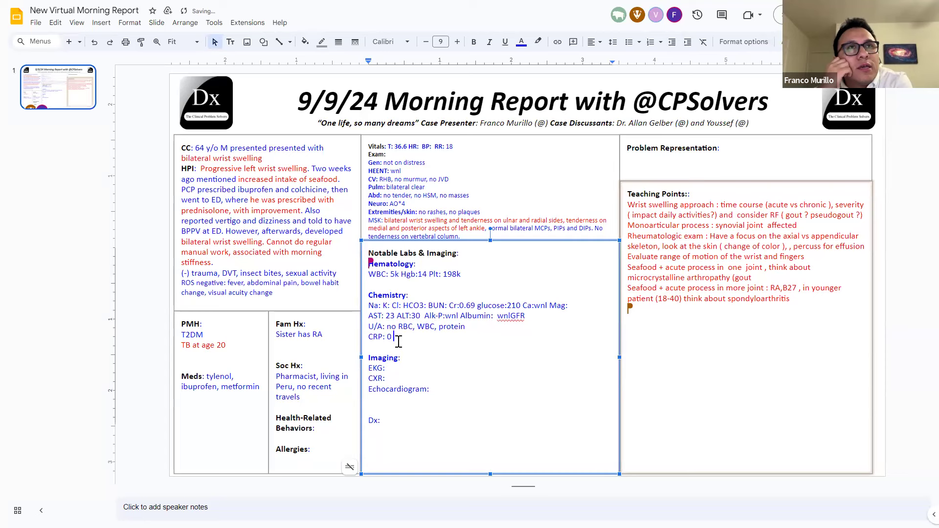
type("elevated")
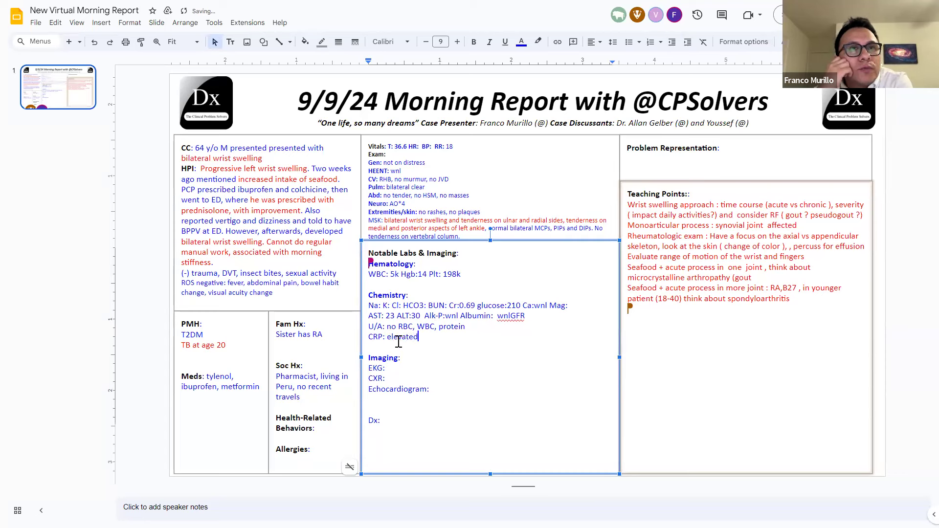
type("ESR:22")
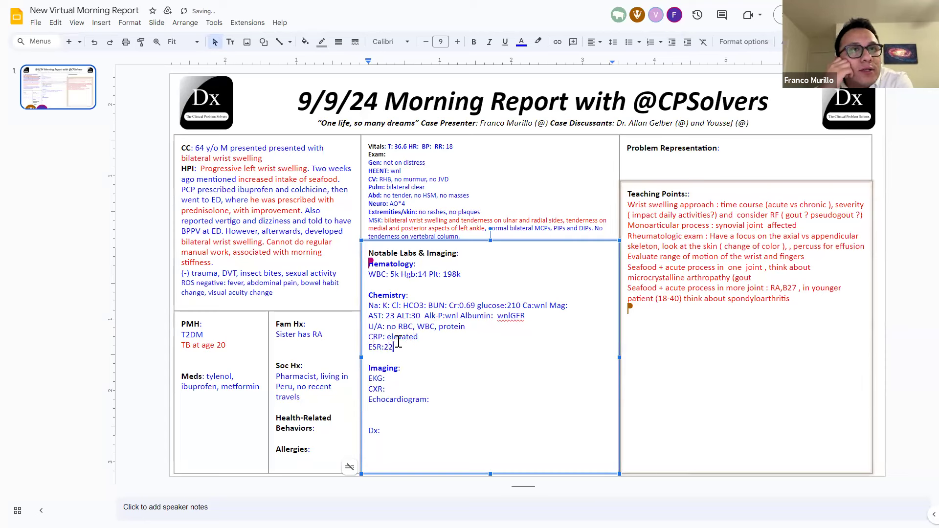
type("RF: 11 (")
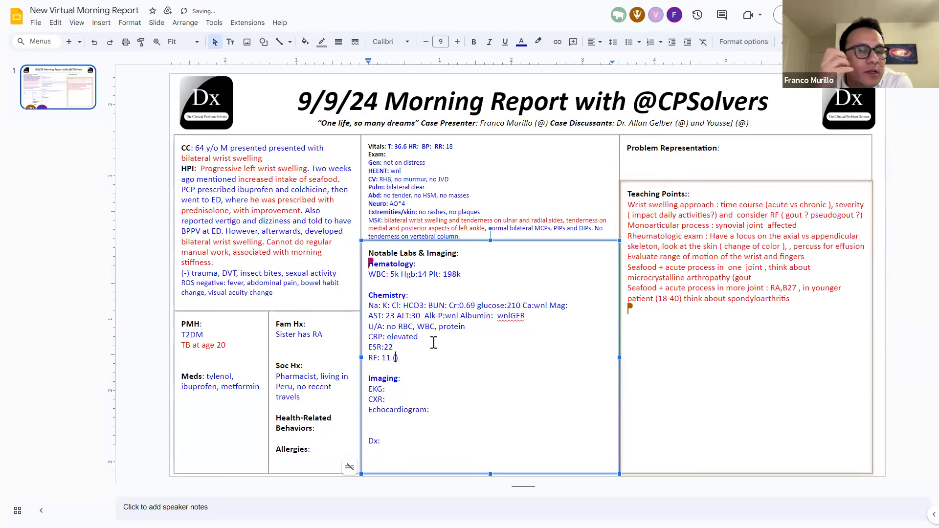
type(")")
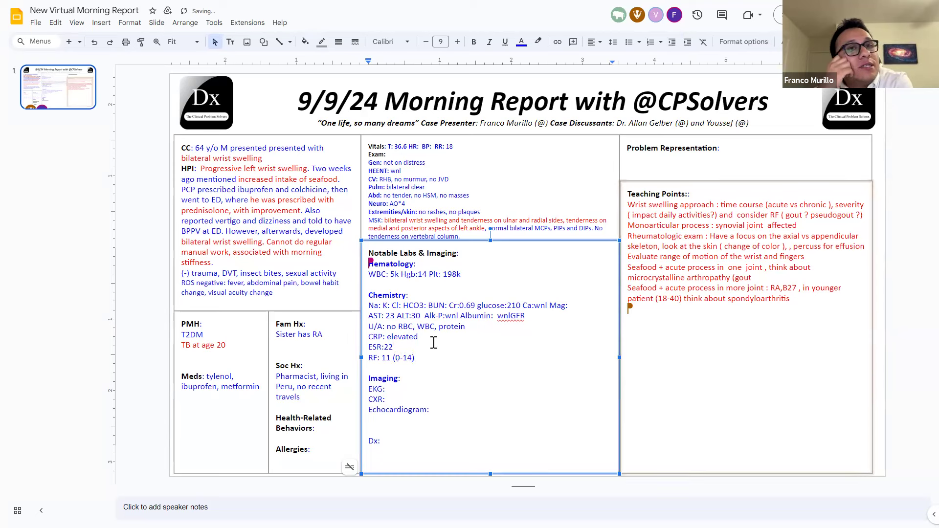
type("anti")
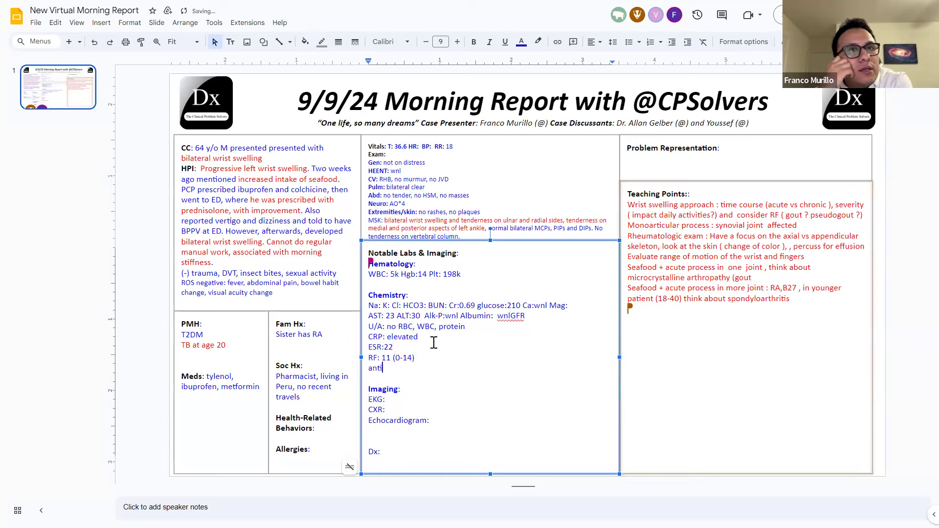
type("-CCP:")
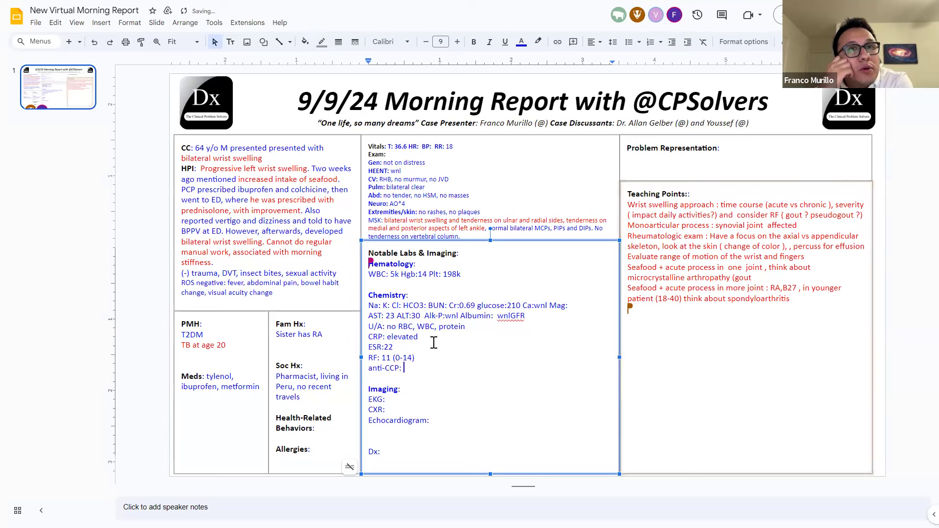
type("7.")
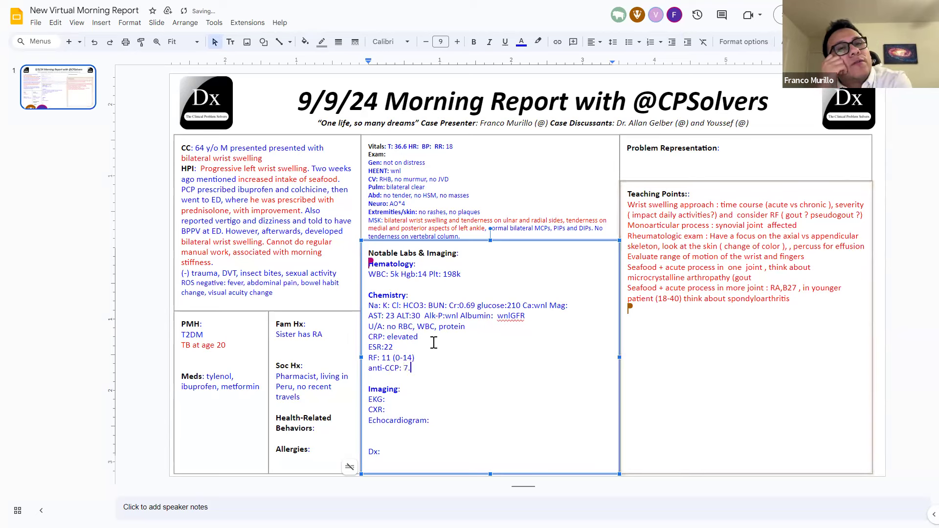
type("11 (")
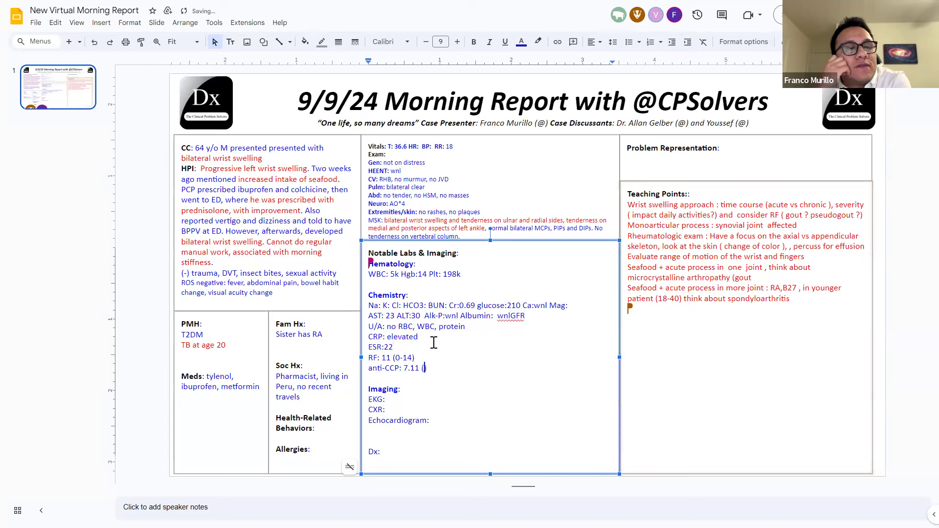
type("<17")
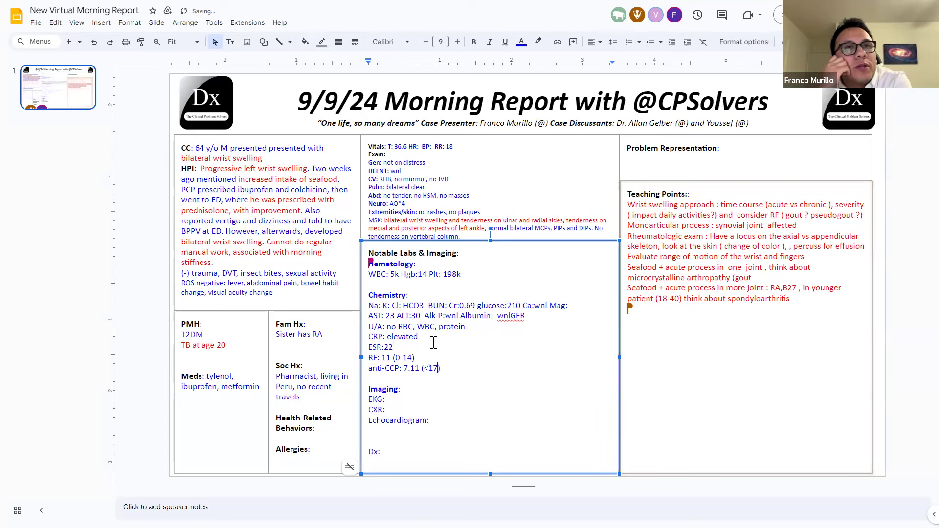
type("Uric")
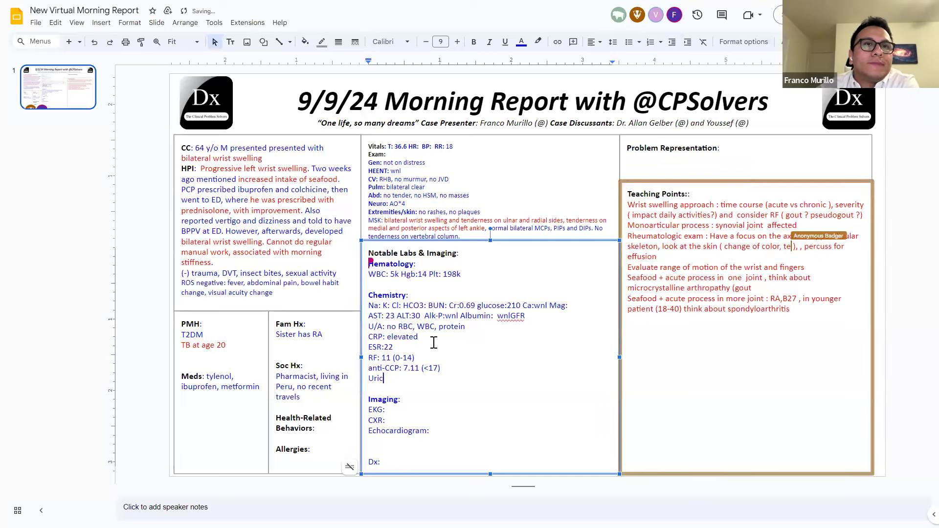
type("acid:4.3")
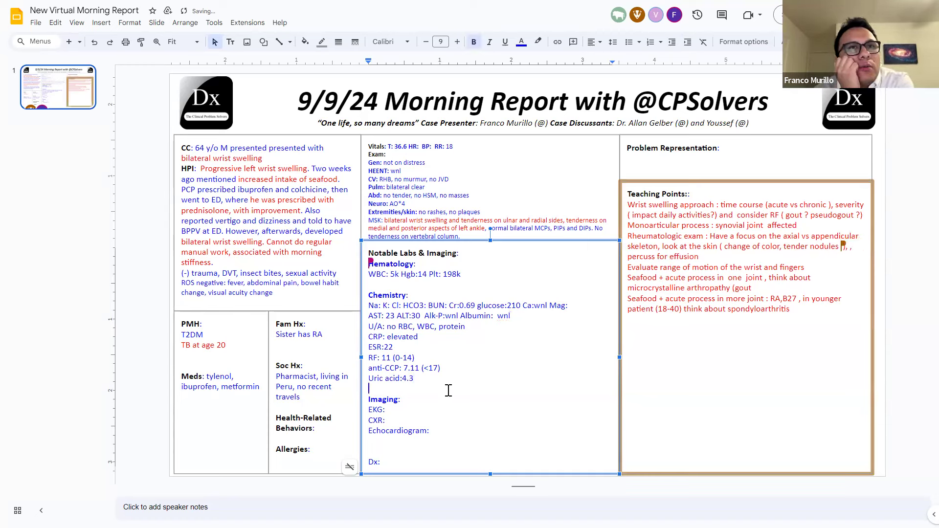
- Enter 'Bilateral wrist u/s: bilateral tenosynovitis'
type("Bilateral wrist u")
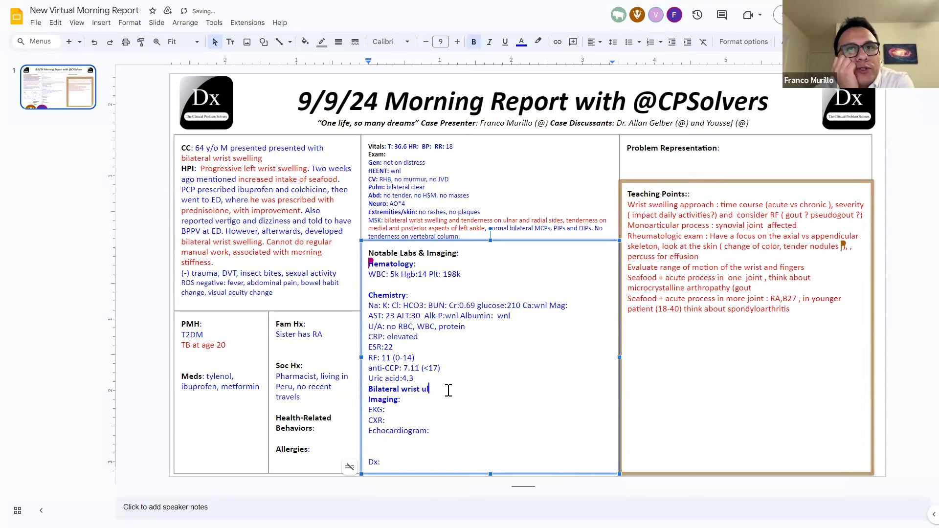
type("l/s:")
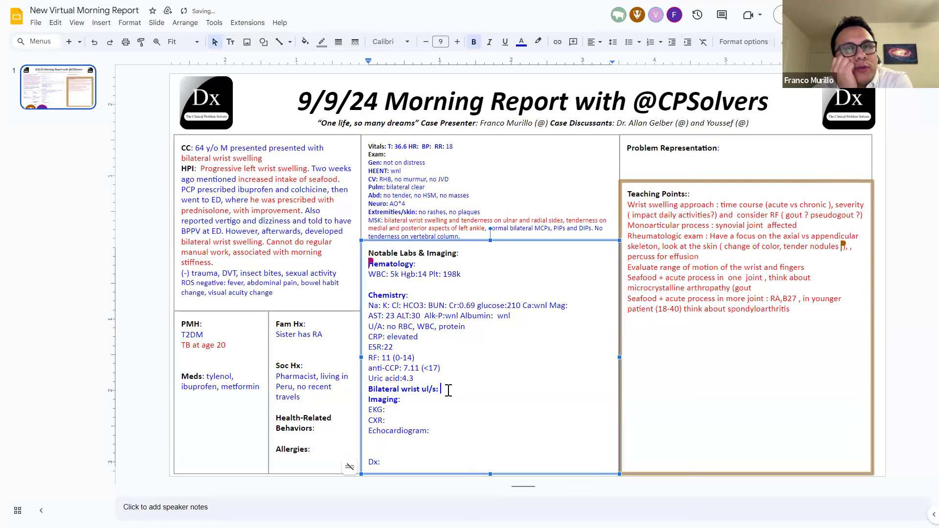
type("bilateral")
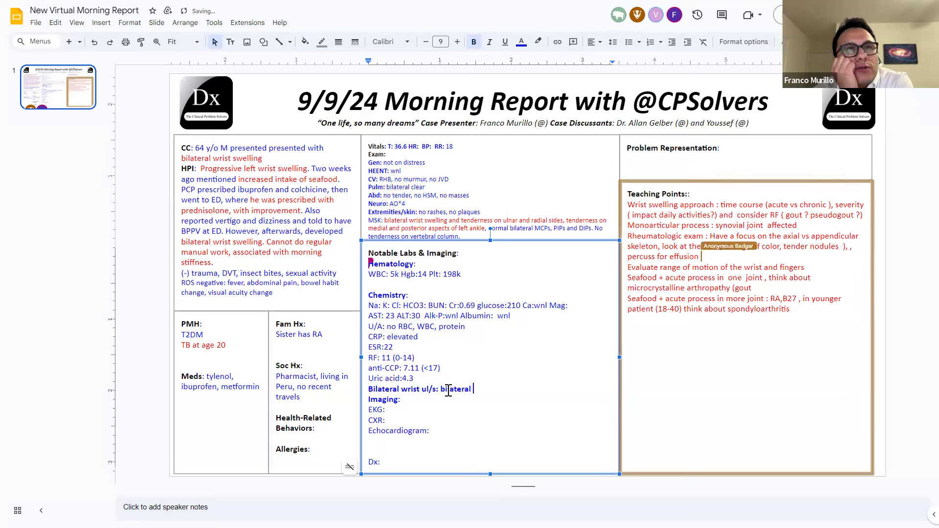
type("synovi")
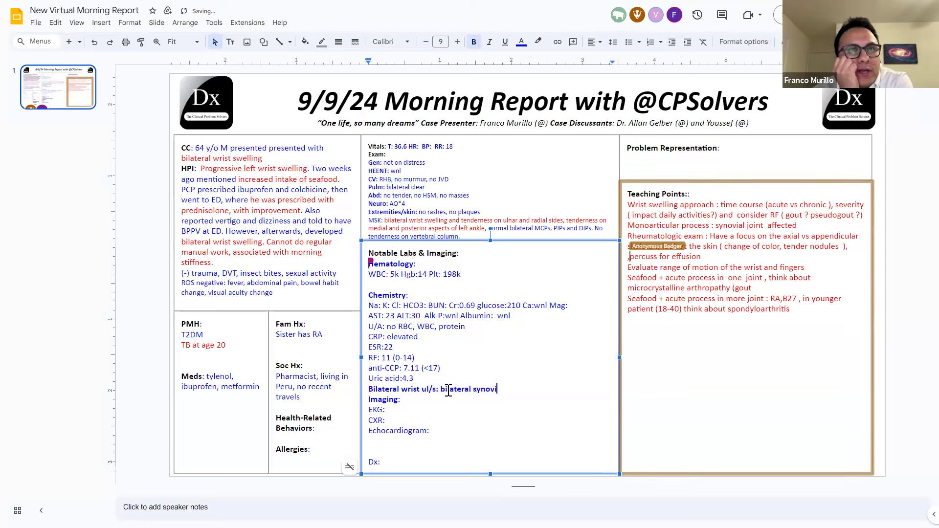
type("tis")
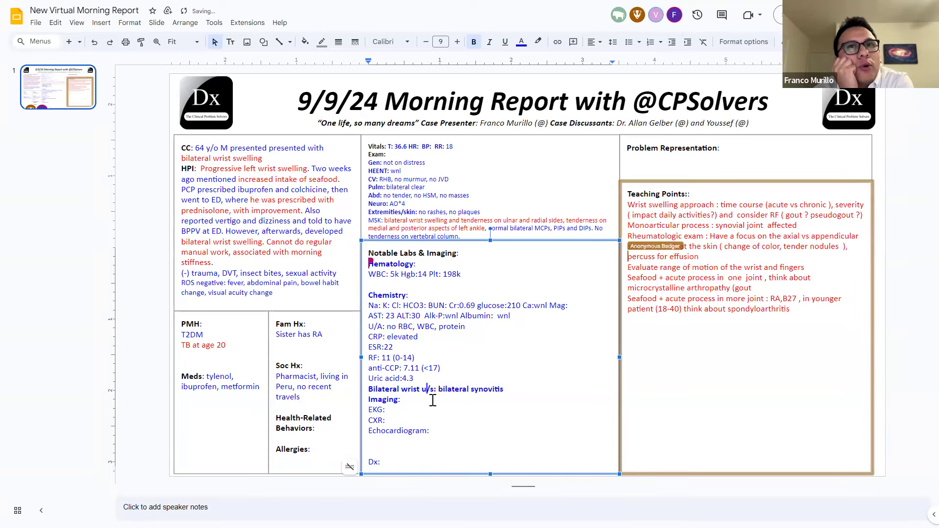
- Add the bilateral wrist x-ray finding of osteopenia
type("bilatera wrist")
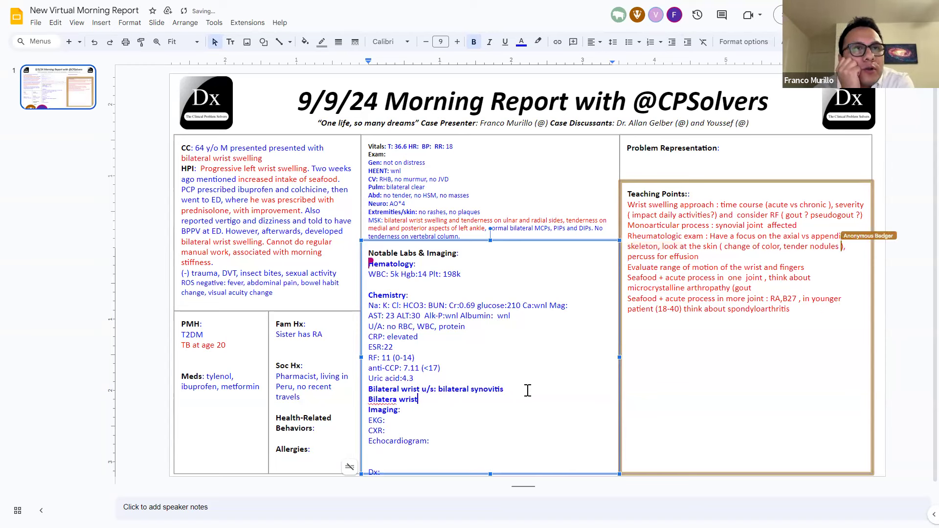
type("x-ray:")
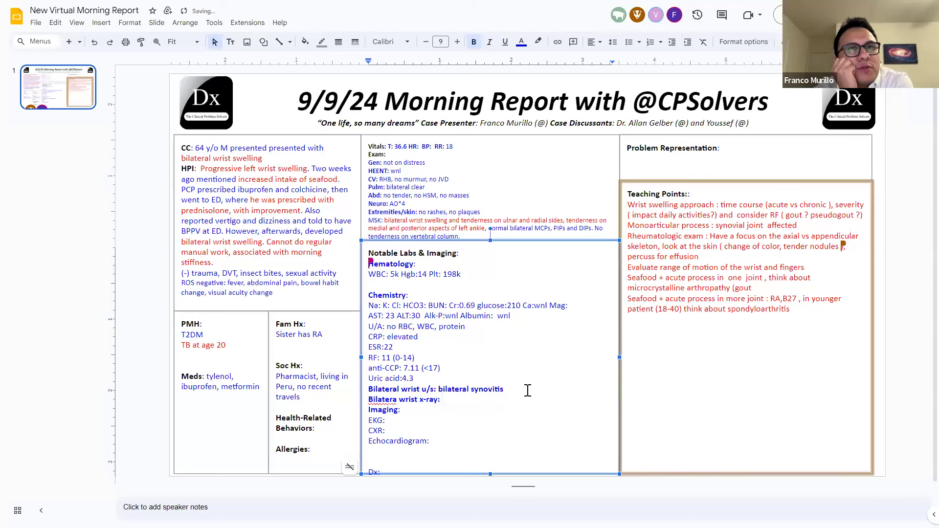
type("osteope")
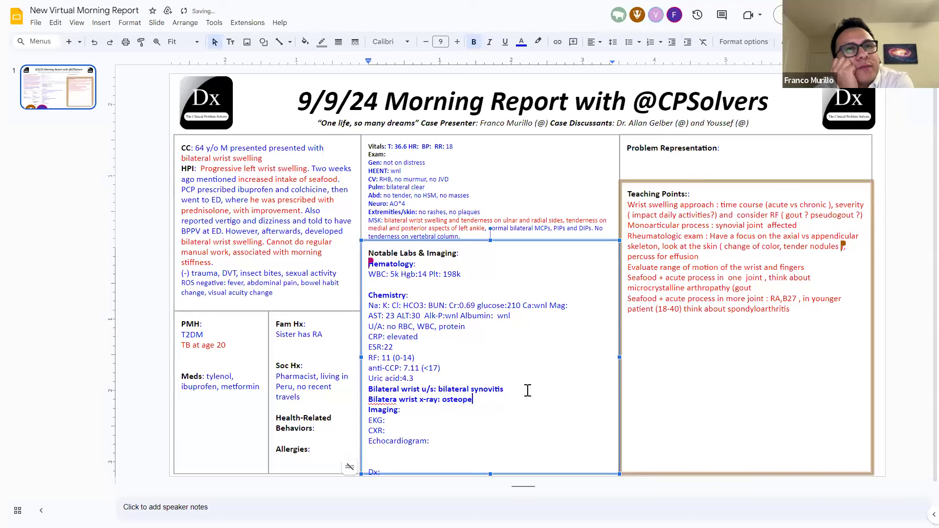
type("nia")
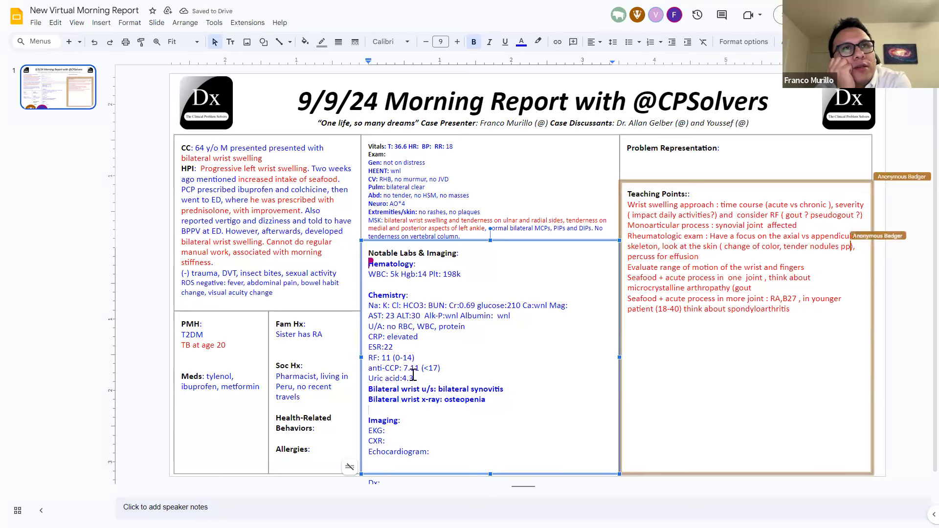
- Add the bilateral foot x-ray finding of bilateral insertional tendinopathy
type("Bilateral foot x-")
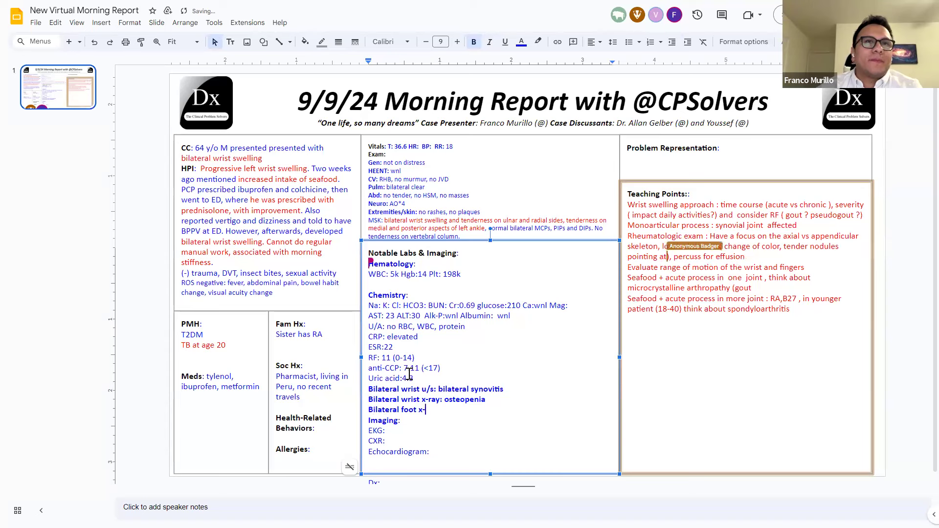
type("ray: bilateral i")
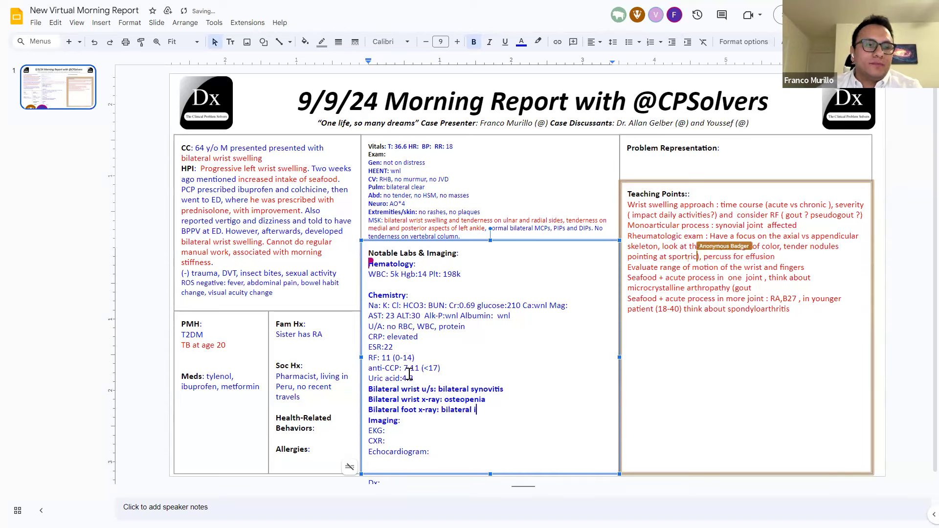
type("nsertional tendi")
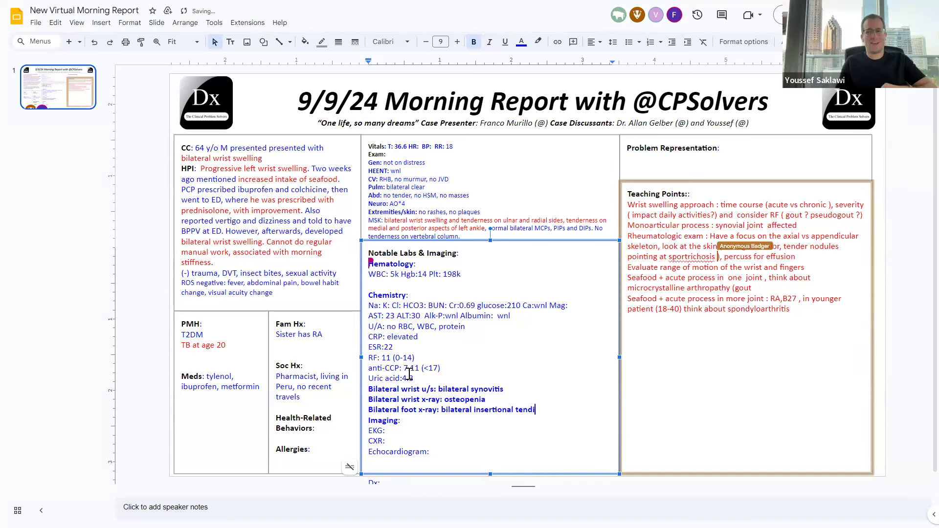
type("nop")
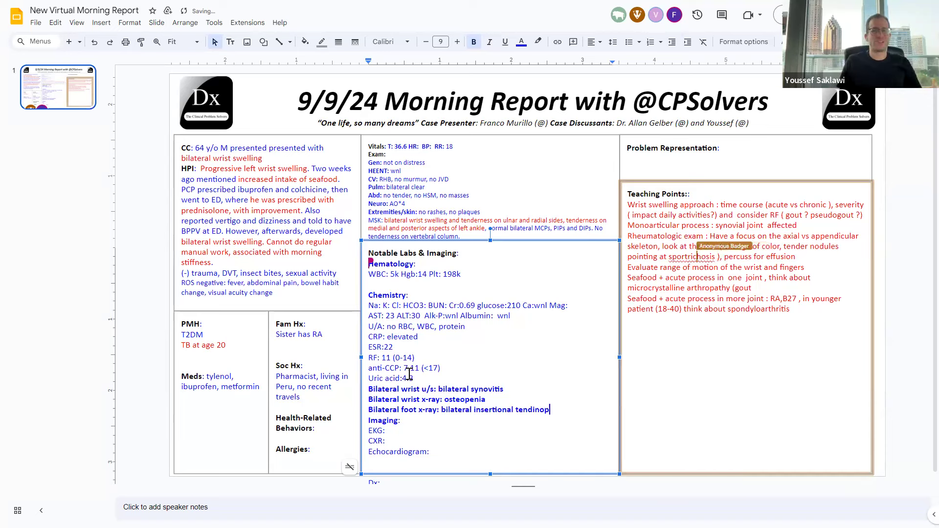
type("athy")
left_click(437, 389)
type("ten")
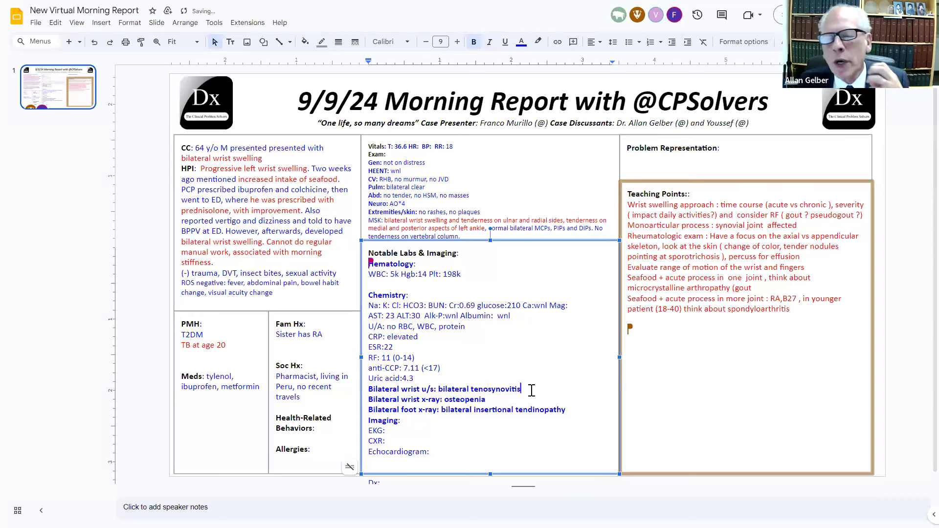
- Add the extensor carpi ulnaris detail to the wrist ultrasound finding
type("of carpal portion of the exte")
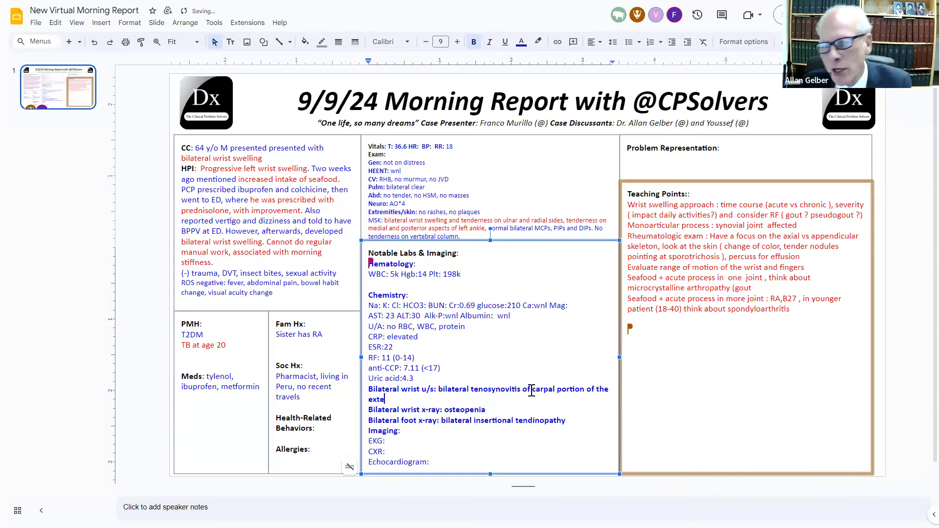
type("nsor carpi u")
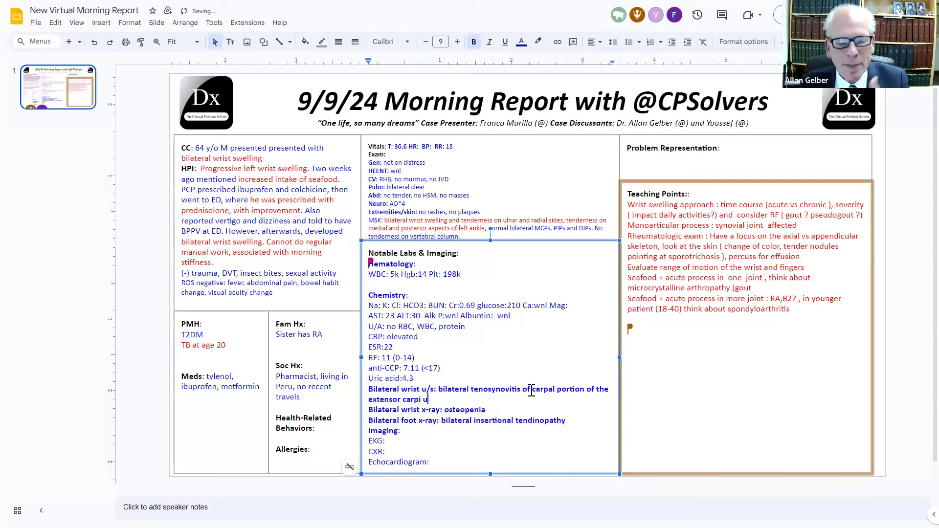
type("lna")
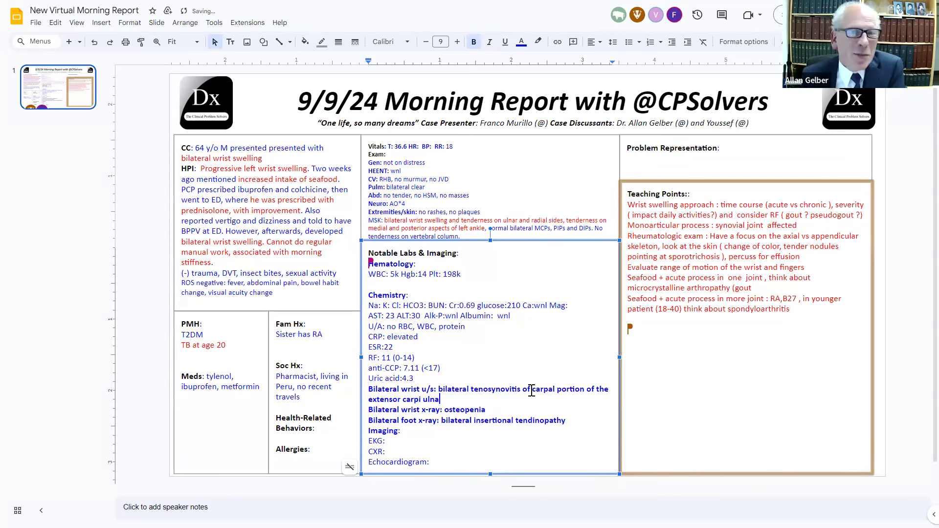
type("ris")
left_click(493, 410)
type("mild diffuse ")
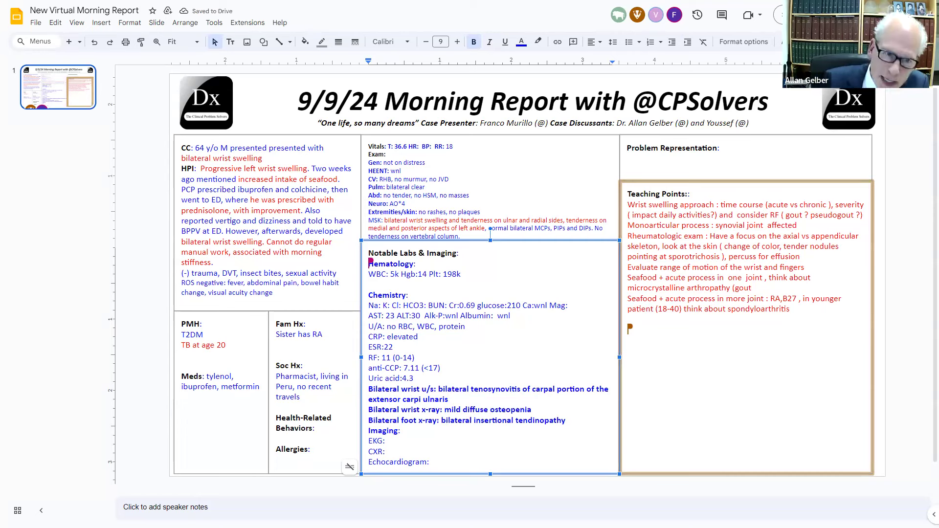
- Extend the wrist x-ray findings with 'preserved joint spaces'
left_click(535, 410)
type(", no erosions,")
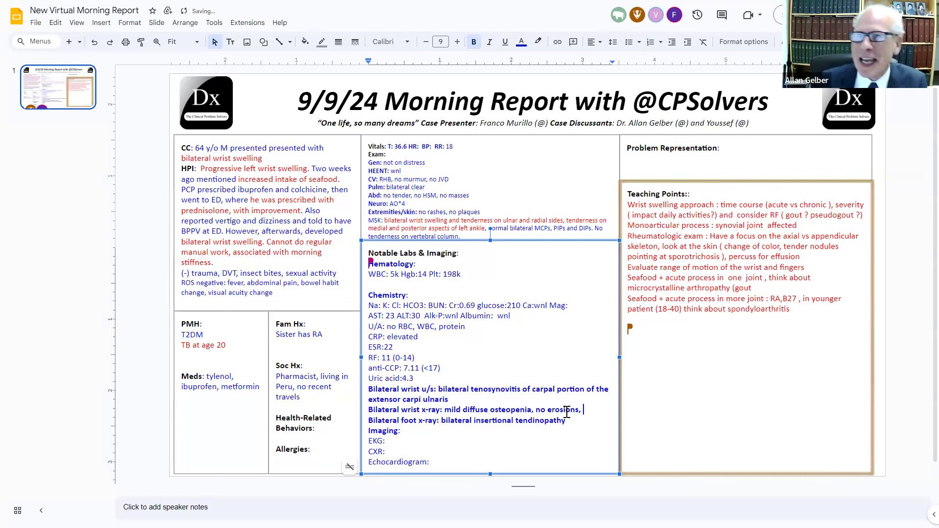
type("preserved j")
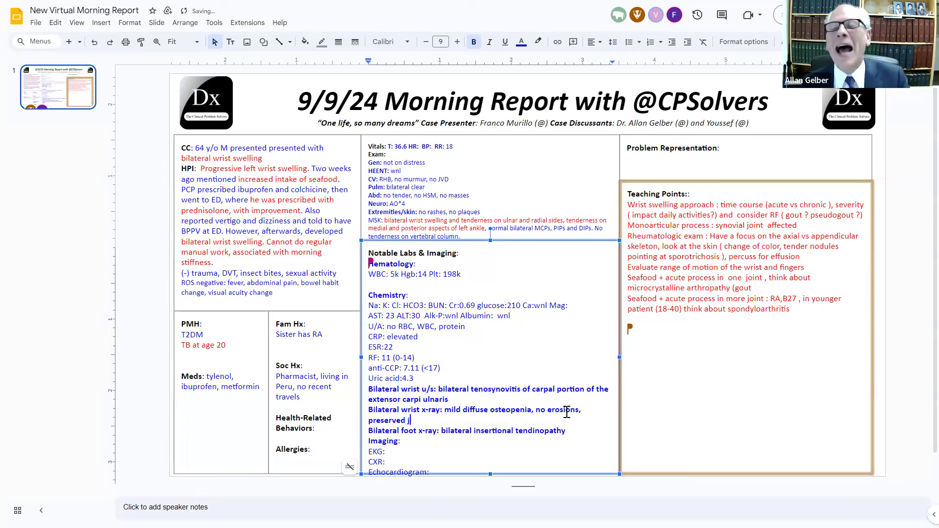
type("oint")
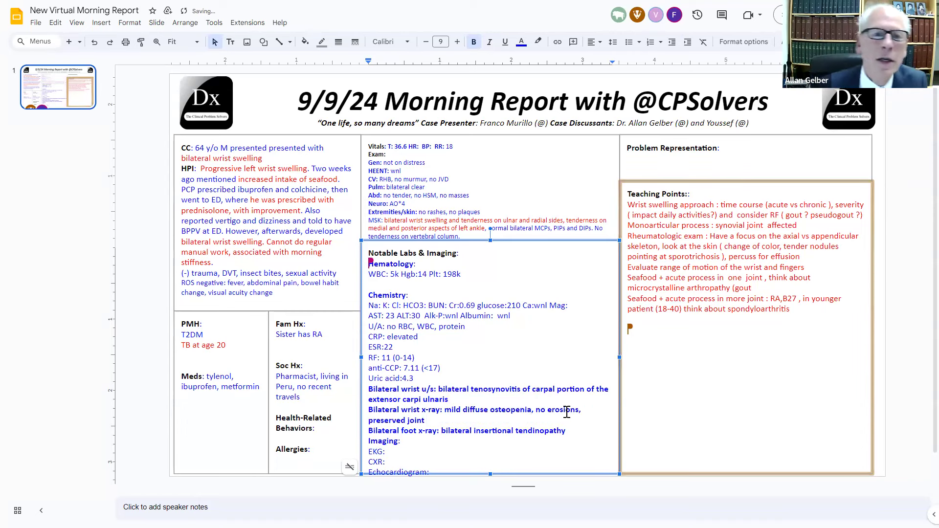
type("spaces")
type("Bi")
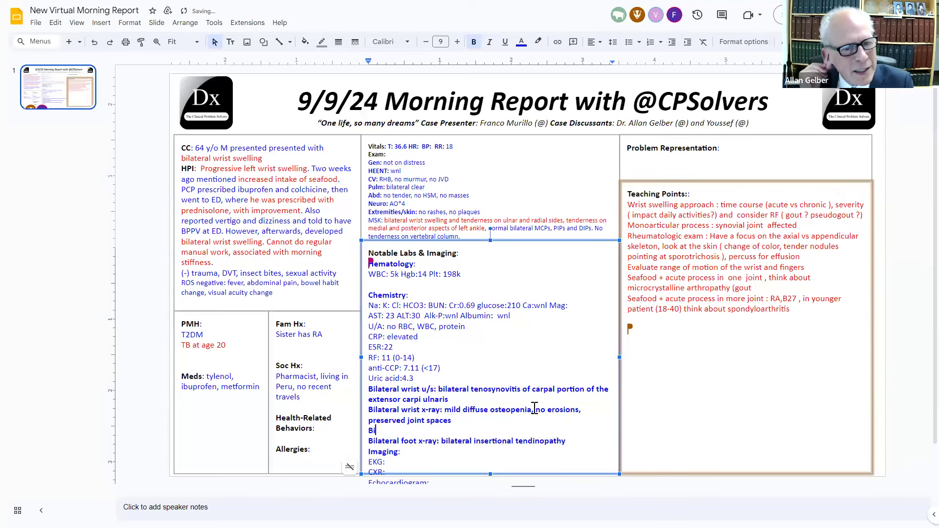
- Add a bilateral ankle U/S line showing tibialis posterior tenosynovitis and select 'bilateral' in the foot x-ray line
type("lateral")
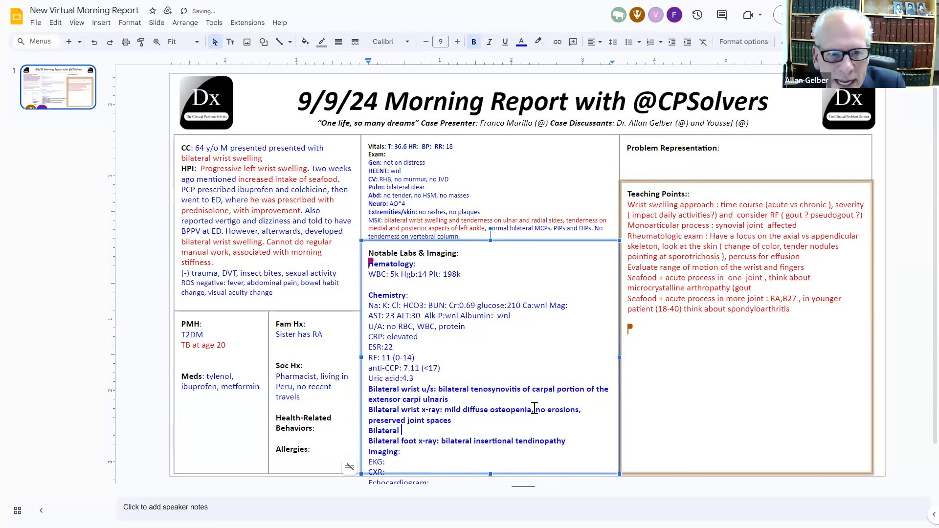
type("am")
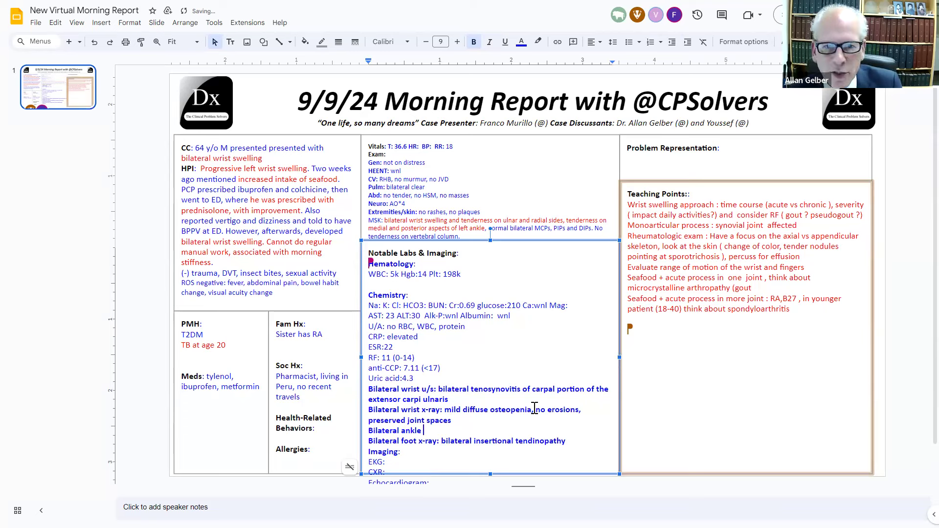
type("U/S:")
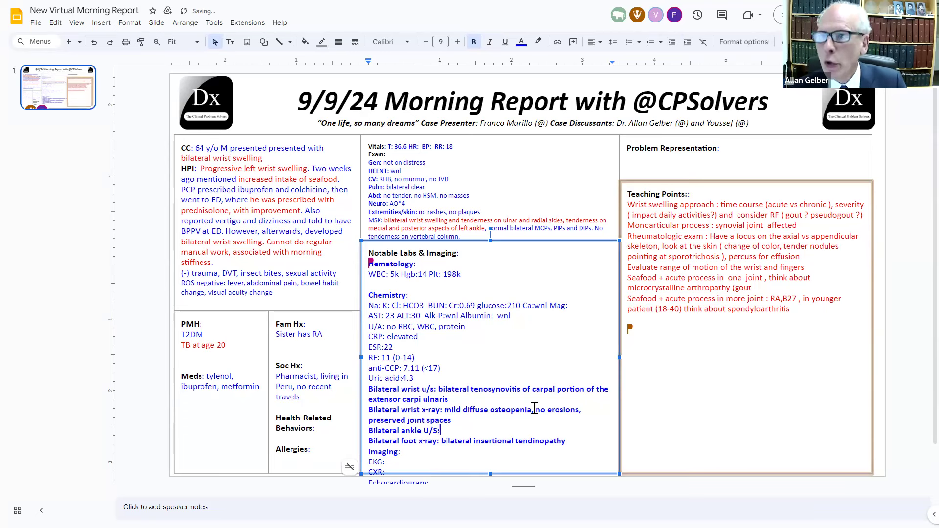
type("b/l")
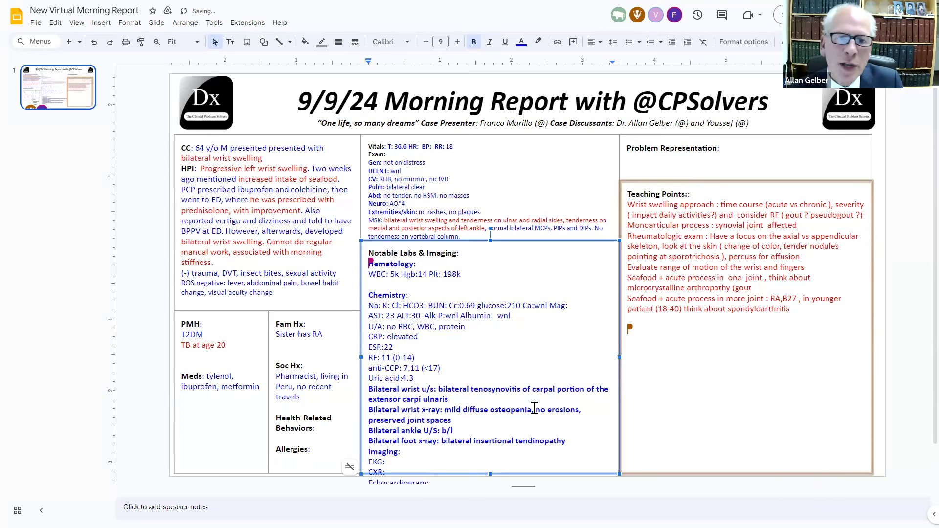
type("tibilaisp")
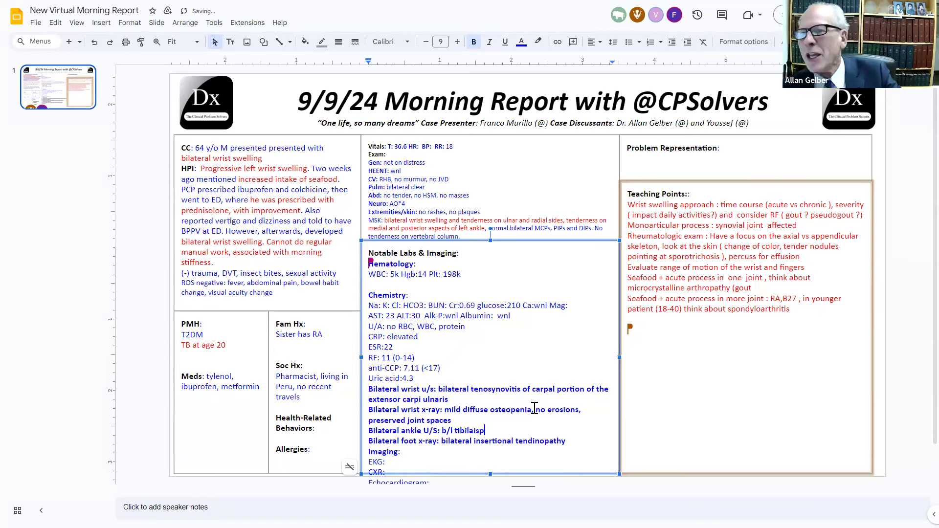
type("posterior tenosynovitis")
left_click(467, 441)
type(" left")
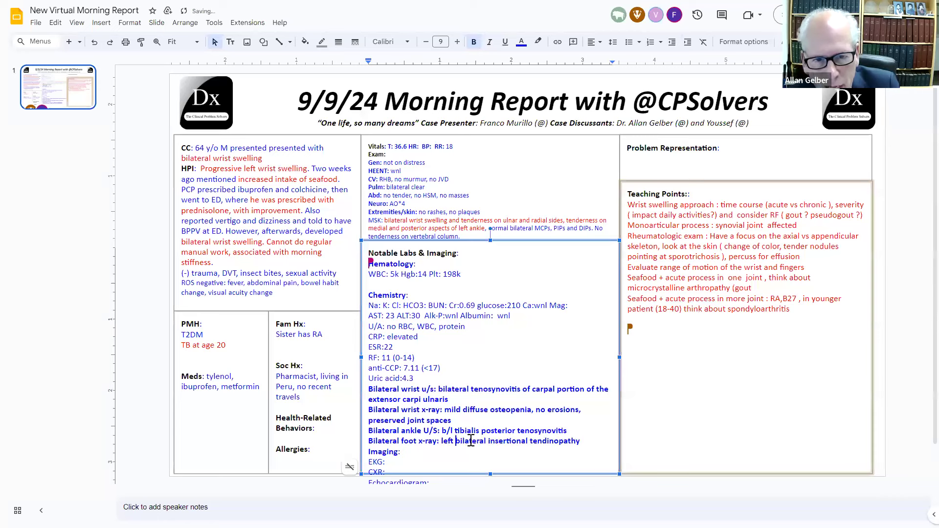
double_click(471, 441)
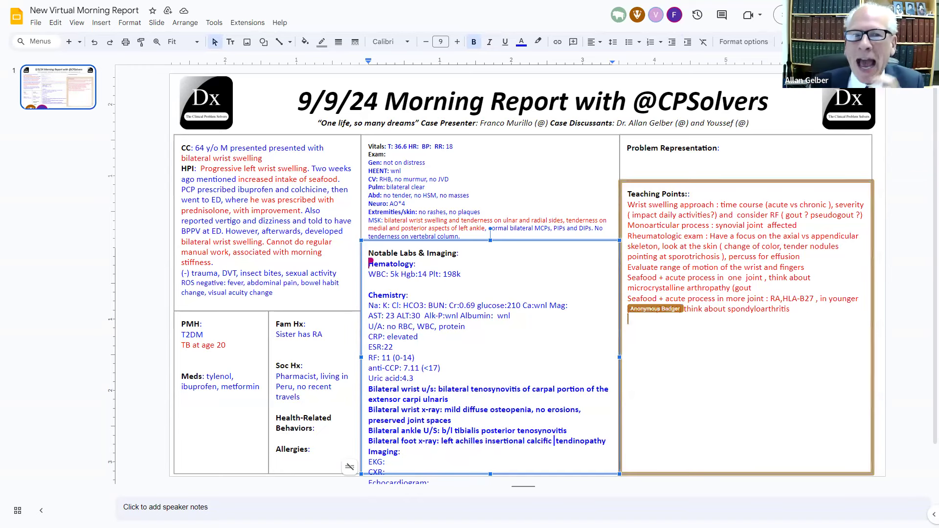
- Enter CRP 2.3 (normal: 0-0.5) and the teaching point that CRP can be falsely elevated by BMI
type("Crp")
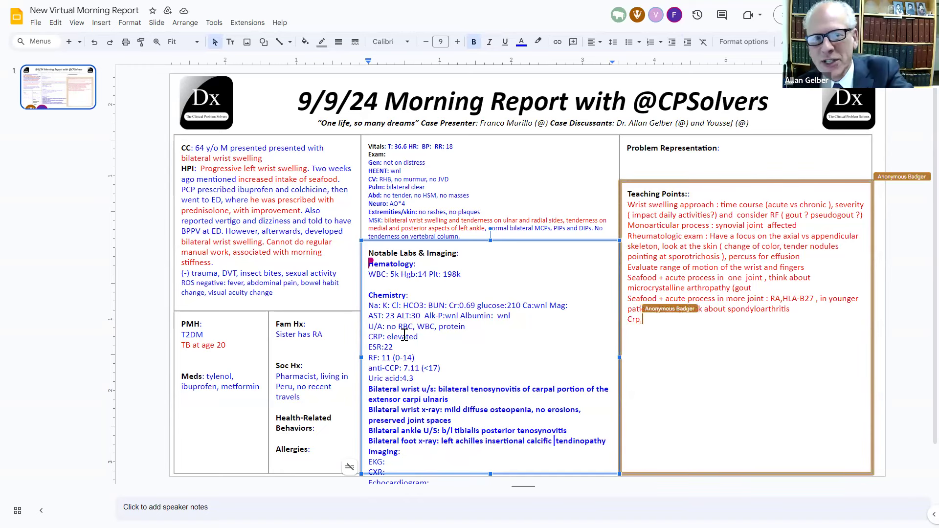
type("can be falsely elevated")
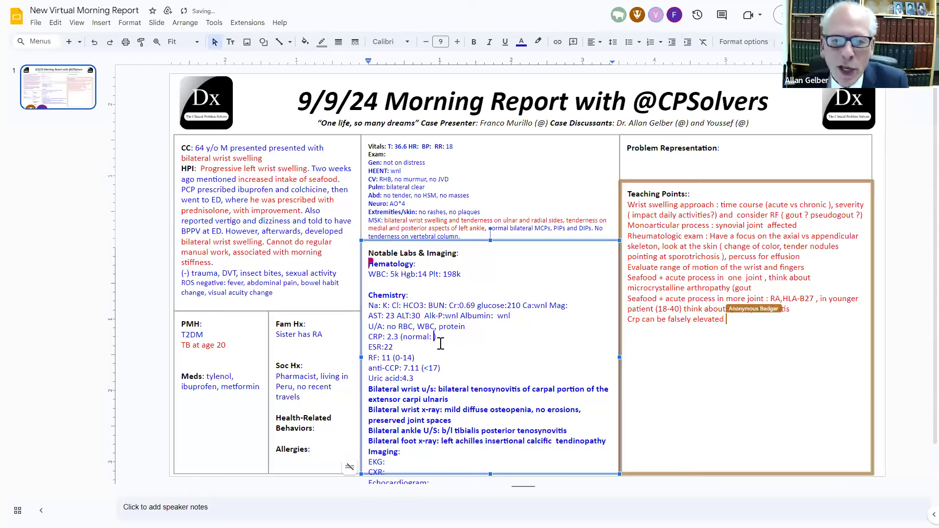
type("0-0.5)")
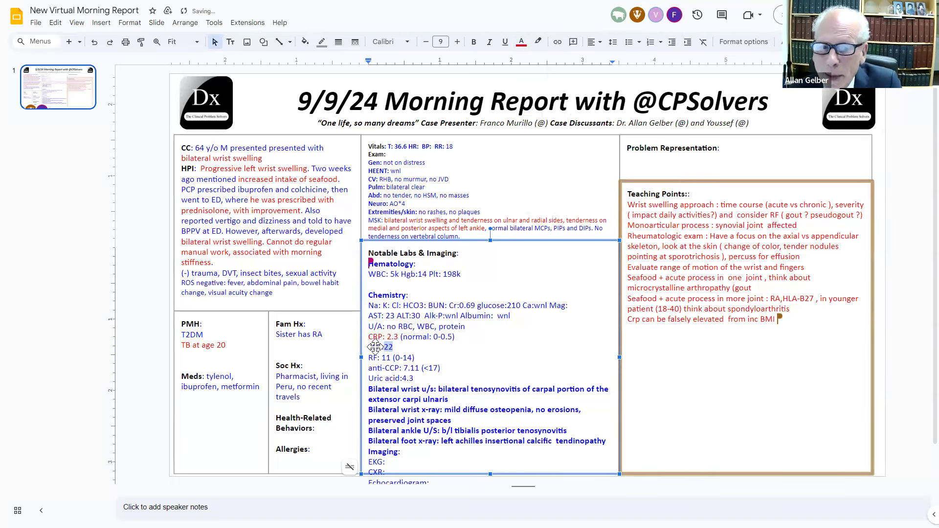
- Merge ESR, RF, anti-CCP and uric acid onto one line and color the imaging findings red
left_click(521, 41)
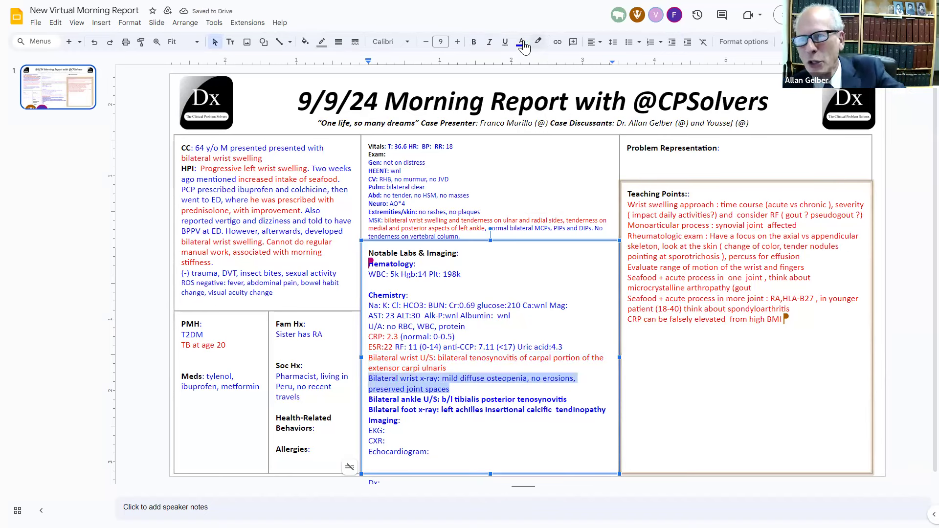
left_click(520, 41)
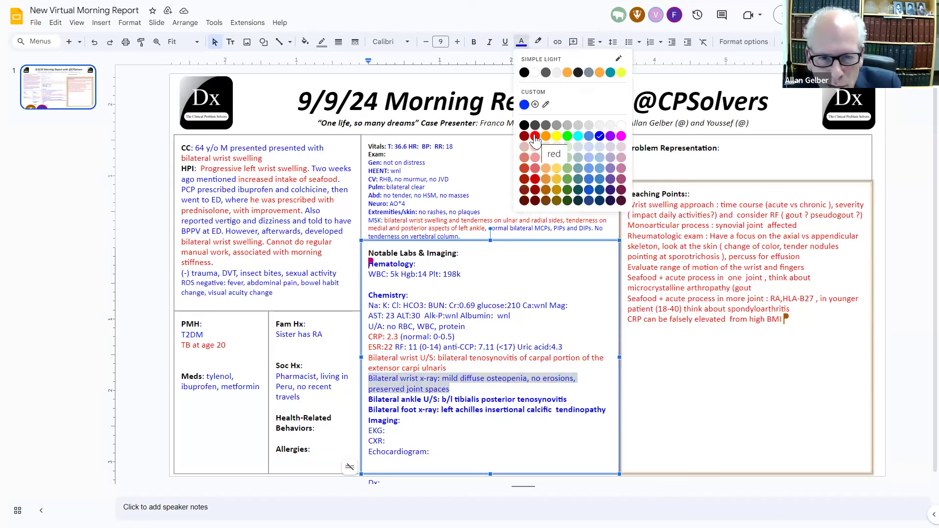
left_click(532, 136)
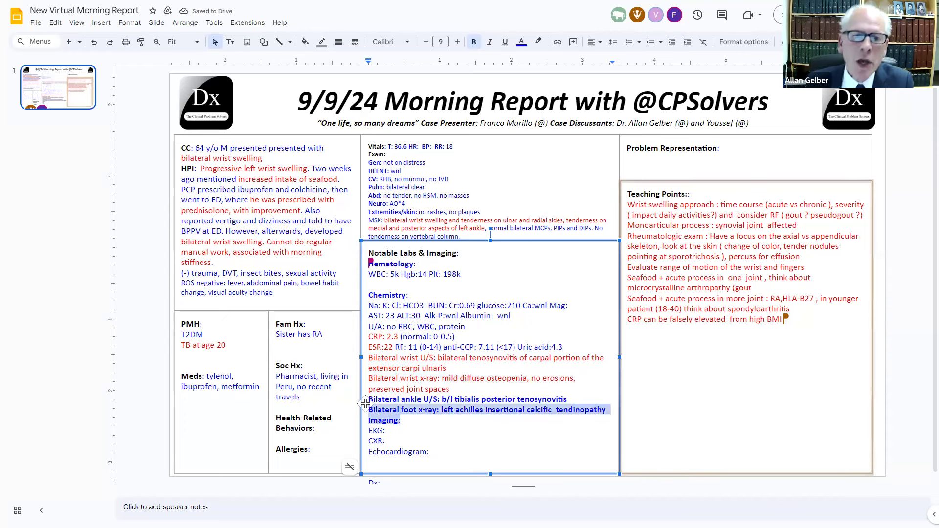
left_click(489, 42)
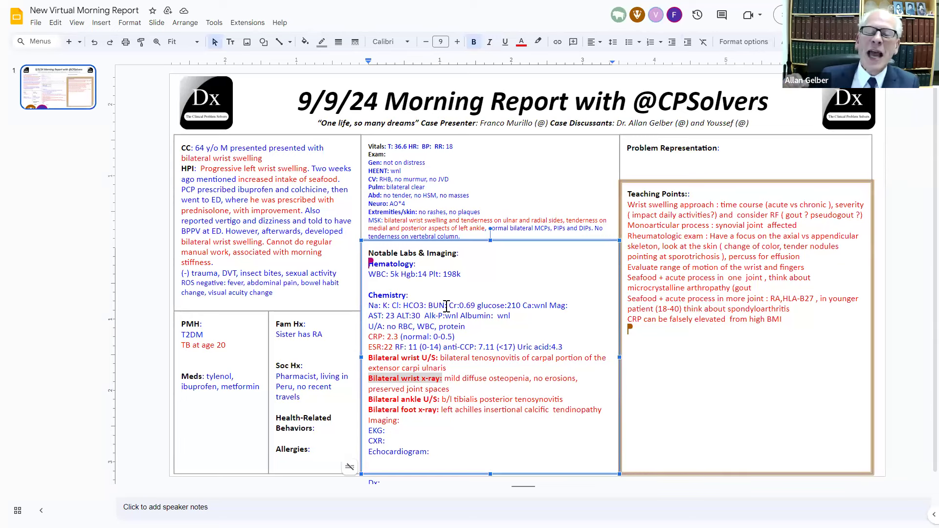
- Select the urinalysis text to reword it as 'no RBC, WBC, or protein'
left_click_drag(368, 305, 446, 305)
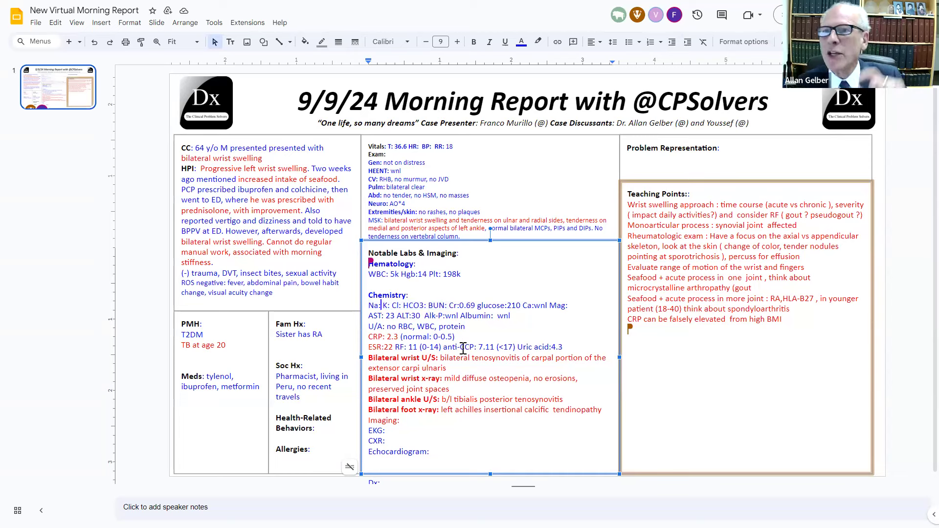
mouse_move(434, 326)
type("or ")
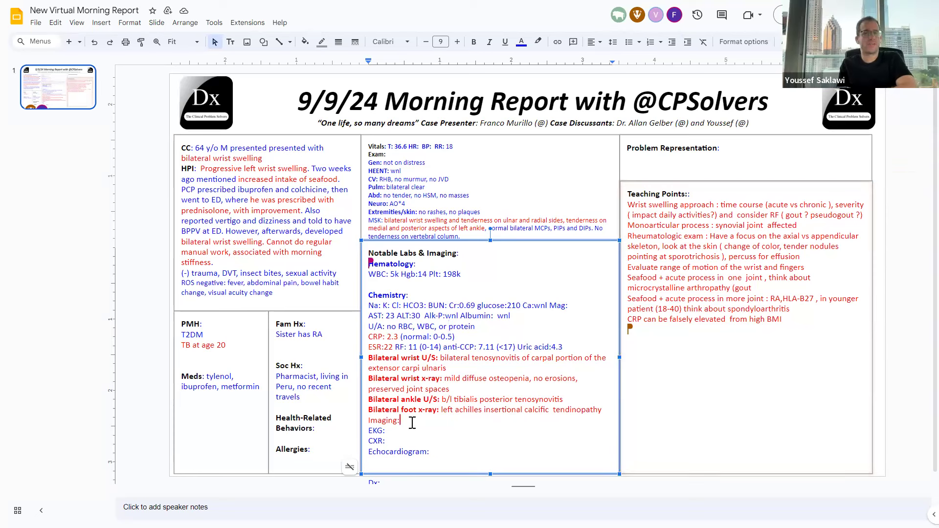
- Retype the 'Imaging:' heading so it sits above the four imaging findings
double_click(384, 420)
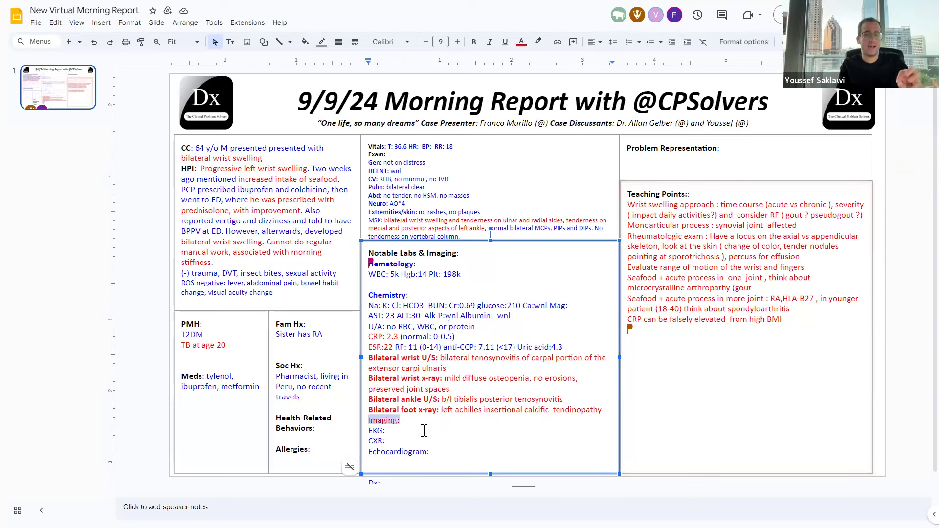
mouse_move(437, 439)
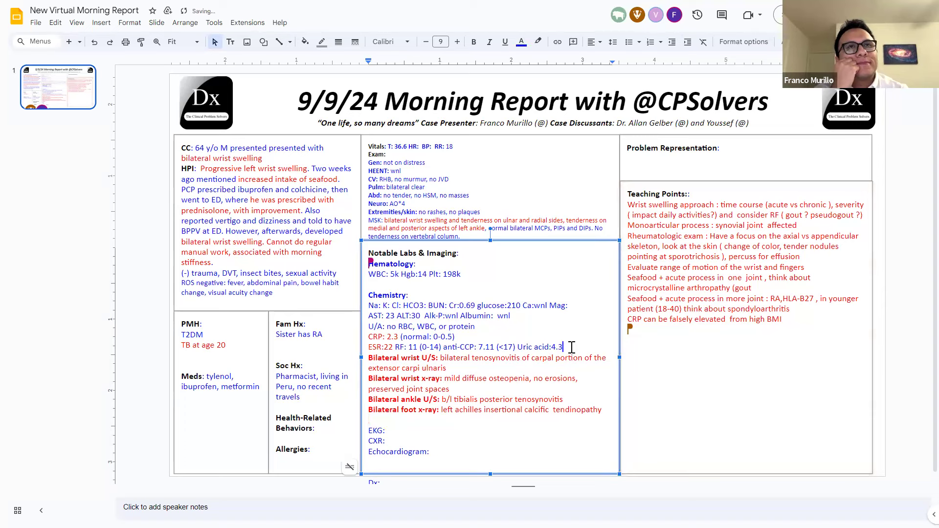
type("Imaging:")
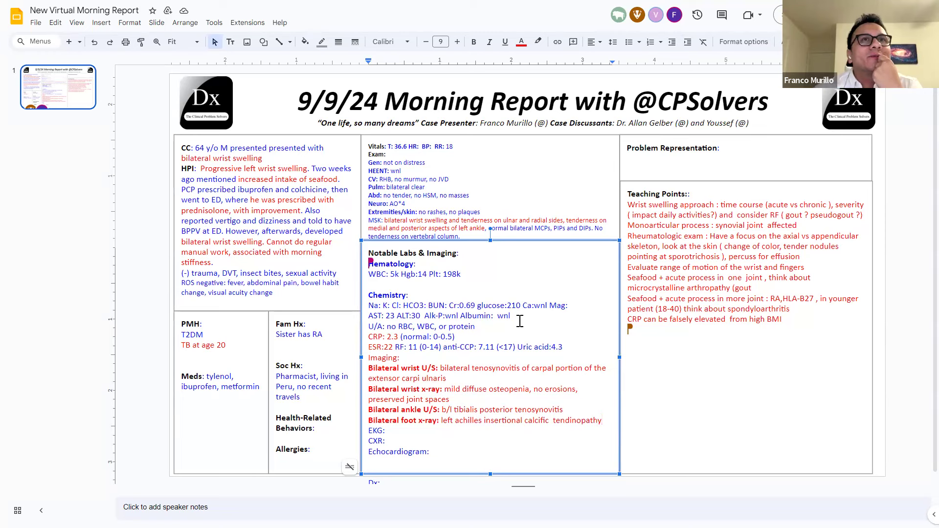
mouse_move(551, 300)
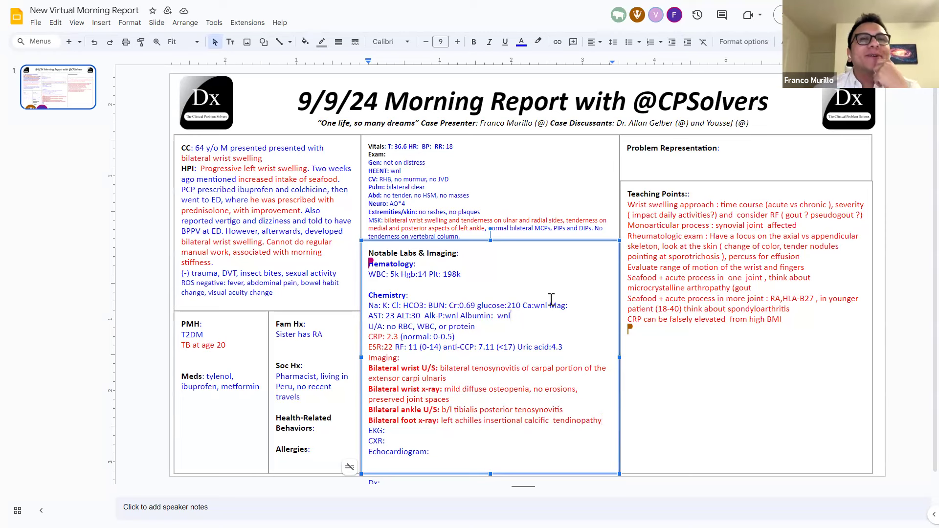
- Add 'HLA-B27: pending' to the chemistry labs and a 'Chest CT: scaring at apical lobes' line
type("HLA")
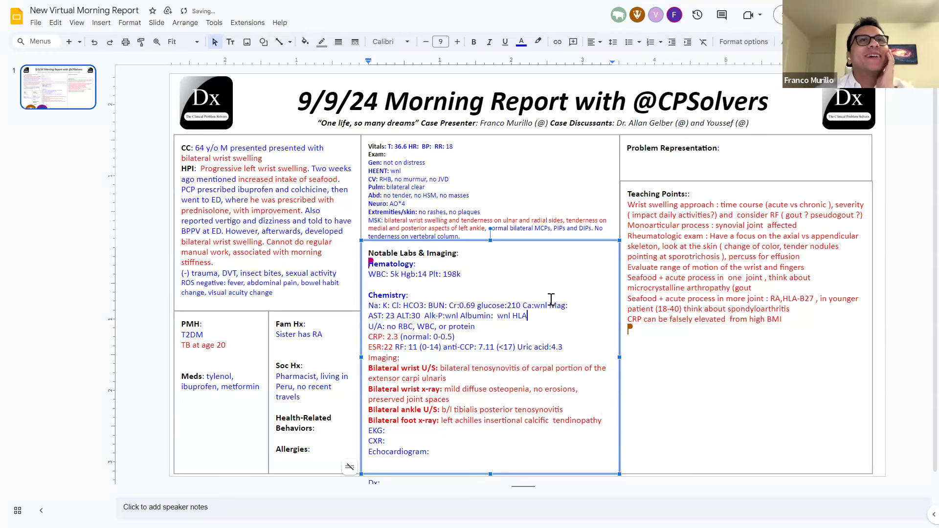
type("-B27: pending")
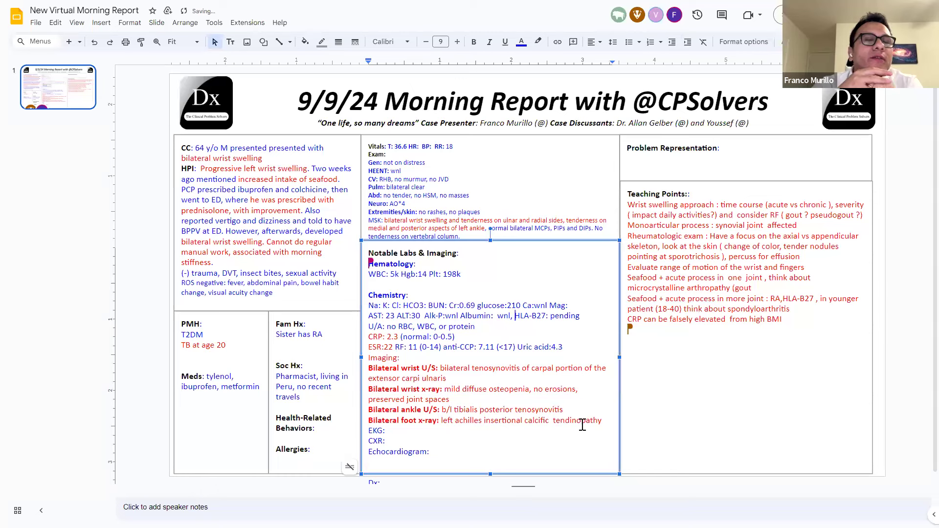
type("c")
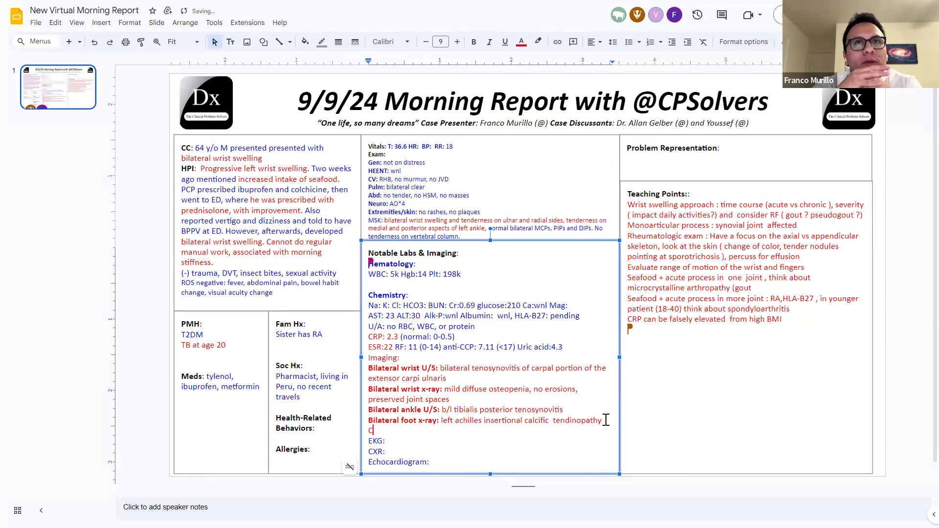
type("hest CT:")
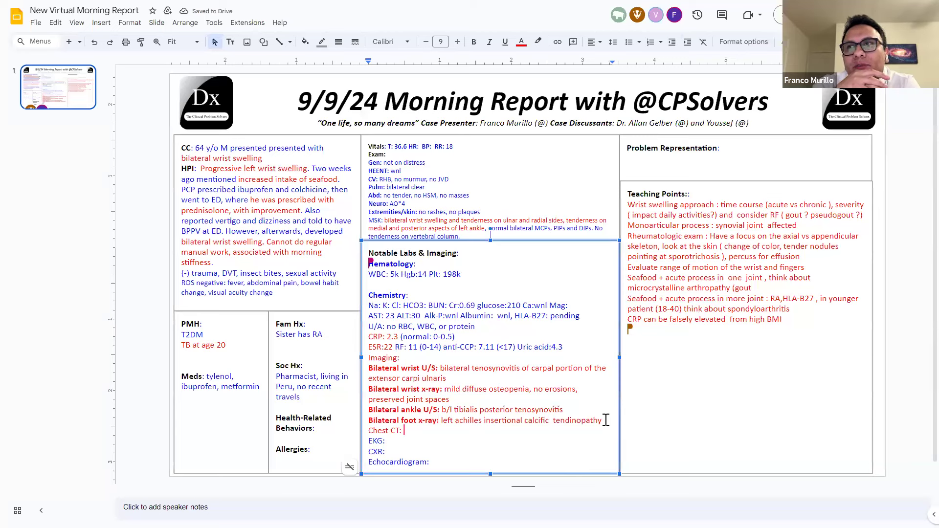
type("scaring")
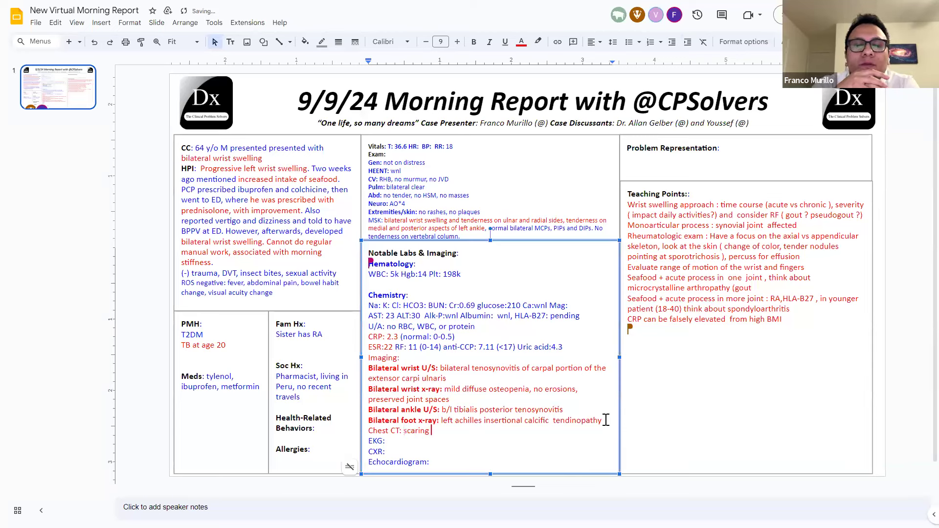
type("at atp")
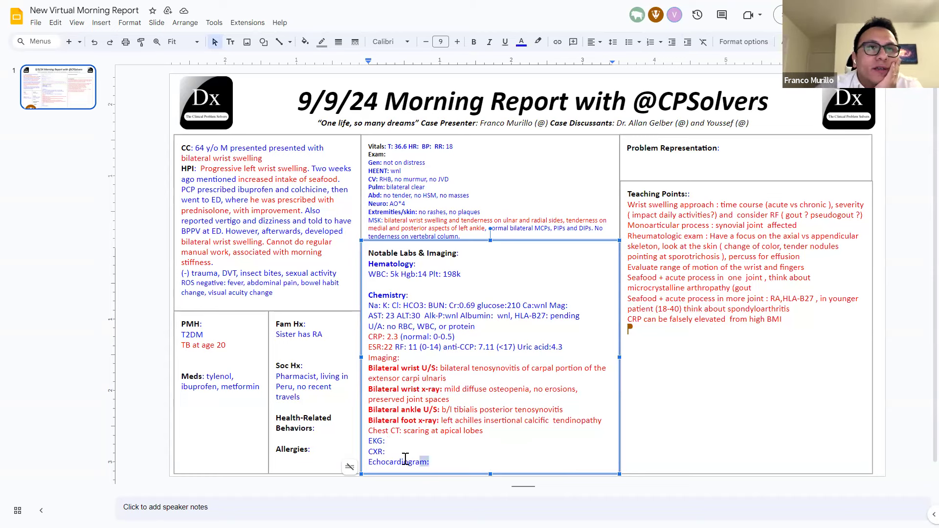
- Replace the EKG, CXR and echo lines with 'MRI pelvis: chronic bilateral sacroiliitis (5 years ago: acute inflammation)'
left_click_drag(368, 440, 429, 462)
type("MRI:")
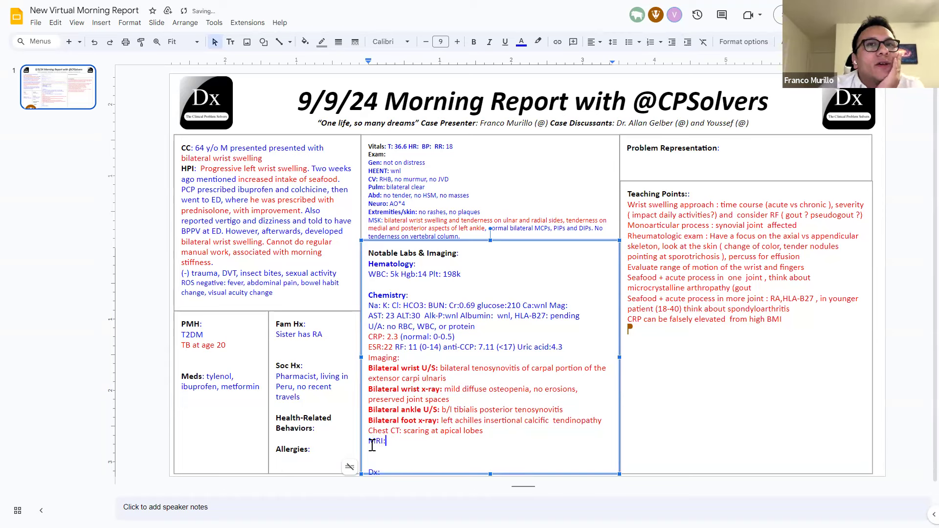
type("chronic bilateral S")
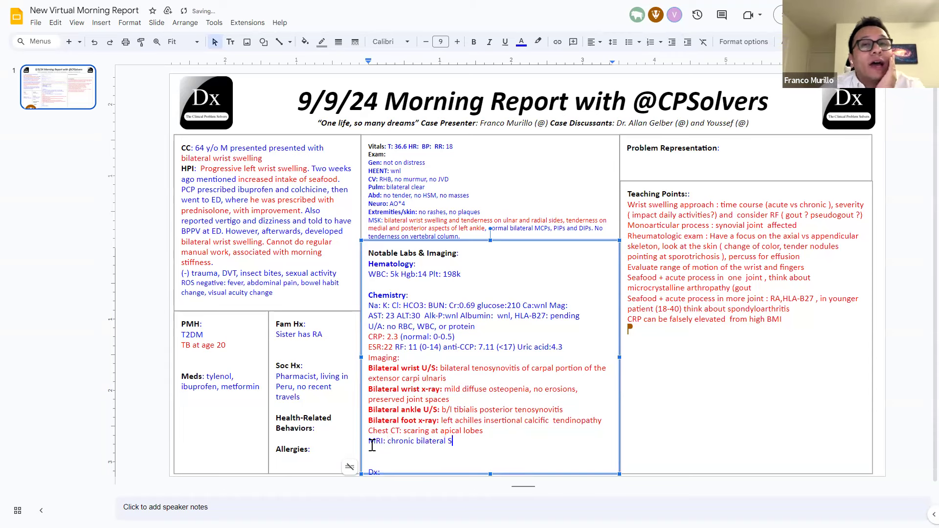
type("acroiliitis (5")
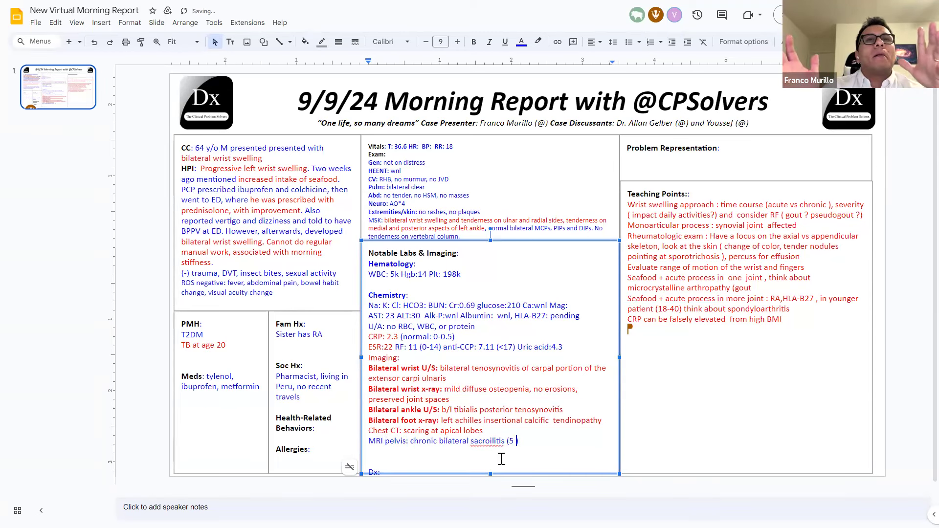
type("yeas ago:")
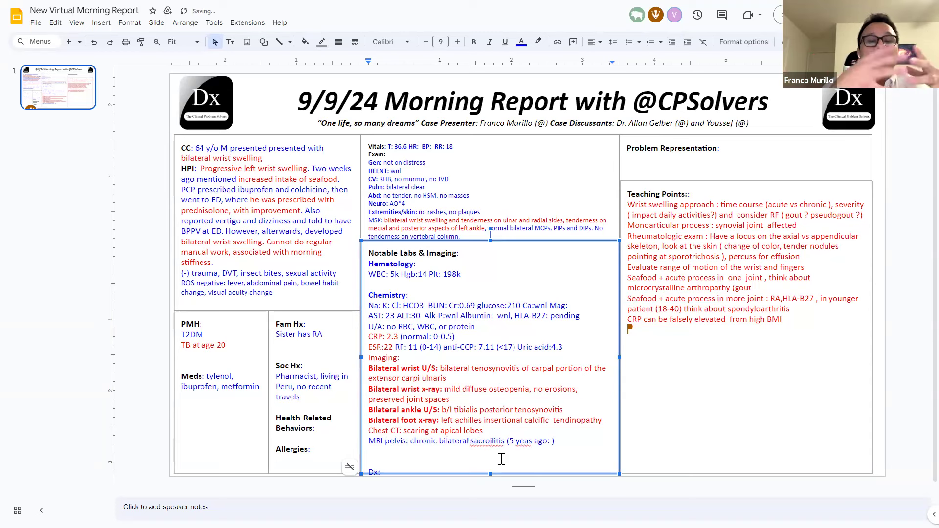
type("bilaeral")
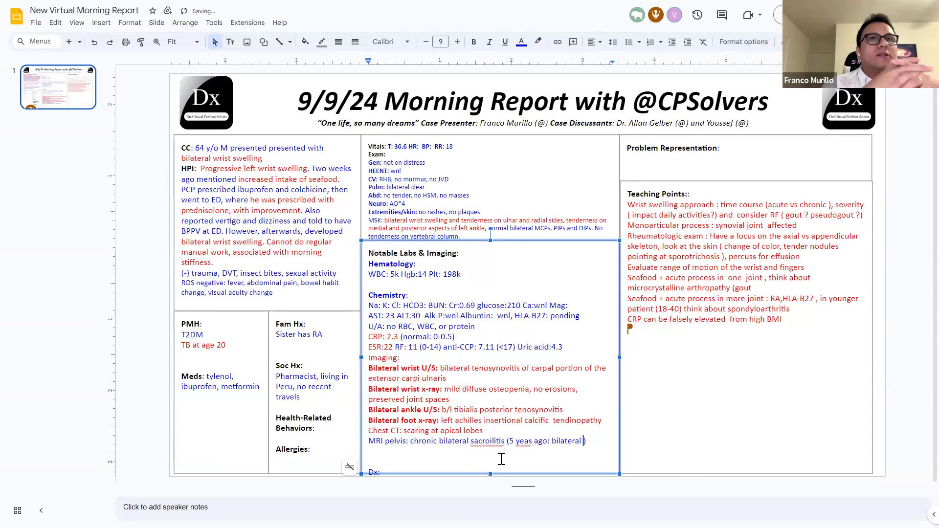
type("sacroiliitis with acute inflammation")
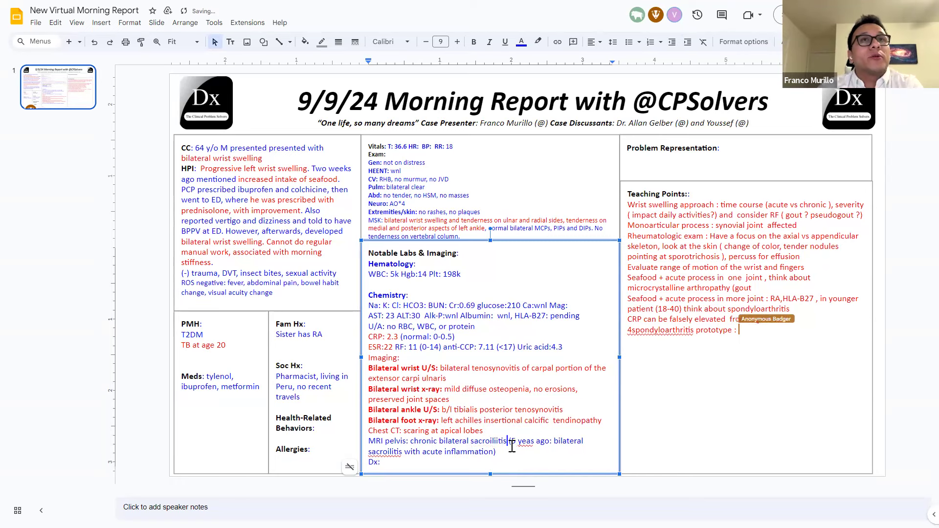
- List the spondyloarthropathy prototypes in Teaching Points, including ankylosing and reactive arthritis
type("ankylosing")
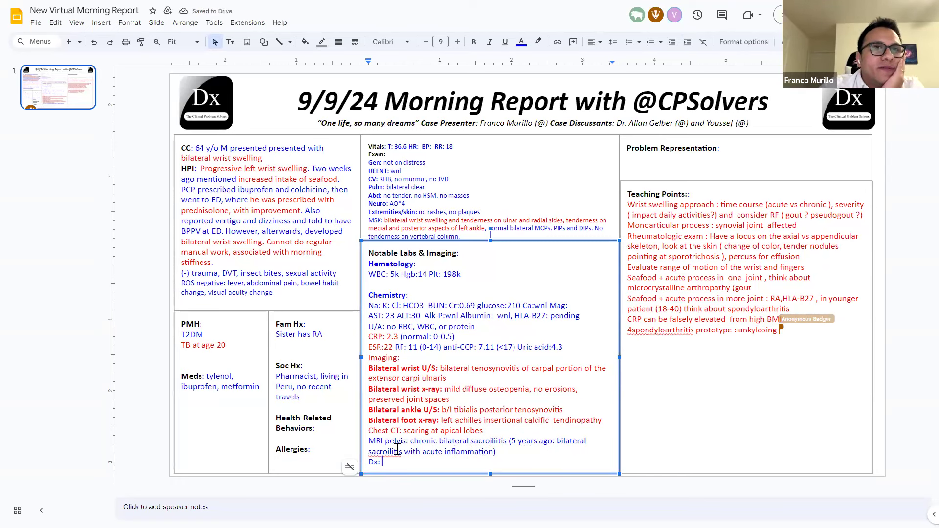
type("arthritis,")
type("(-")
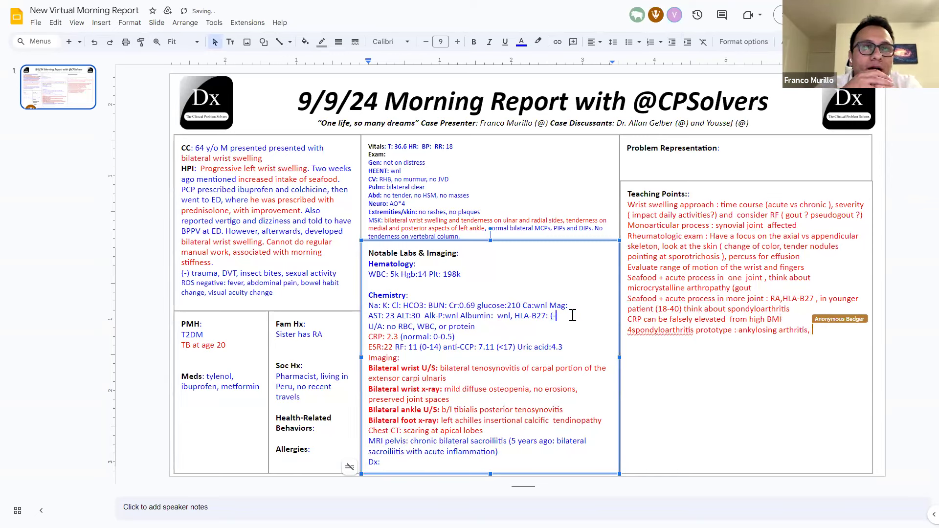
type("reac")
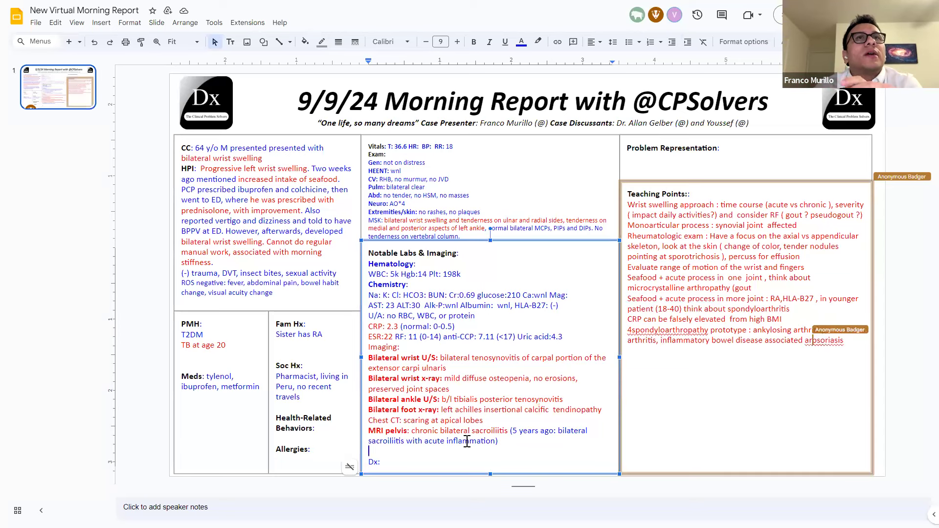
- Add 'Sx improved with mesalazine' below the MRI pelvis finding
type("Sx")
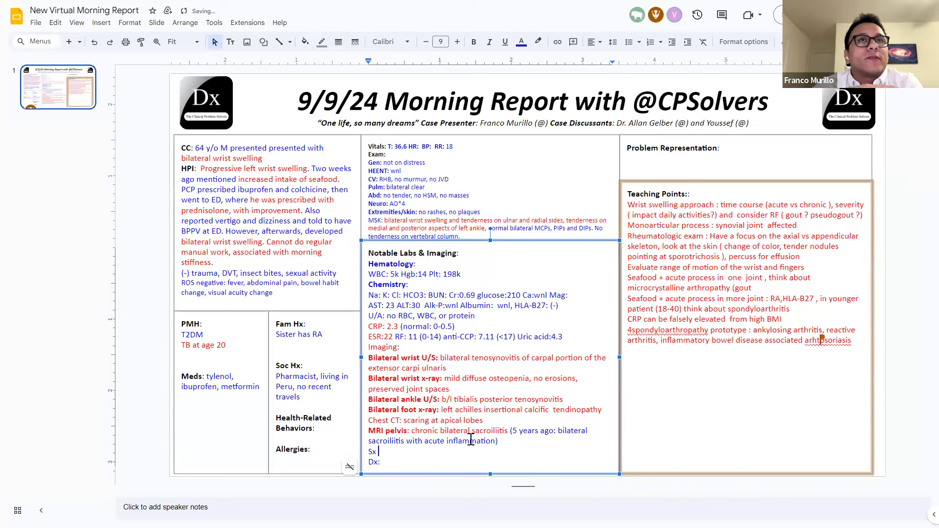
type("improved with")
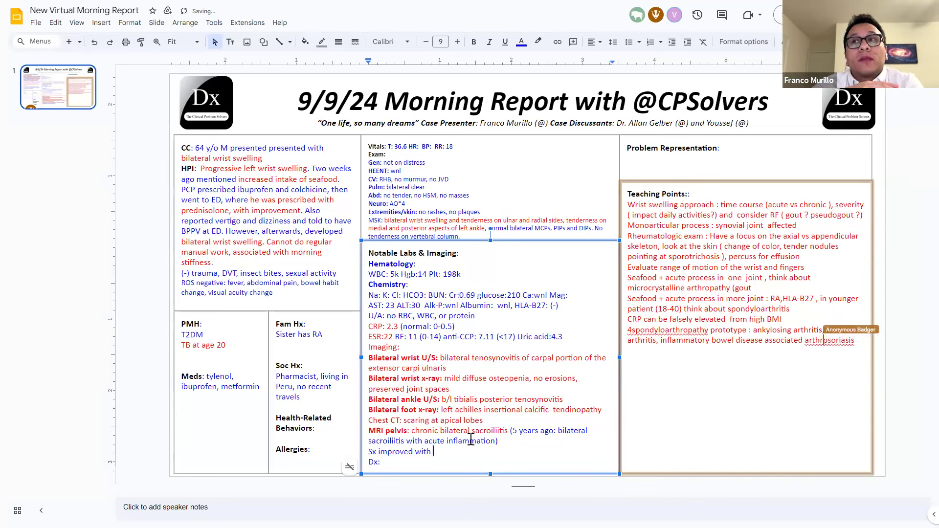
type("mesalazine")
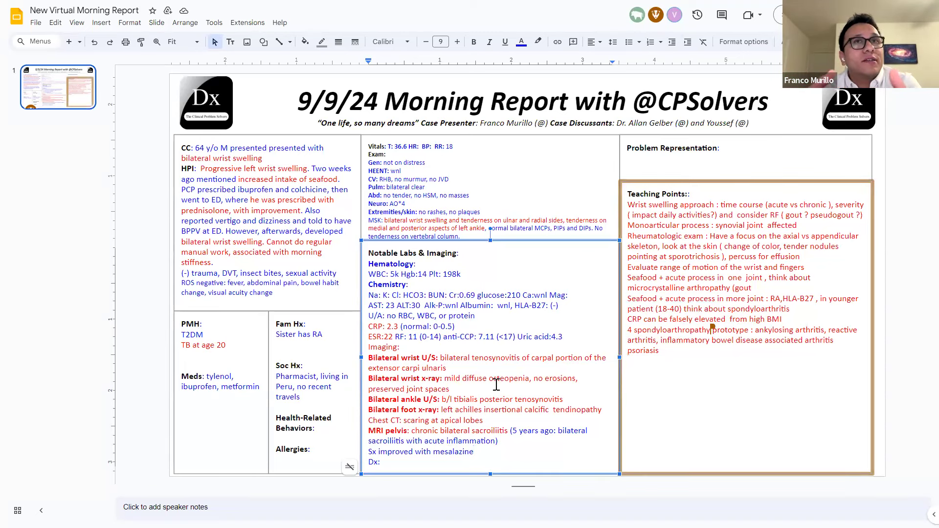
left_click(426, 41)
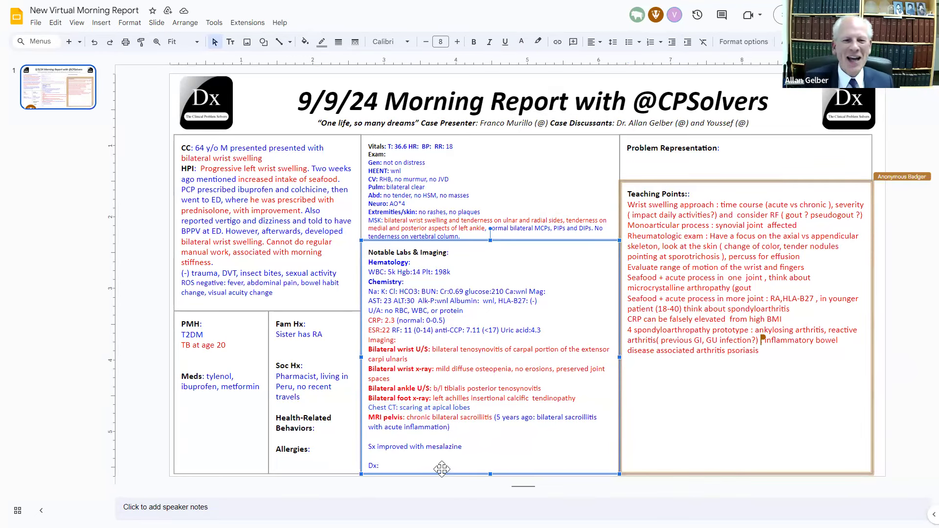
- Enter 'Spondyloarthritis' after 'Dx:' at the bottom of the labs box
type("S")
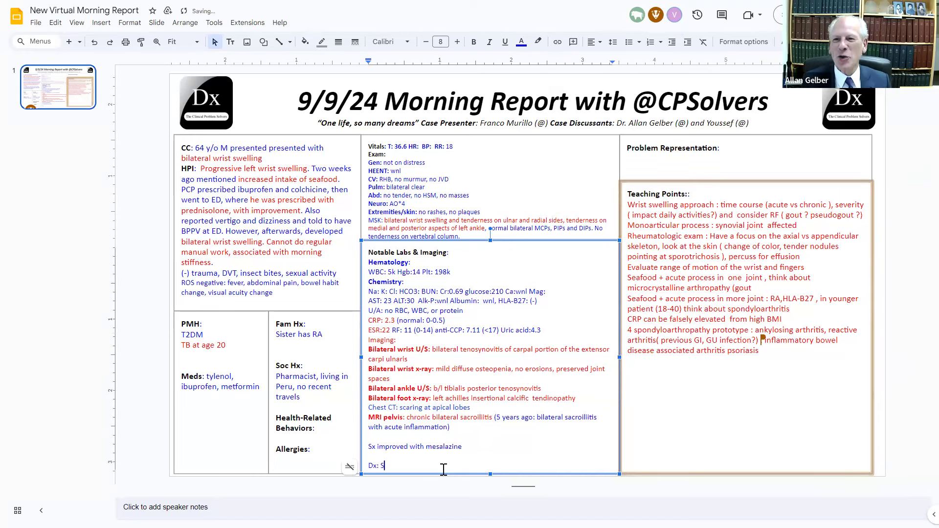
type("pondylo")
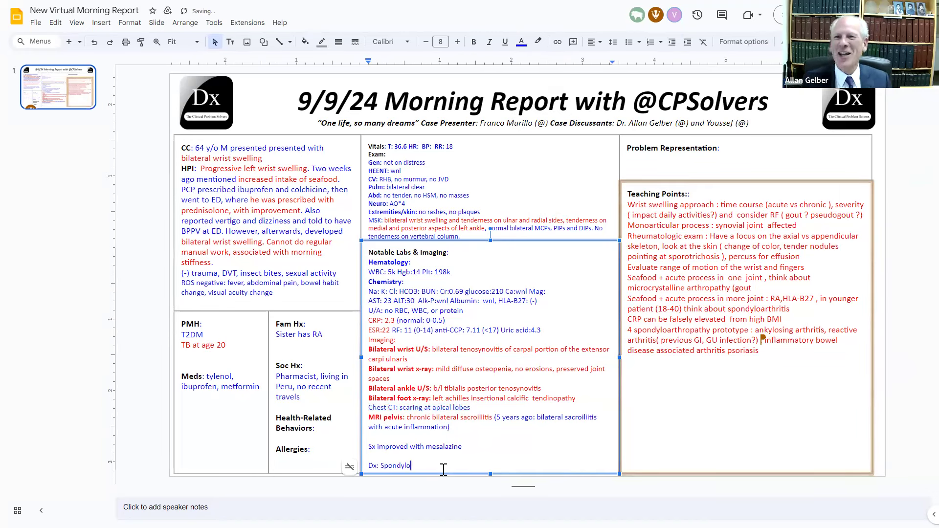
type("arthritis")
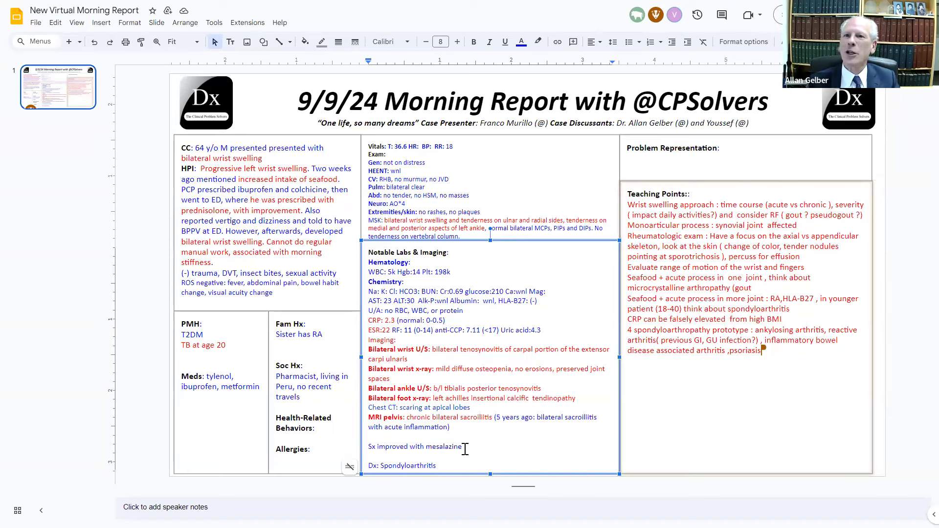
- Select the mesalazine improvement line under the MRI findings to retype it
triple_click(414, 446)
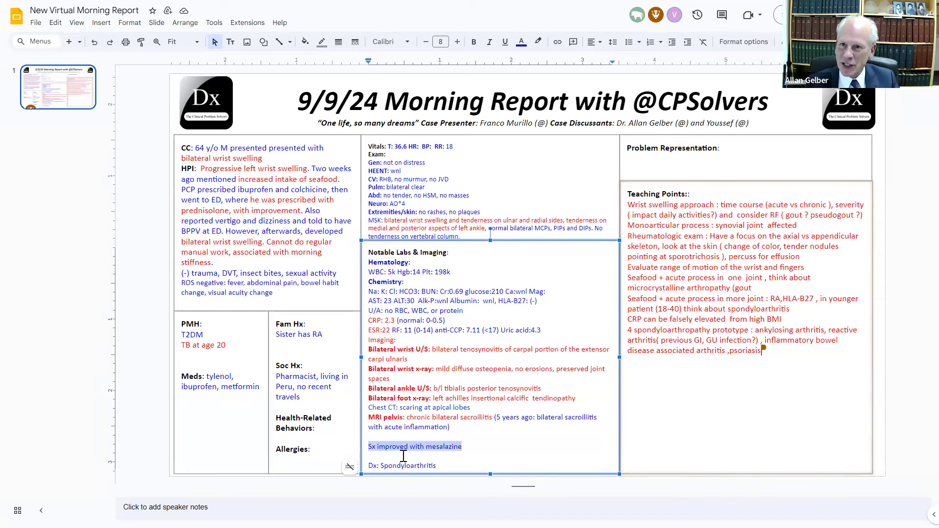
left_click(473, 41)
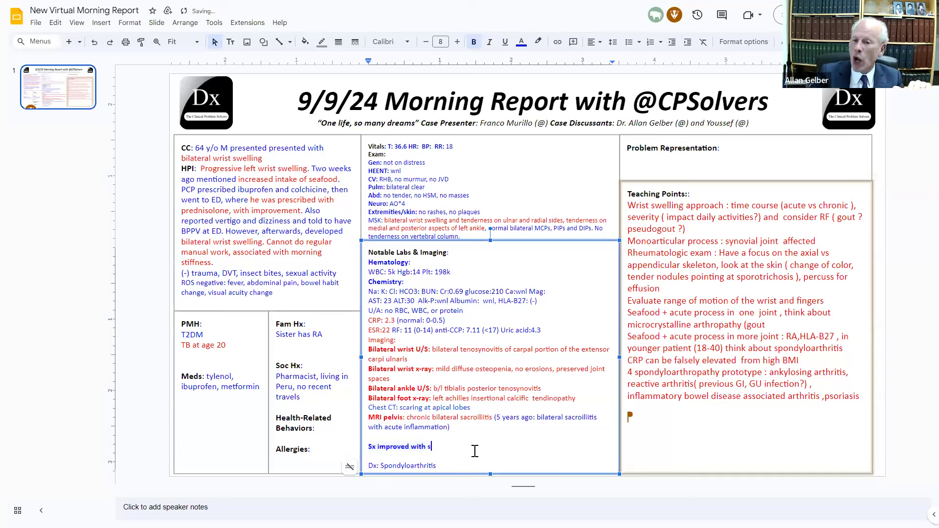
- Complete the treatment line to read 'Sx improved with sulfazalazine'
type("ulf")
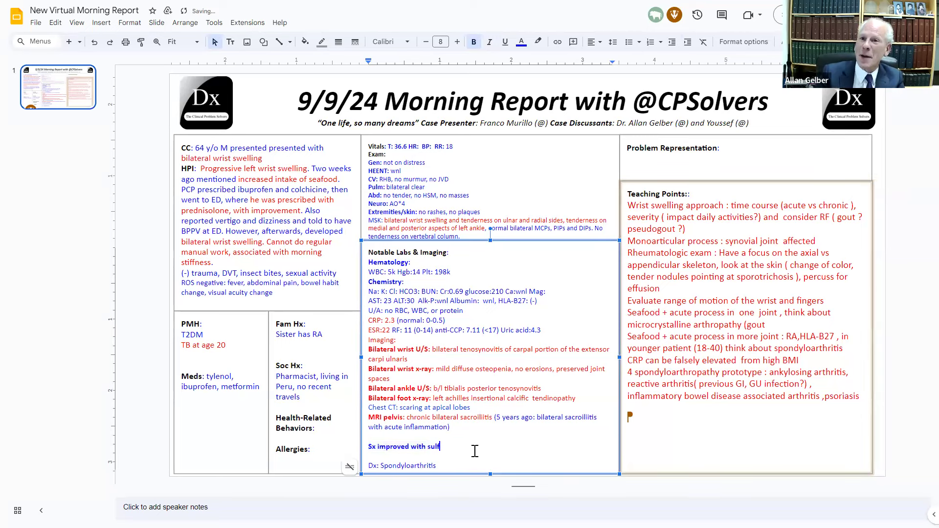
type("azala")
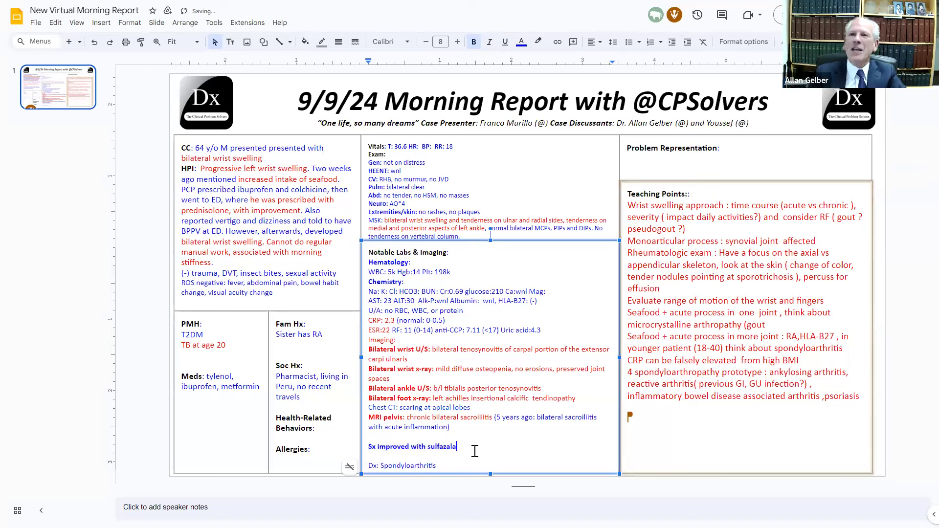
type("zine")
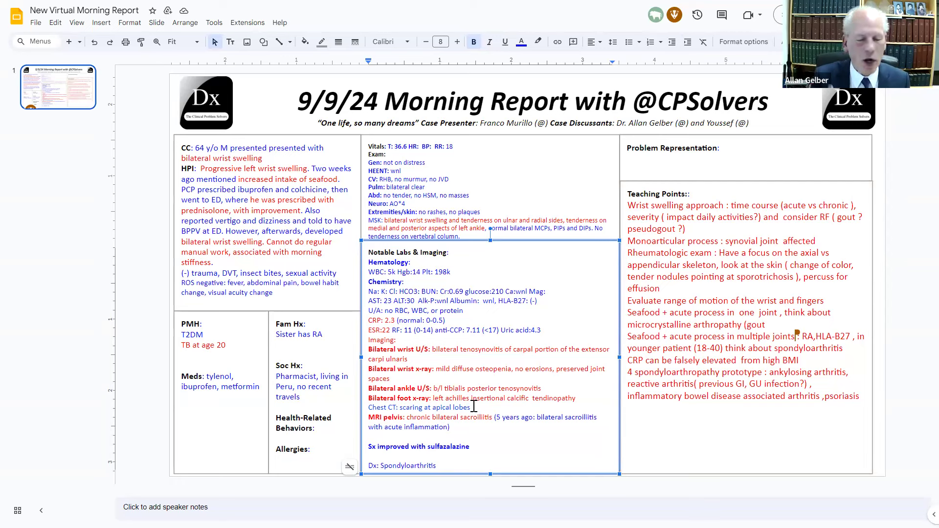
- Append 'no active lung pathology' after the apical scarring in the Chest CT line
type("no active")
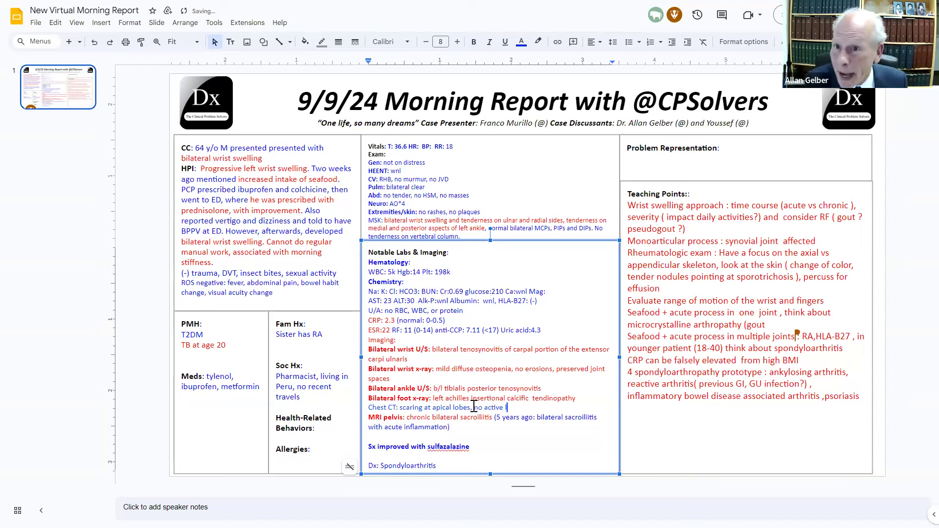
type("lung patholo")
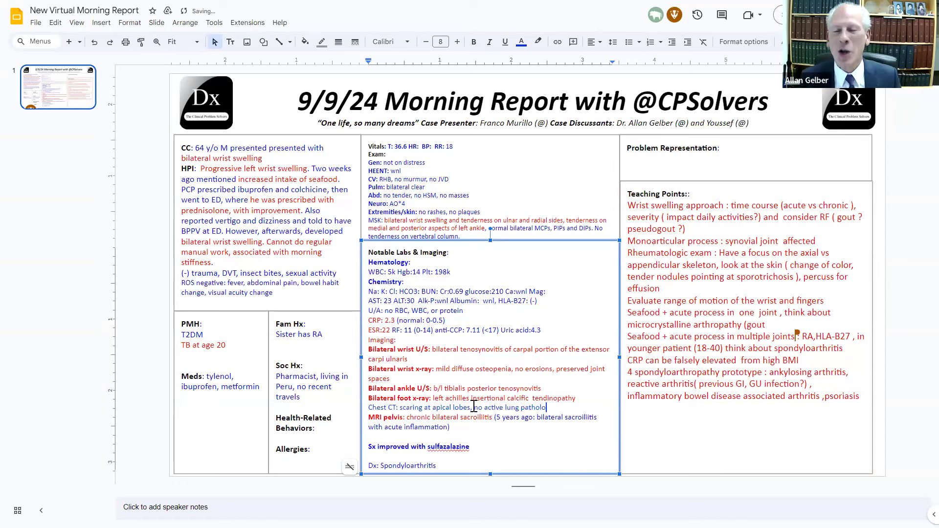
type("gy")
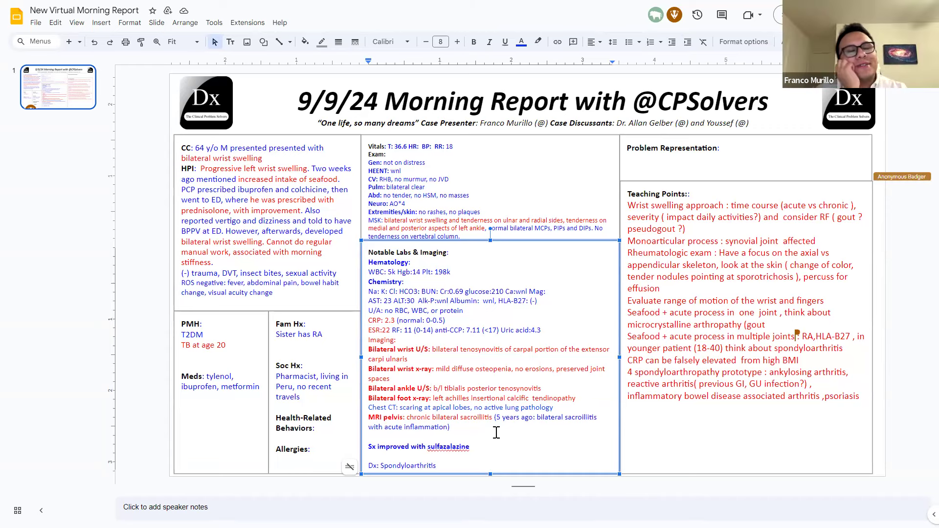
- Make the Dx line read 'Undifferentiated spondyloarthritis vs spondyloarthritis'
left_click(449, 446)
type("Undifferentiated s")
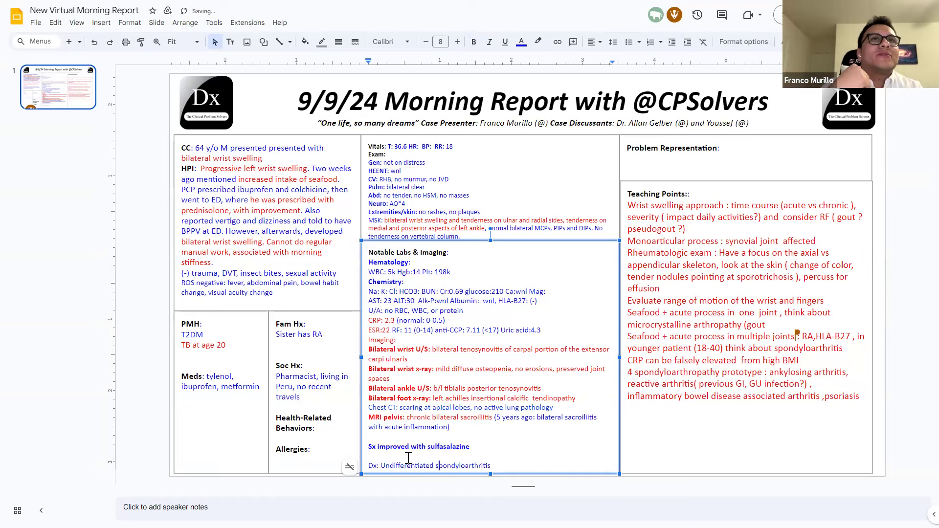
type("vs")
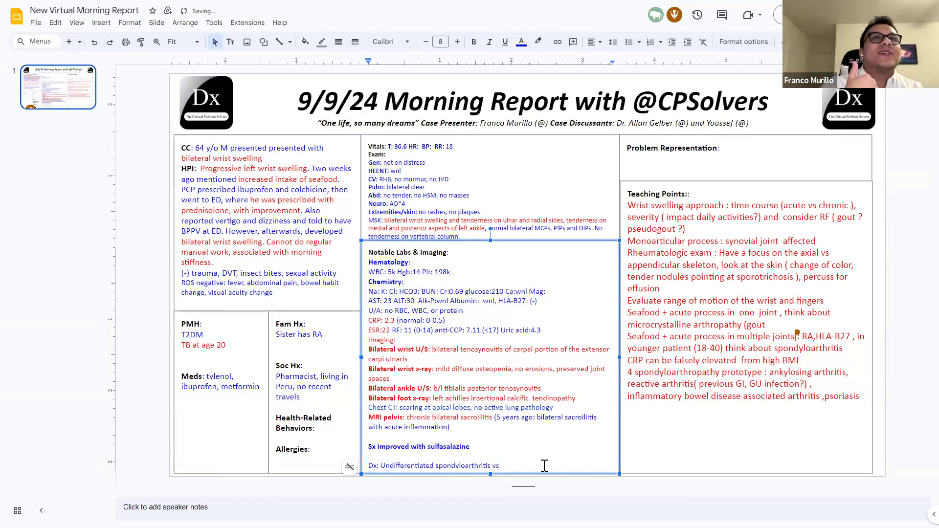
type("spondyloarth")
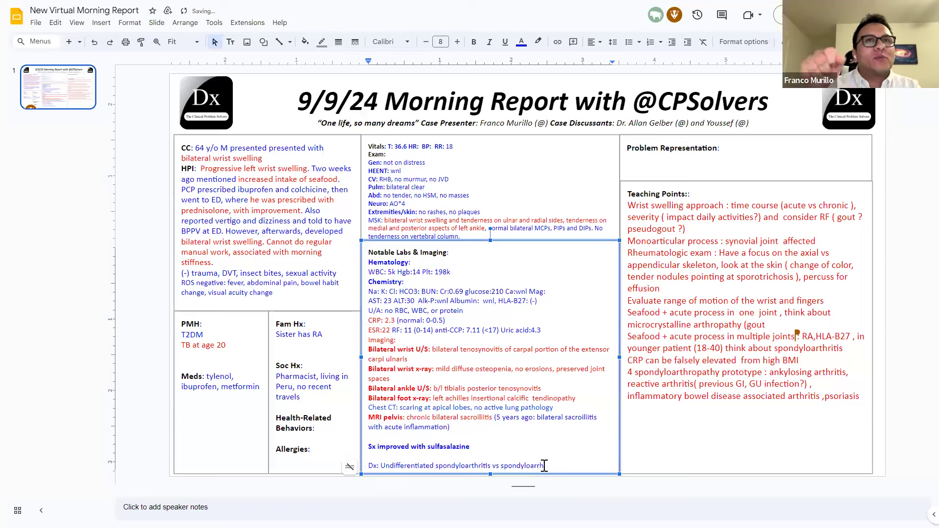
type("itis")
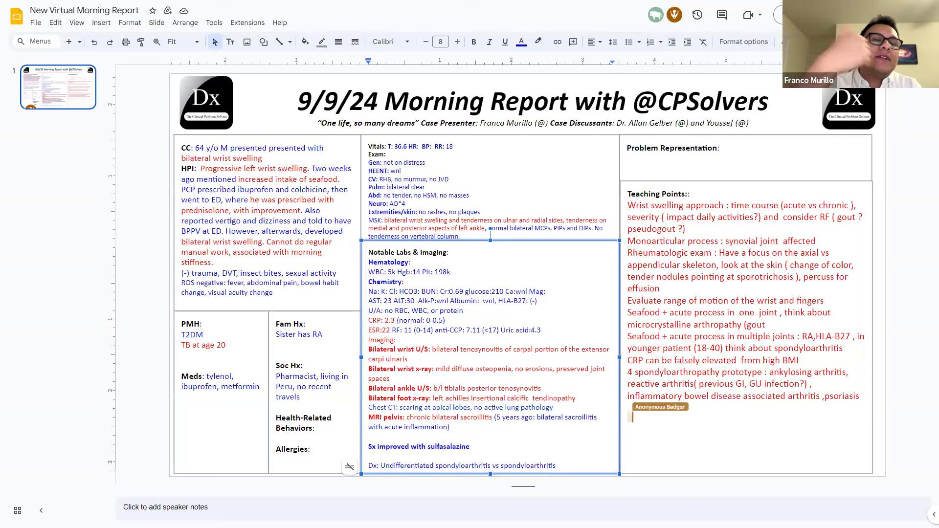
type("P")
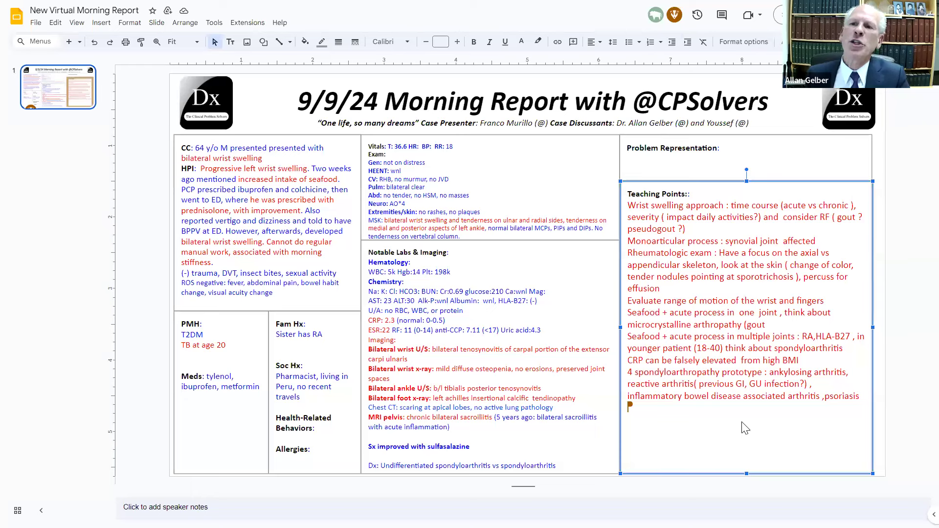
- Add teaching line 'Seronegative arthropathy :: endoscopy ,' below the psoriasis point
type("sero")
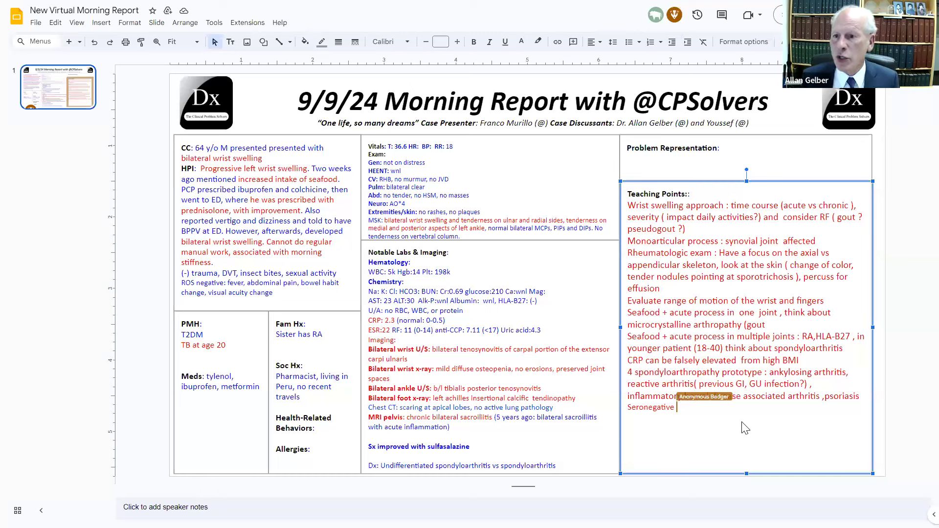
type("serum:")
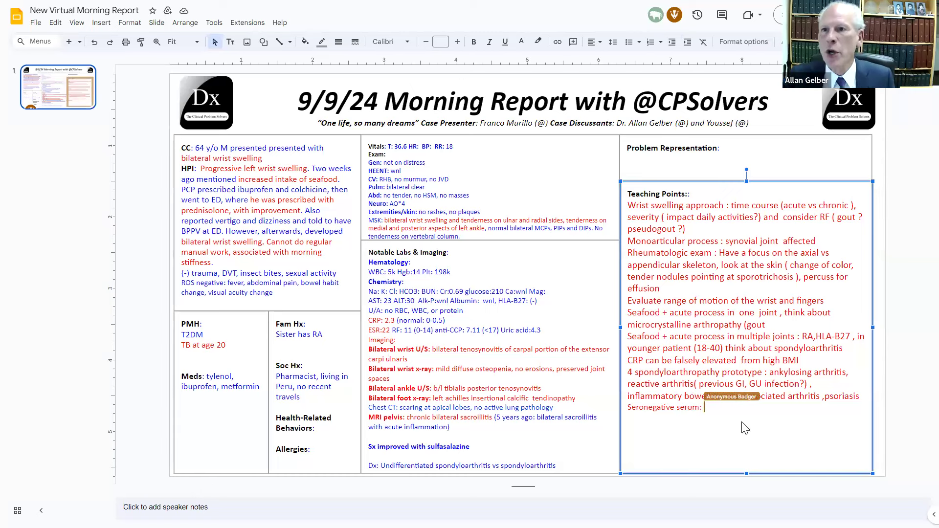
type("endoscopy")
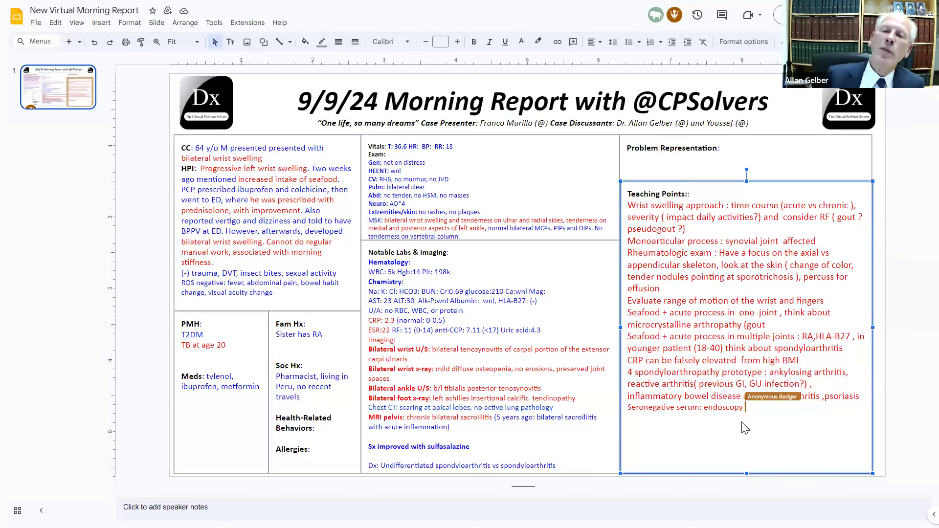
type(",")
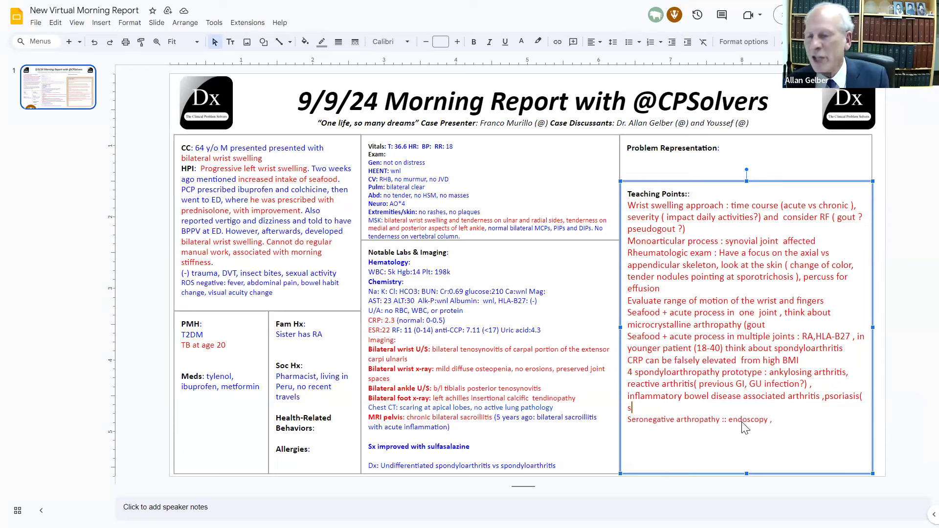
- Add 'skin involvement in perineum' to psoriasis and 'look at the skin' to the seronegative line
type("kin involment in perineum ,")
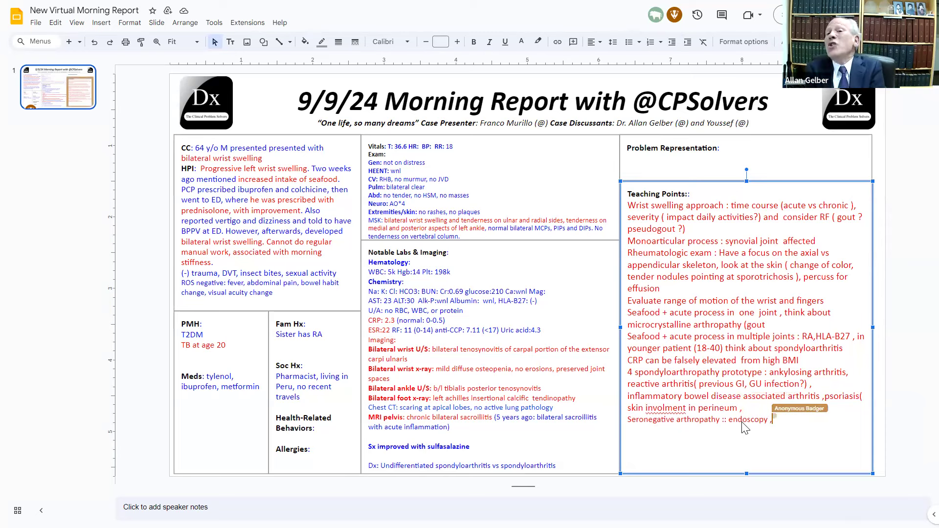
type("look")
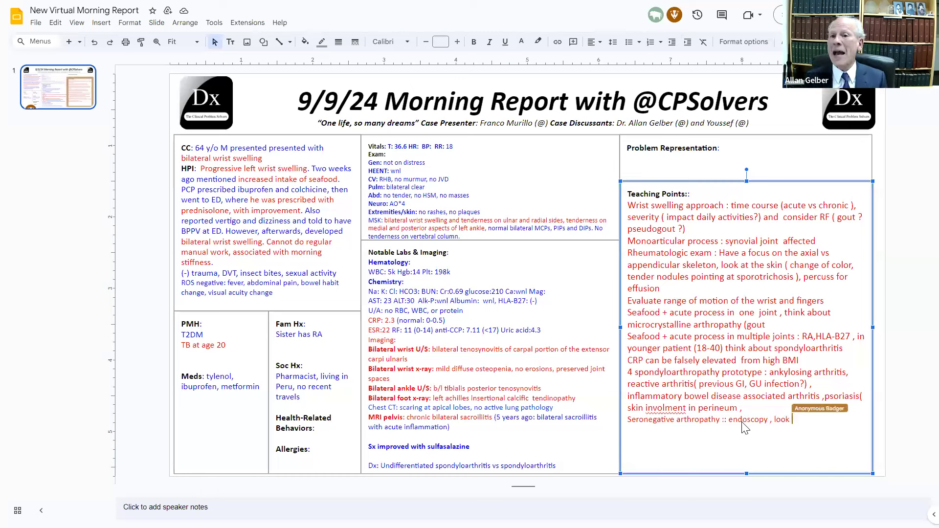
type("at the")
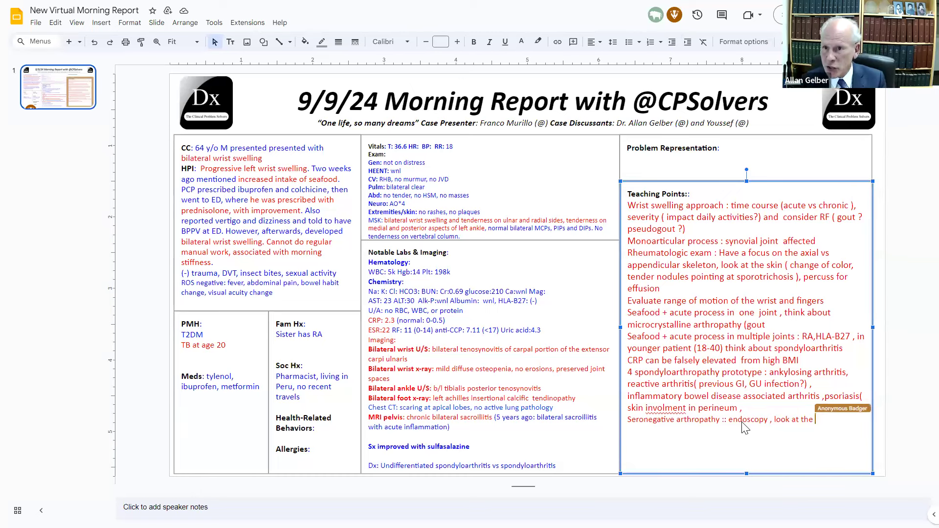
type("skin")
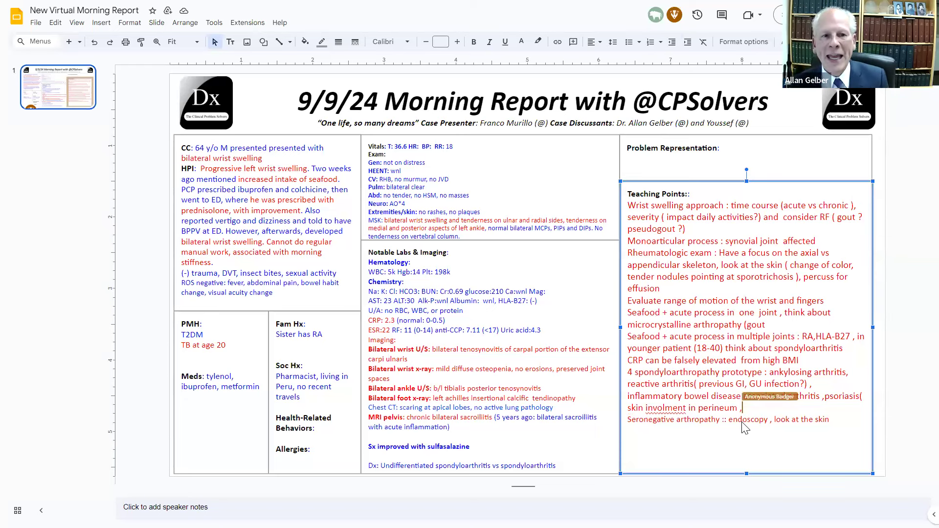
- Close the psoriasis parenthesis and specify endoscopy 'for G'
type(")")
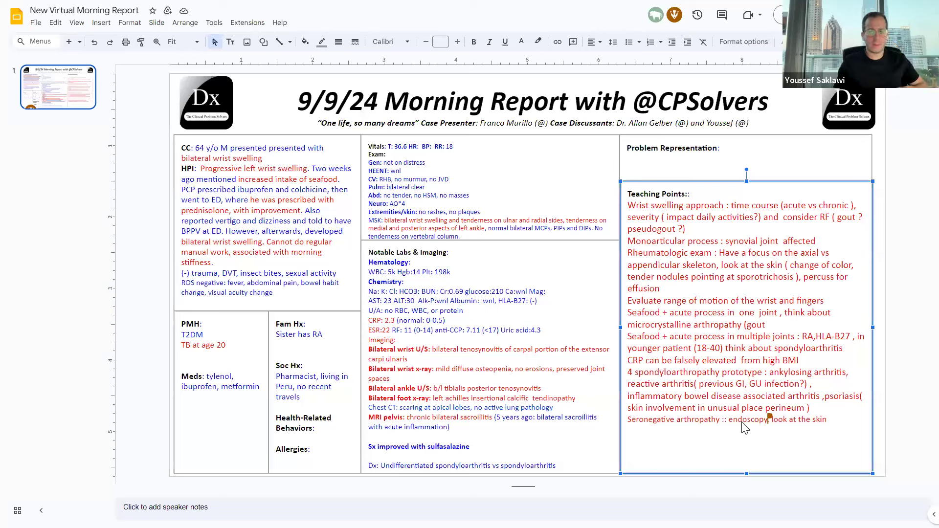
type("for G")
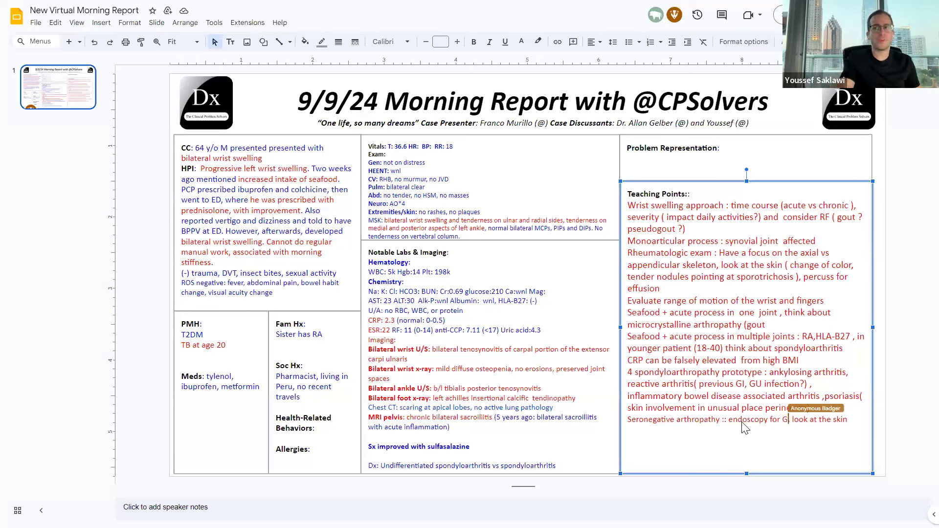